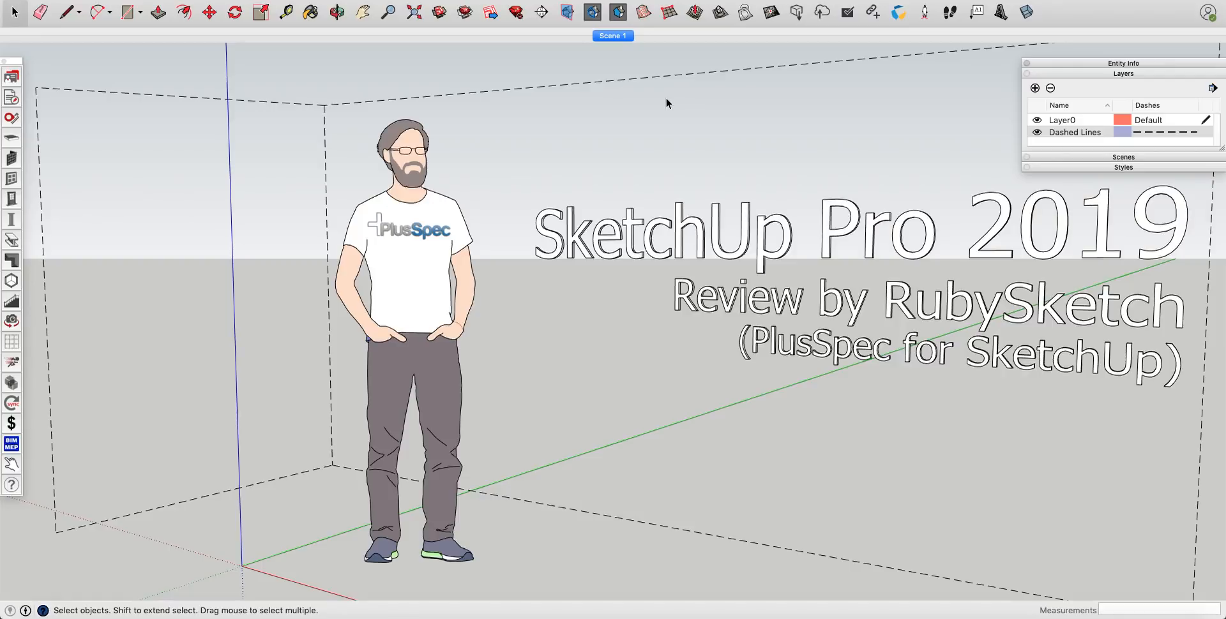
pyautogui.moveTo(89, 123)
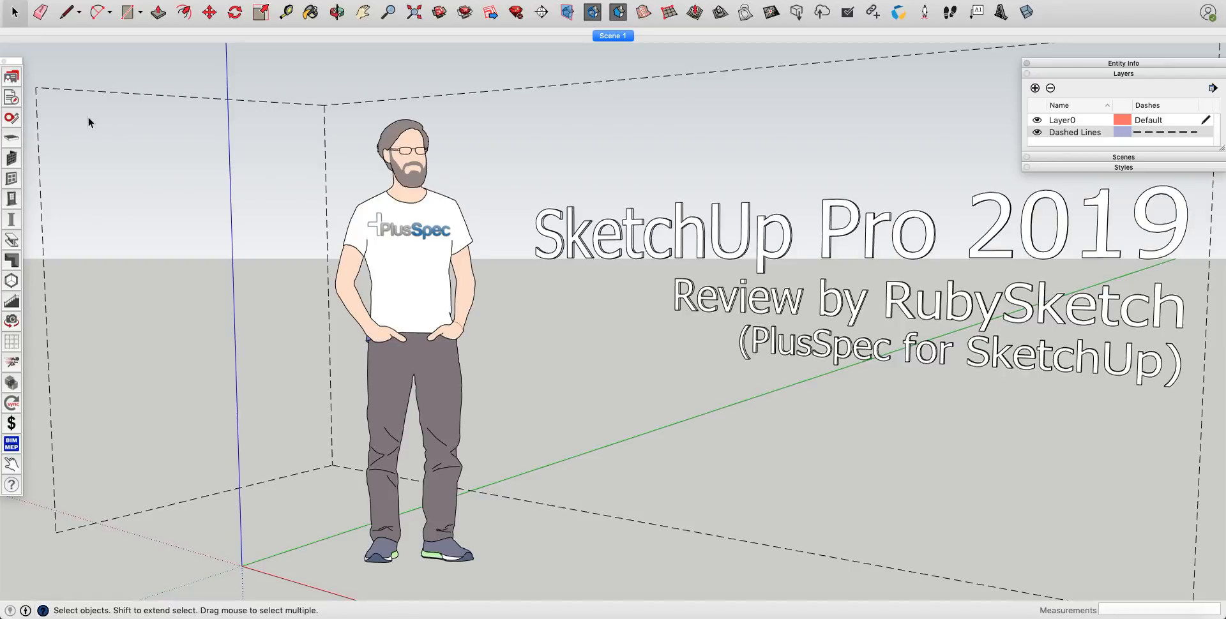
pyautogui.moveTo(39, 77)
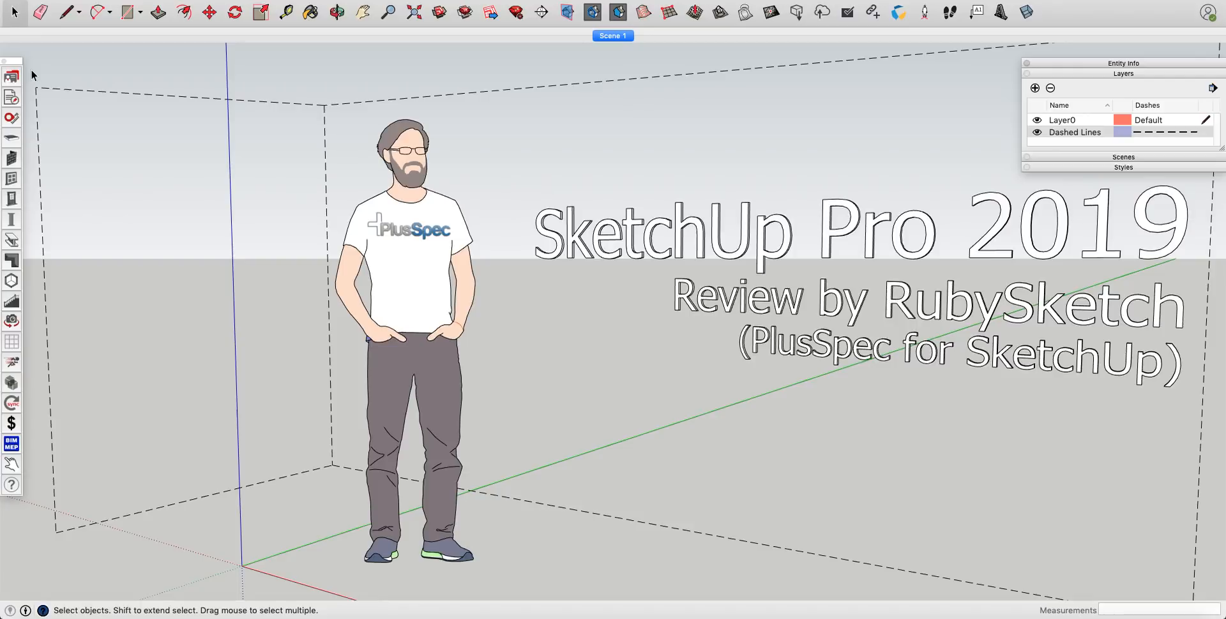
pyautogui.moveTo(15, 111)
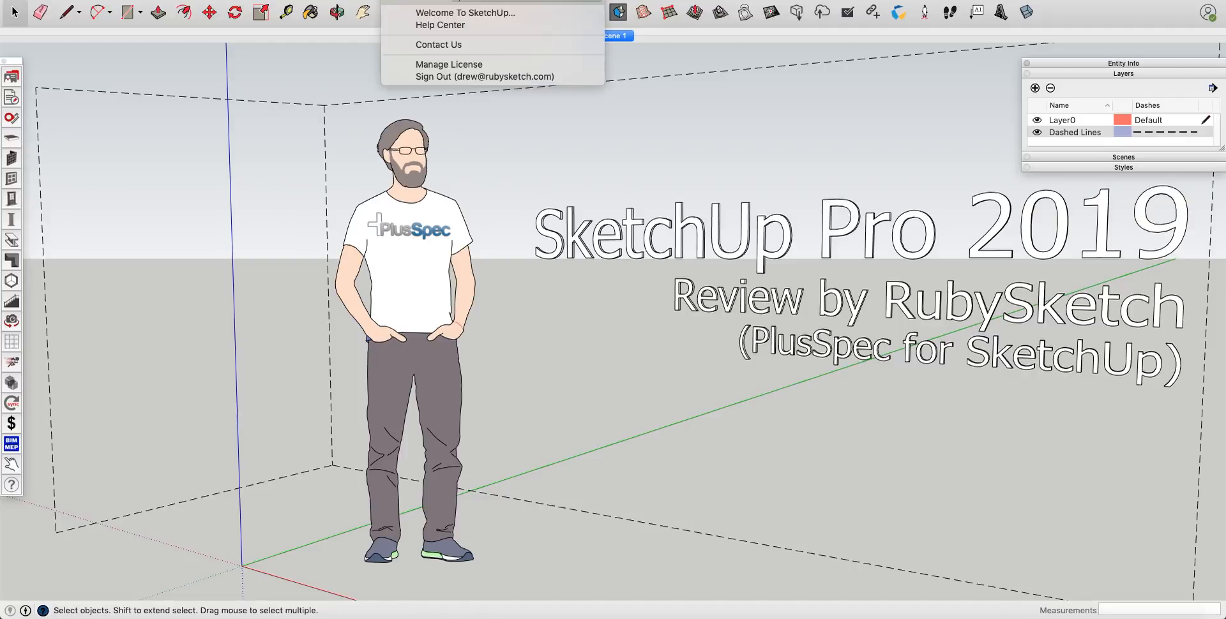
# Step: Show the Welcome to SketchUp window from the Help menu and nudge it by its title bar
pyautogui.click(465, 13)
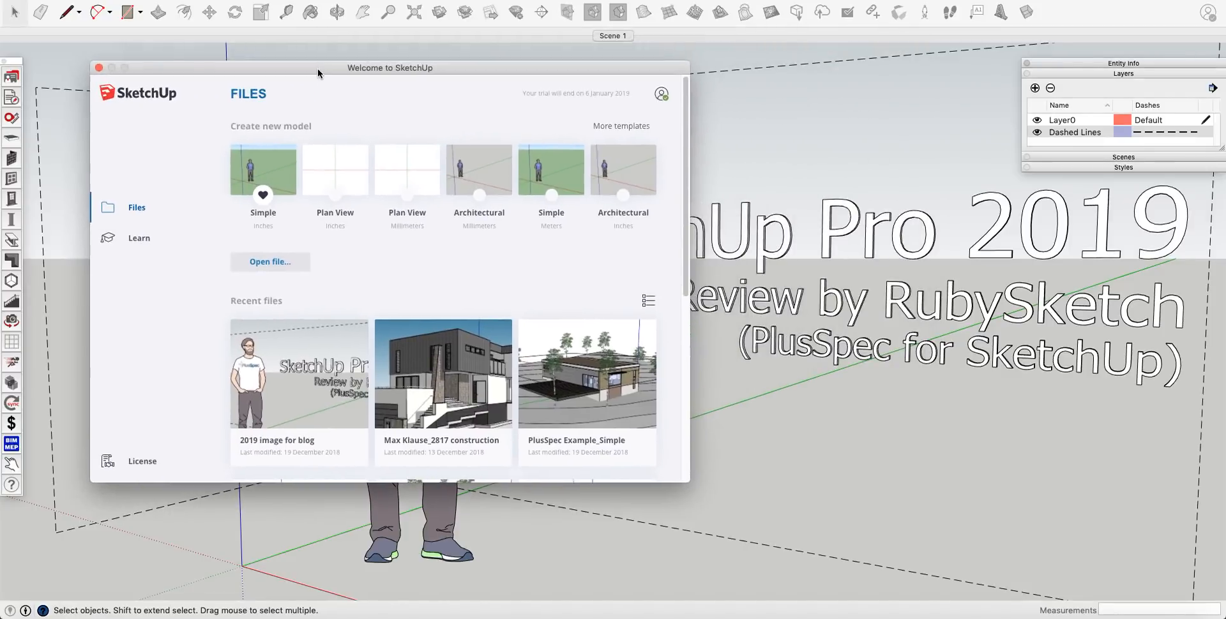
pyautogui.moveTo(388, 67); pyautogui.dragTo(374, 65)
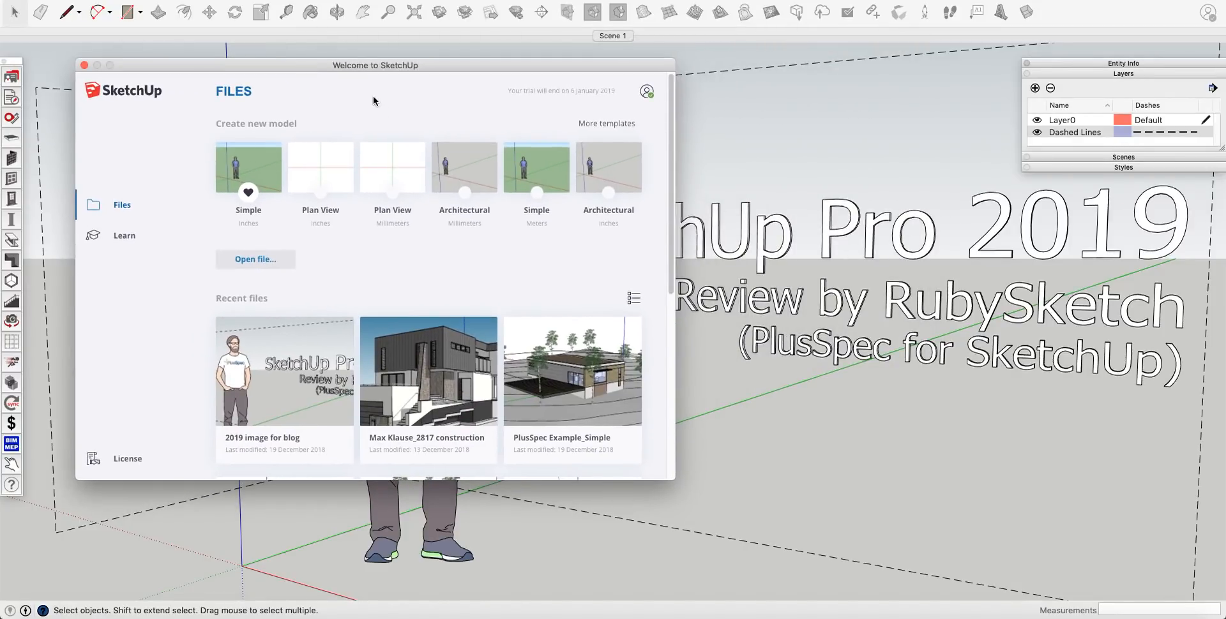
pyautogui.moveTo(618, 114)
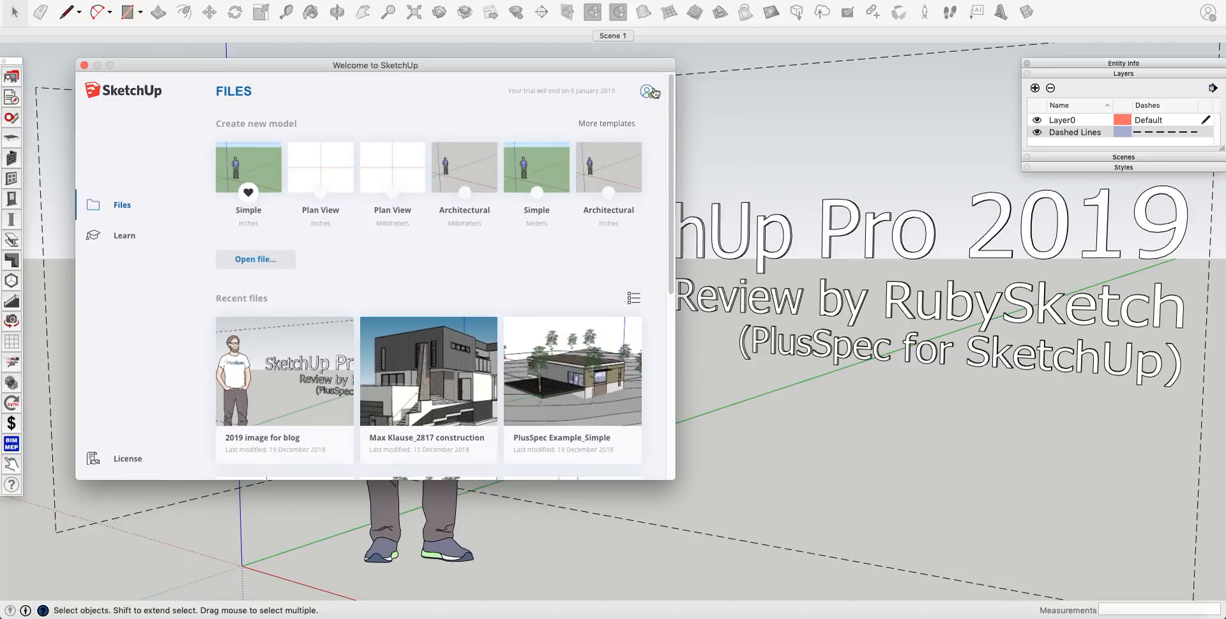
pyautogui.moveTo(652, 71)
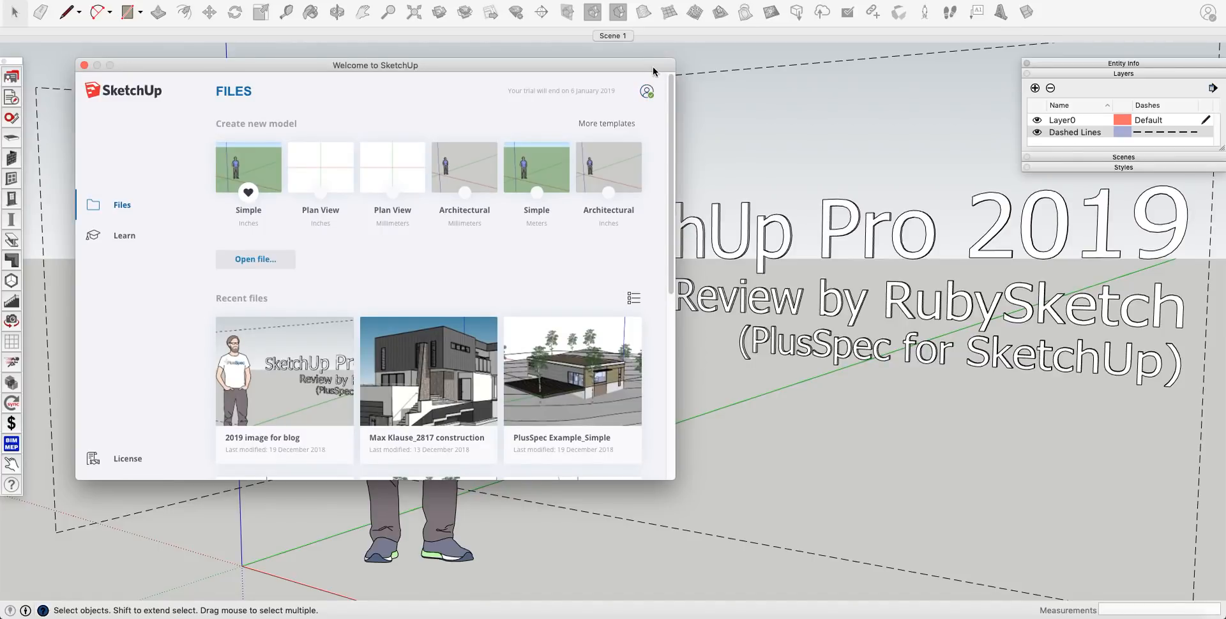
pyautogui.moveTo(629, 92)
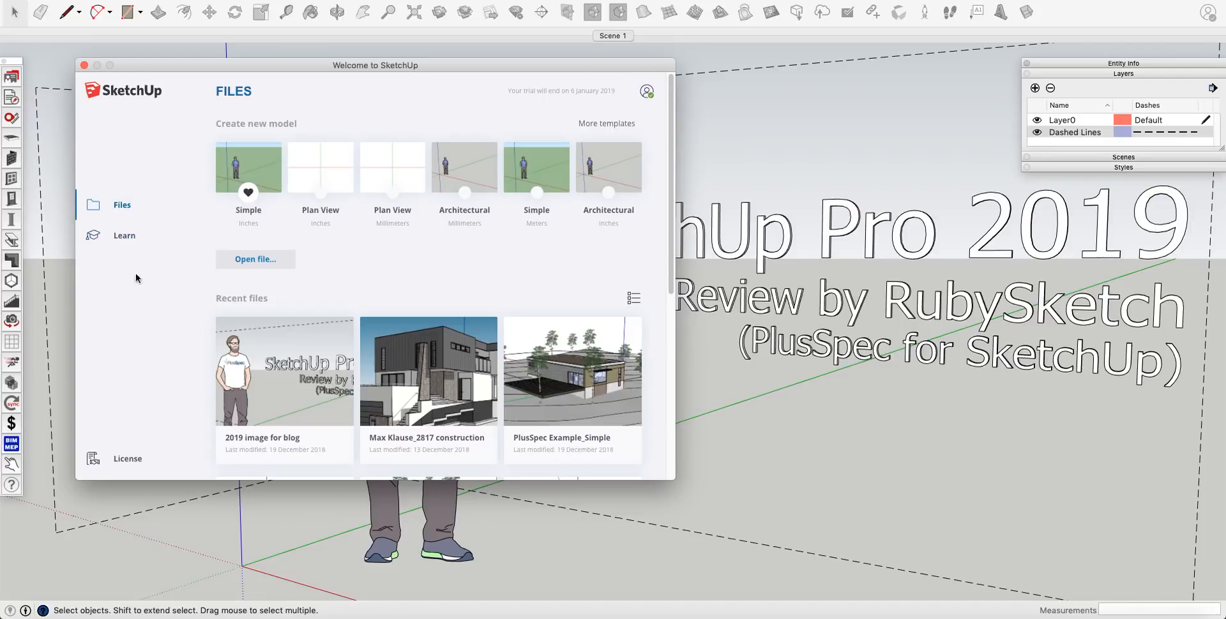
# Step: Switch the welcome window's sidebar to the Learn section
pyautogui.click(123, 235)
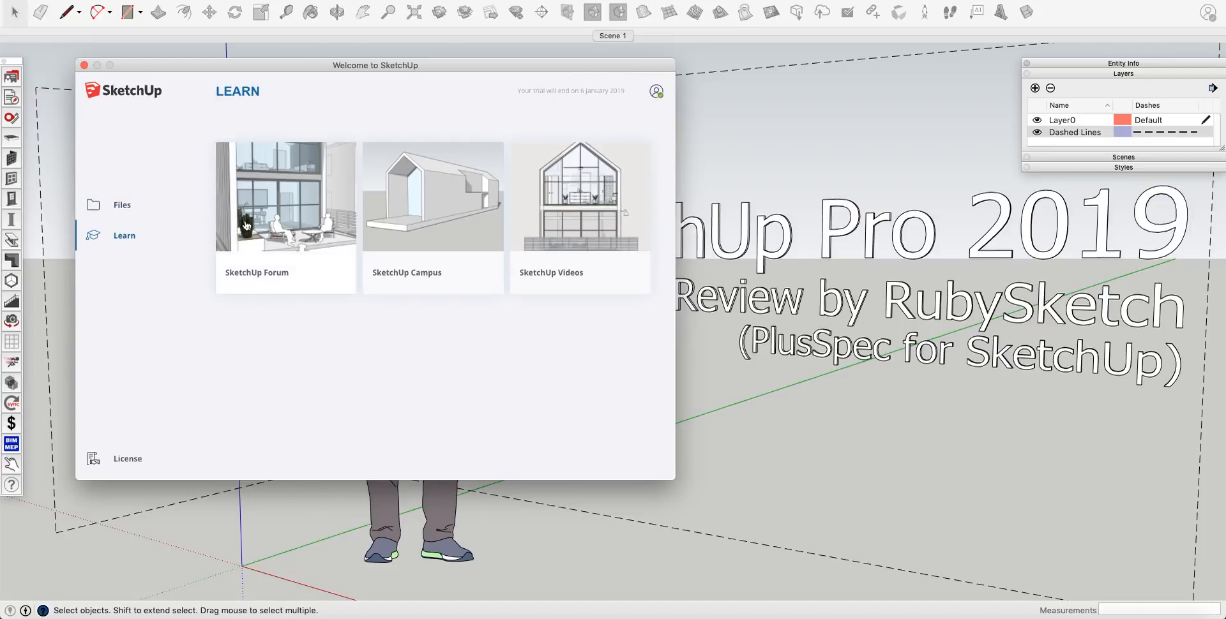
pyautogui.moveTo(600, 238)
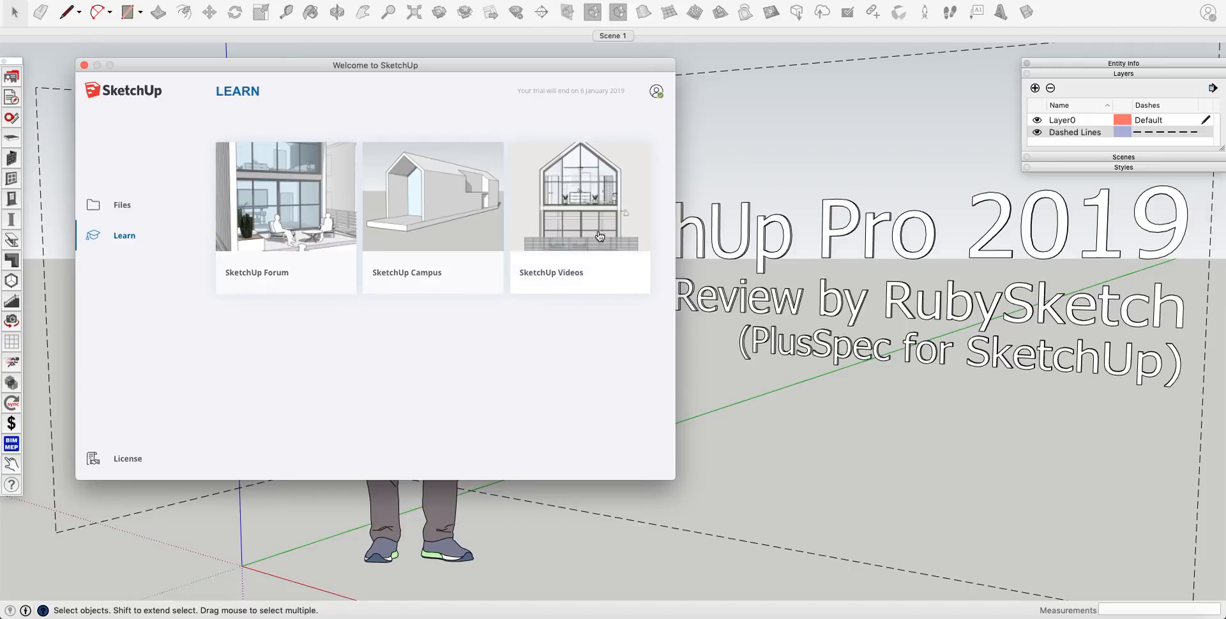
pyautogui.moveTo(485, 360)
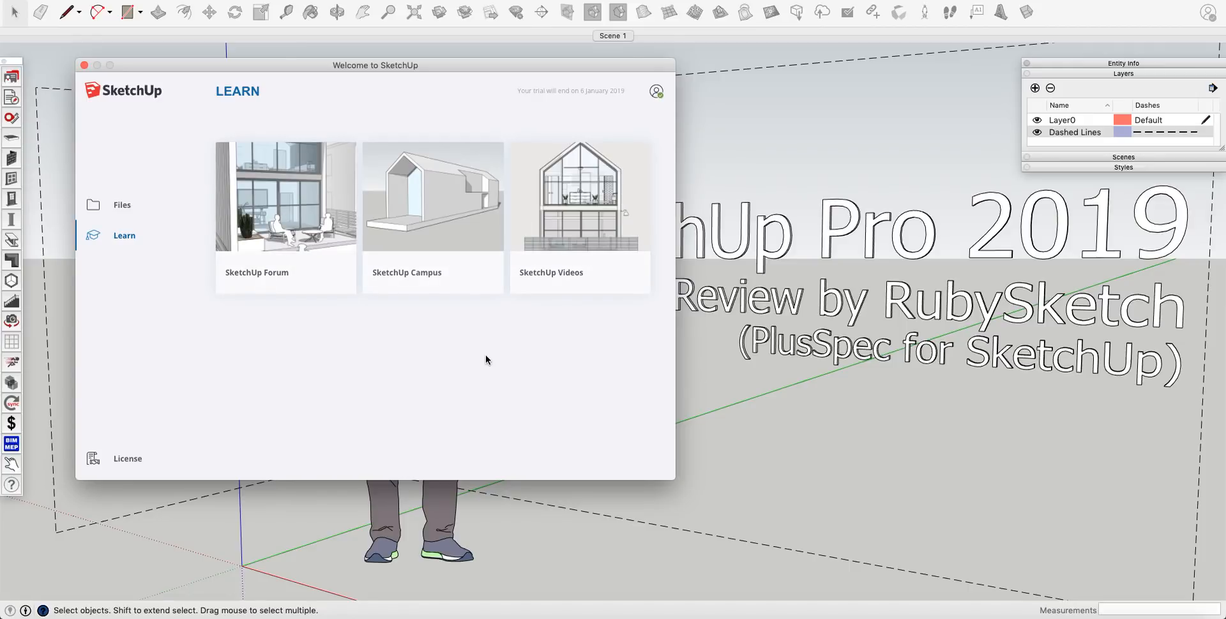
pyautogui.moveTo(386, 286)
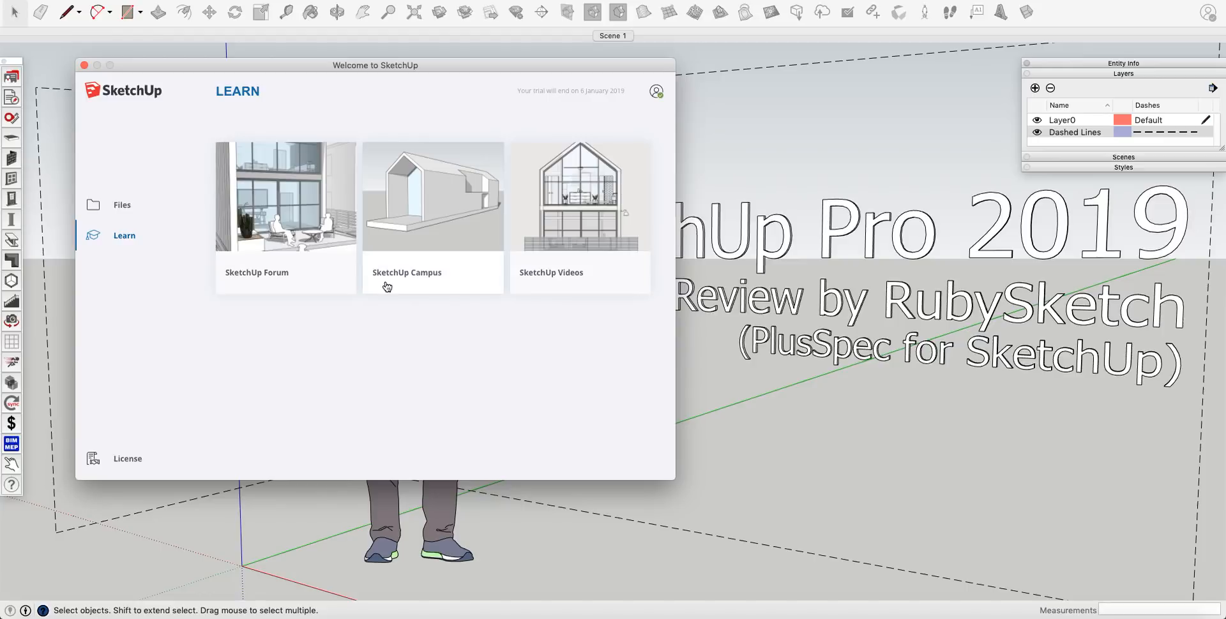
pyautogui.moveTo(445, 237)
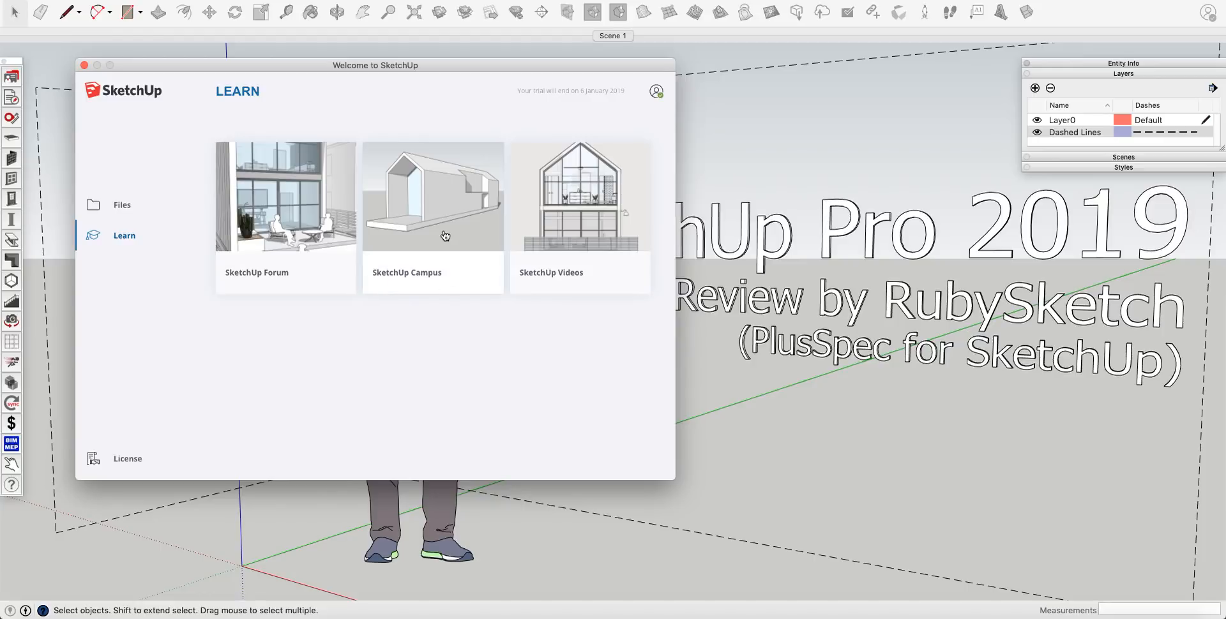
pyautogui.moveTo(444, 345)
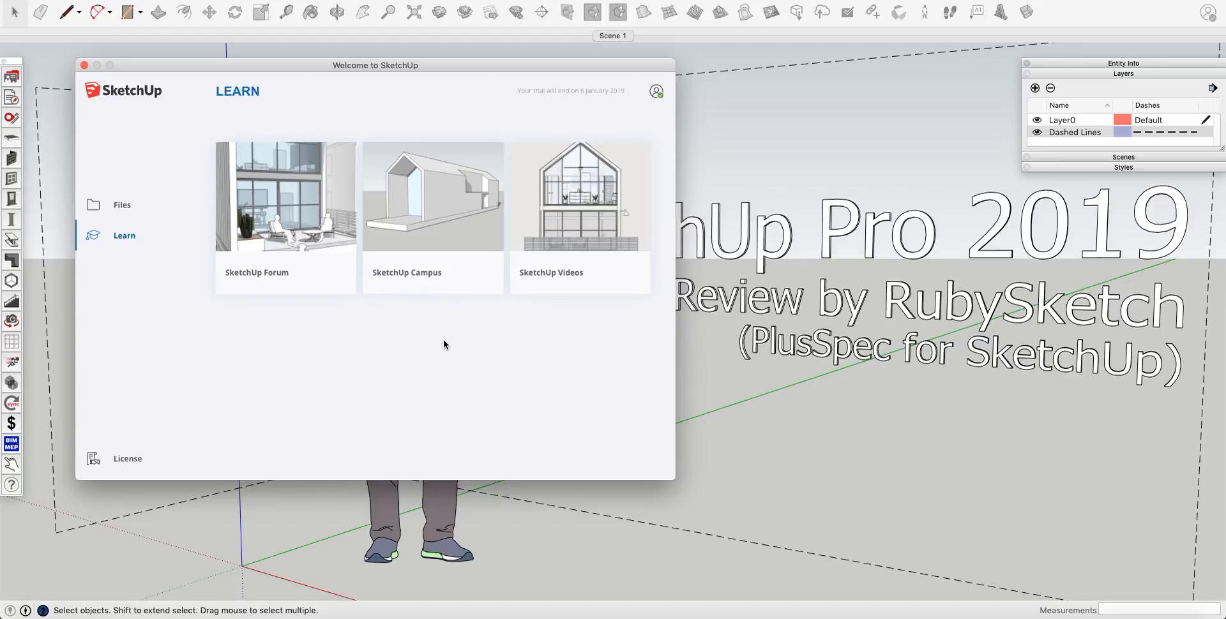
pyautogui.moveTo(433, 341)
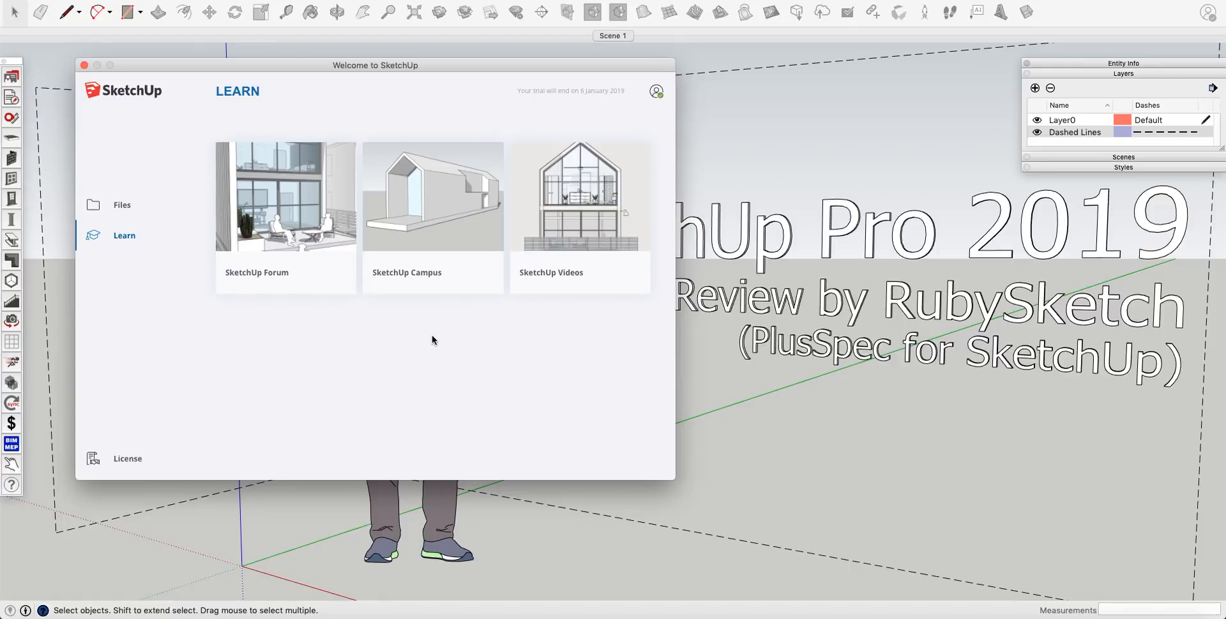
# Step: Switch the welcome window's sidebar back to the Files section
pyautogui.click(123, 204)
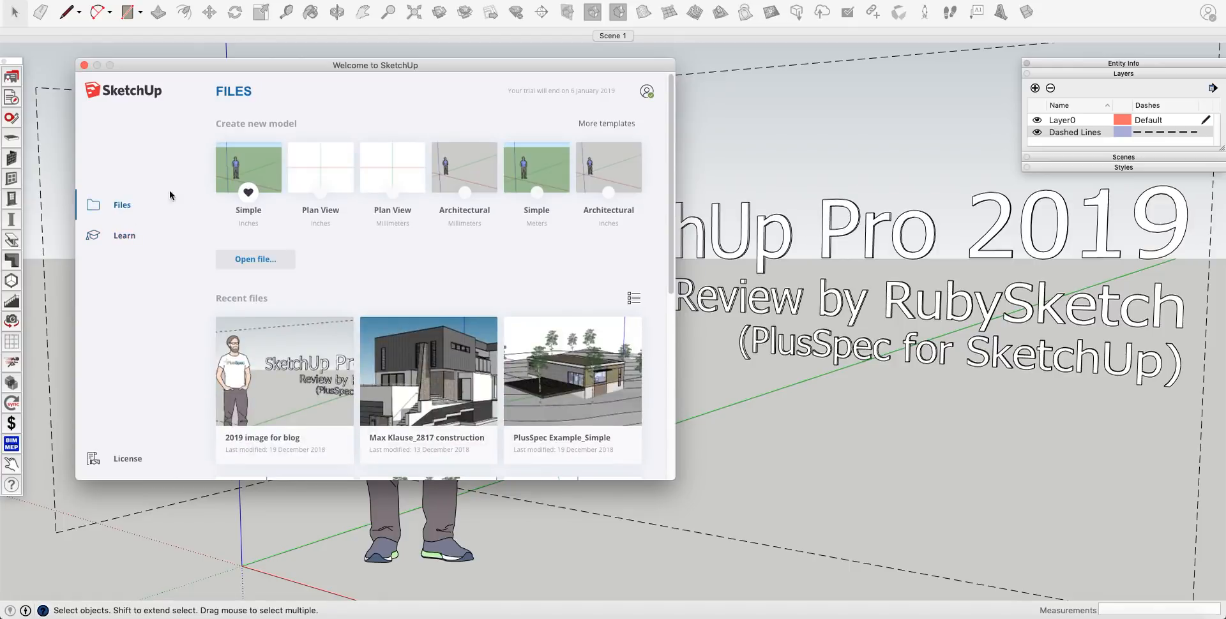
pyautogui.moveTo(160, 202)
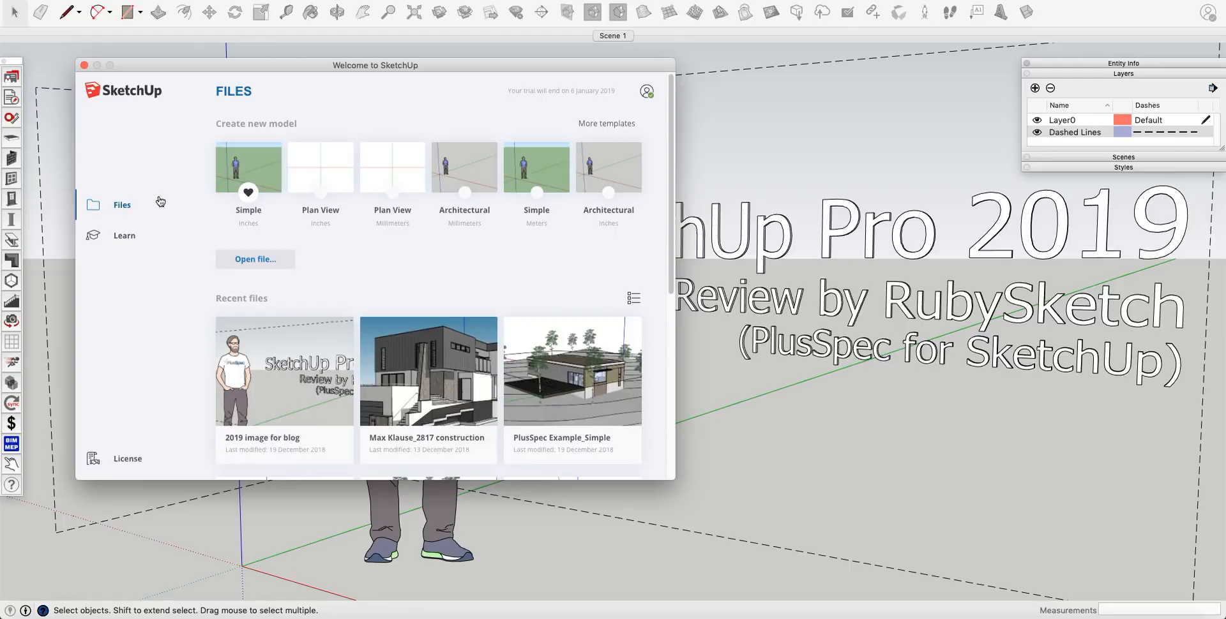
pyautogui.moveTo(273, 165)
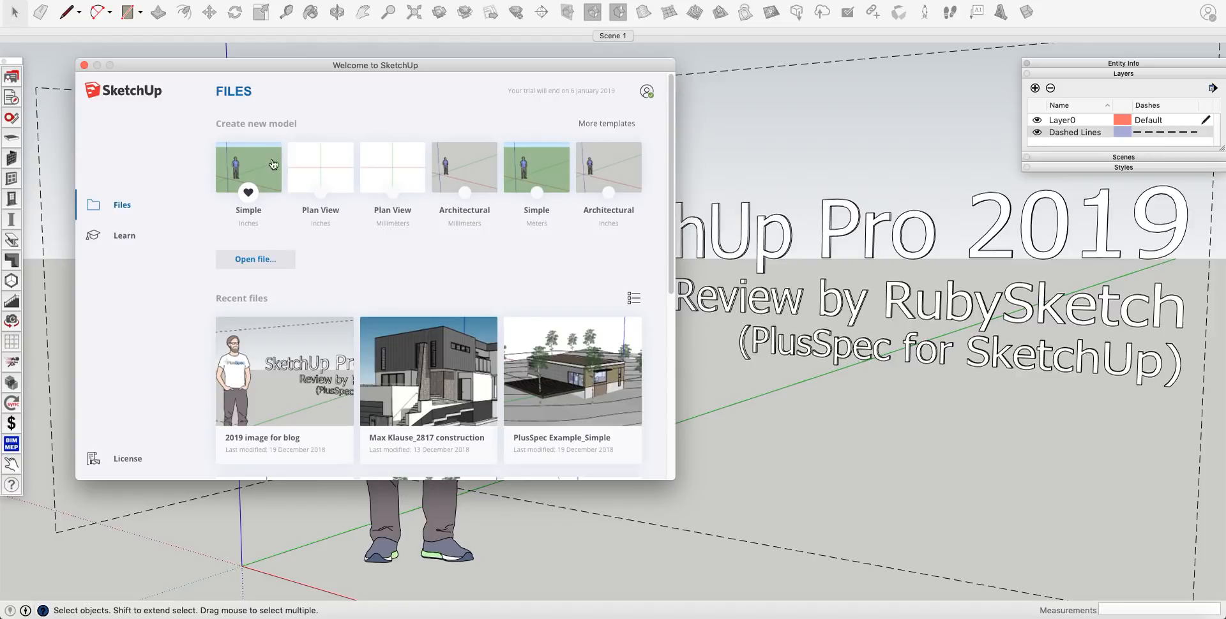
pyautogui.moveTo(365, 239)
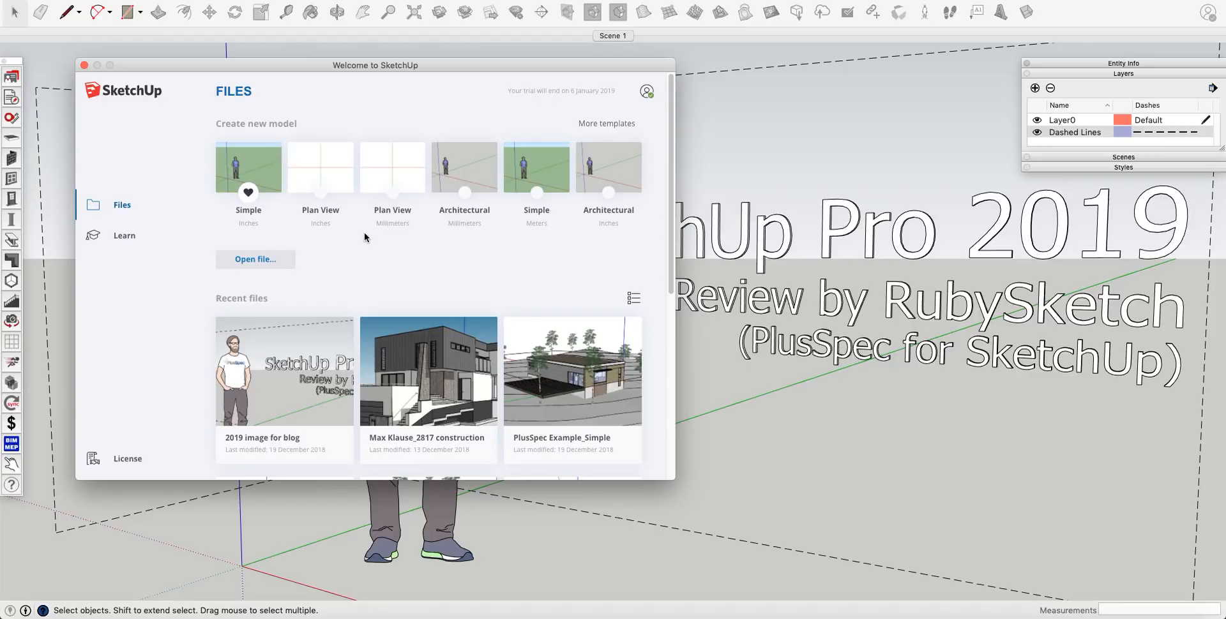
pyautogui.moveTo(346, 162)
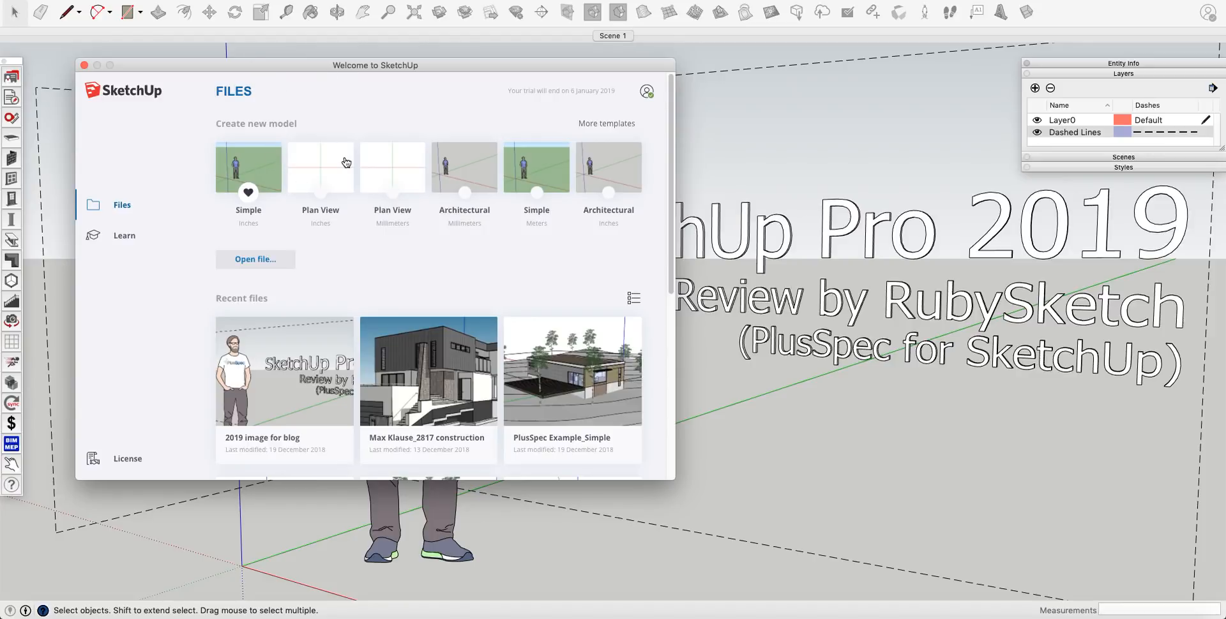
pyautogui.moveTo(306, 160)
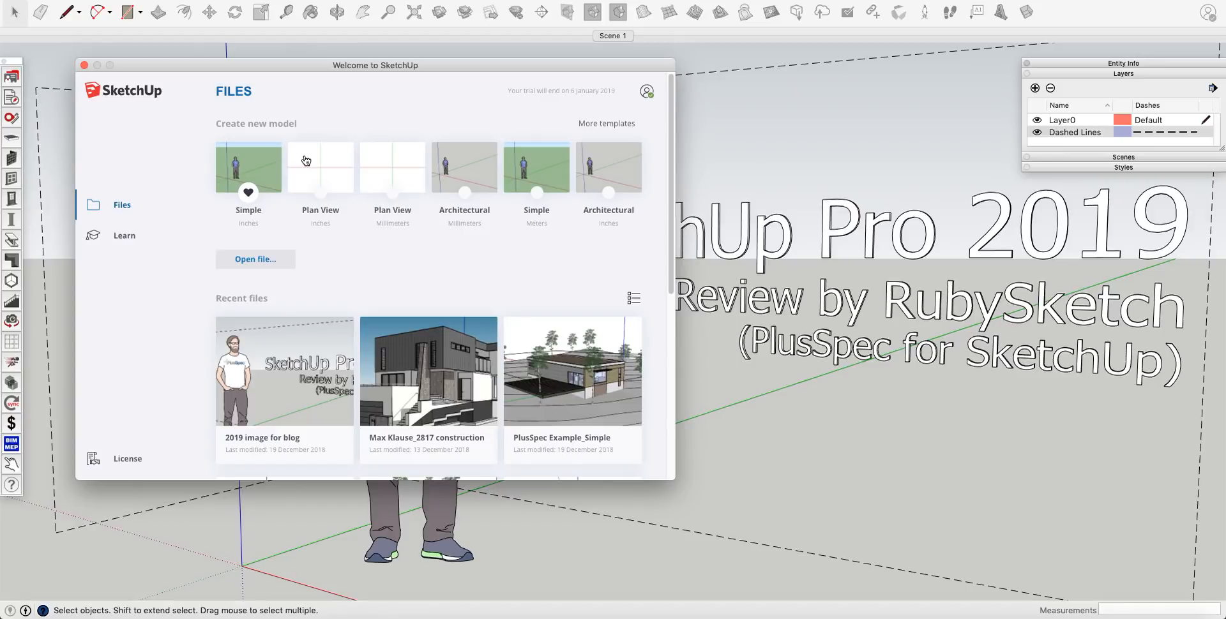
pyautogui.moveTo(291, 173)
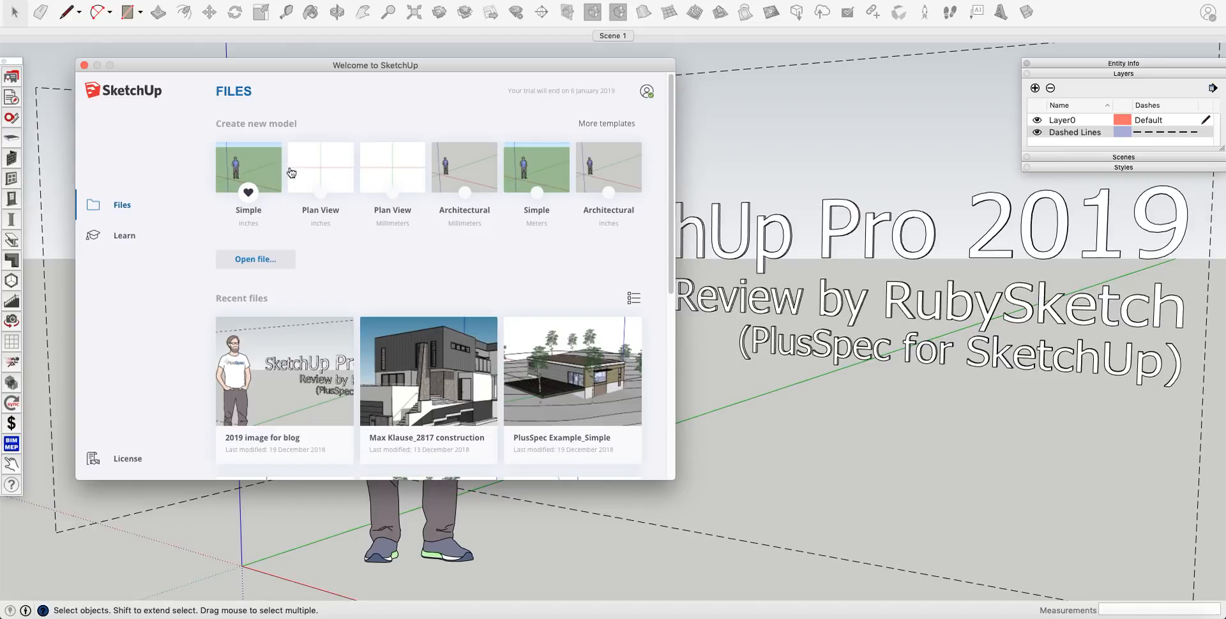
pyautogui.moveTo(342, 170)
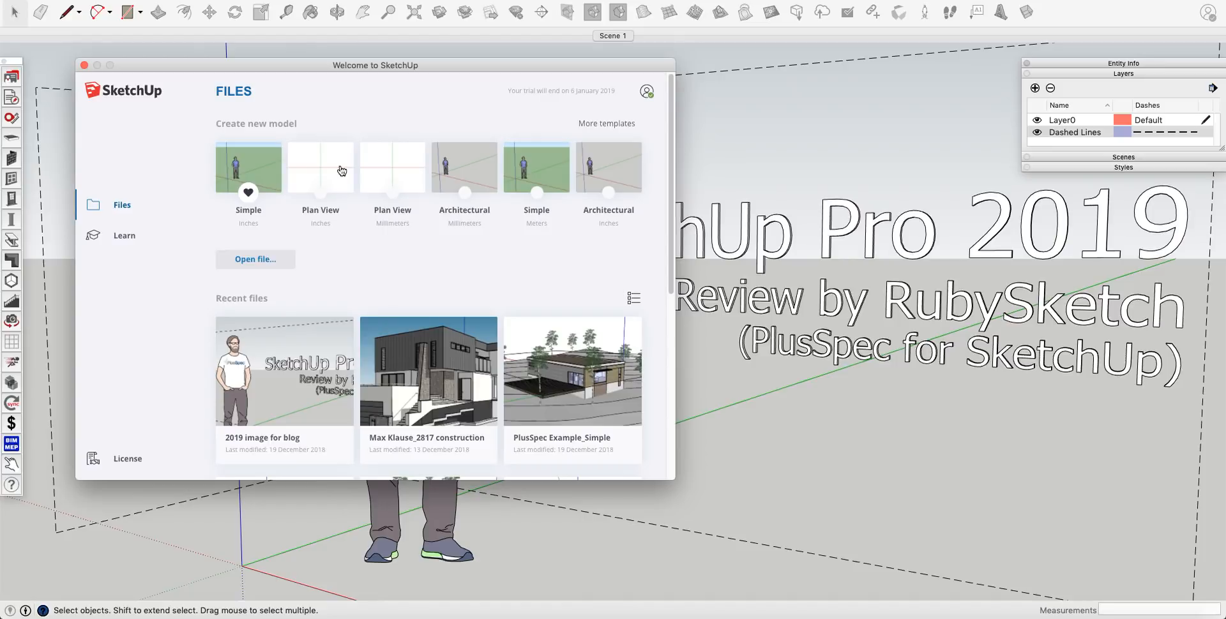
pyautogui.moveTo(273, 161)
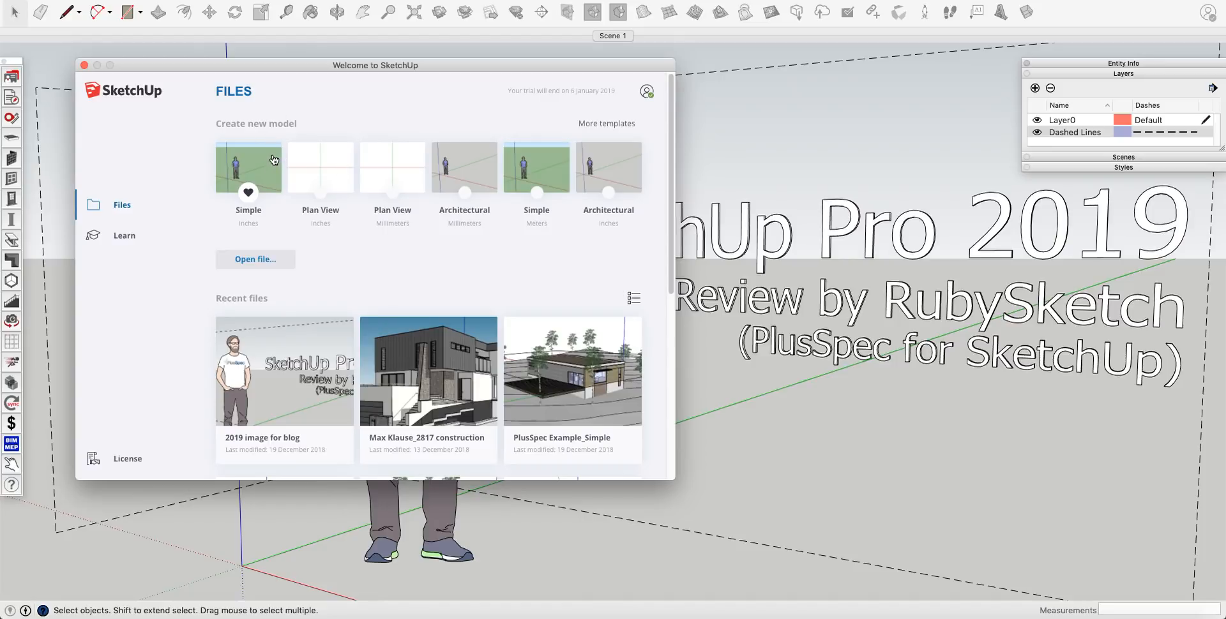
pyautogui.moveTo(294, 232)
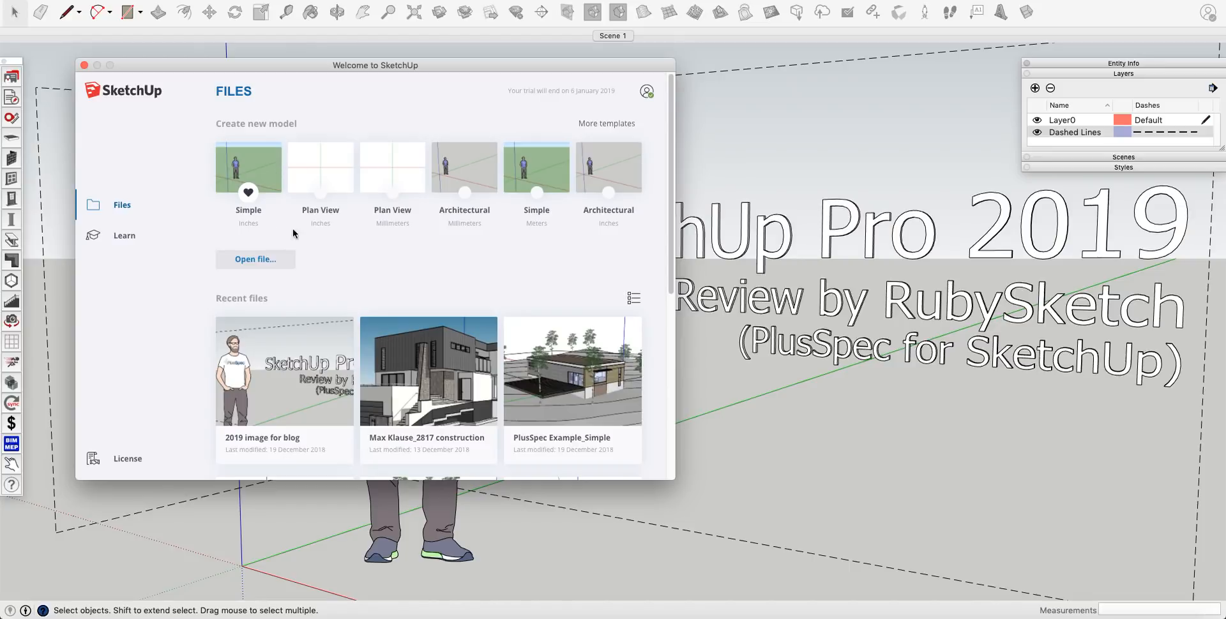
pyautogui.moveTo(459, 238)
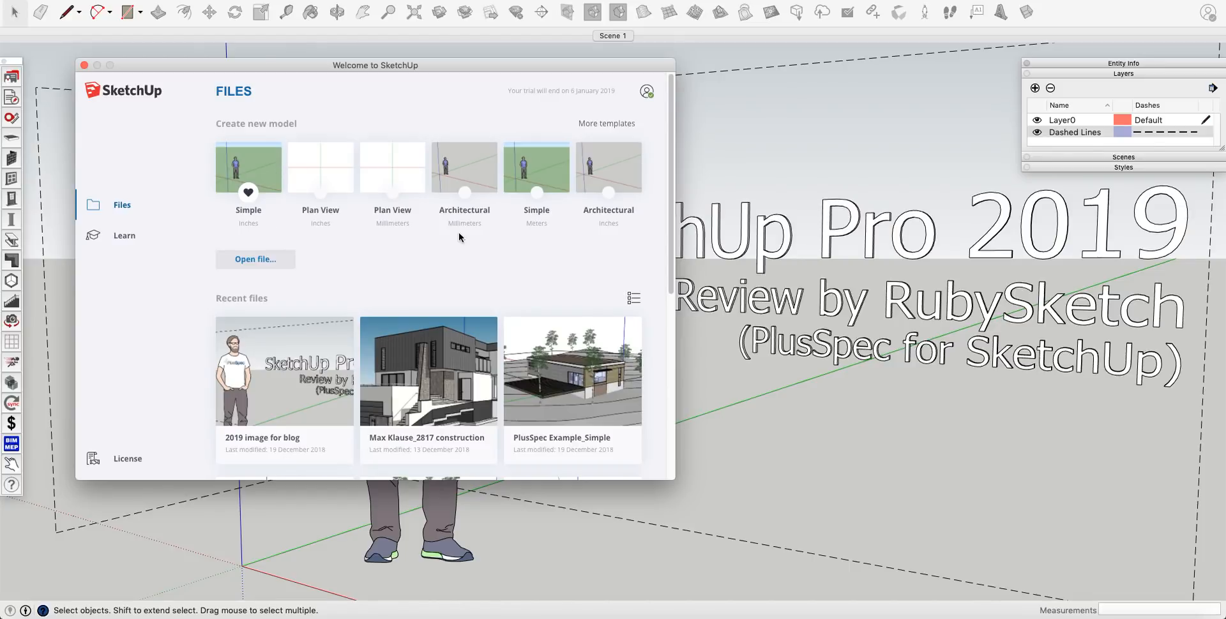
pyautogui.moveTo(237, 229)
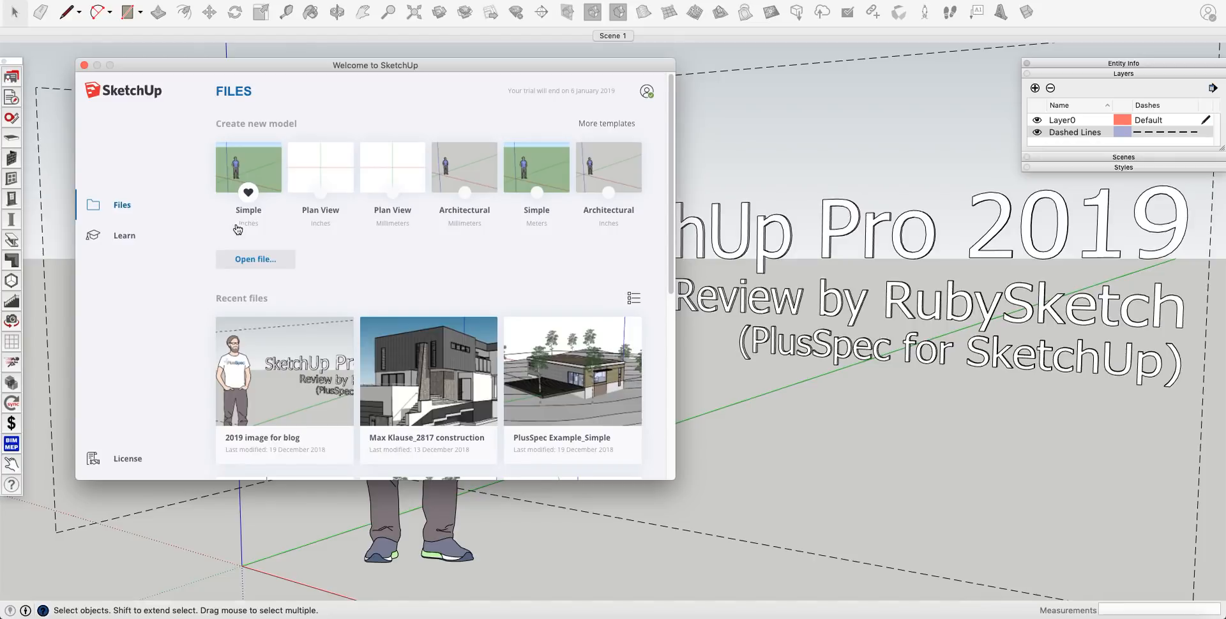
pyautogui.click(606, 122)
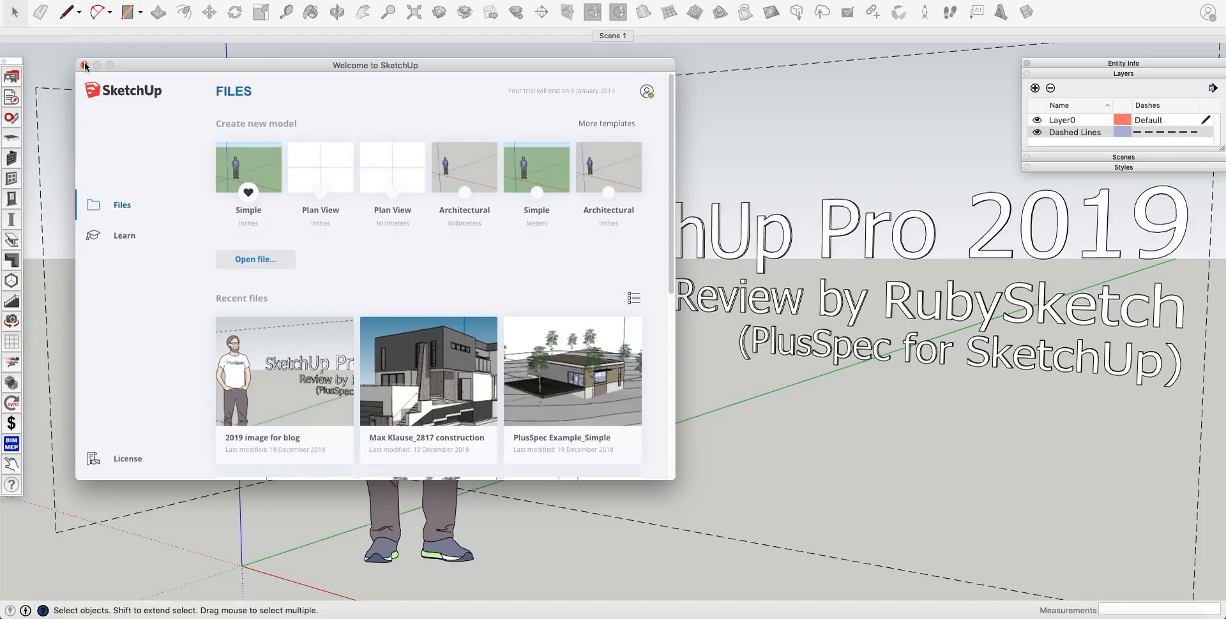
# Step: Close the welcome window with its red close button
pyautogui.click(86, 65)
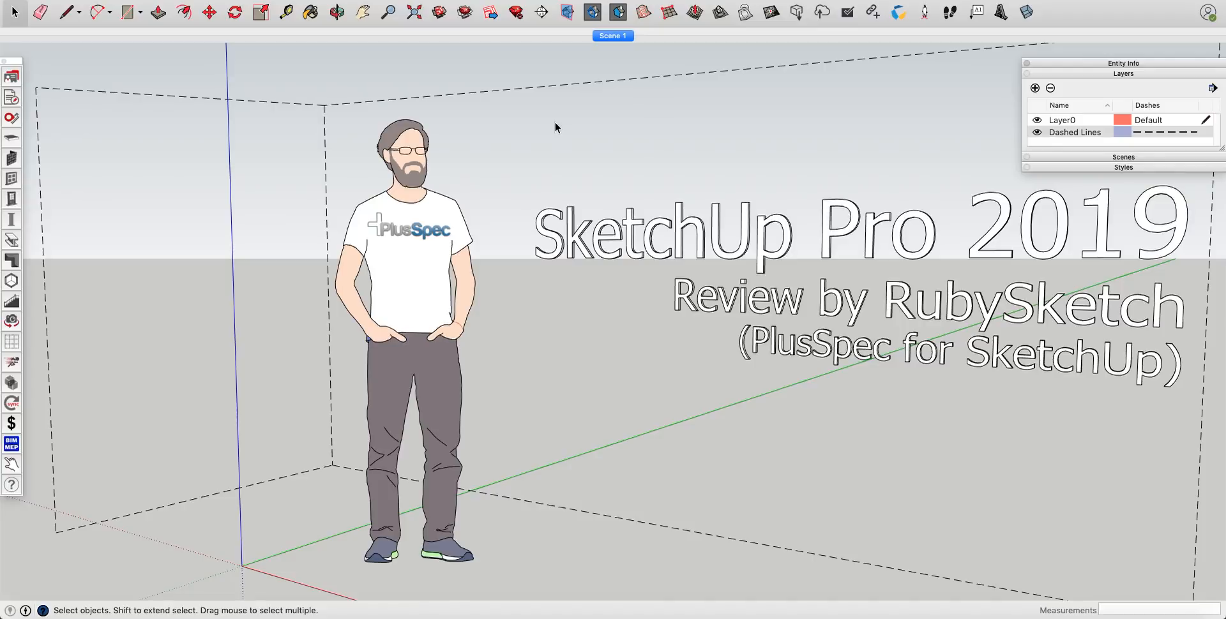
pyautogui.moveTo(553, 125)
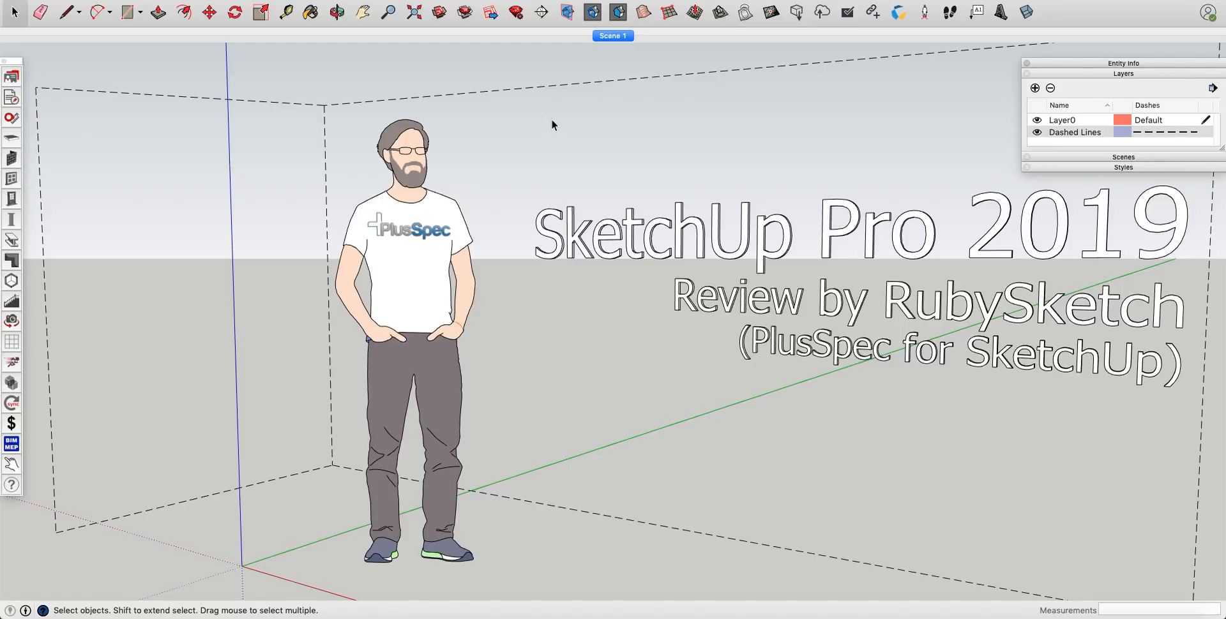
pyautogui.moveTo(1123, 78)
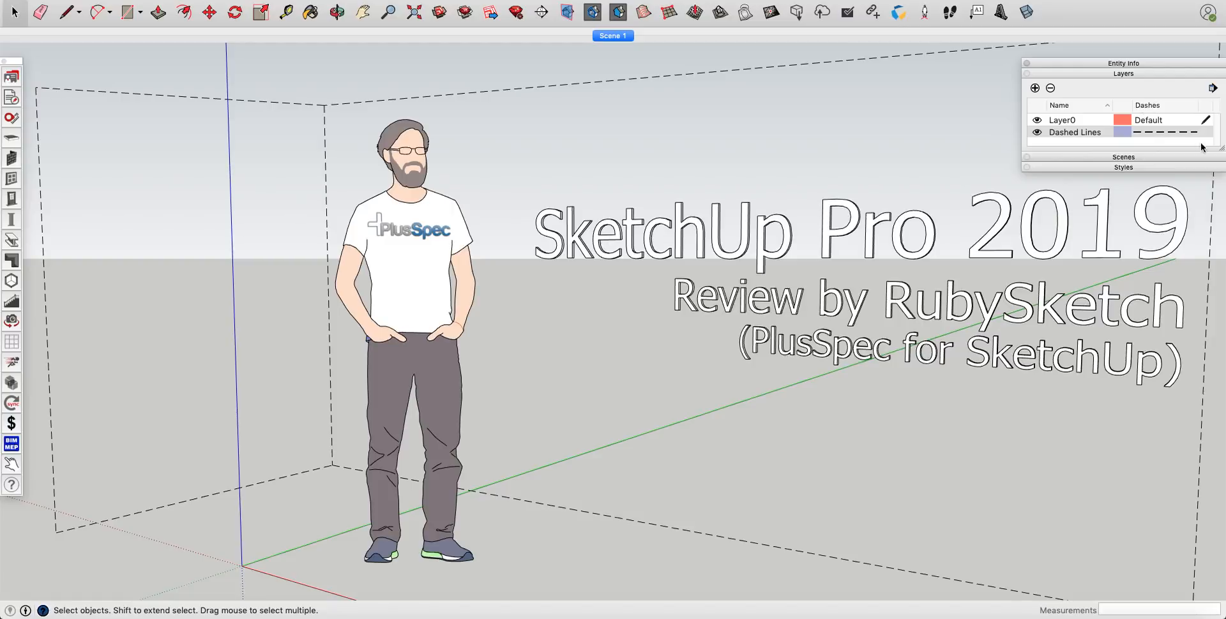
# Step: Try dotted and solid dash patterns on the Dashed Lines layer, then settle on short dashes
pyautogui.click(1164, 132)
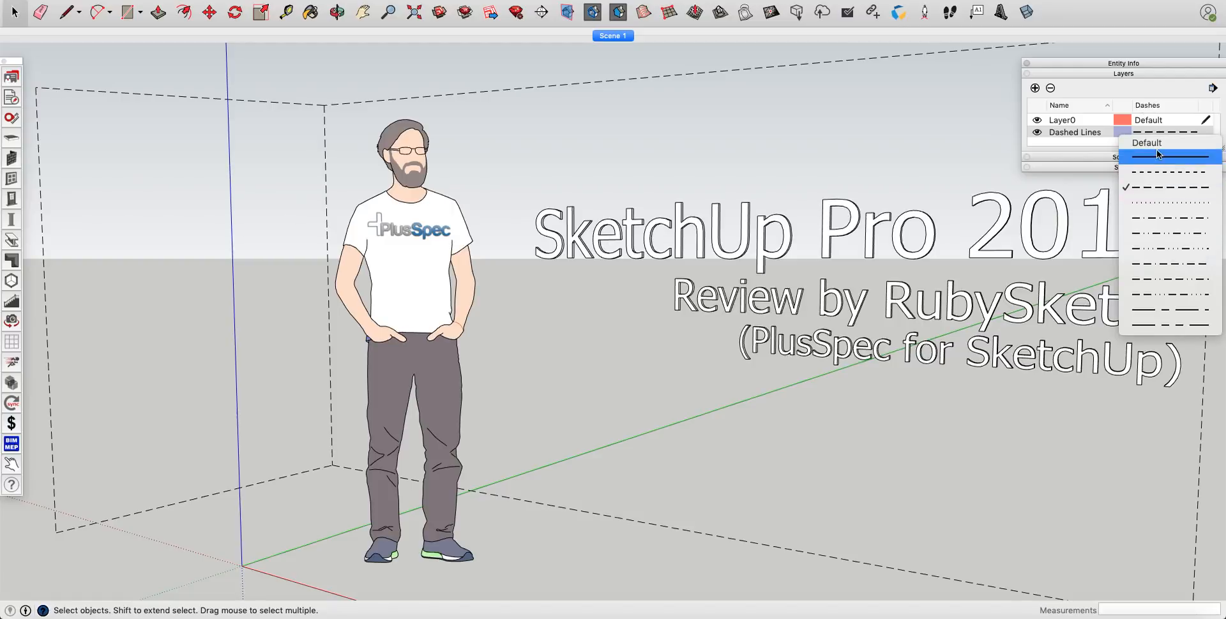
pyautogui.moveTo(1162, 166)
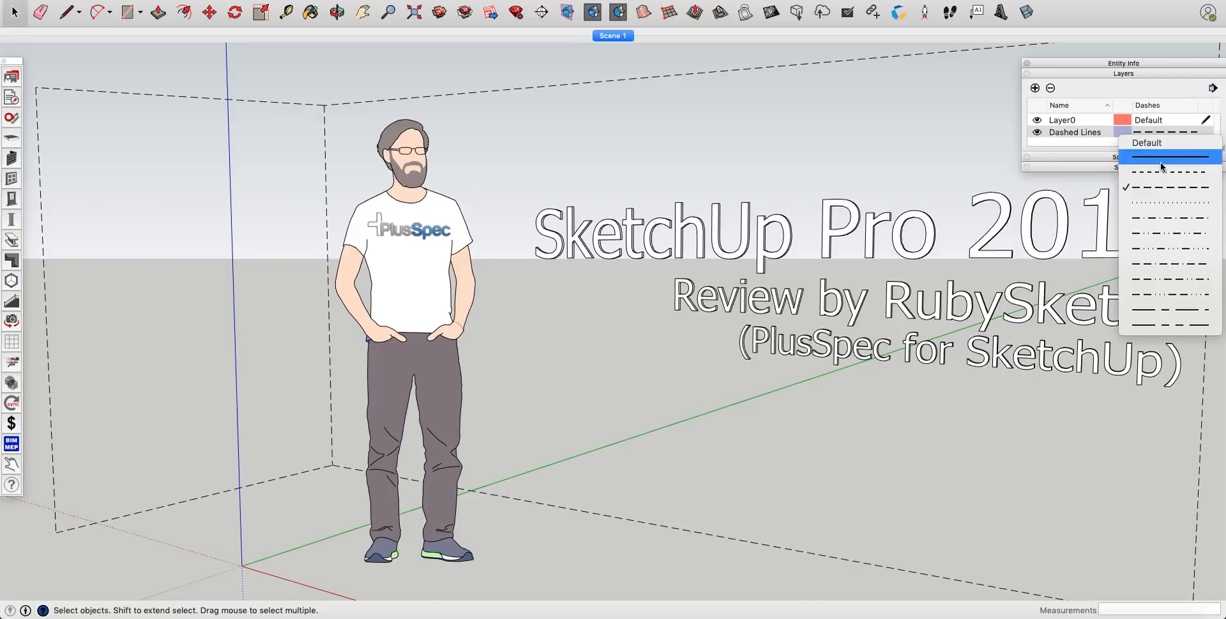
pyautogui.moveTo(1157, 162)
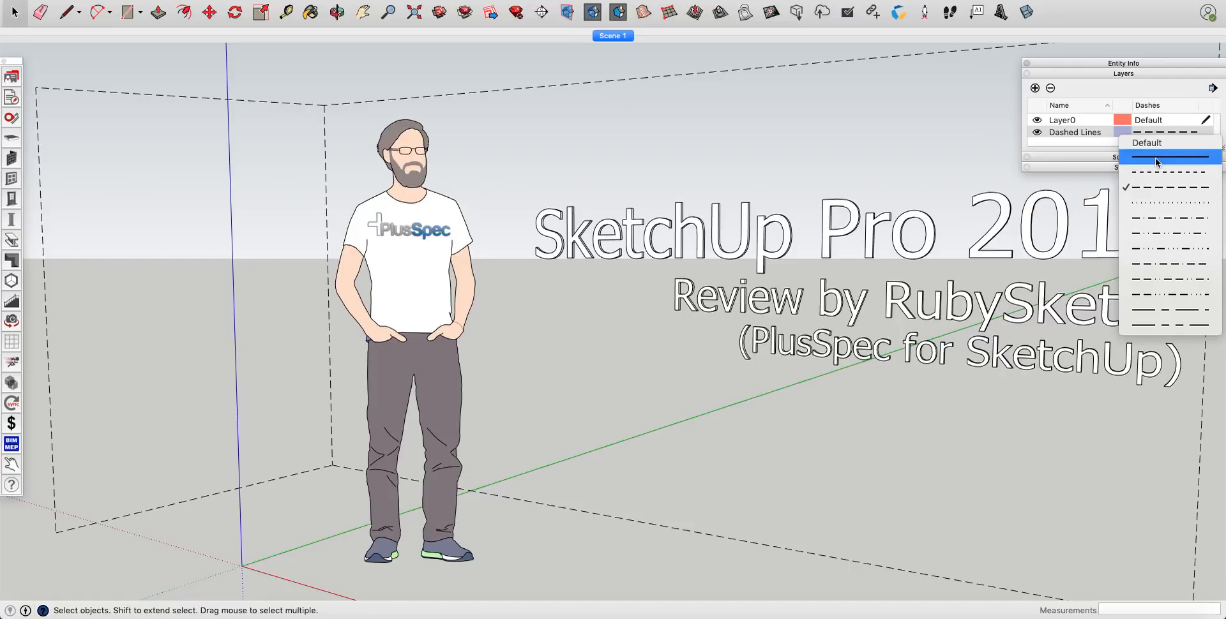
pyautogui.click(1168, 159)
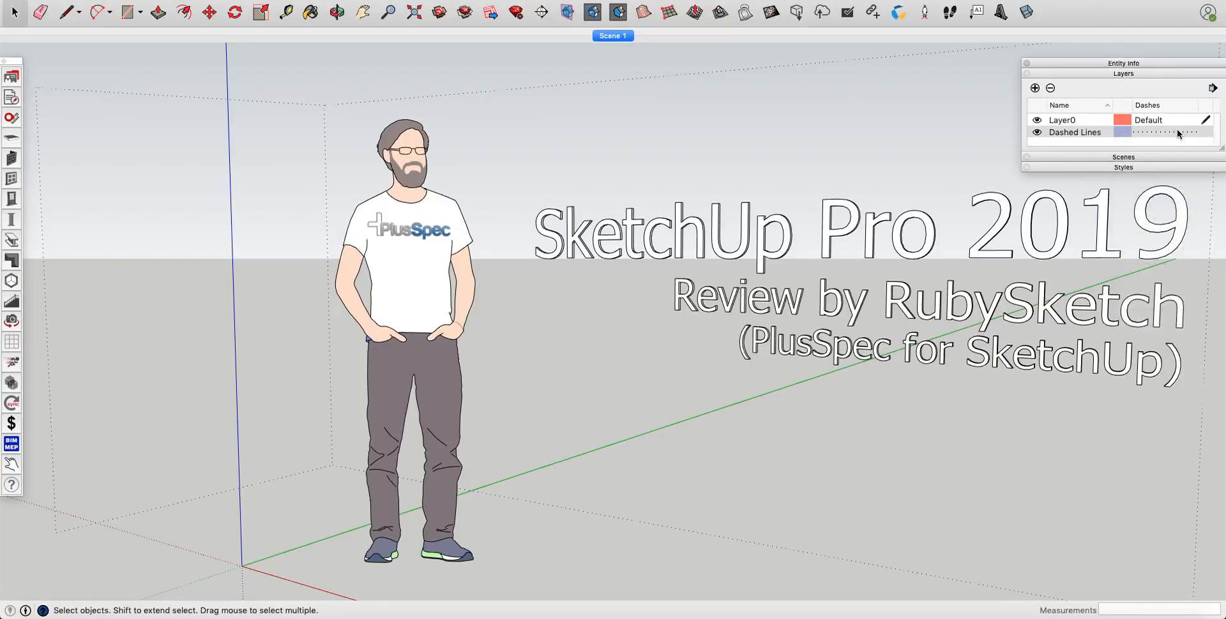
pyautogui.click(1164, 132)
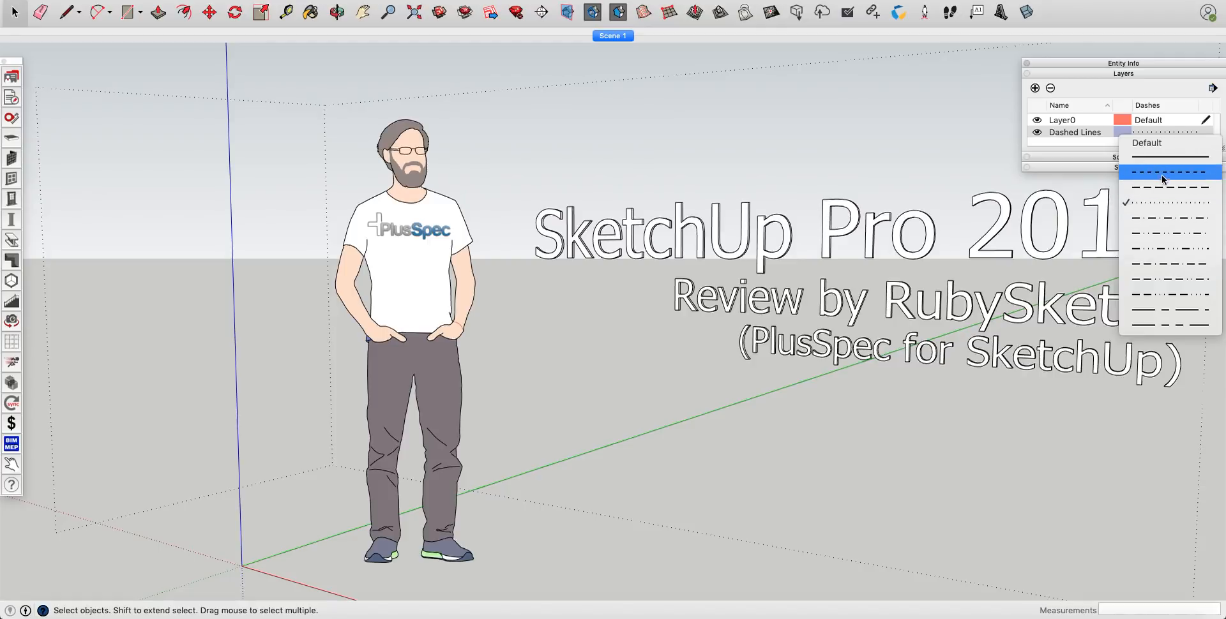
pyautogui.click(1169, 172)
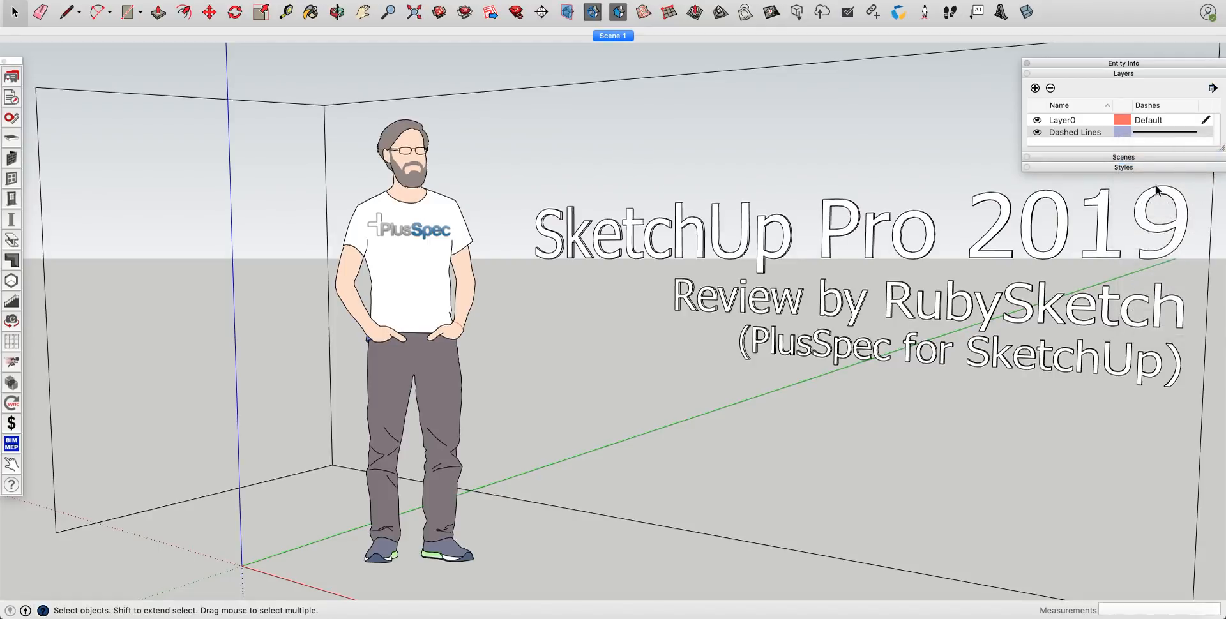
pyautogui.moveTo(1166, 187)
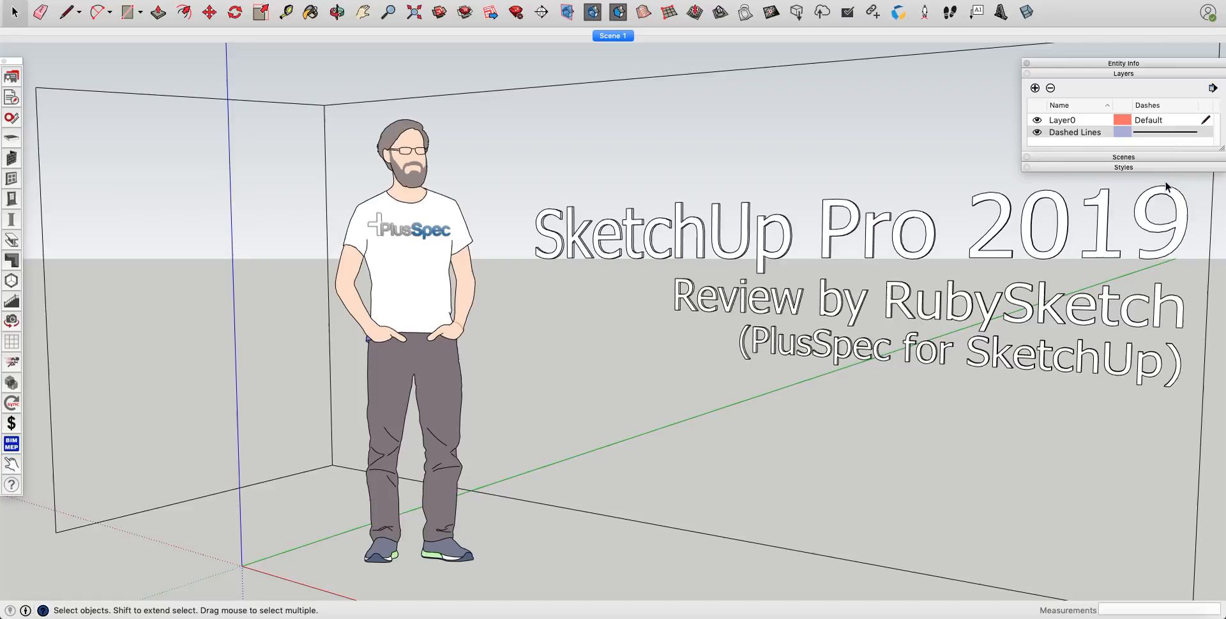
pyautogui.click(1164, 120)
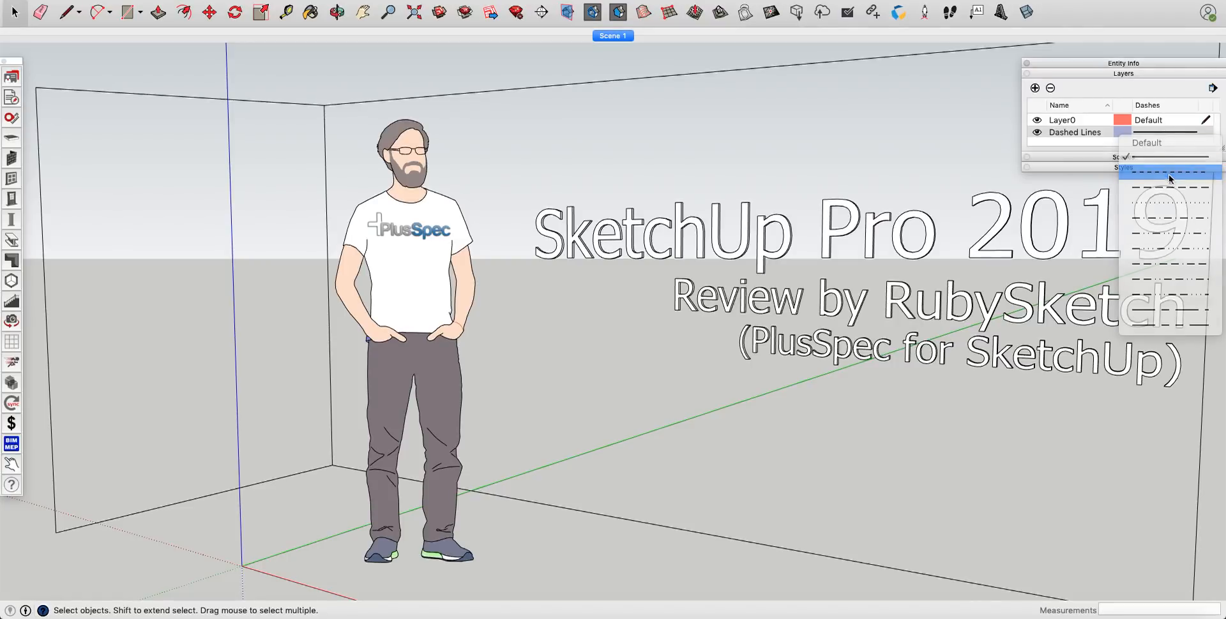
pyautogui.click(1166, 171)
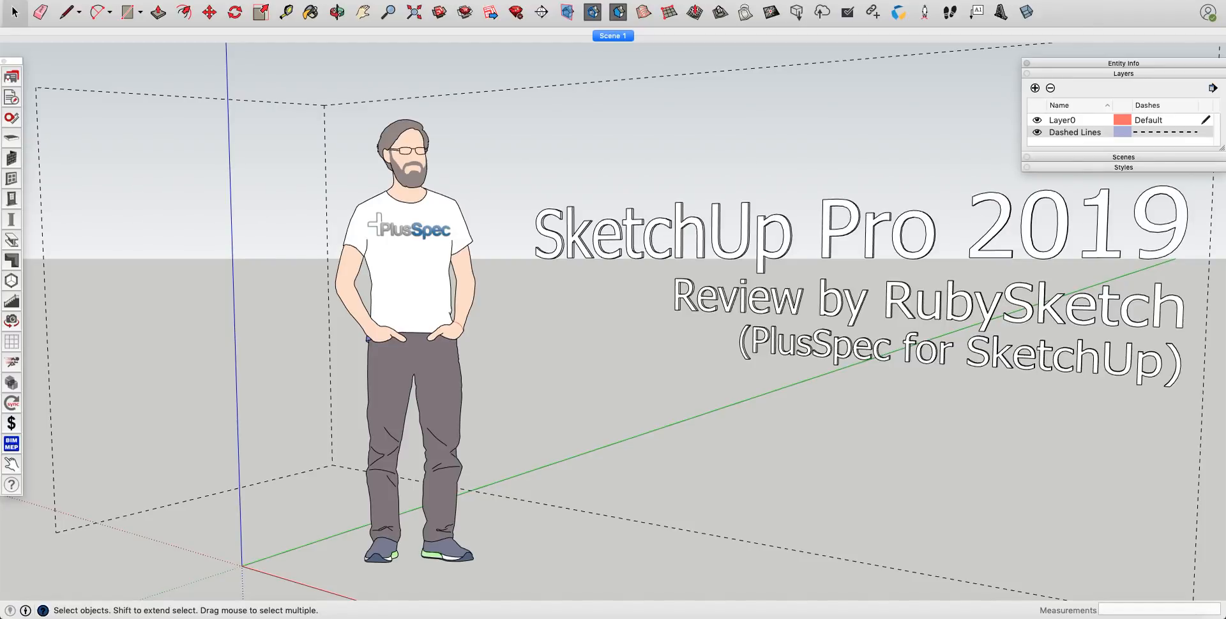
pyautogui.click(75, 36)
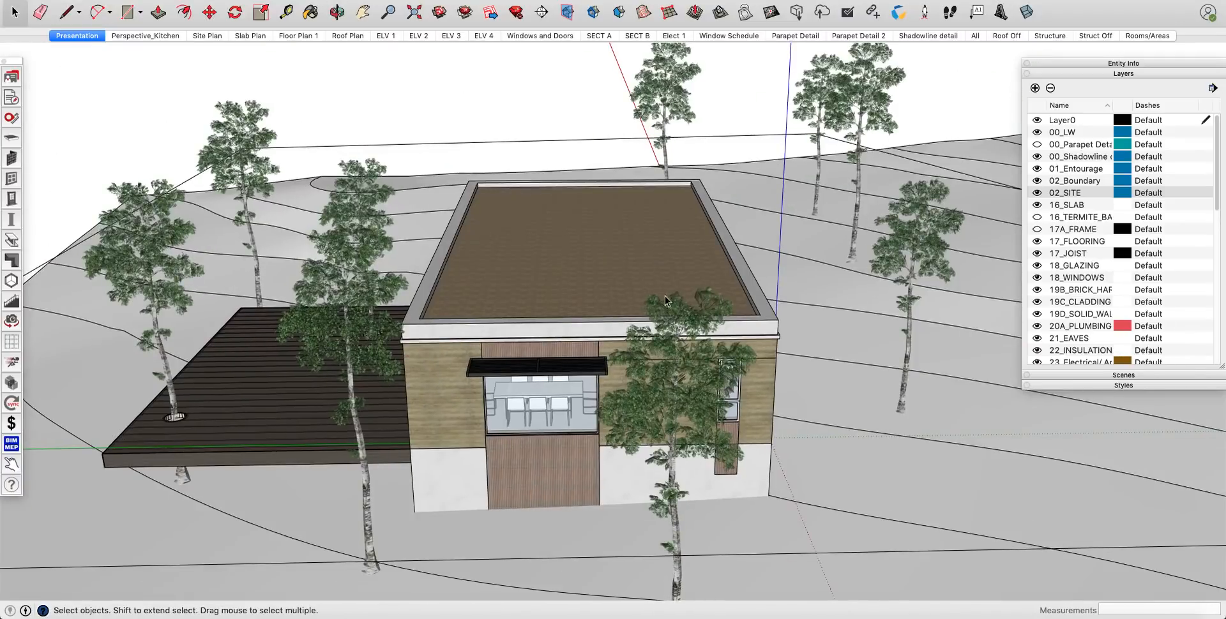
# Step: Orbit the house model to see it from higher up
pyautogui.moveTo(664, 302); pyautogui.dragTo(575, 343)
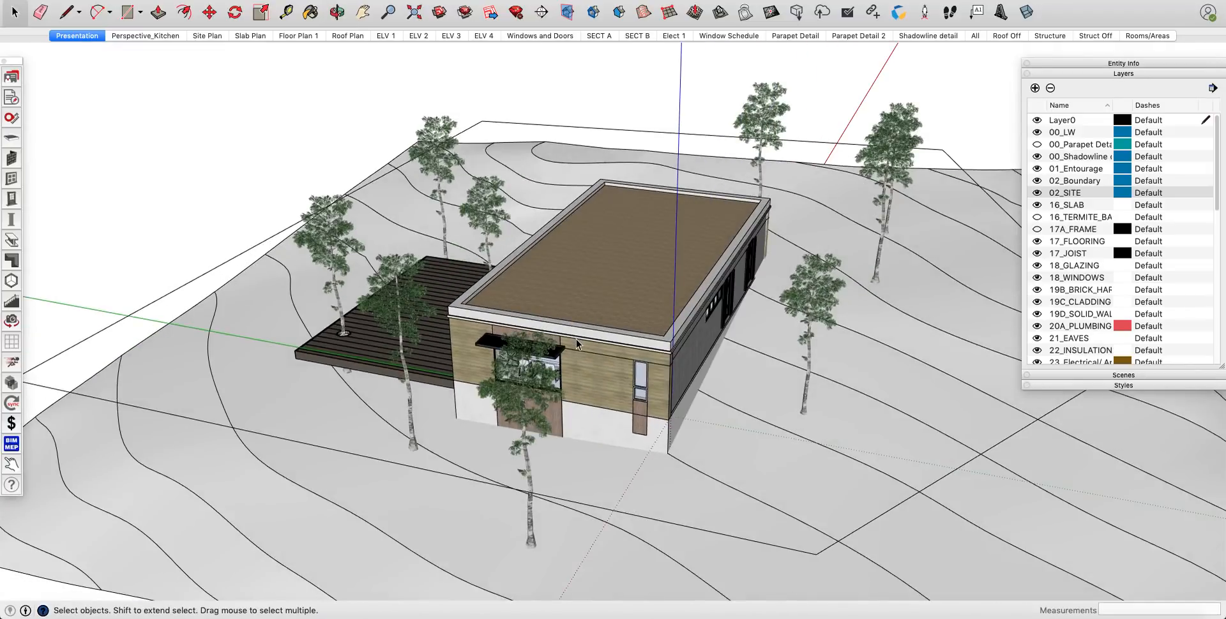
pyautogui.moveTo(575, 343); pyautogui.dragTo(608, 300)
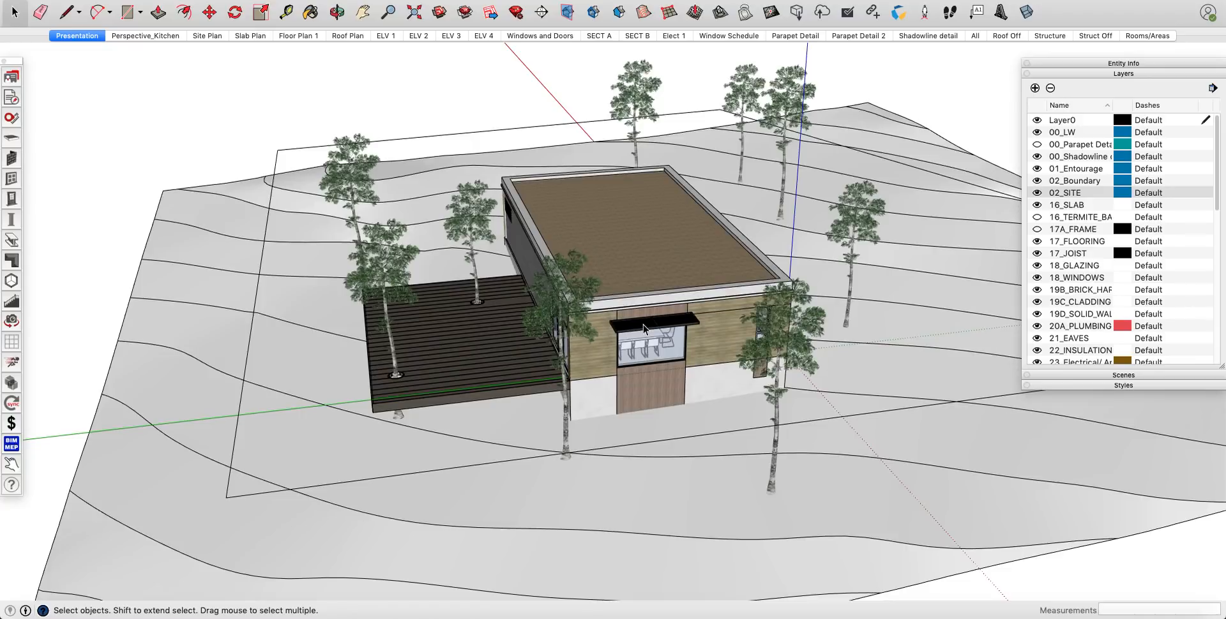
pyautogui.moveTo(610, 342)
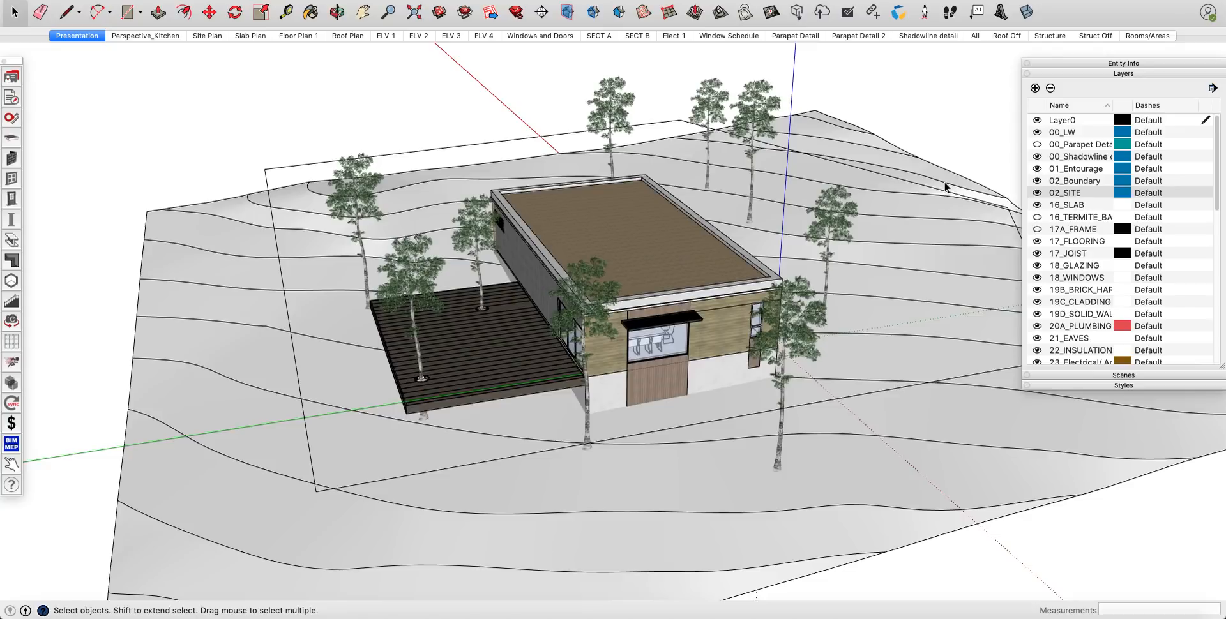
pyautogui.moveTo(154, 217)
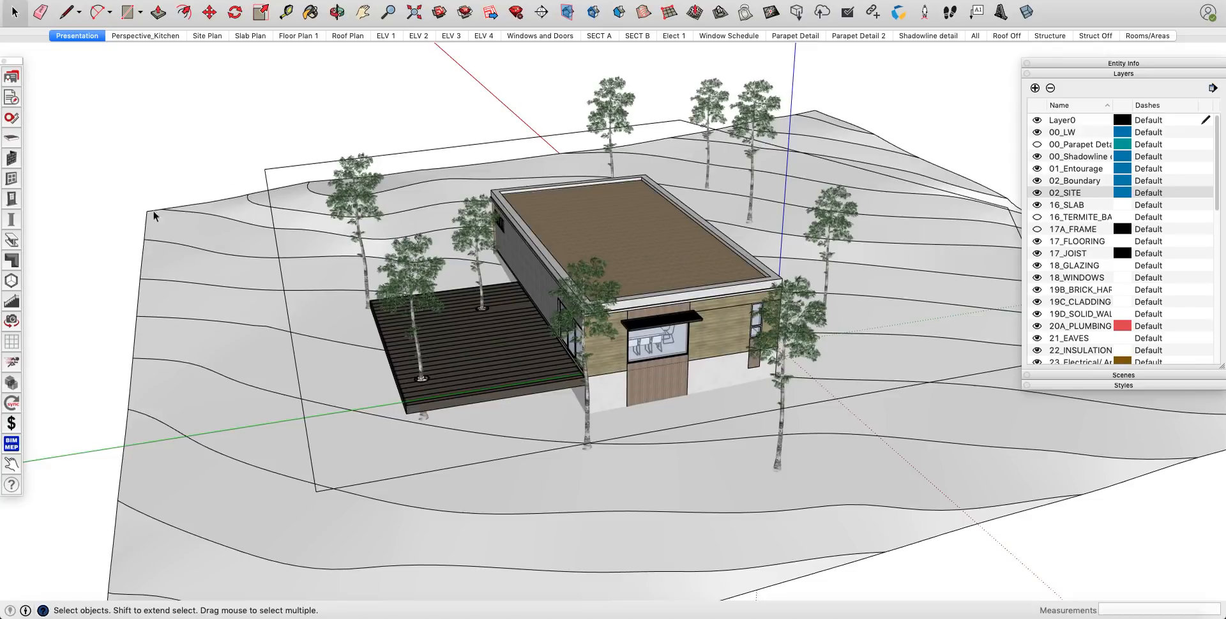
pyautogui.moveTo(131, 127)
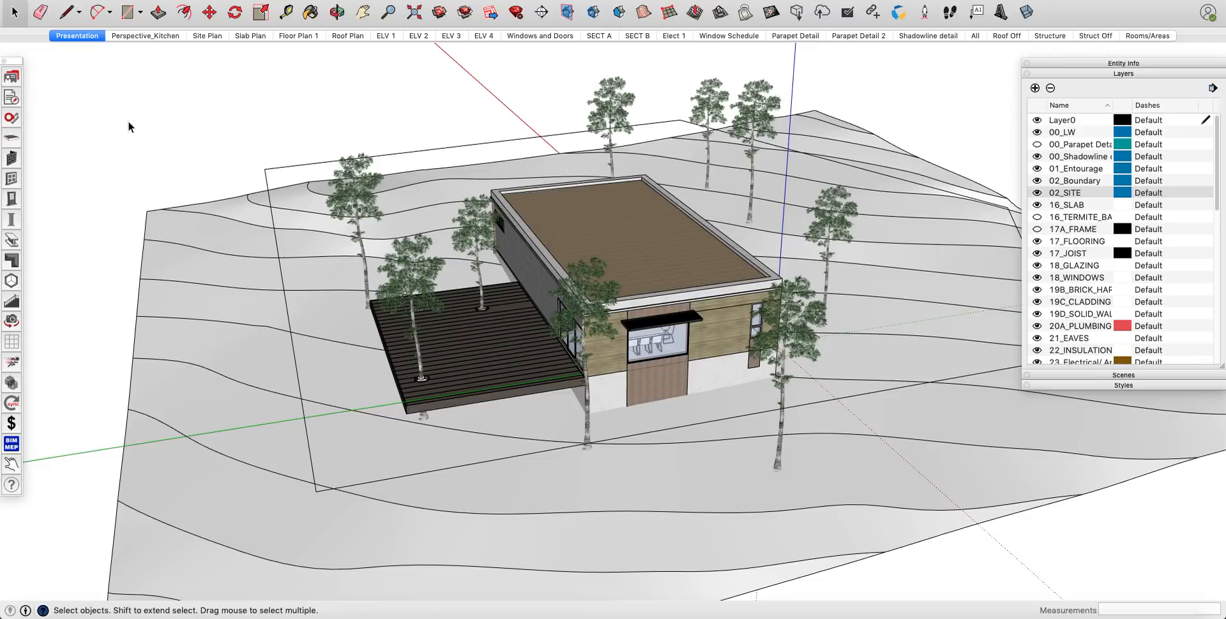
pyautogui.moveTo(33, 171)
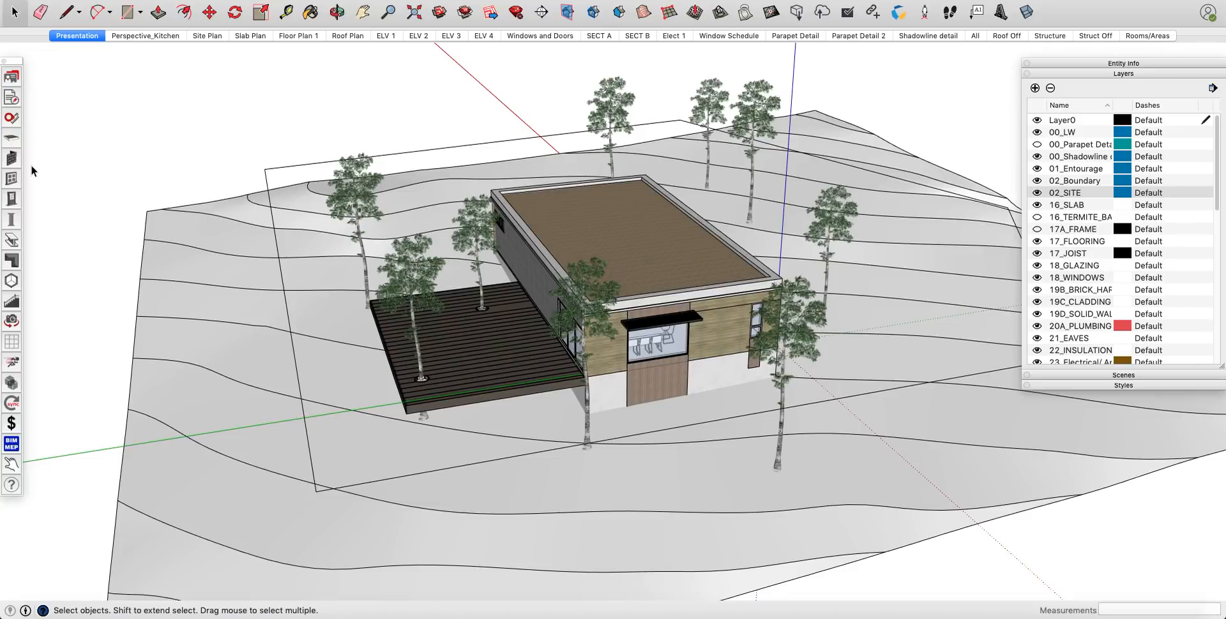
pyautogui.moveTo(22, 215)
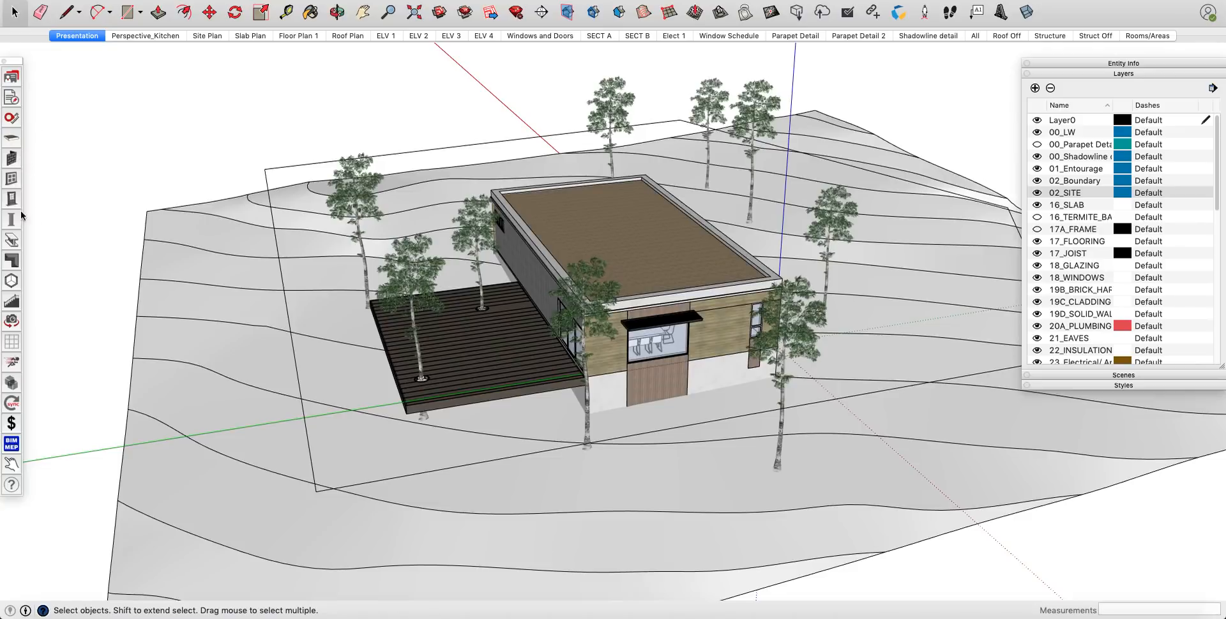
pyautogui.moveTo(531, 170)
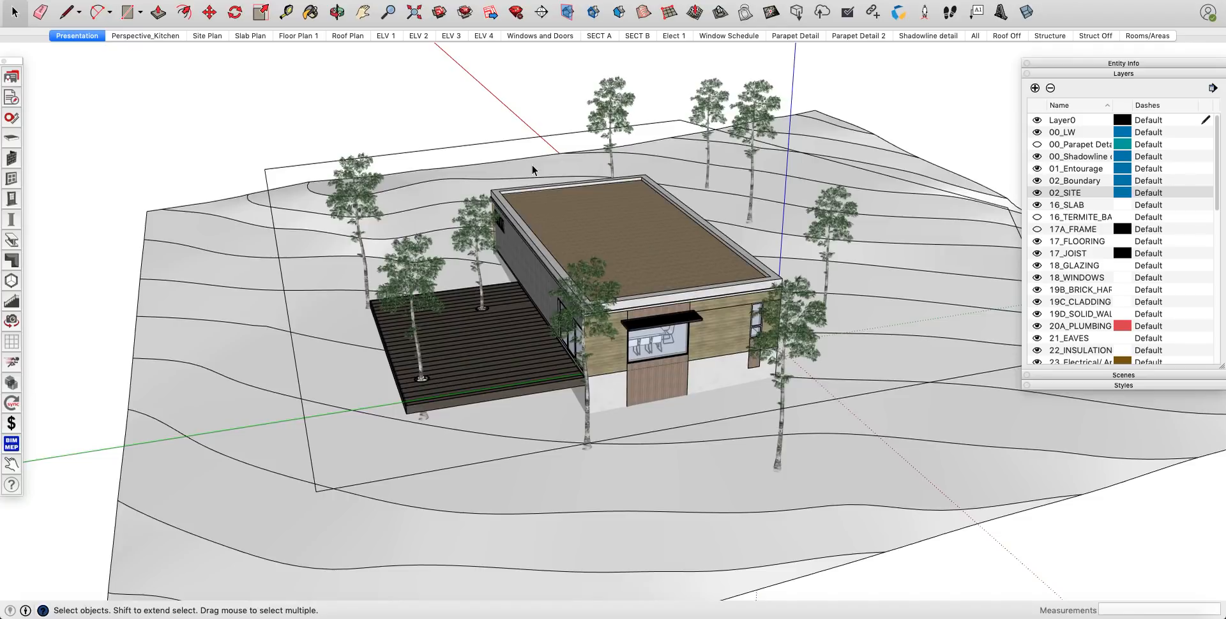
pyautogui.moveTo(1080, 165)
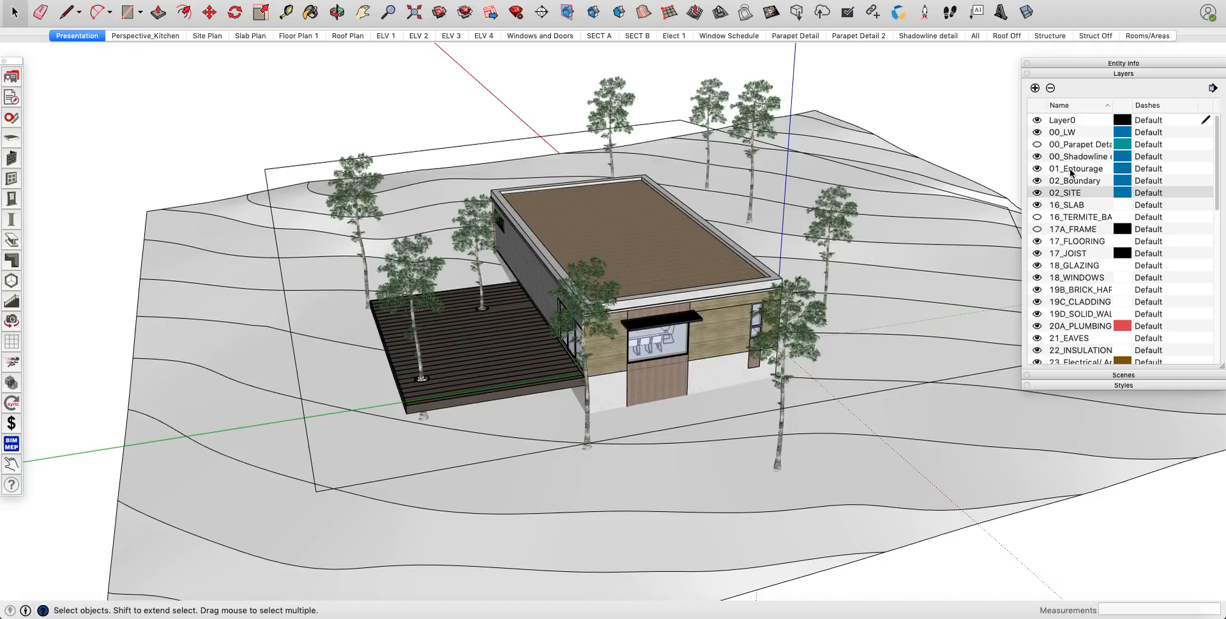
pyautogui.moveTo(1098, 193)
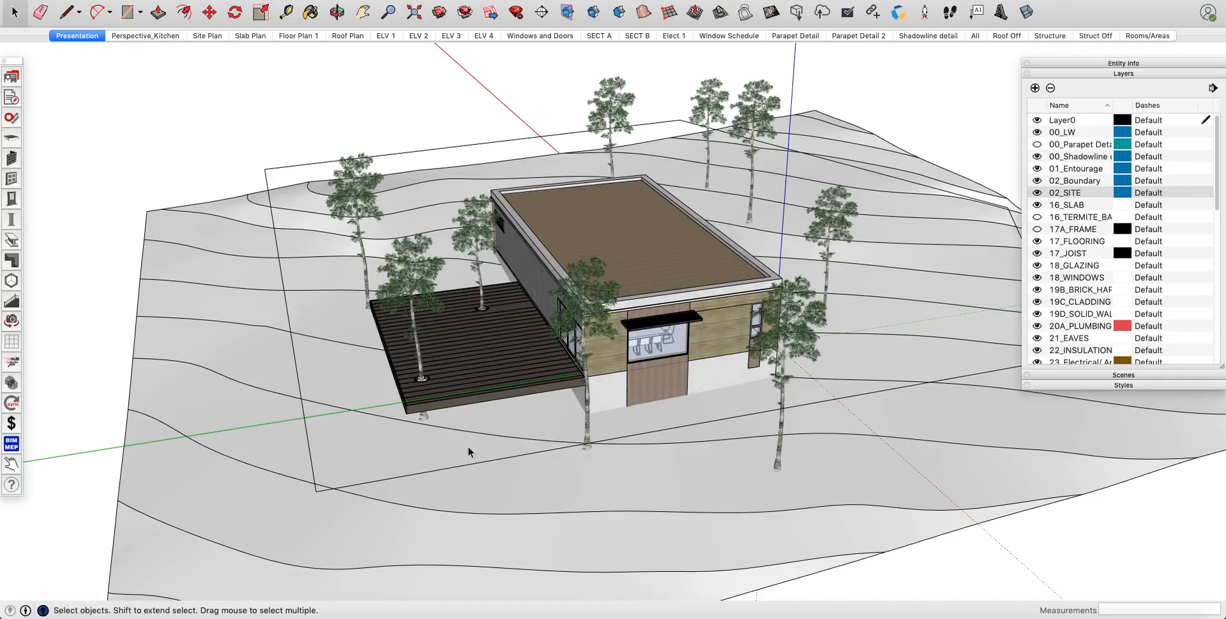
pyautogui.moveTo(656, 401)
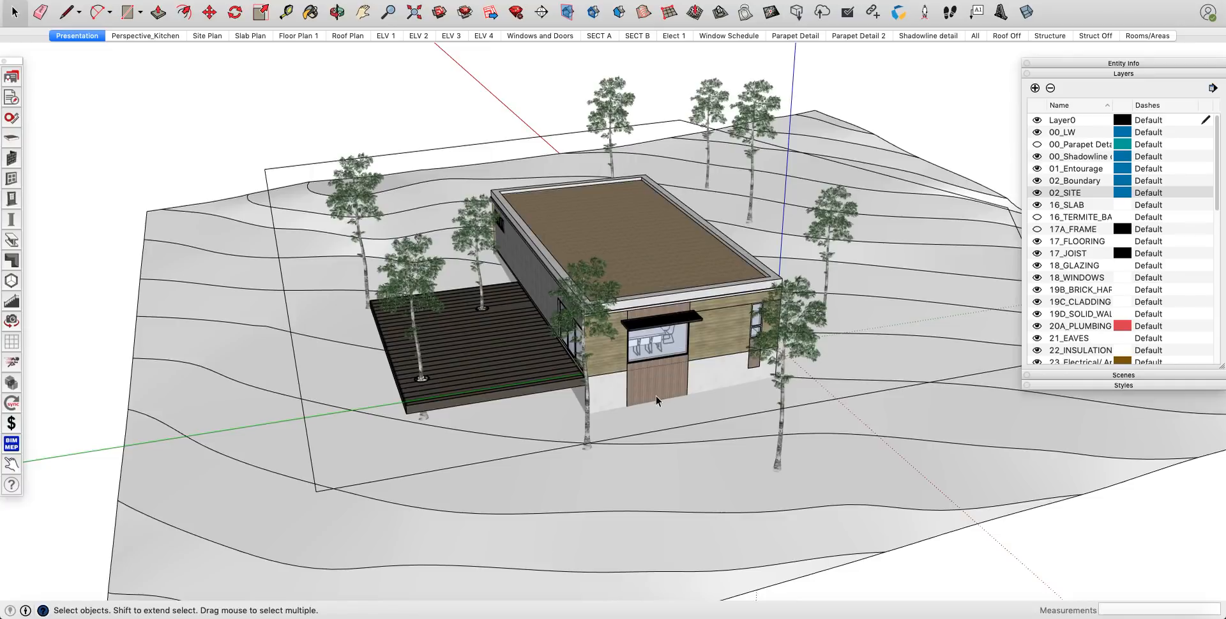
pyautogui.moveTo(1077, 202)
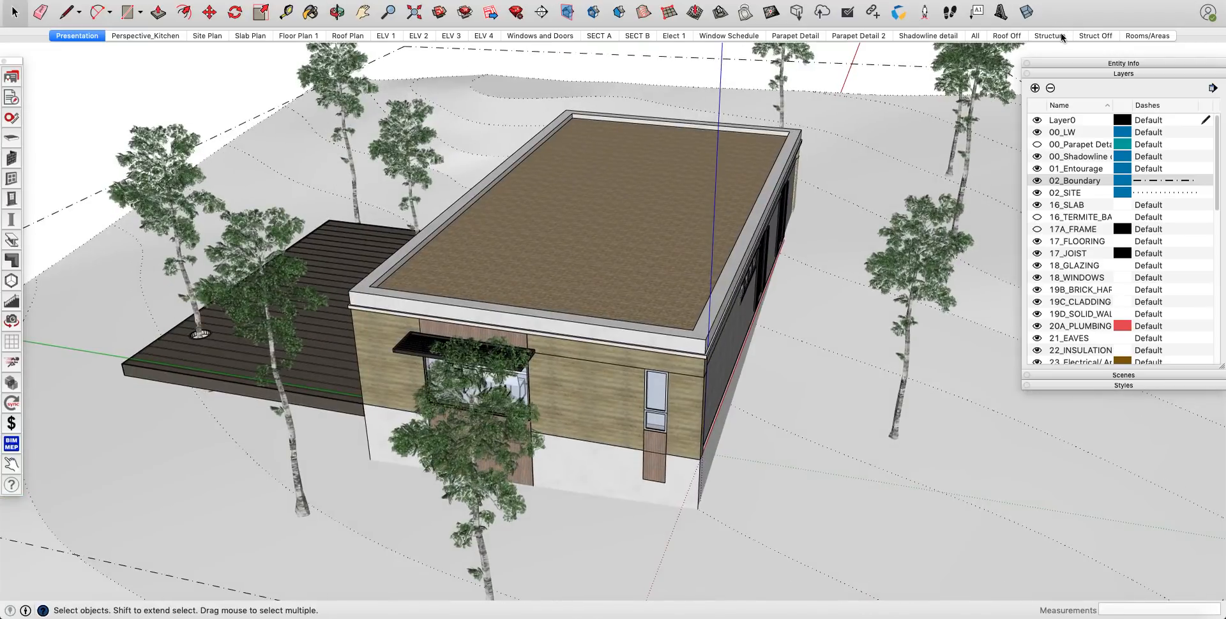
pyautogui.click(1050, 36)
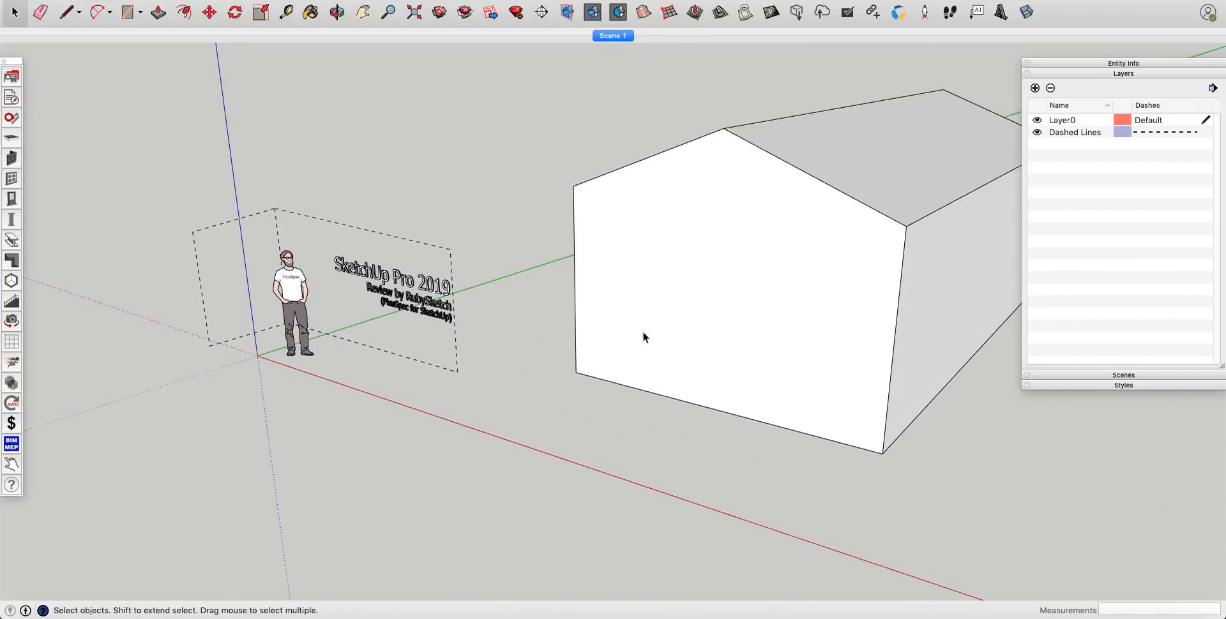
pyautogui.moveTo(638, 340)
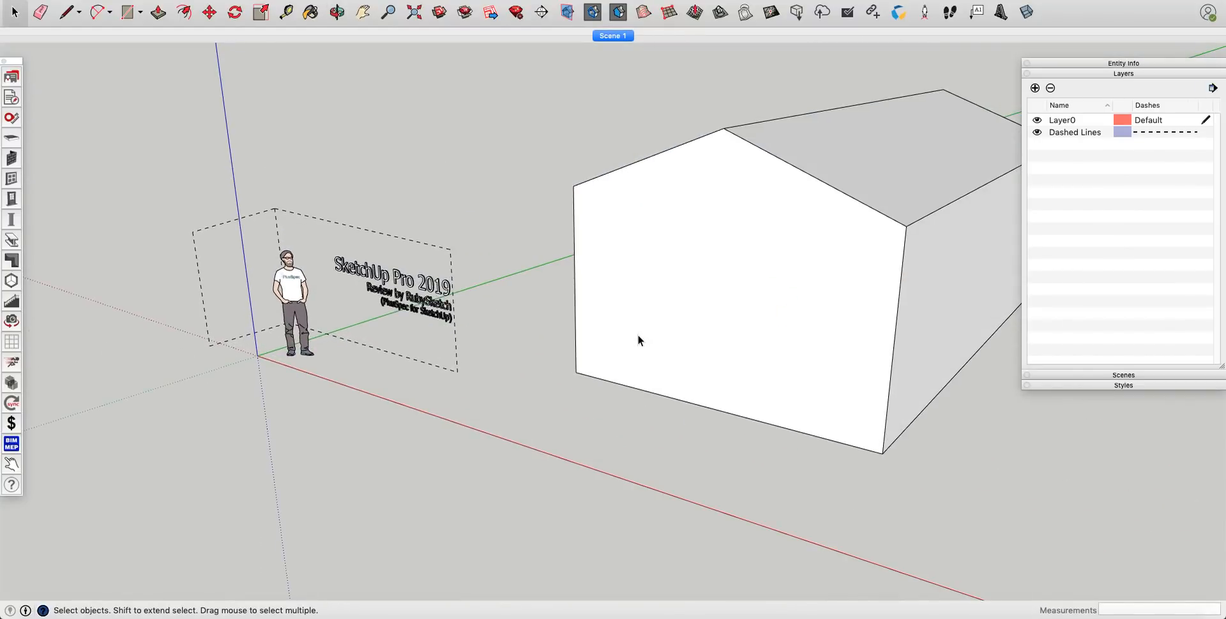
pyautogui.moveTo(675, 337)
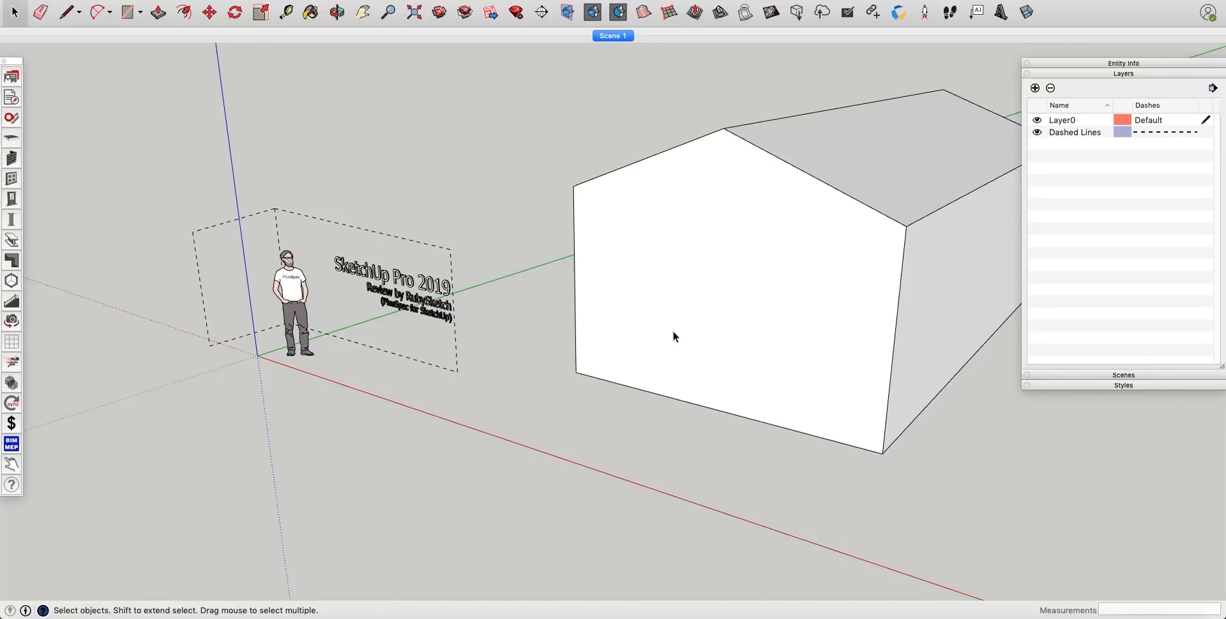
pyautogui.moveTo(741, 325)
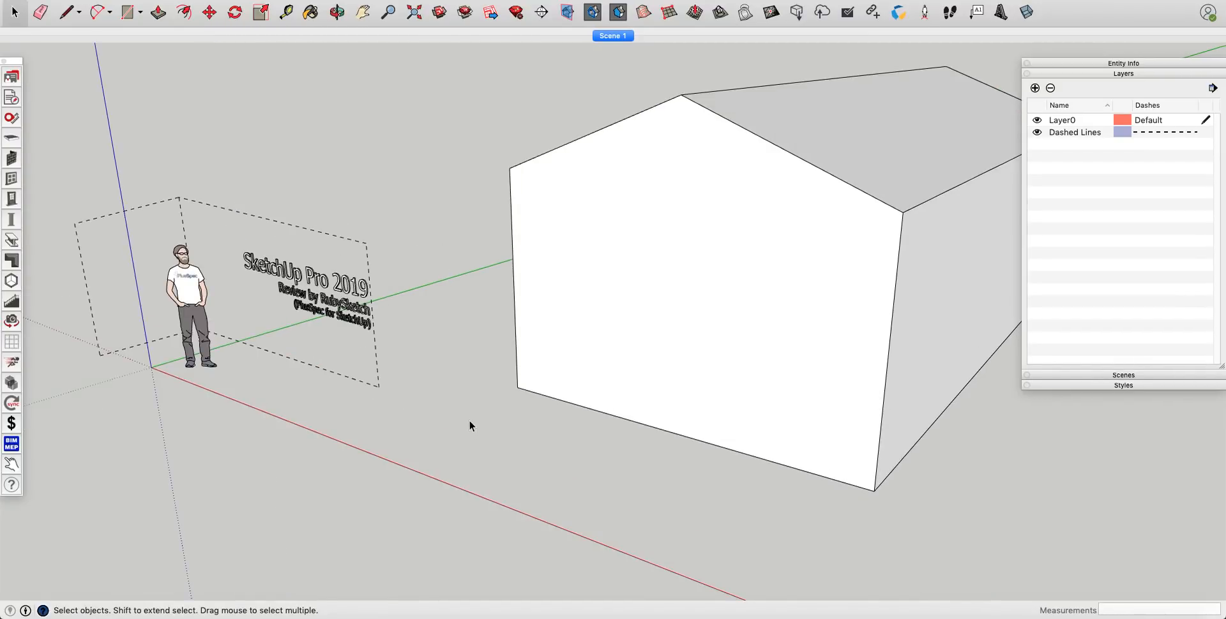
pyautogui.moveTo(566, 386)
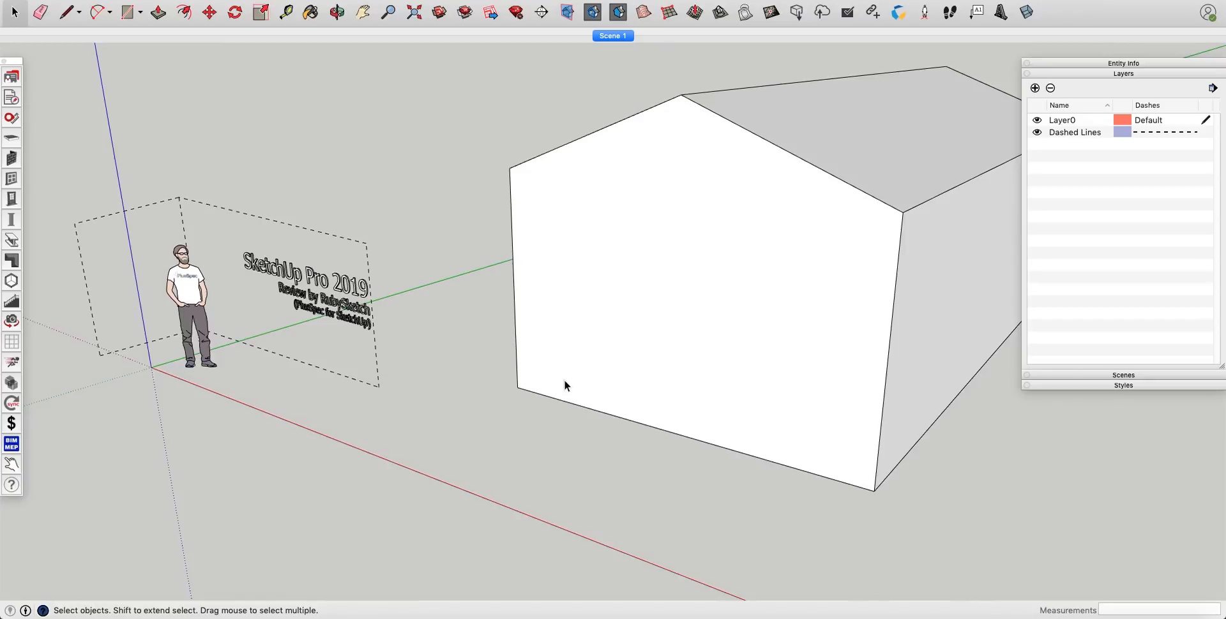
pyautogui.moveTo(567, 383); pyautogui.dragTo(796, 360)
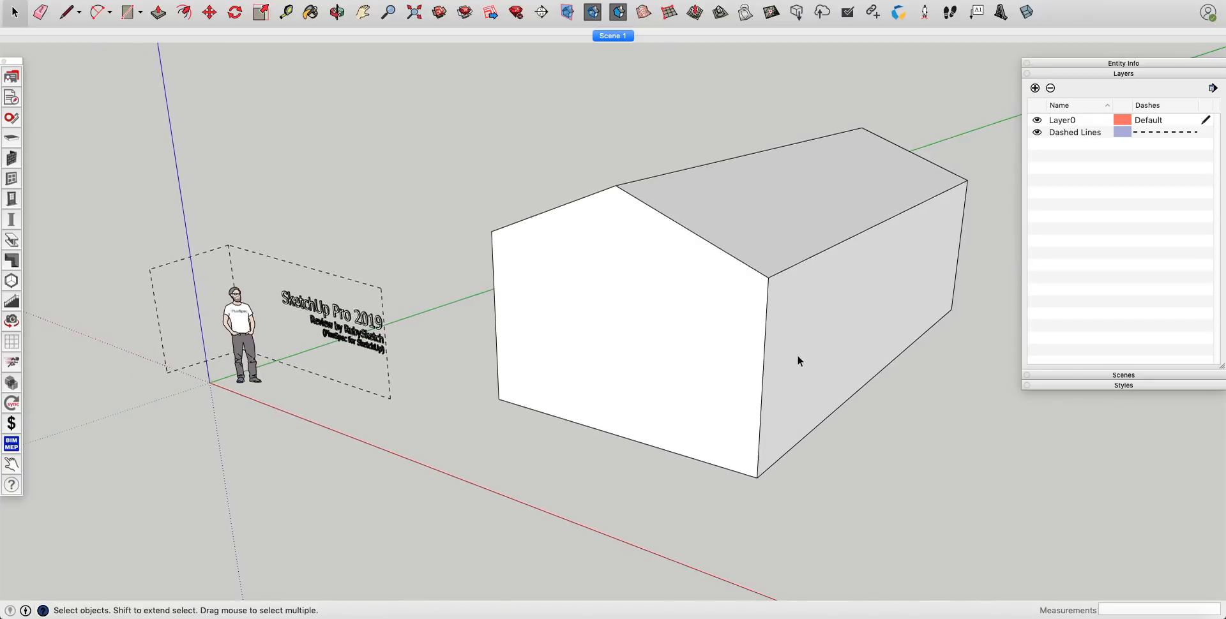
pyautogui.moveTo(718, 422)
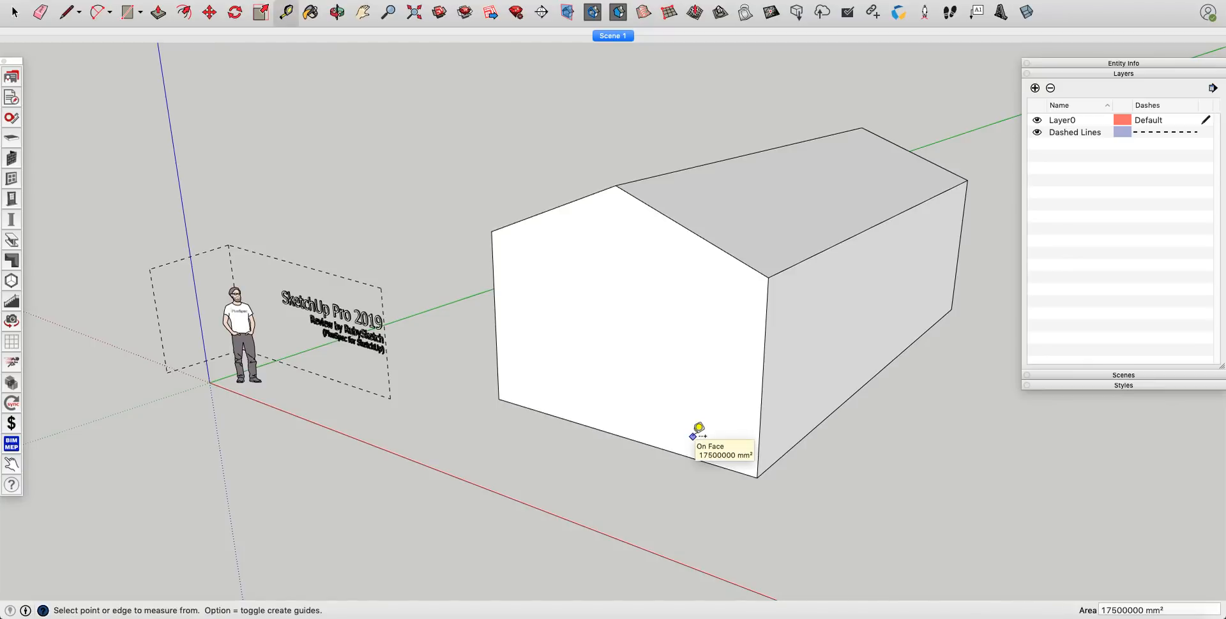
pyautogui.moveTo(695, 435)
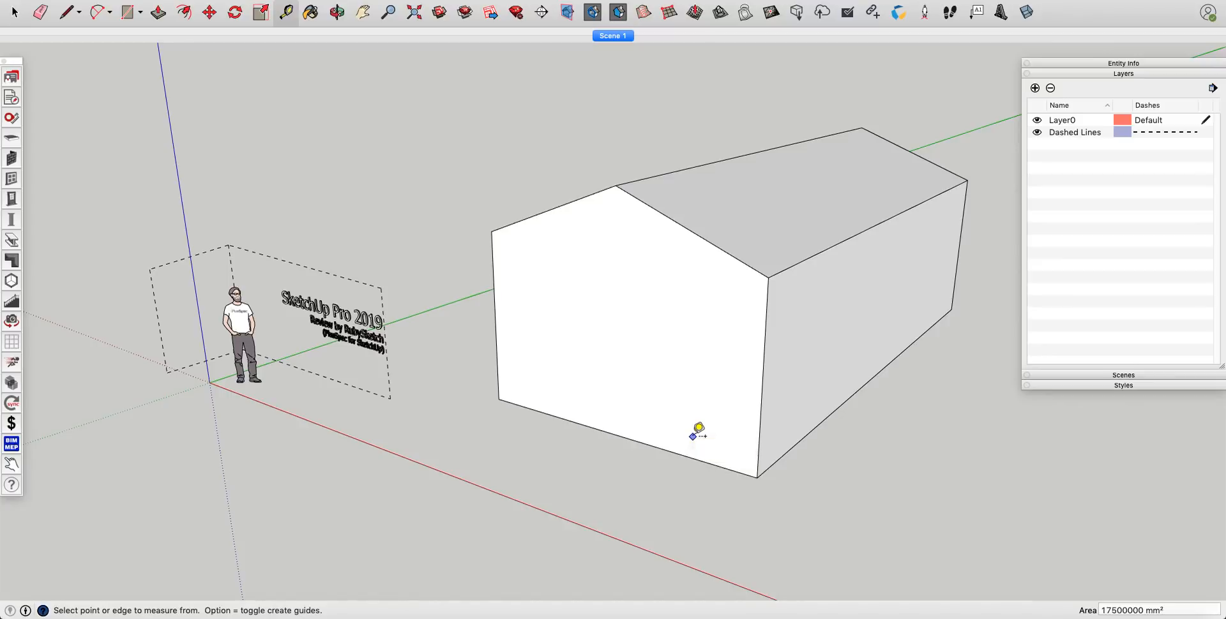
pyautogui.moveTo(935, 321)
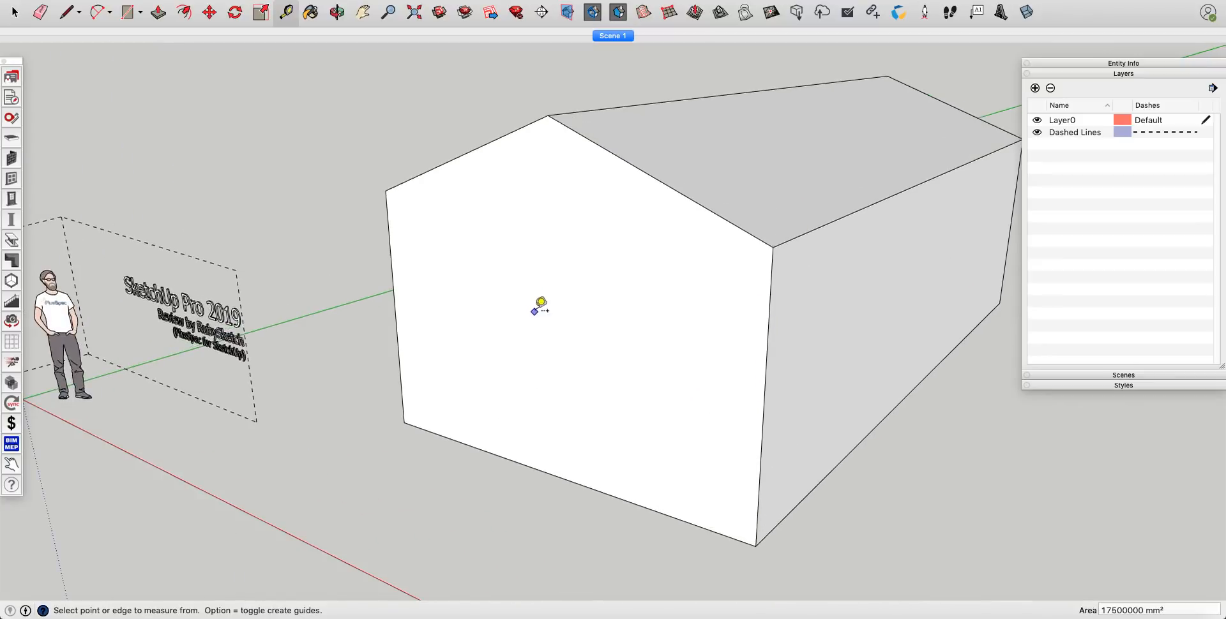
pyautogui.moveTo(508, 188)
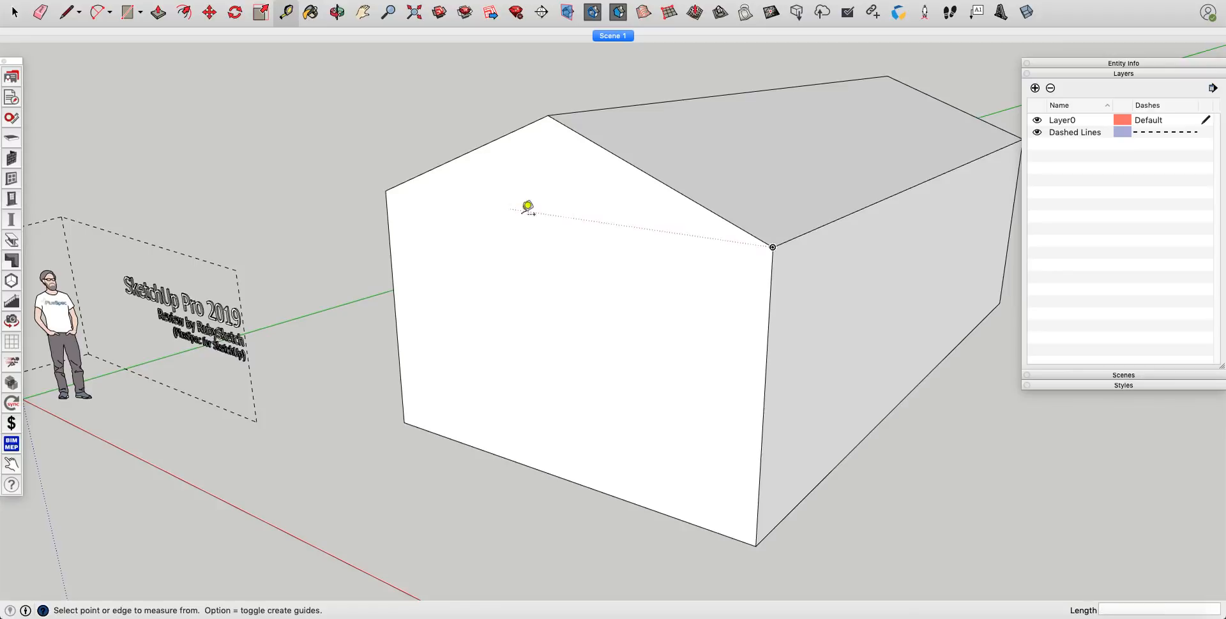
pyautogui.moveTo(772, 320)
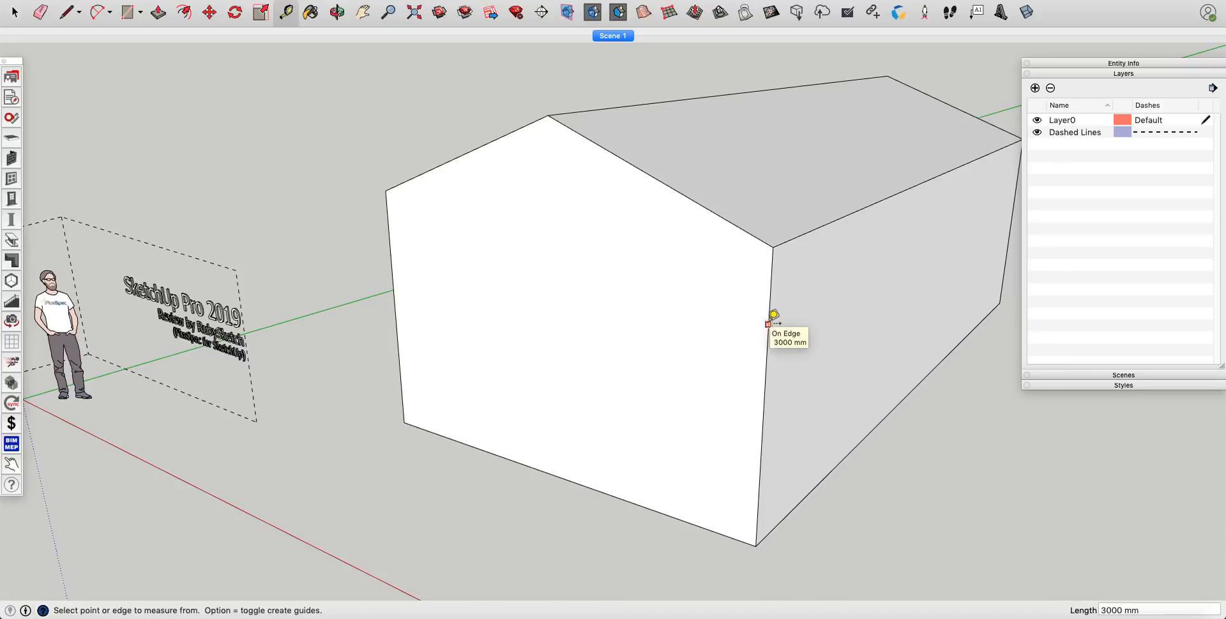
pyautogui.moveTo(774, 295)
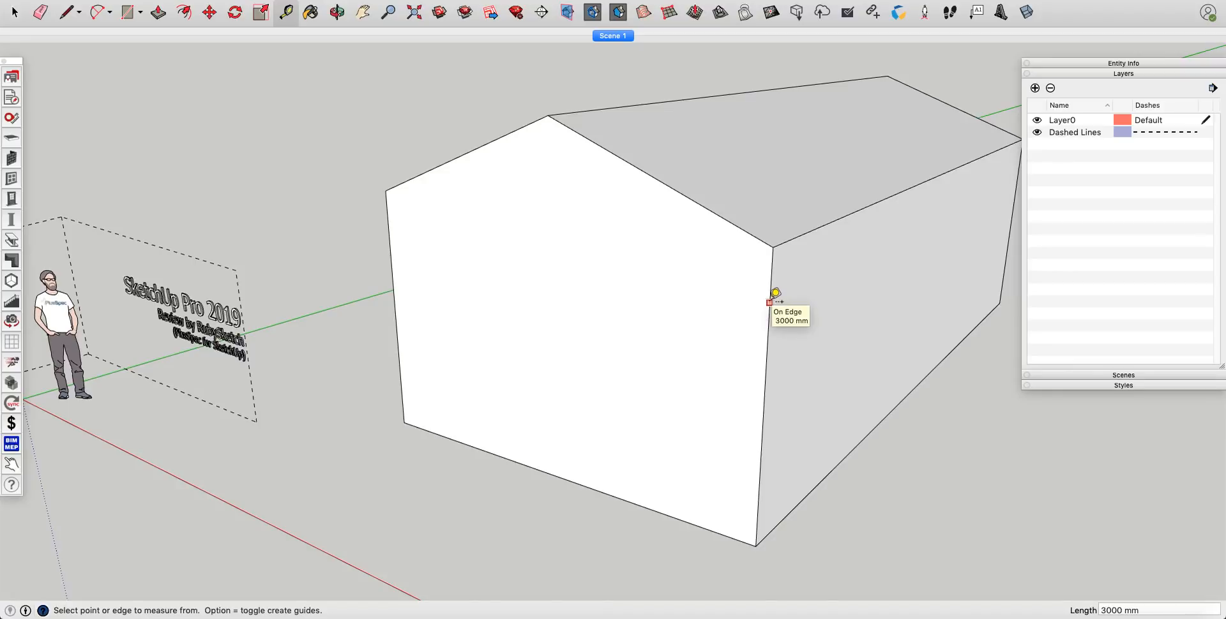
pyautogui.moveTo(712, 304)
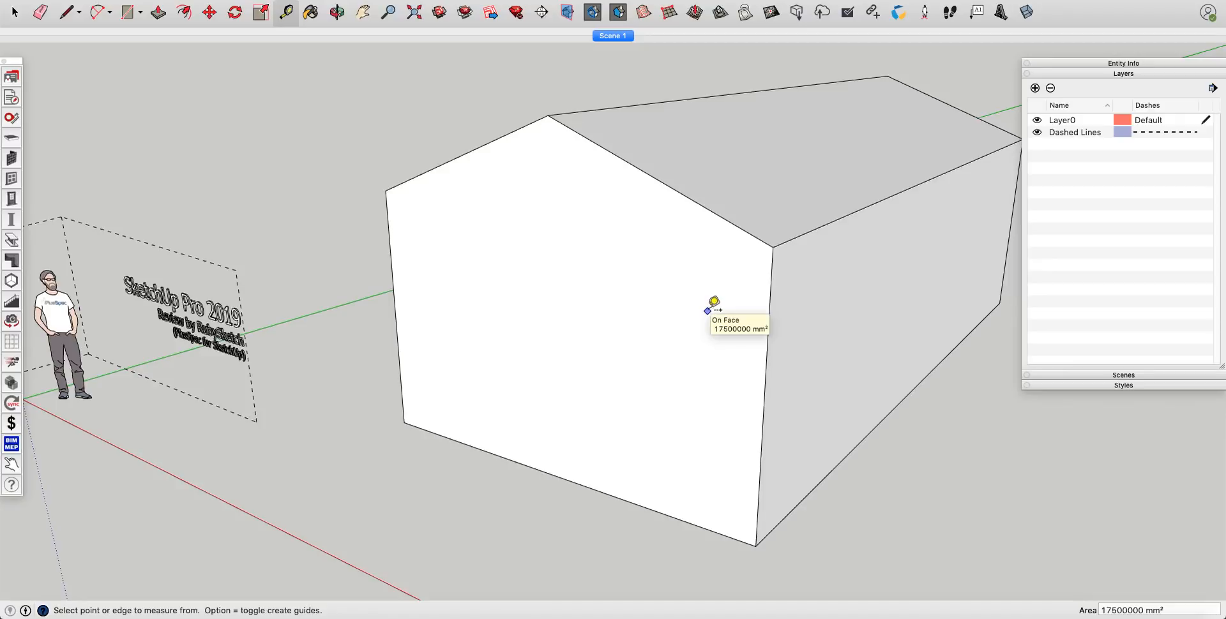
pyautogui.moveTo(718, 299)
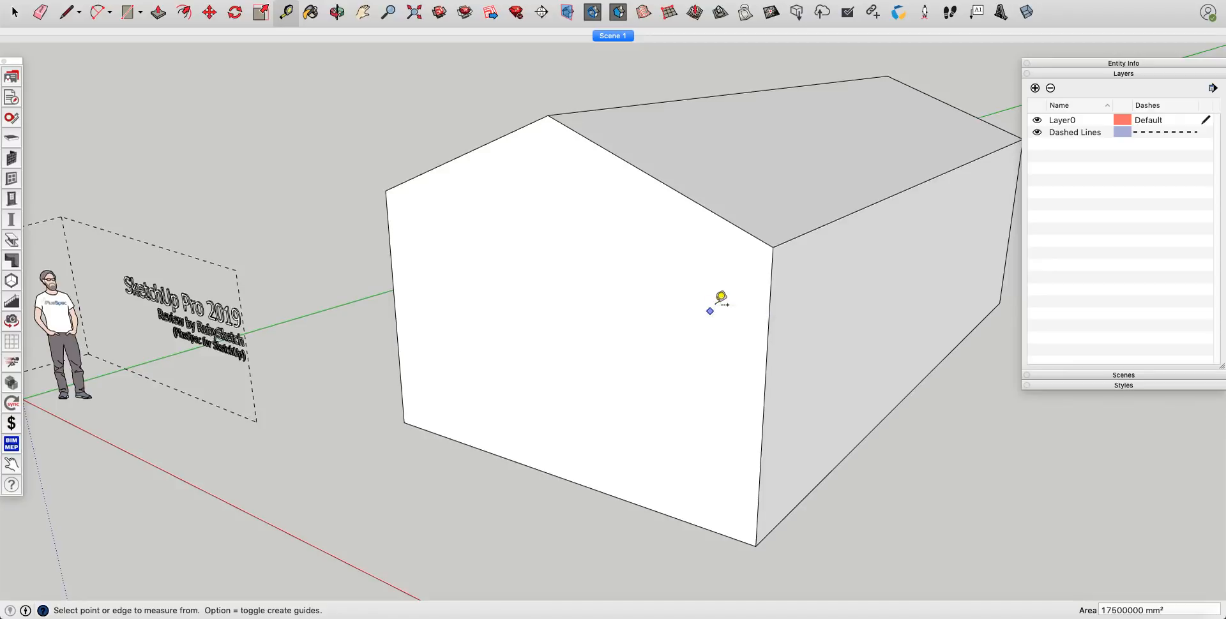
pyautogui.moveTo(771, 239)
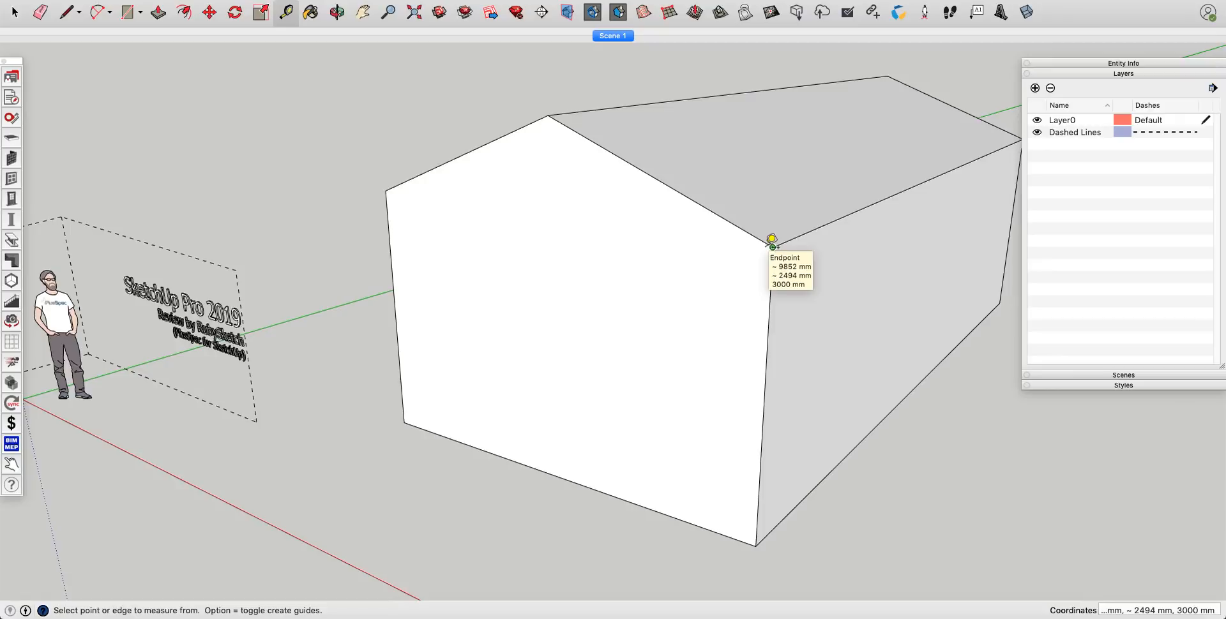
pyautogui.moveTo(771, 245)
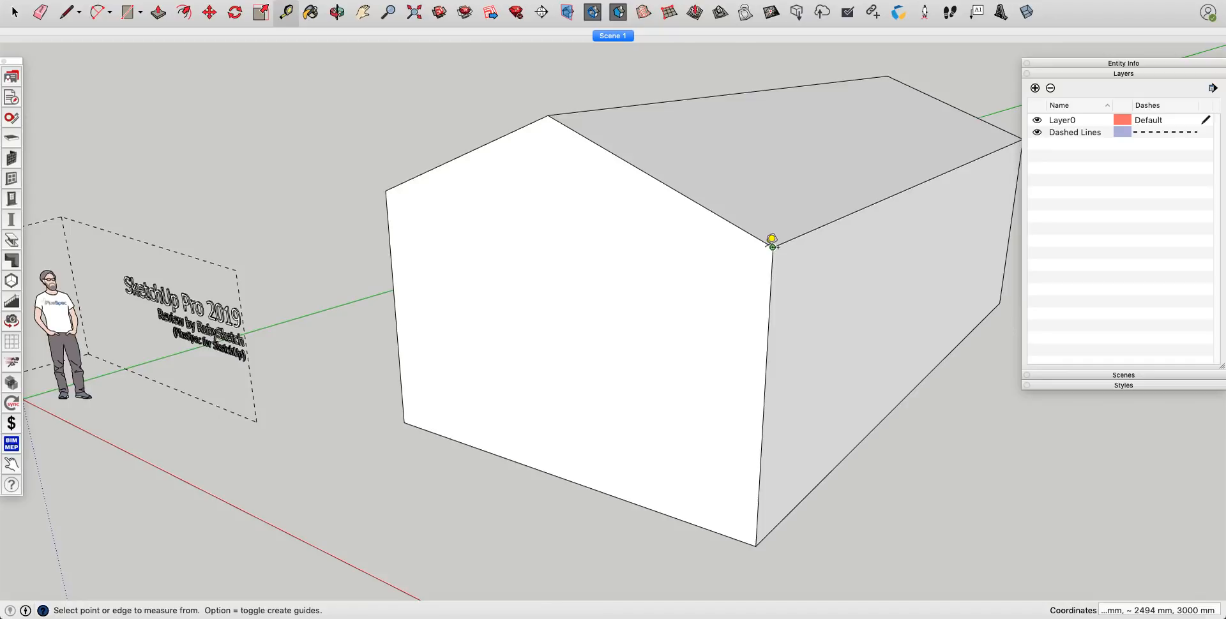
pyautogui.moveTo(772, 243)
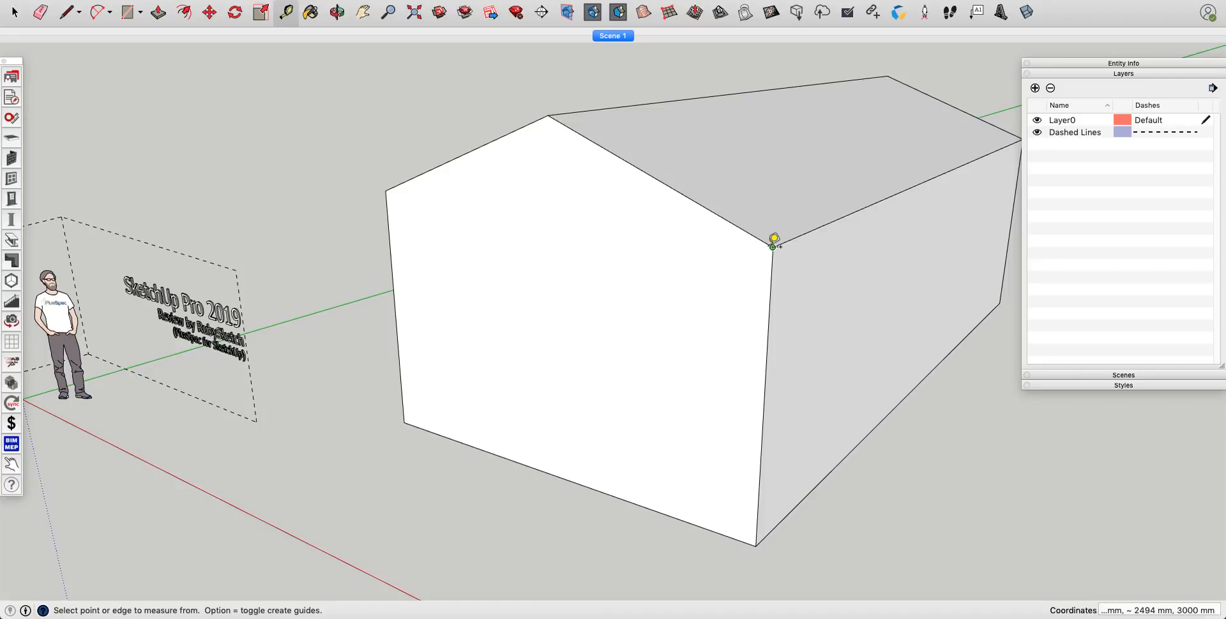
pyautogui.moveTo(755, 307)
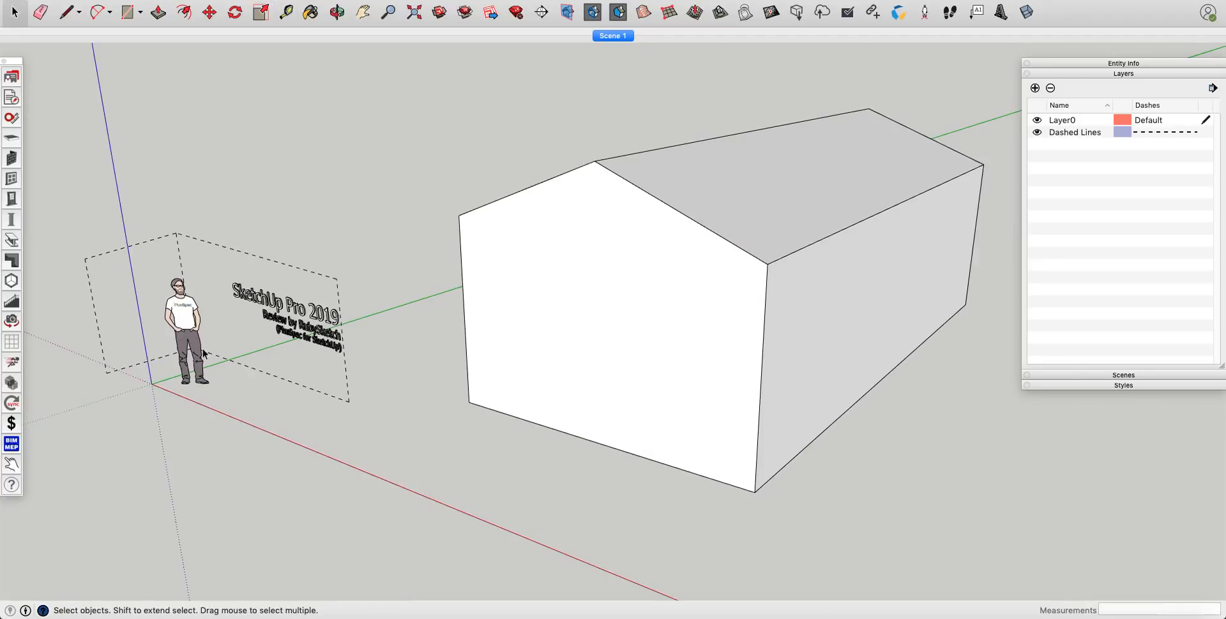
pyautogui.moveTo(155, 383)
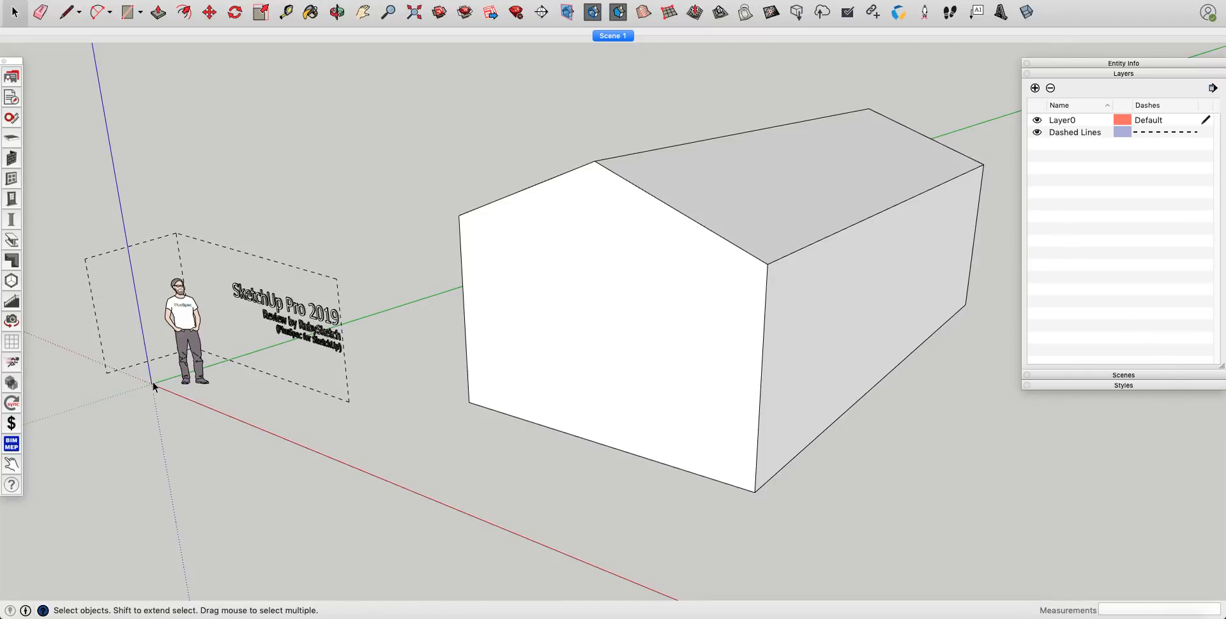
pyautogui.moveTo(154, 385)
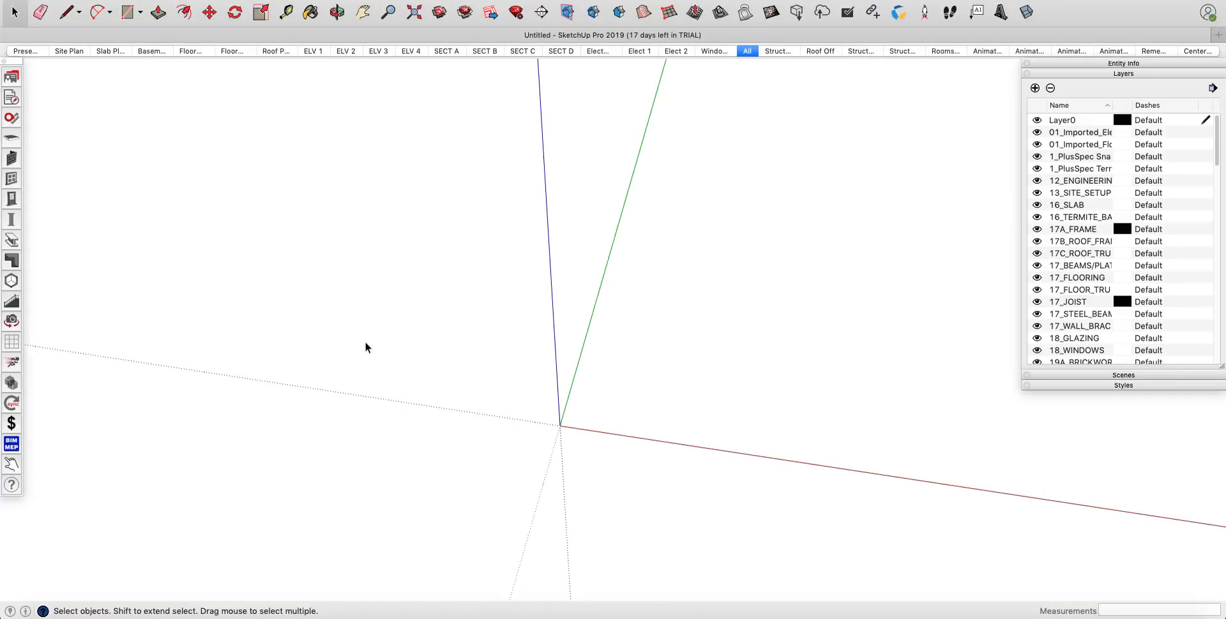
pyautogui.moveTo(45, 165)
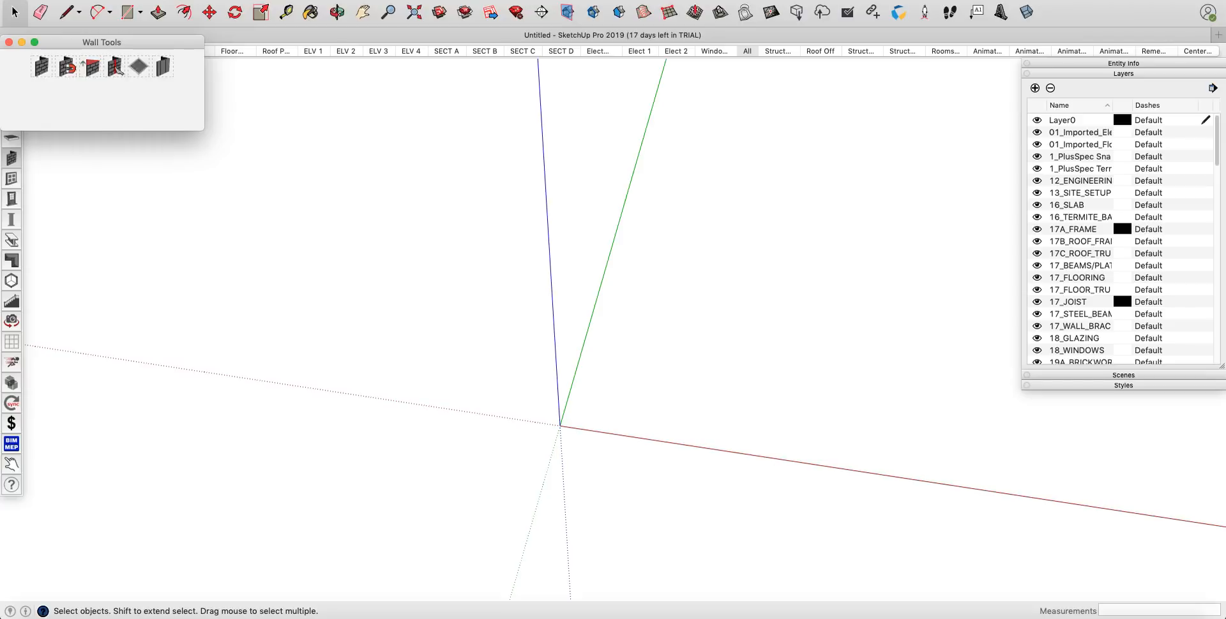
# Step: Set the Wall Tool construction type to Lightweight Framed with Cladding and submit it
pyautogui.click(41, 65)
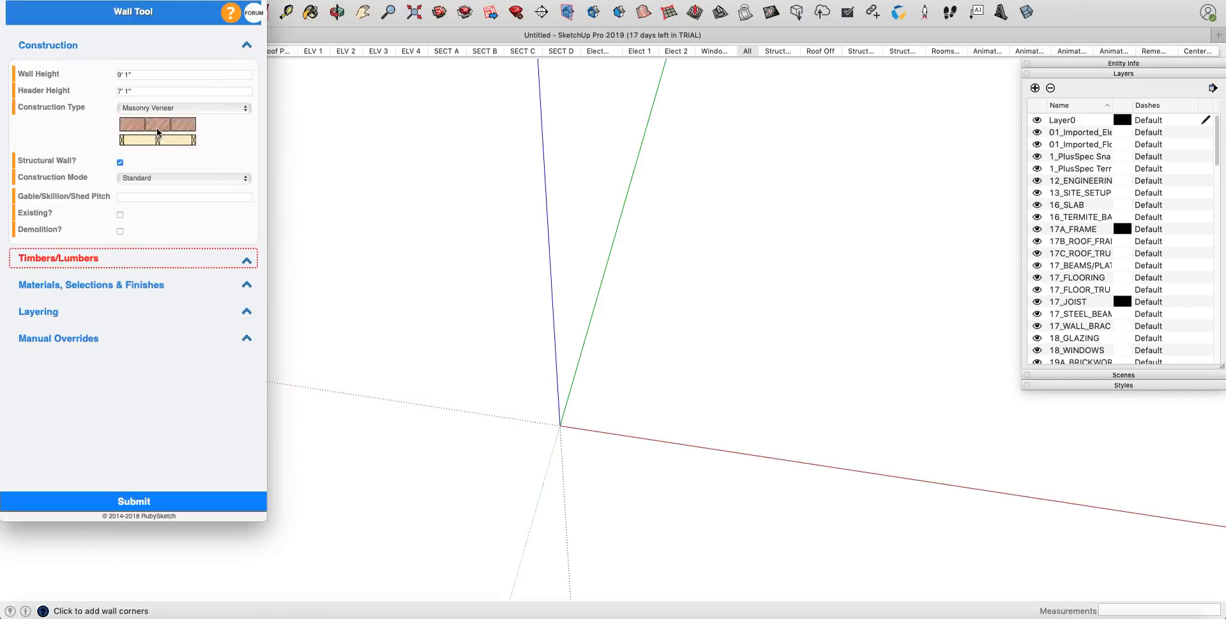
pyautogui.click(184, 107)
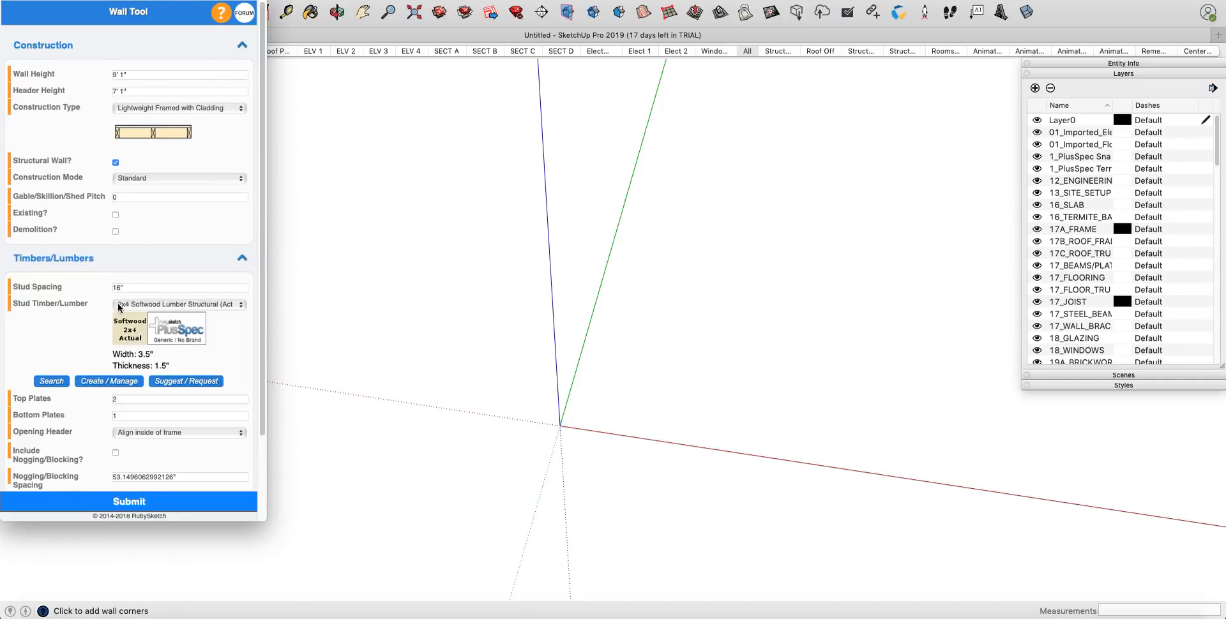
pyautogui.moveTo(102, 258)
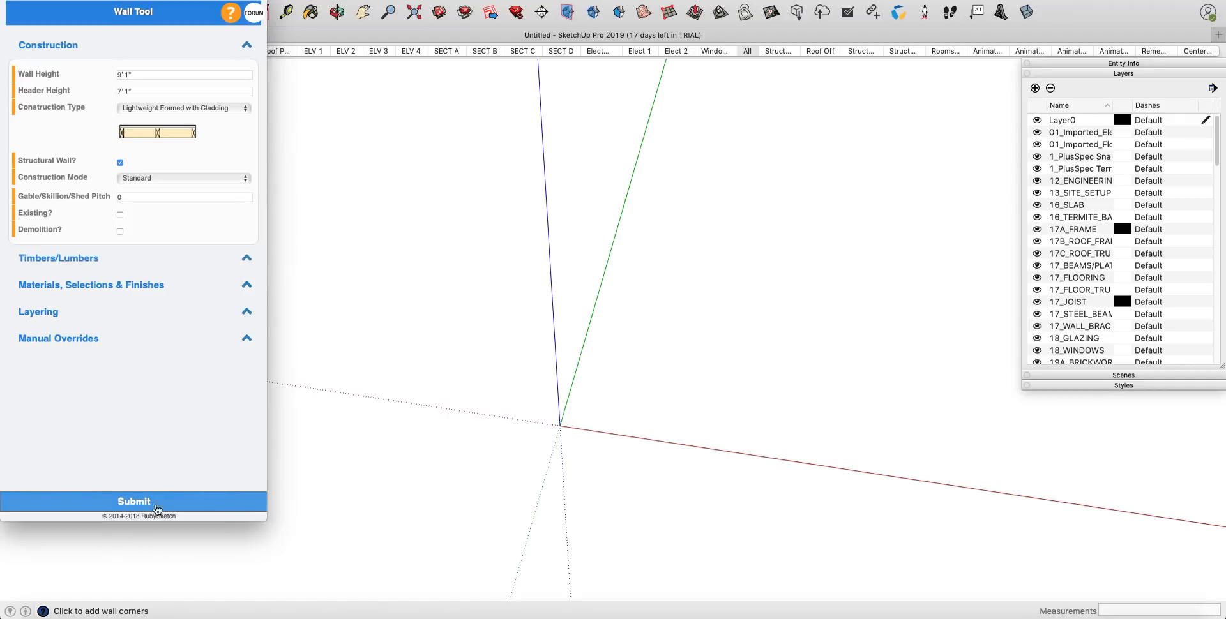
pyautogui.click(133, 502)
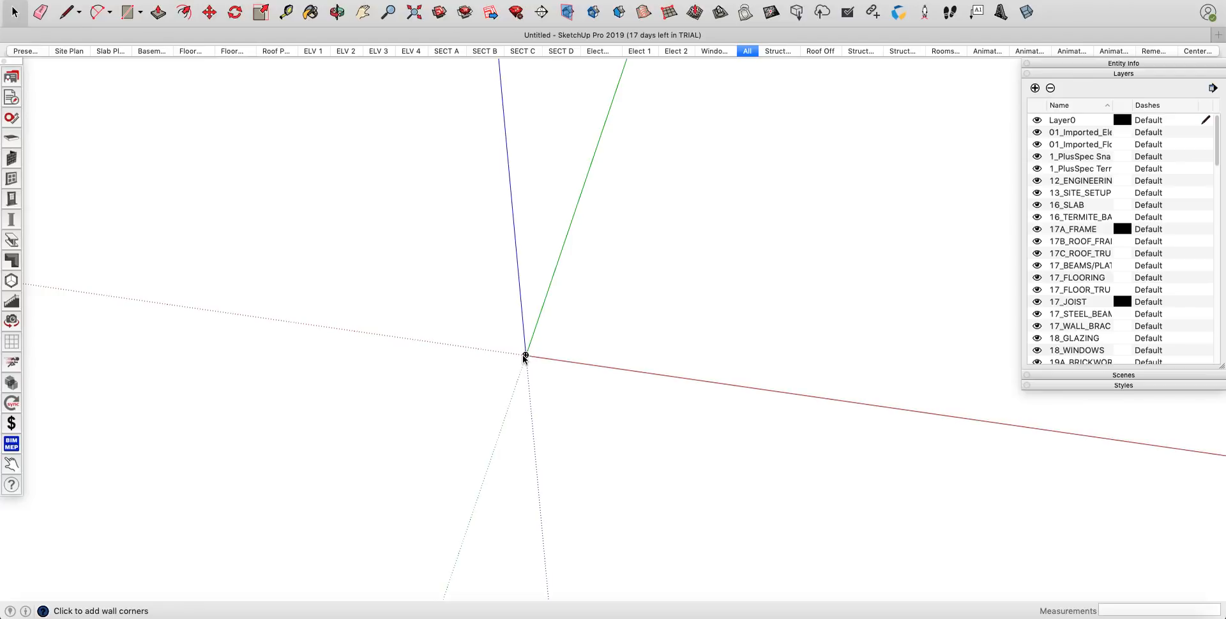
# Step: Draw the wall ring from the origin and switch to the Structure scene to show stud framing
pyautogui.click(335, 13)
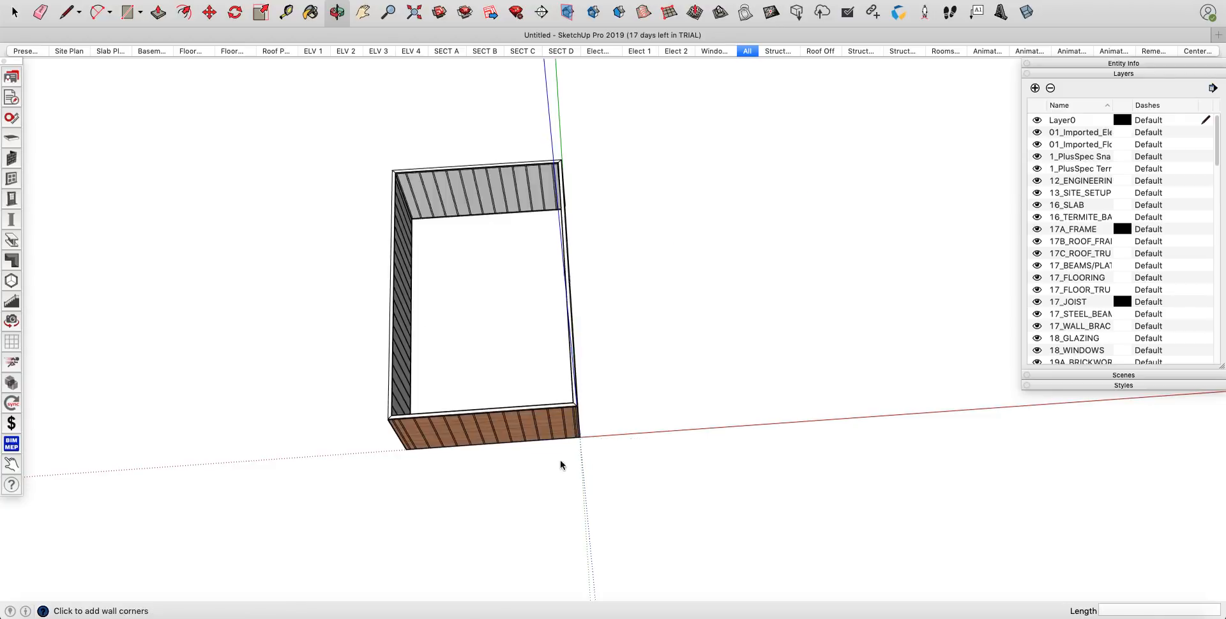
pyautogui.moveTo(561, 465); pyautogui.dragTo(625, 239)
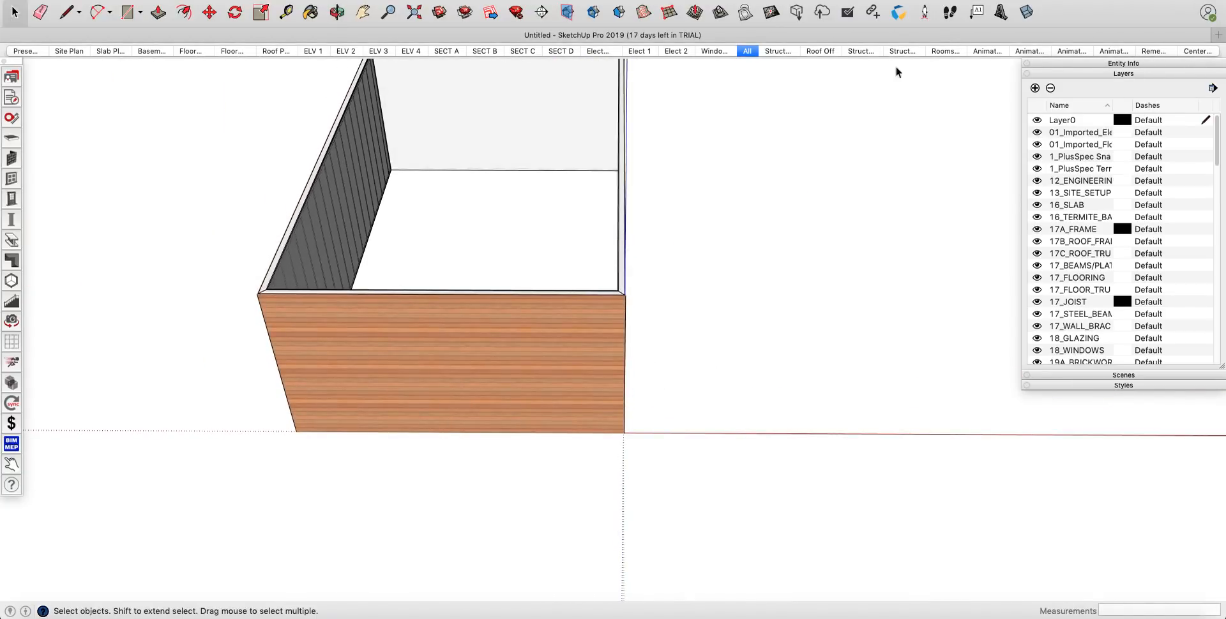
pyautogui.click(860, 51)
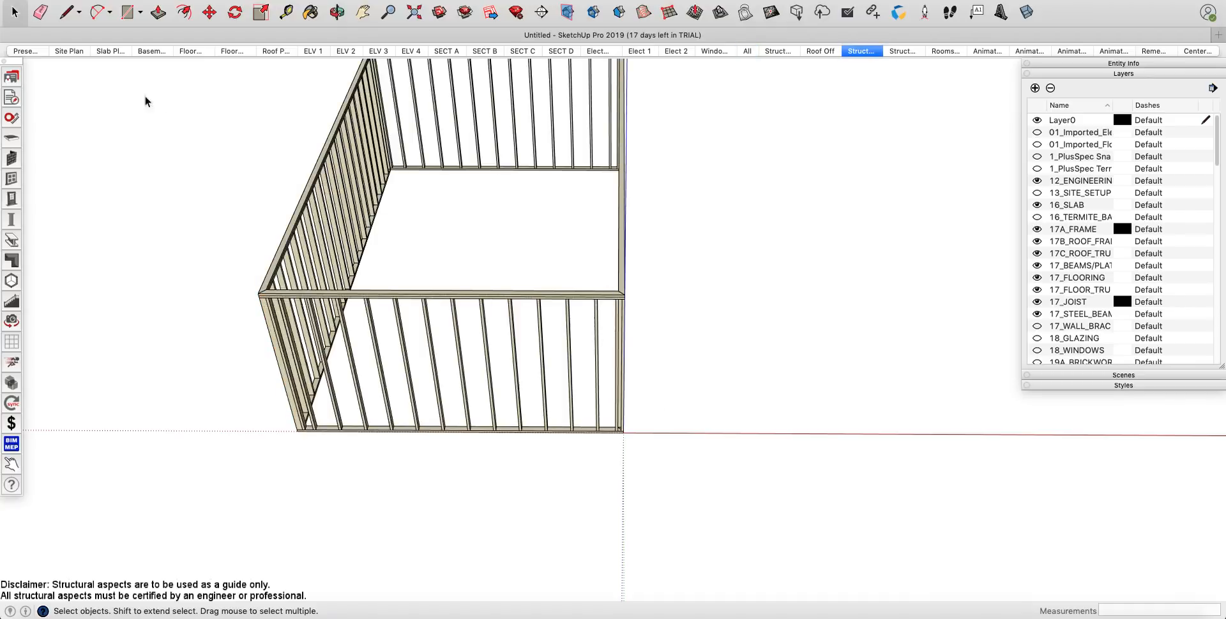
pyautogui.moveTo(1172, 391)
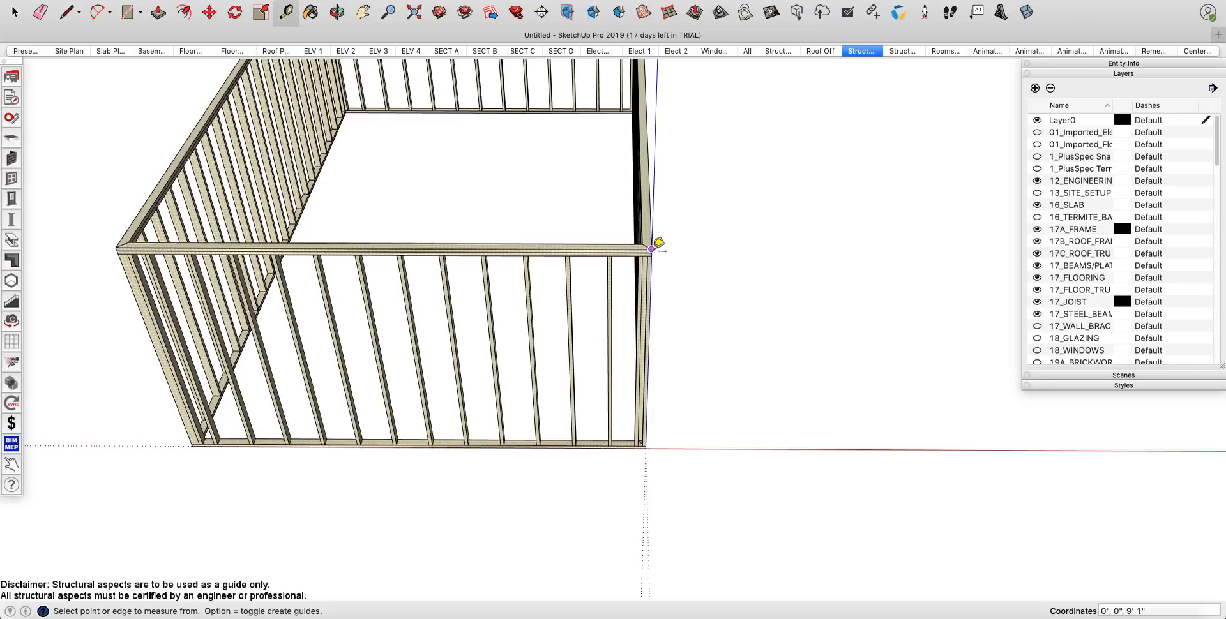
pyautogui.moveTo(654, 248)
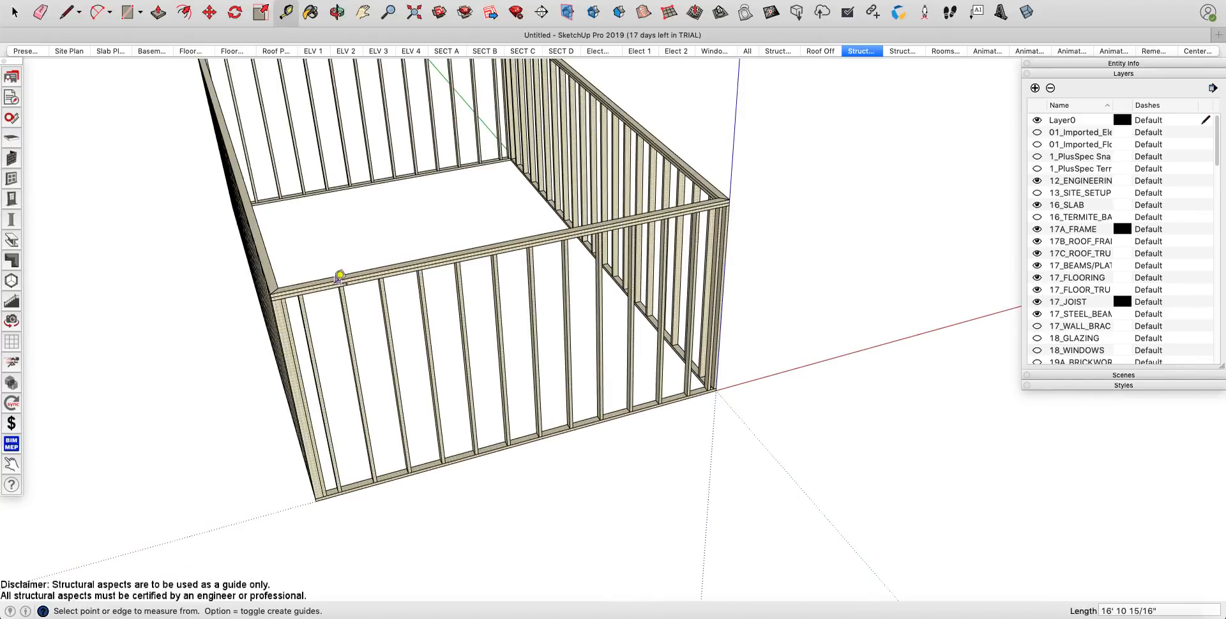
pyautogui.moveTo(277, 285)
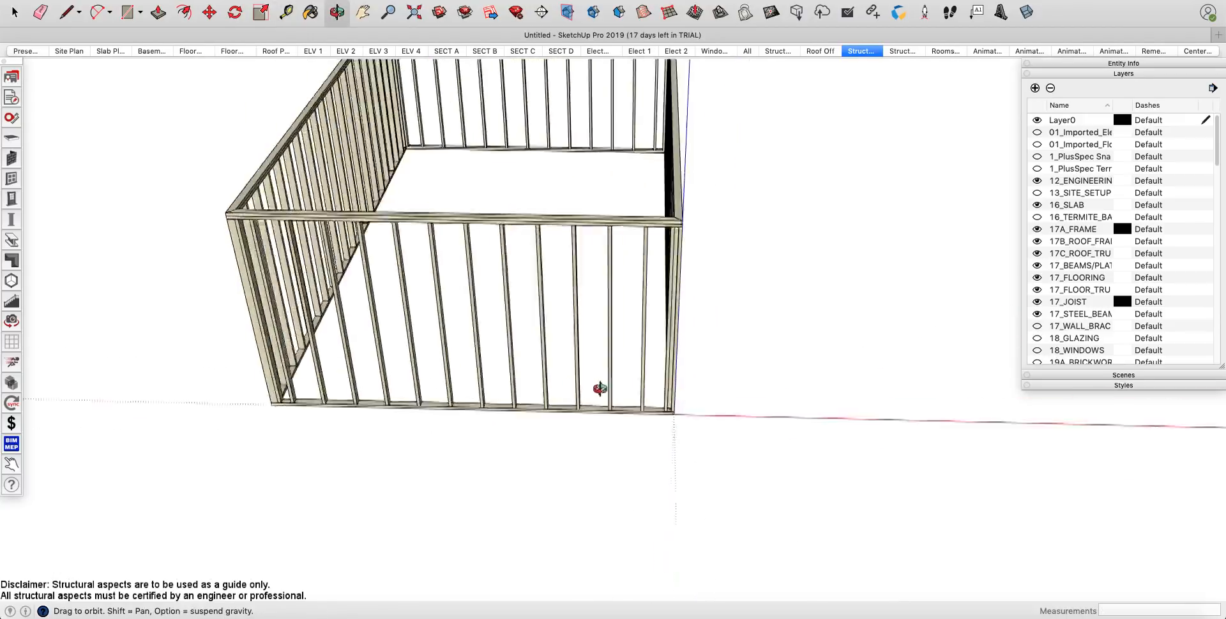
# Step: Generate a face at the top of the walls and submit the Floor Joist Tool settings
pyautogui.rightClick(600, 390)
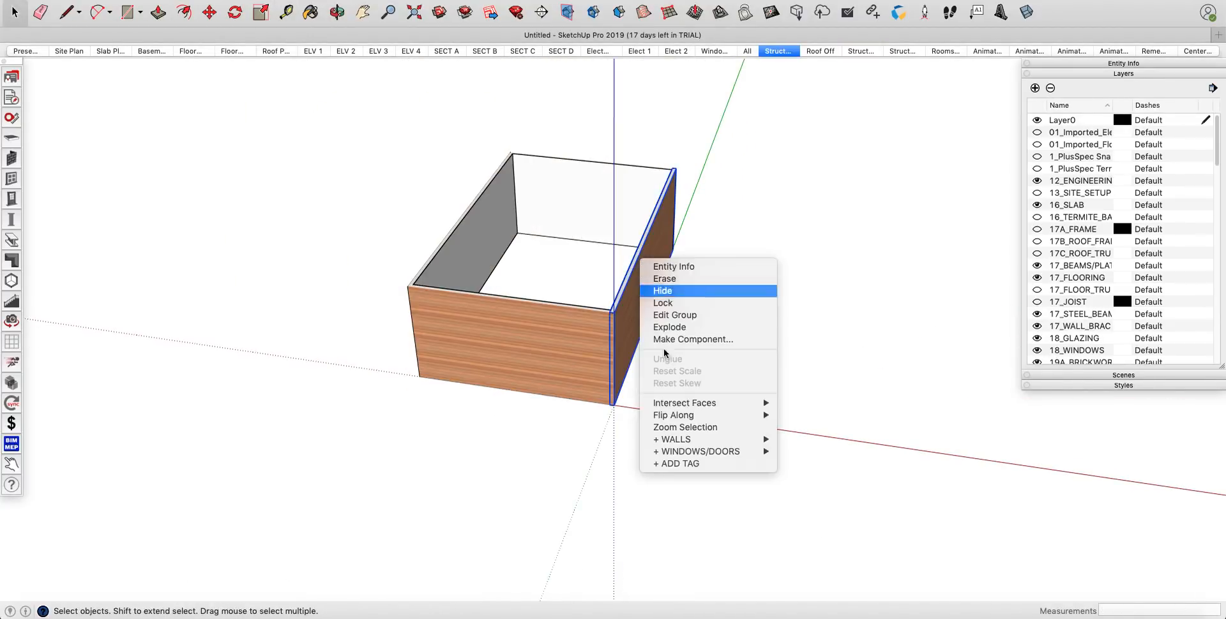
pyautogui.moveTo(672, 439)
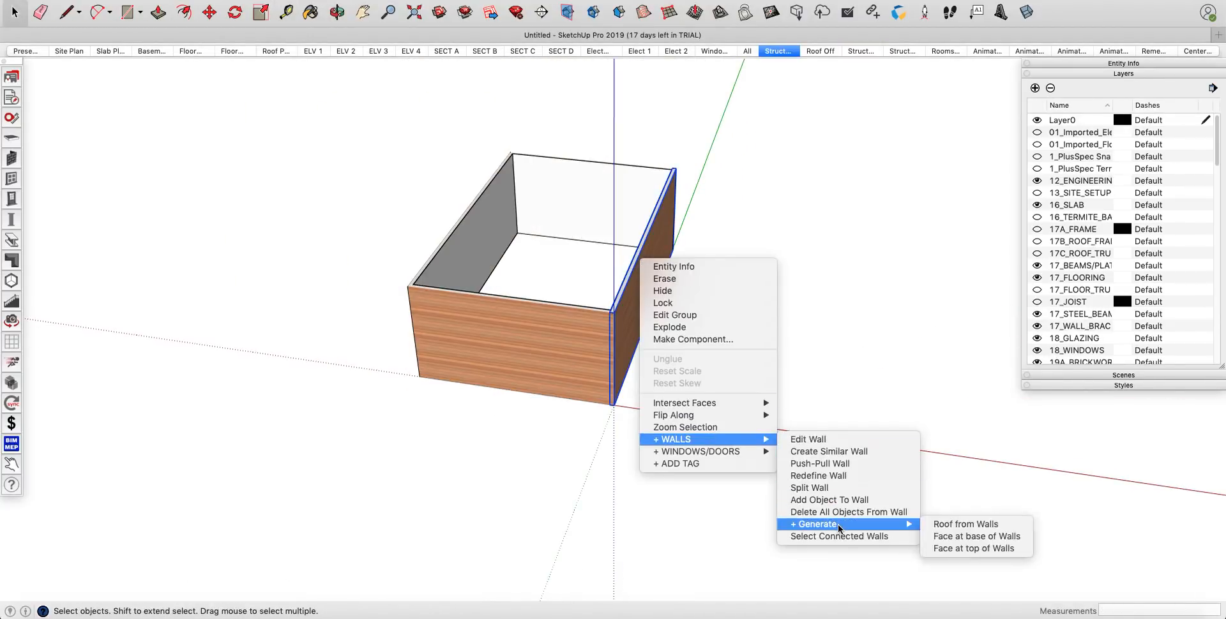
pyautogui.click(973, 547)
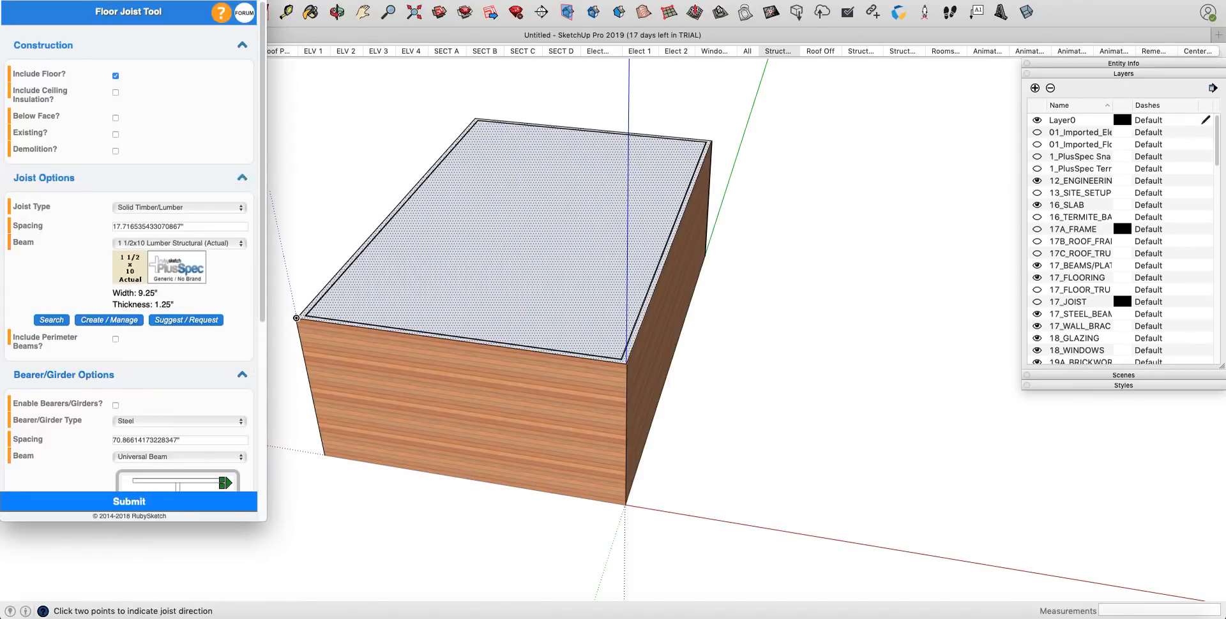
pyautogui.click(179, 207)
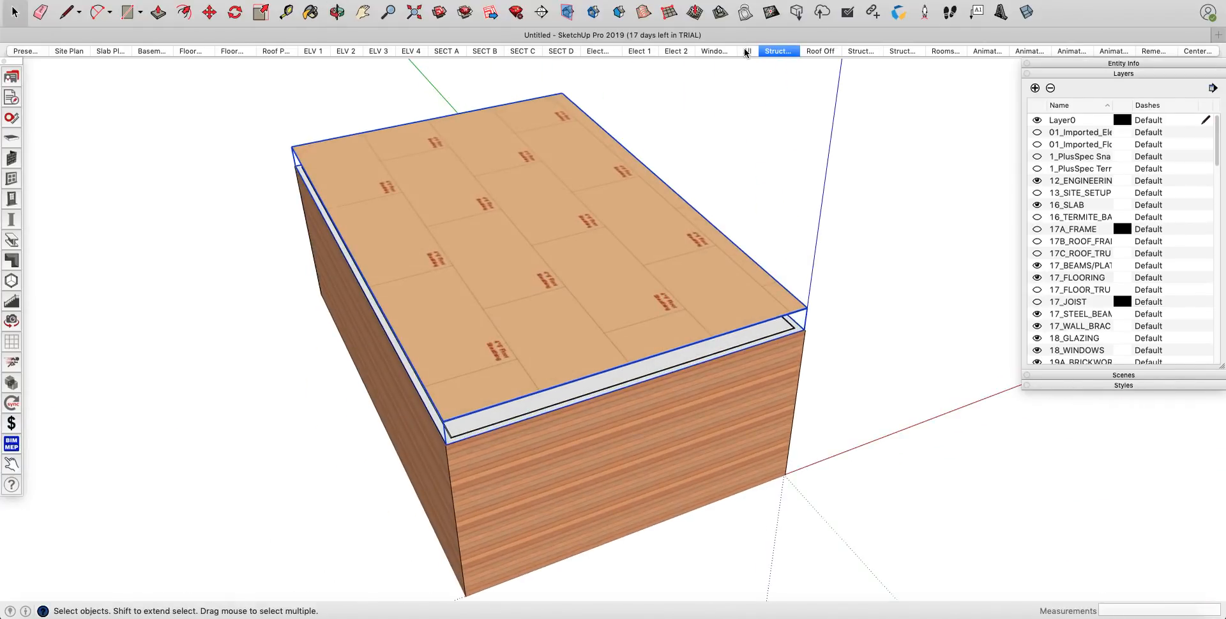
# Step: Show the All scene, then the Structure scene to reveal the floor joists
pyautogui.click(746, 51)
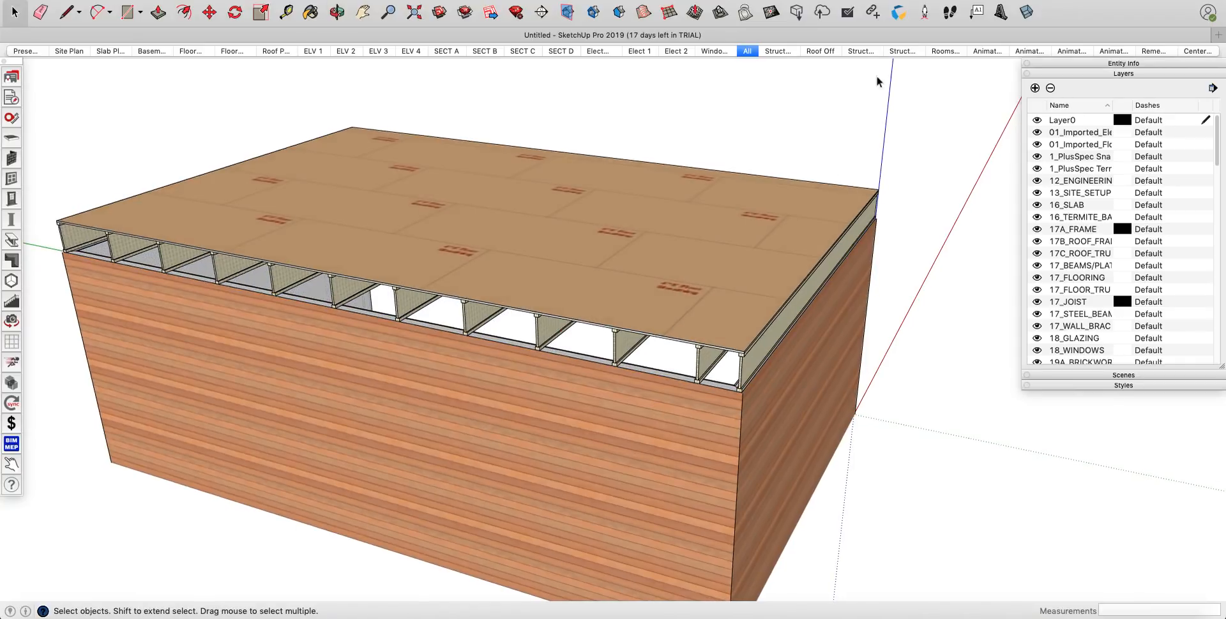
pyautogui.click(860, 51)
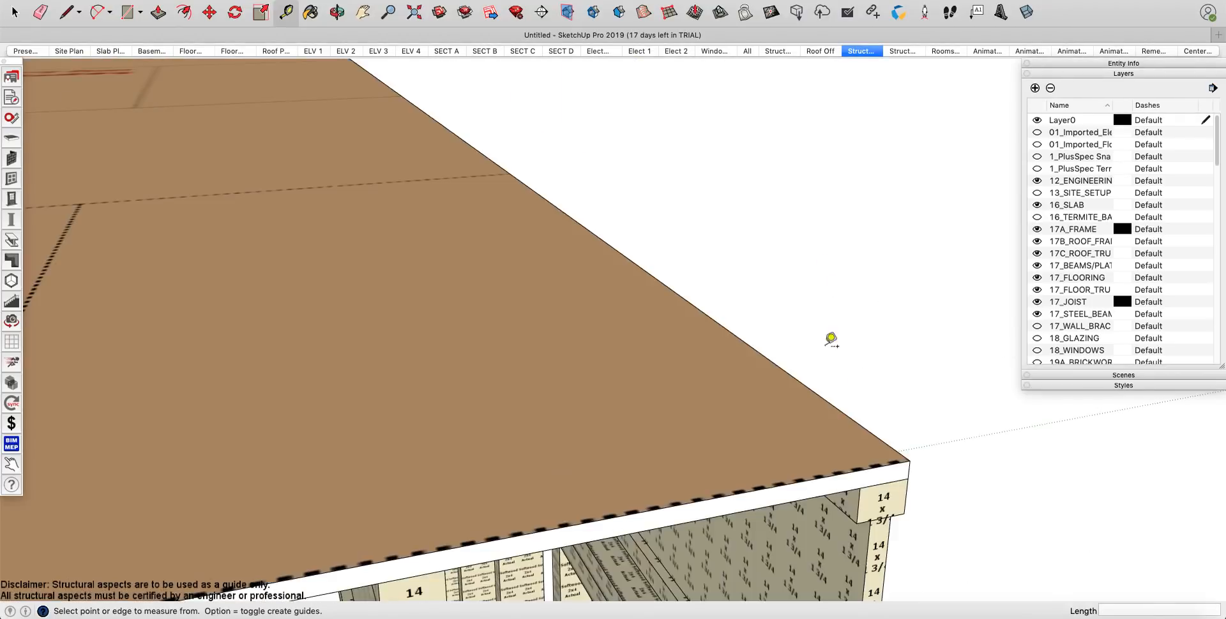
pyautogui.moveTo(910, 452)
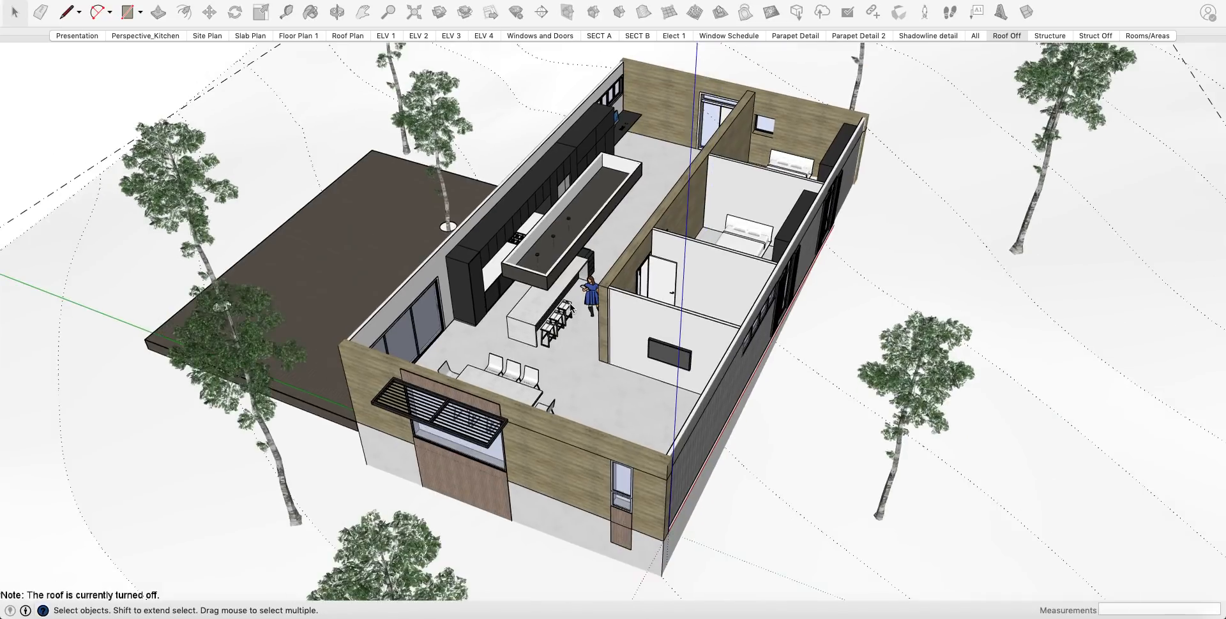
# Step: Switch from the floor-plan house to the simple gabled house model
pyautogui.click(298, 35)
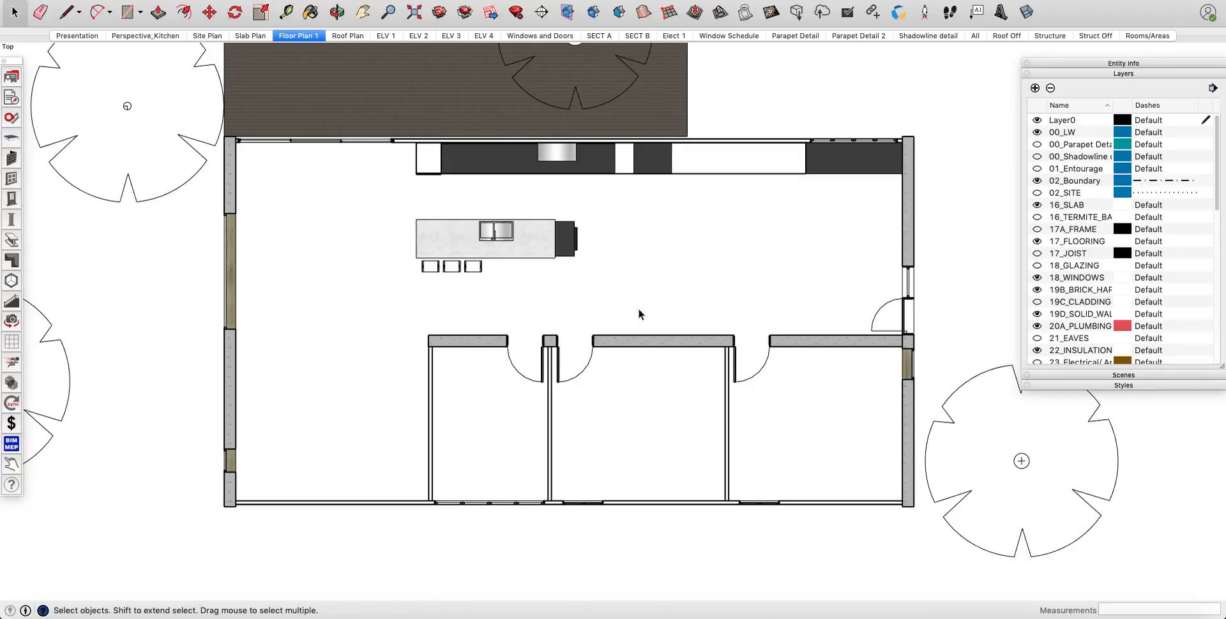
pyautogui.moveTo(273, 179)
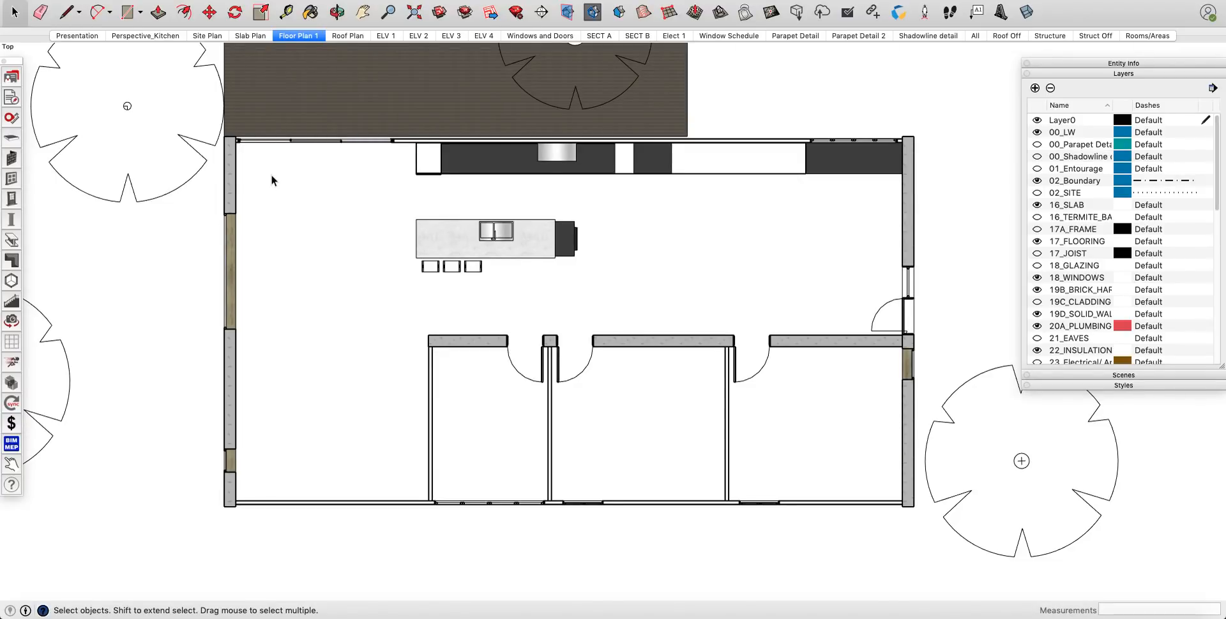
pyautogui.moveTo(209, 180)
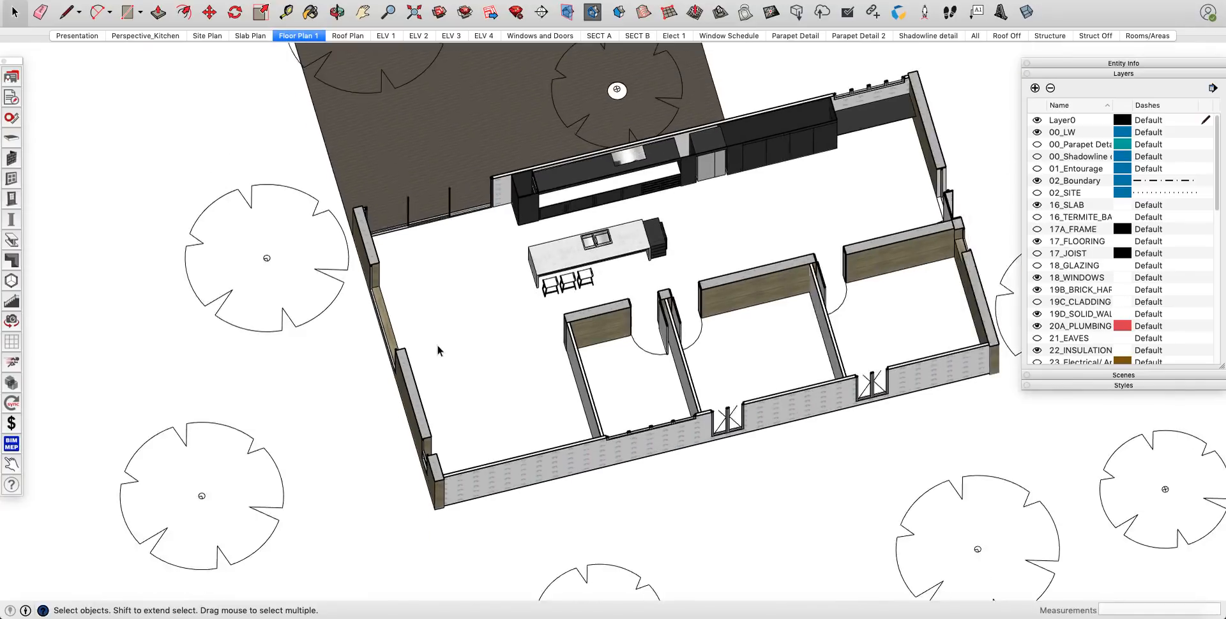
pyautogui.moveTo(441, 205)
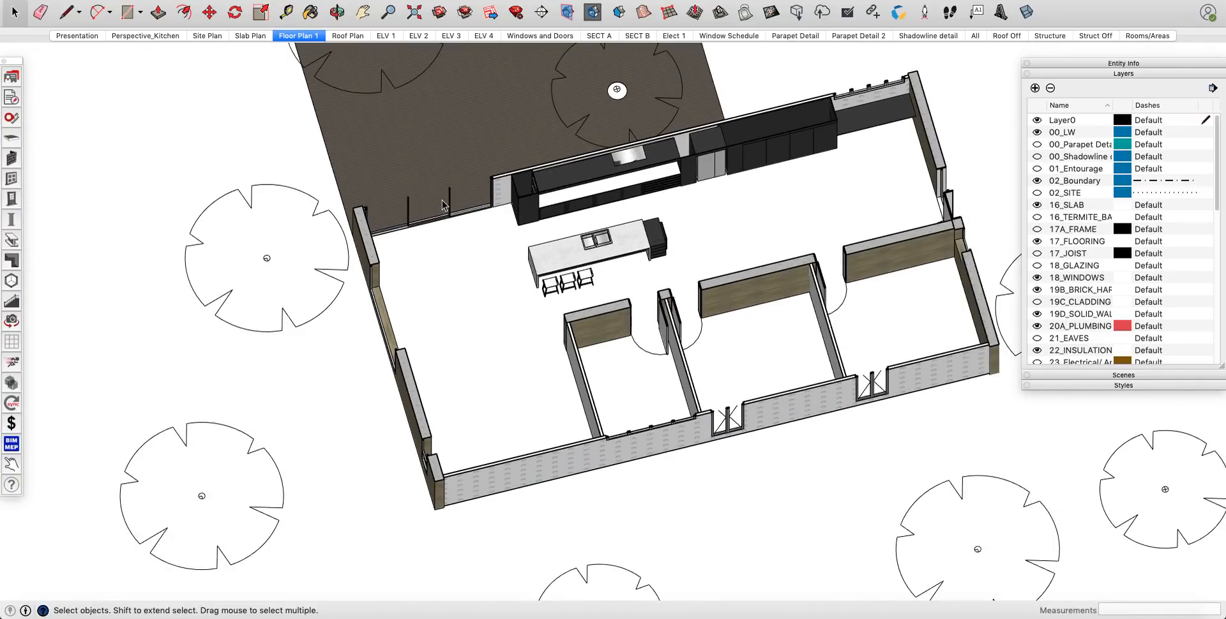
pyautogui.moveTo(726, 267)
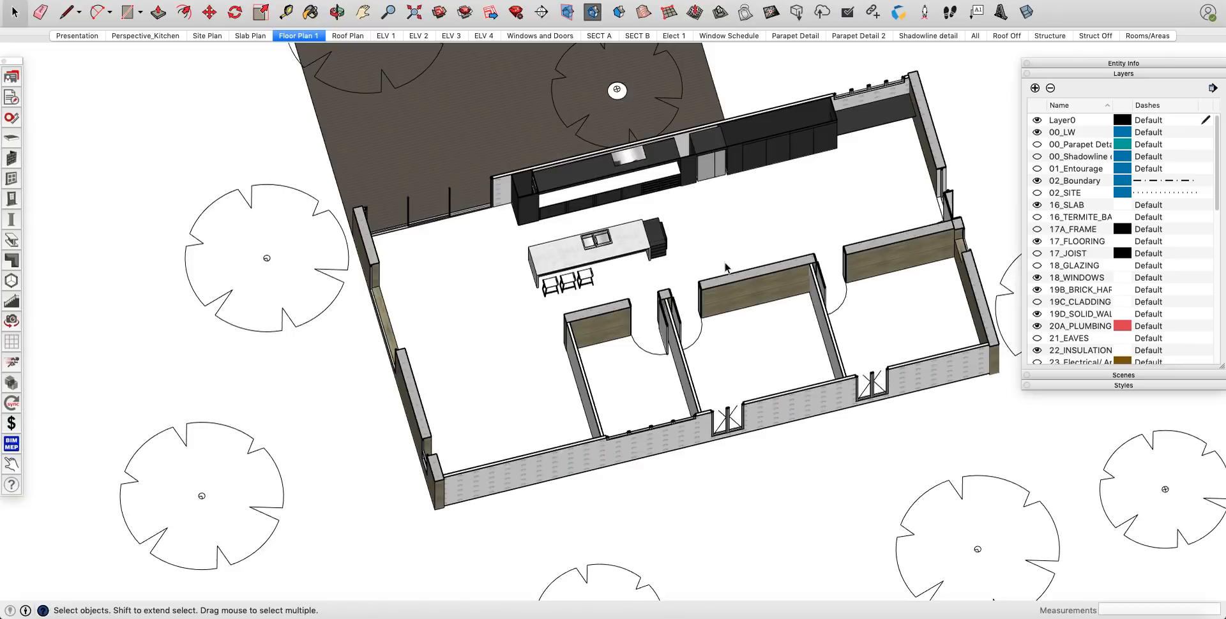
pyautogui.moveTo(637, 286)
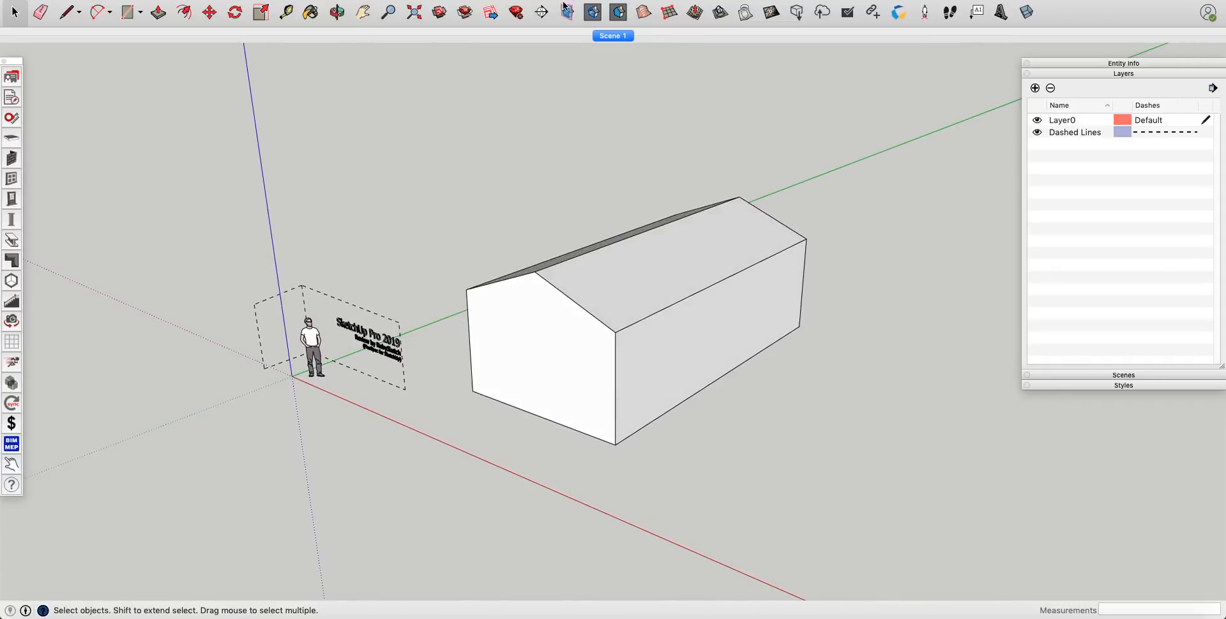
# Step: Add a section plane named Section 3 and place it across a face of the house
pyautogui.click(539, 11)
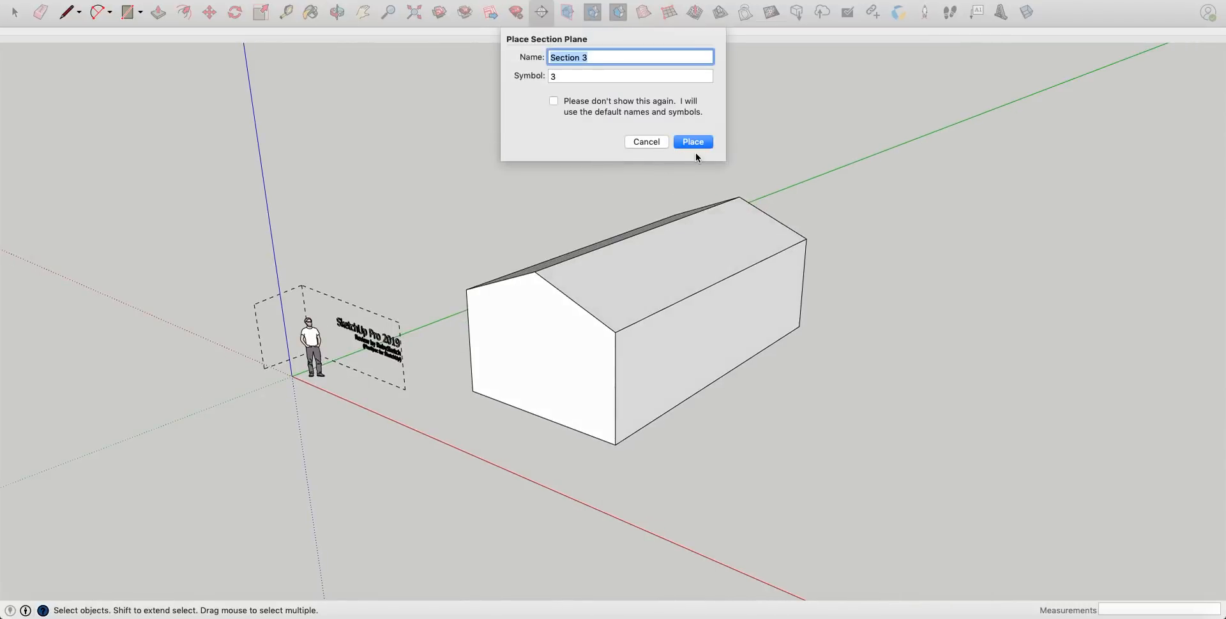
pyautogui.click(691, 142)
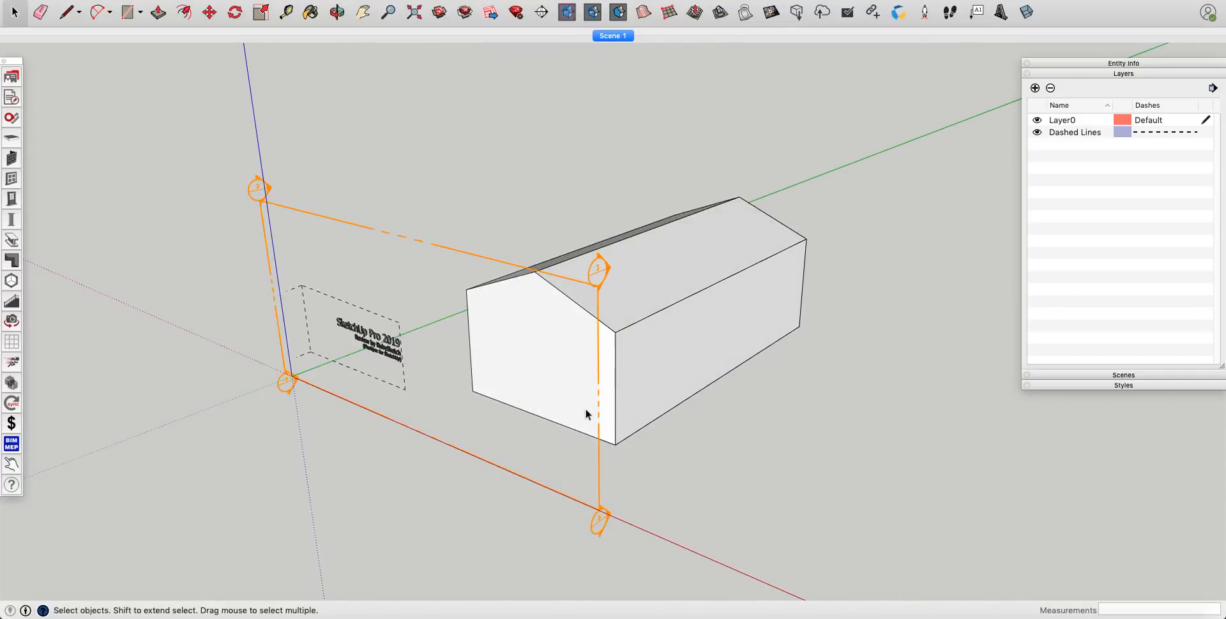
pyautogui.click(567, 478)
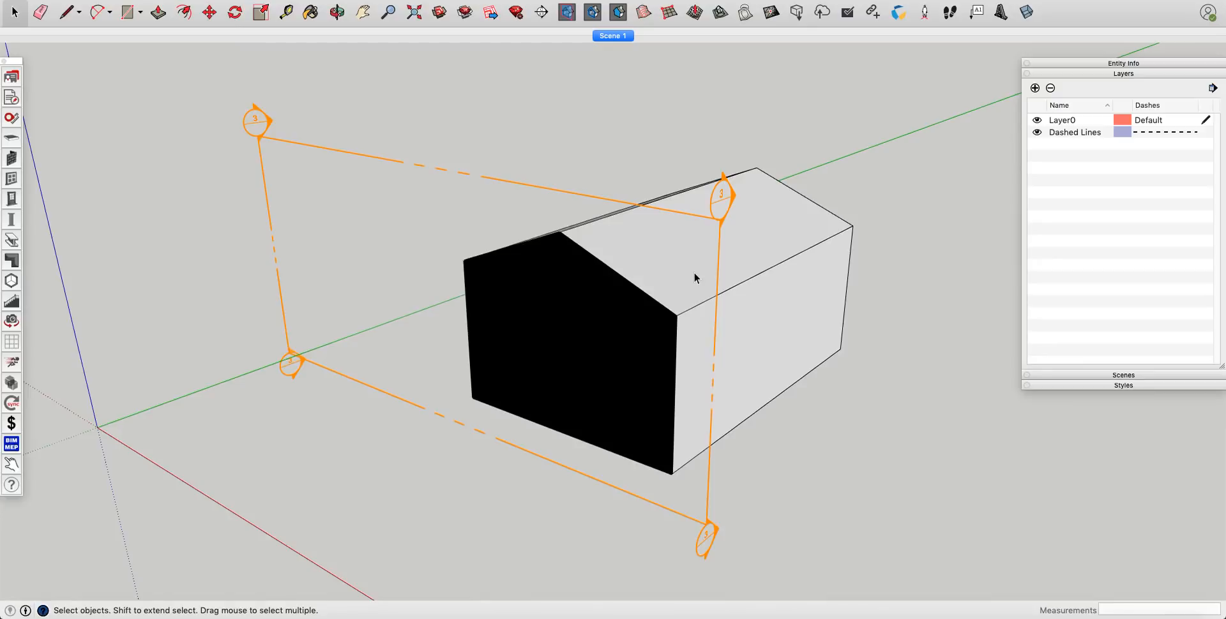
pyautogui.moveTo(559, 258)
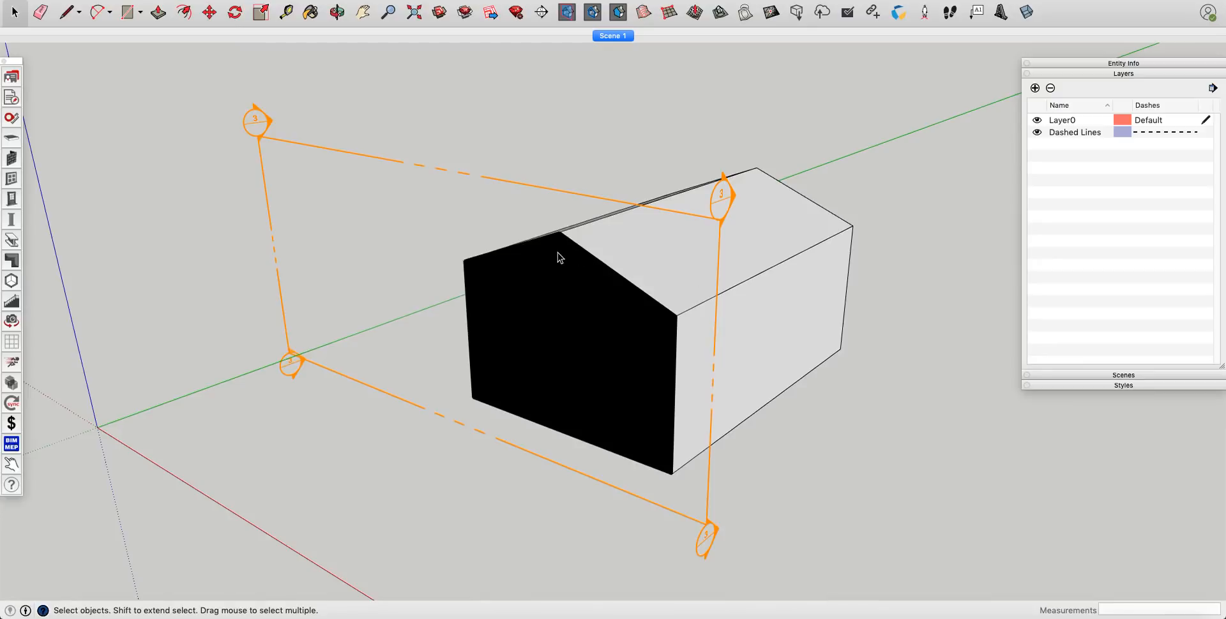
pyautogui.moveTo(621, 298)
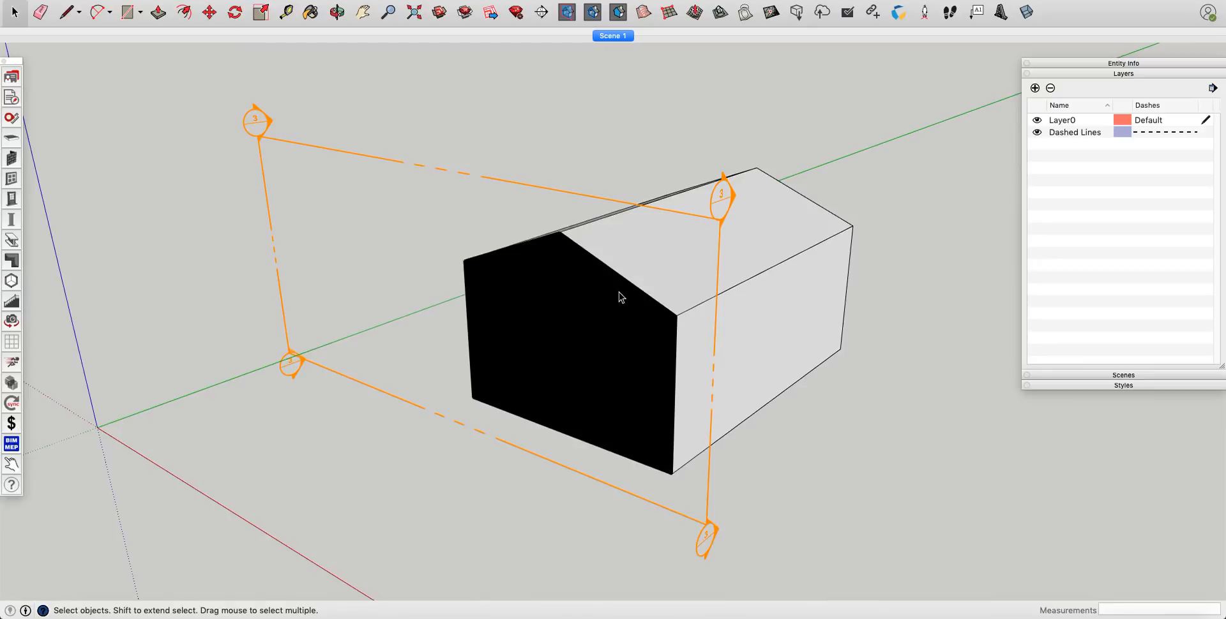
pyautogui.moveTo(646, 300)
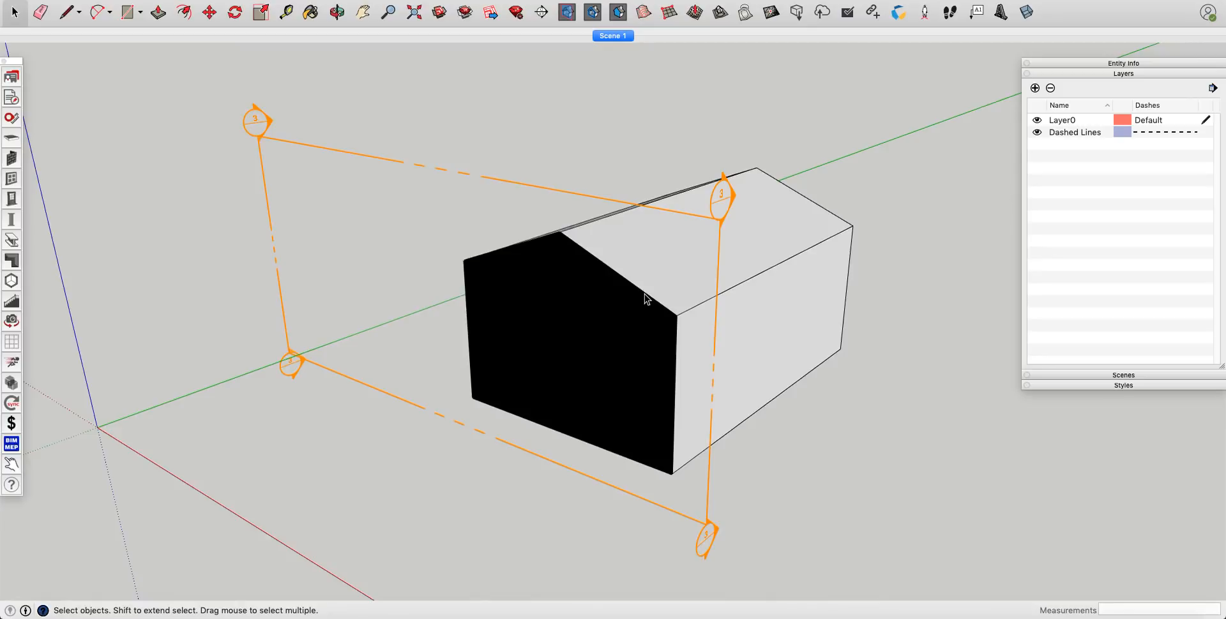
pyautogui.moveTo(530, 249)
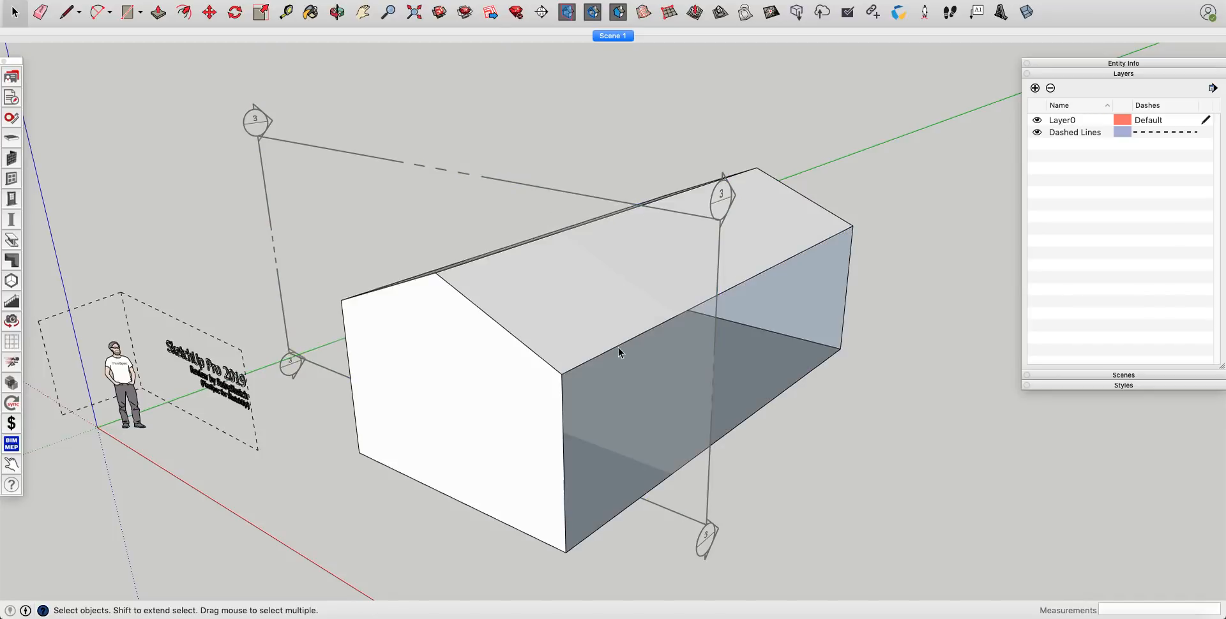
# Step: Select the section plane and orbit to view the house's hollow cut interior level-on
pyautogui.click(582, 317)
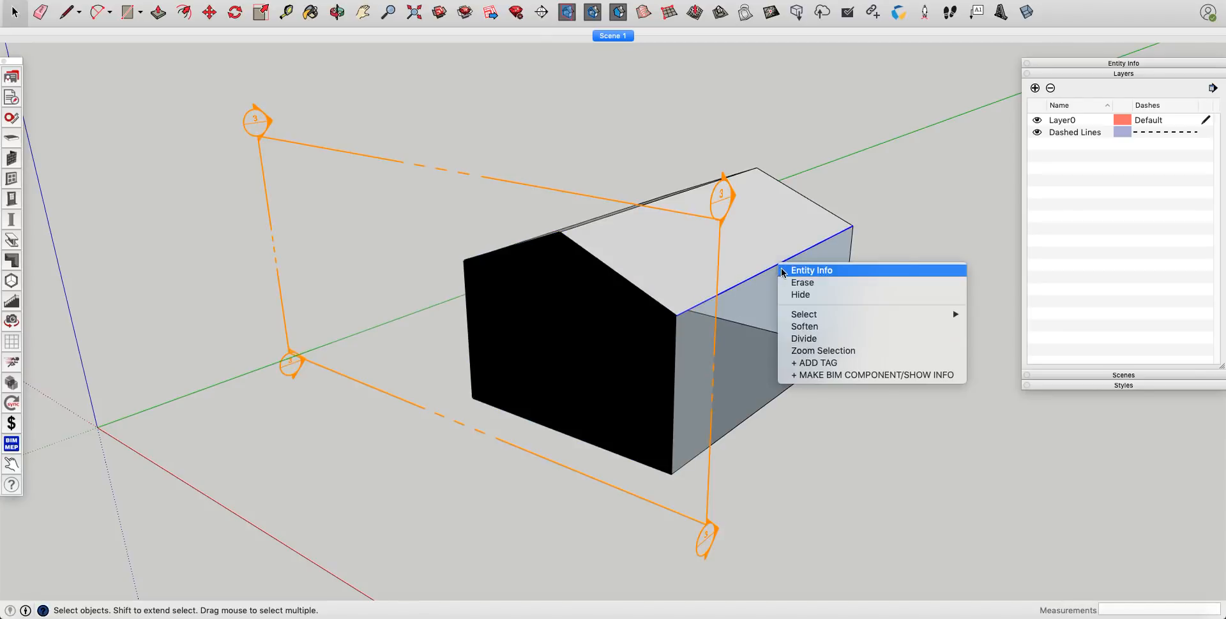
pyautogui.moveTo(816, 305)
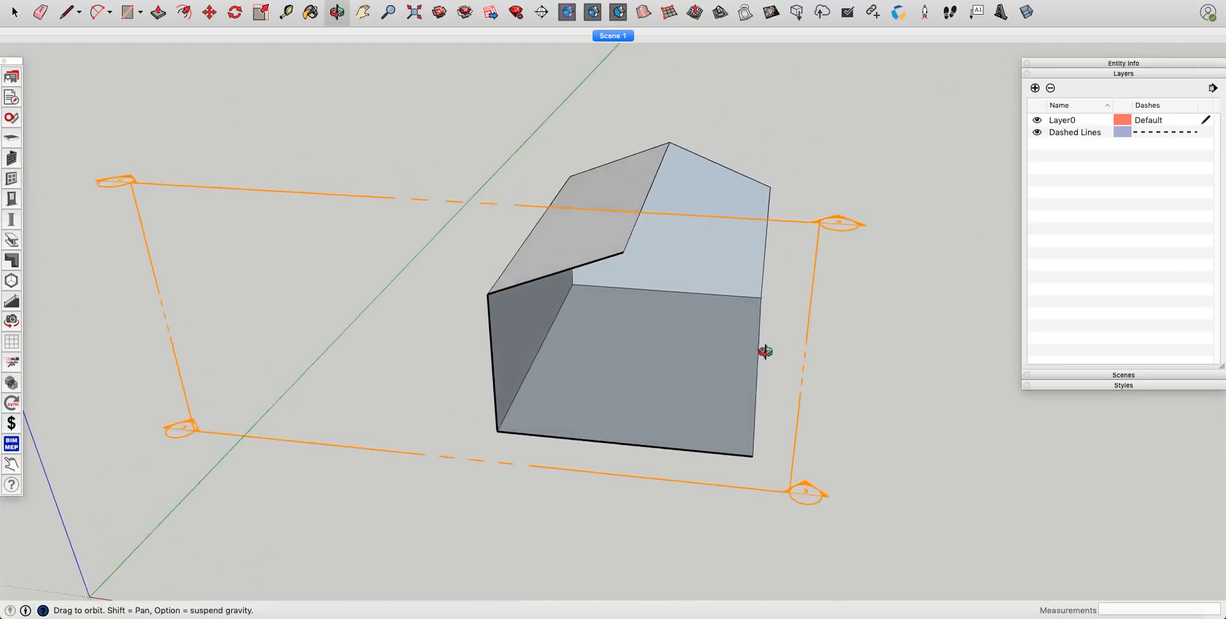
pyautogui.moveTo(766, 353); pyautogui.dragTo(774, 267)
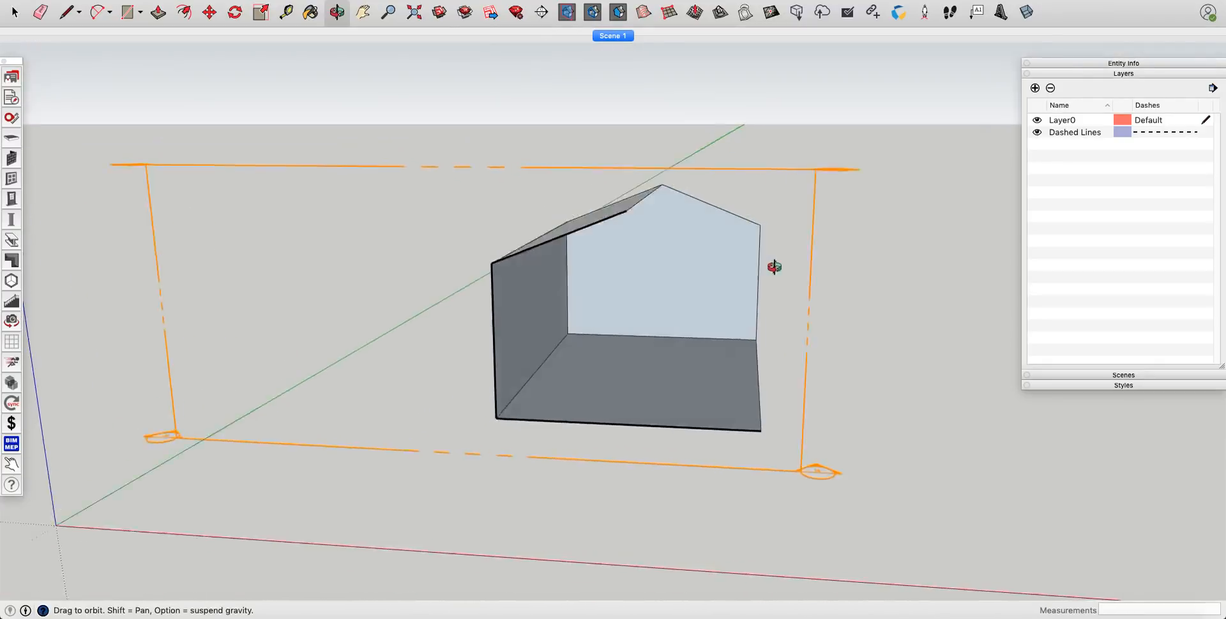
pyautogui.moveTo(774, 267); pyautogui.dragTo(741, 337)
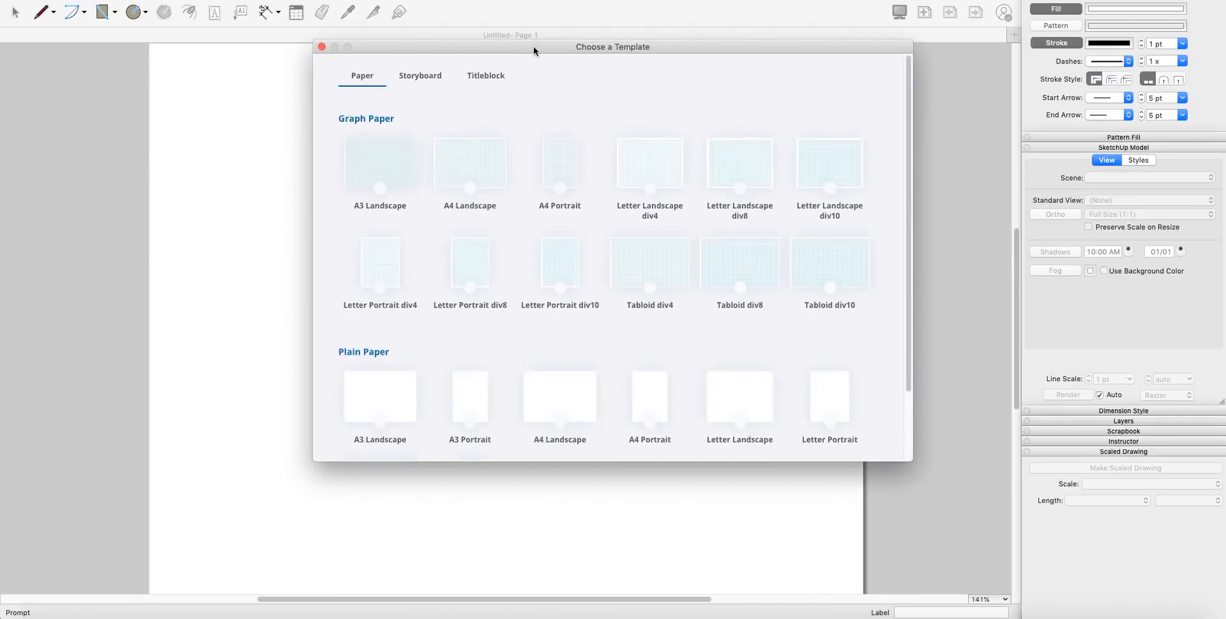
# Step: Browse the Paper templates in LayOut's Choose a Template dialog and start a new page
pyautogui.moveTo(612, 46); pyautogui.dragTo(564, 60)
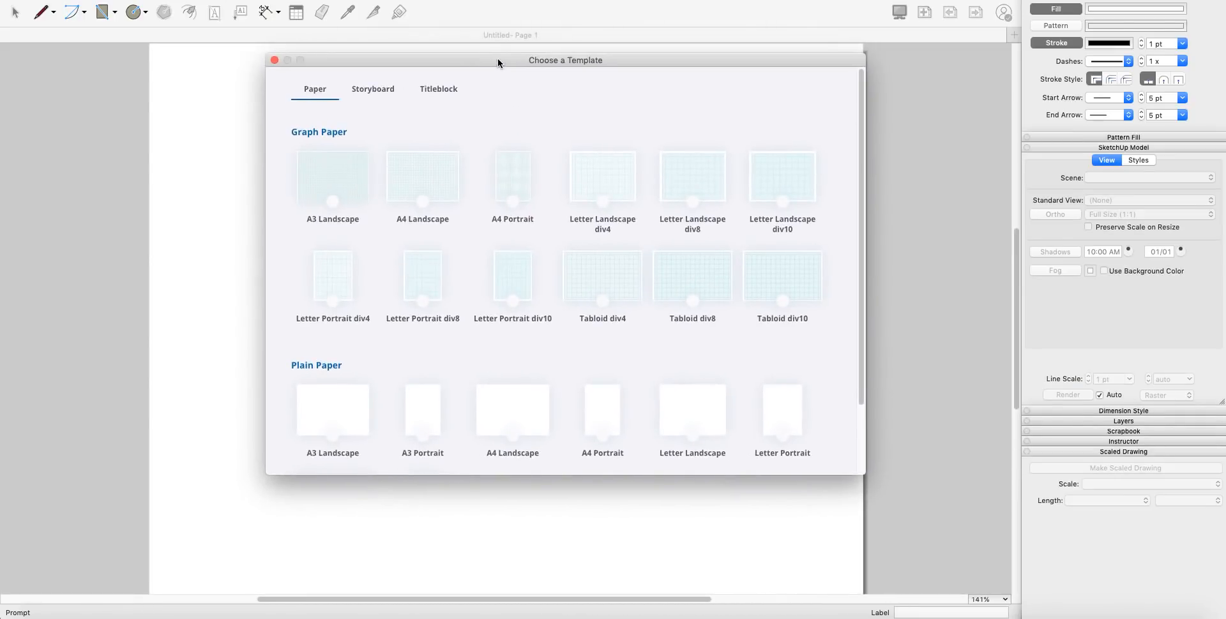
pyautogui.moveTo(370, 137)
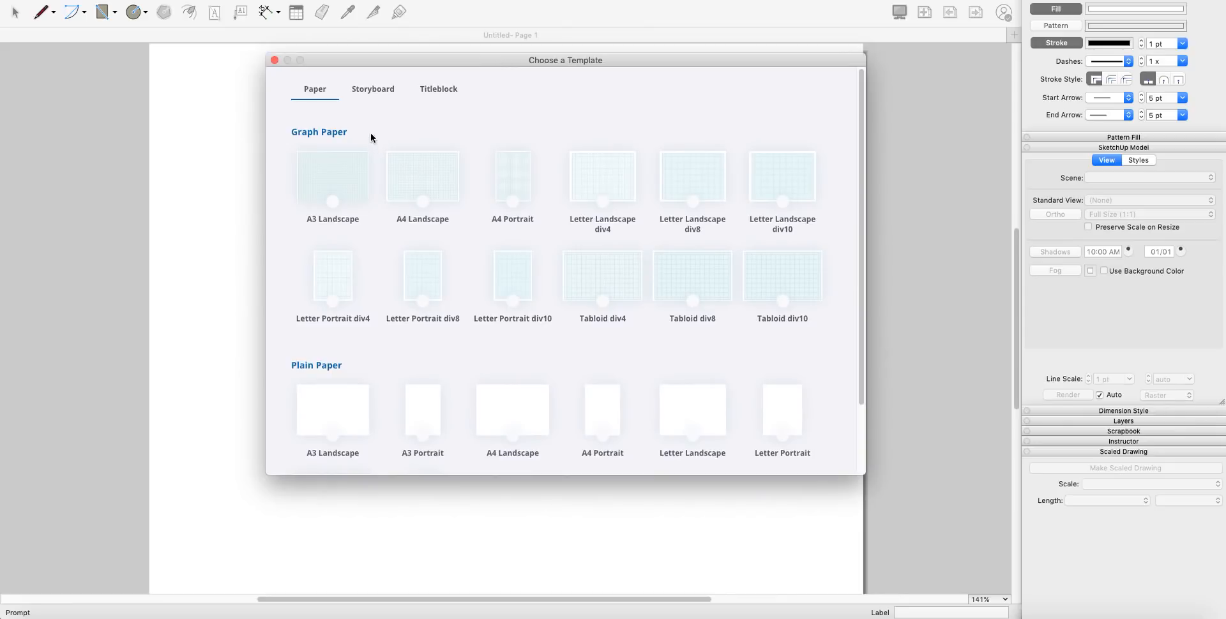
pyautogui.scroll(-3)
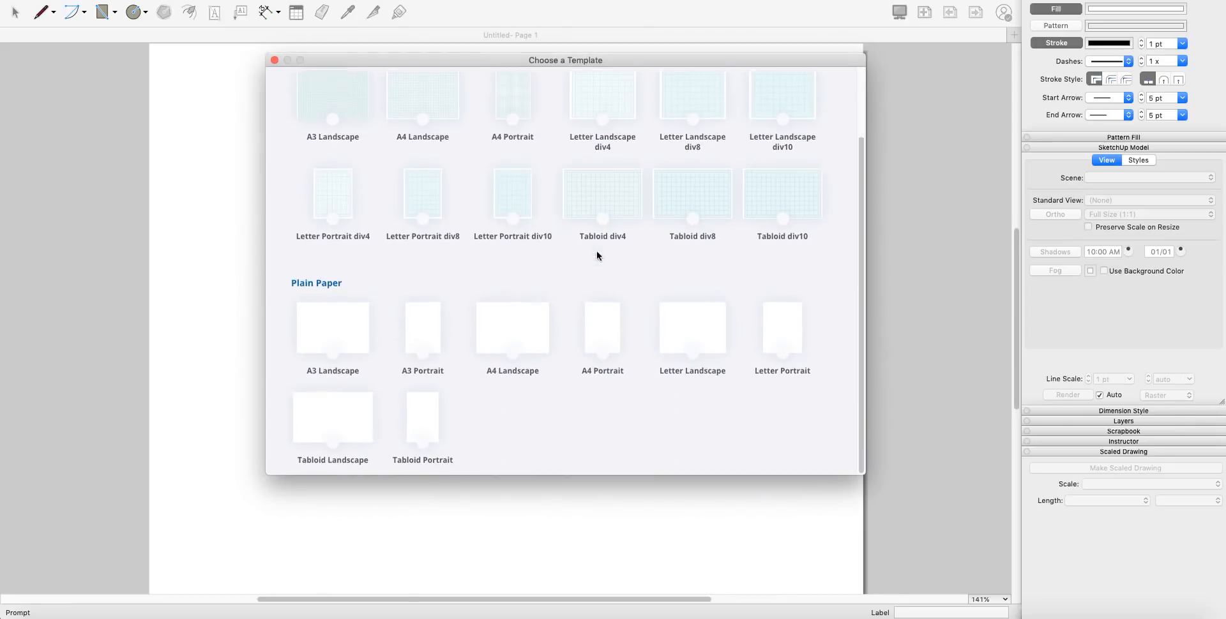
pyautogui.scroll(3)
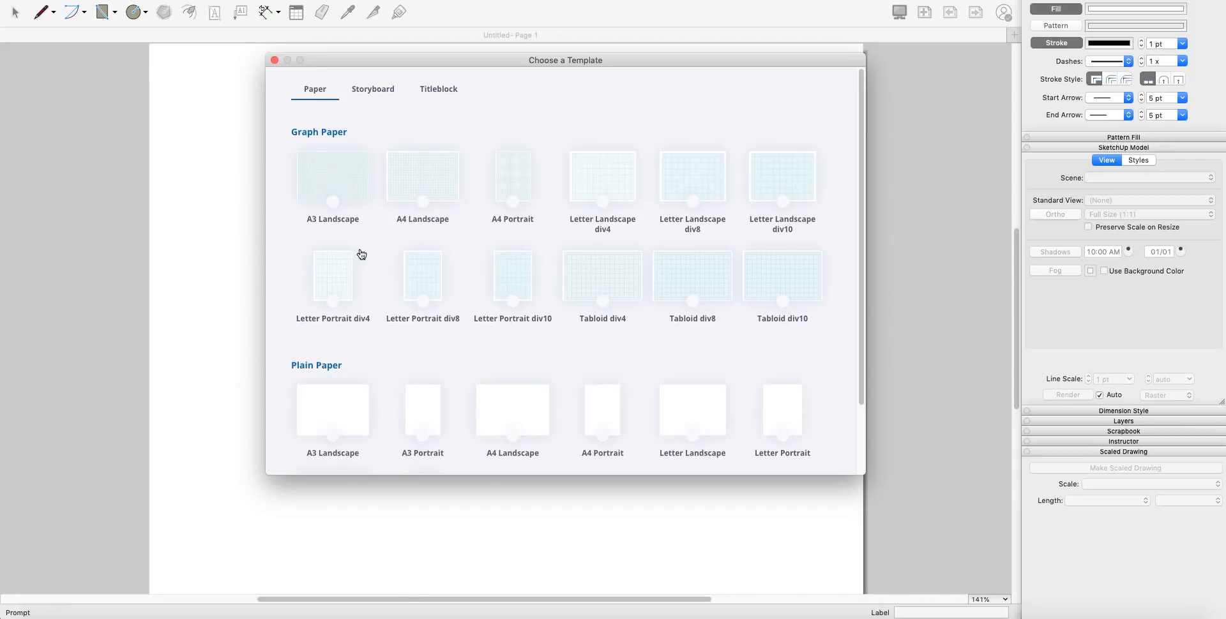
pyautogui.moveTo(434, 367)
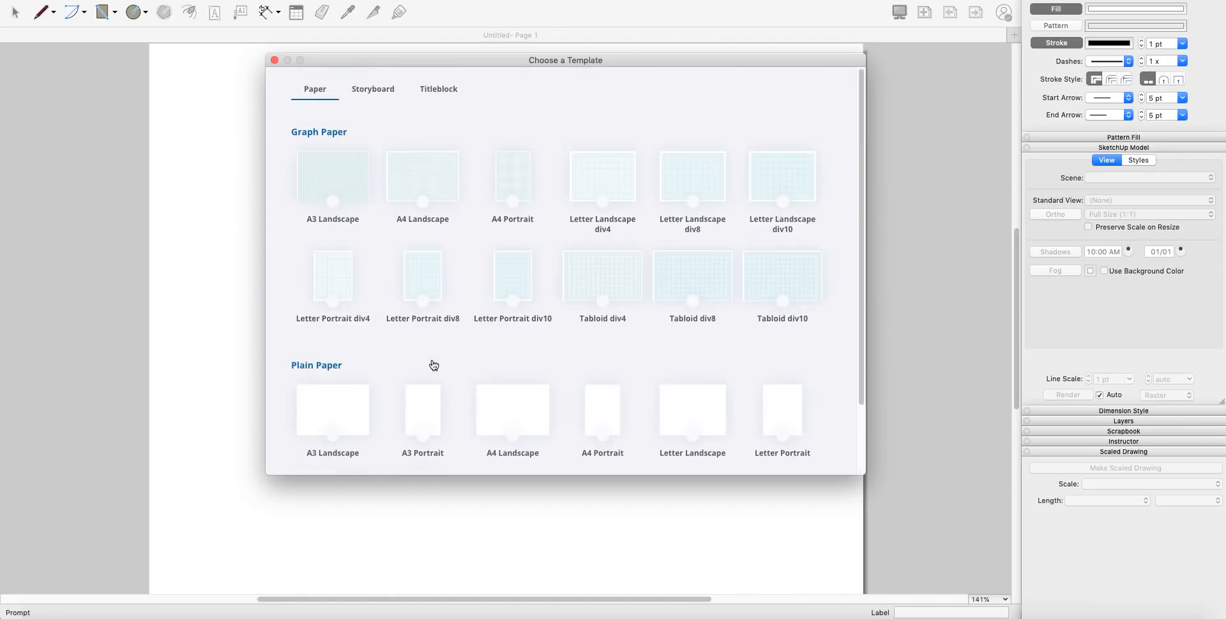
pyautogui.moveTo(415, 244)
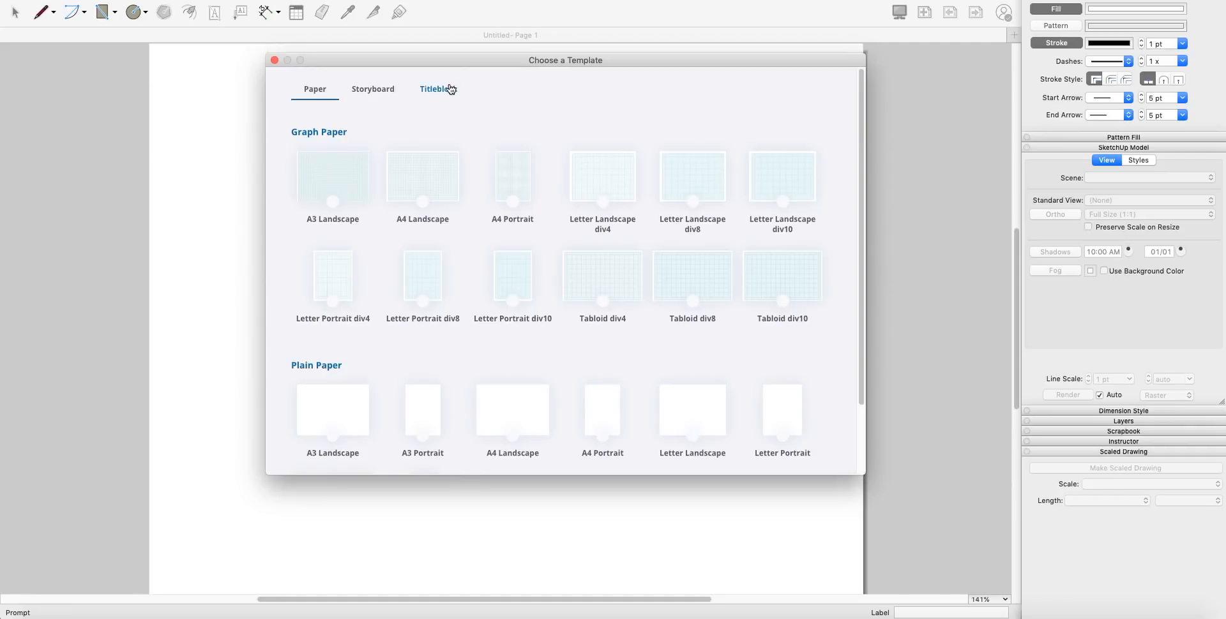
pyautogui.moveTo(479, 90)
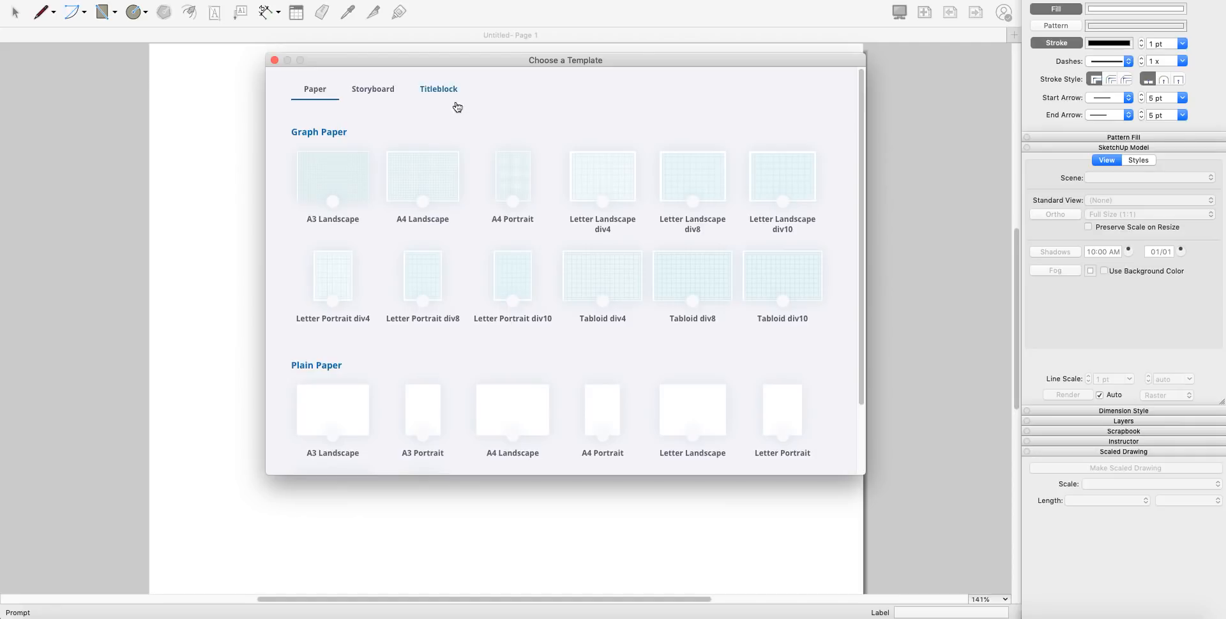
pyautogui.click(438, 88)
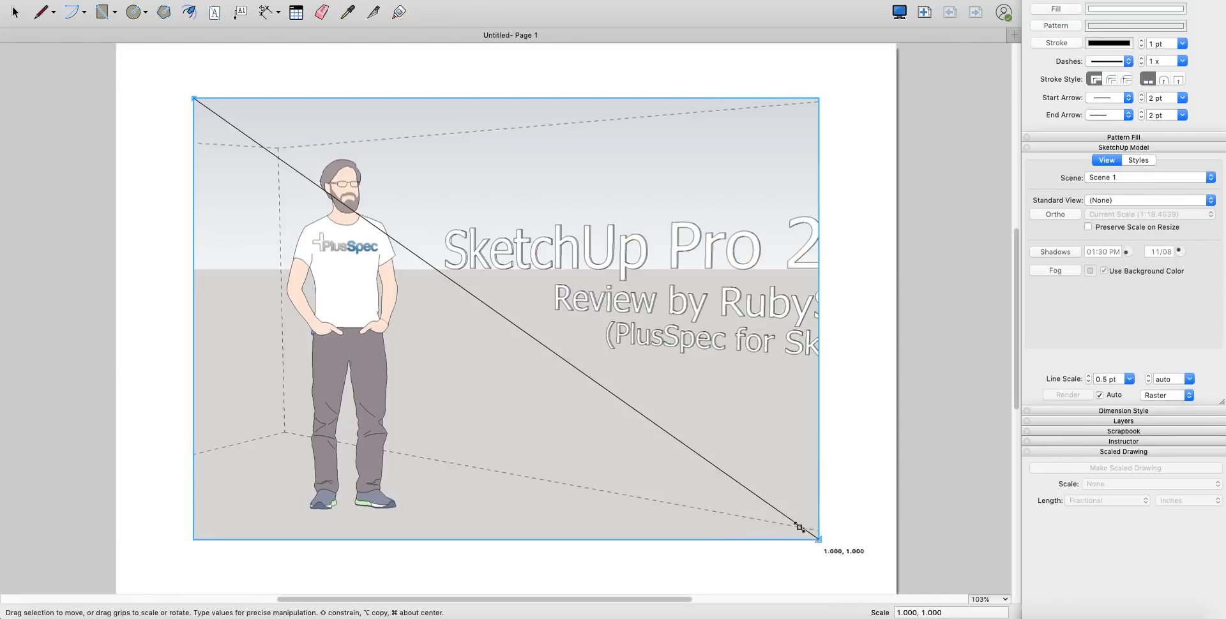
# Step: Scale the inserted title-card viewport down so it fits the page, then select it
pyautogui.moveTo(817, 537); pyautogui.dragTo(582, 375)
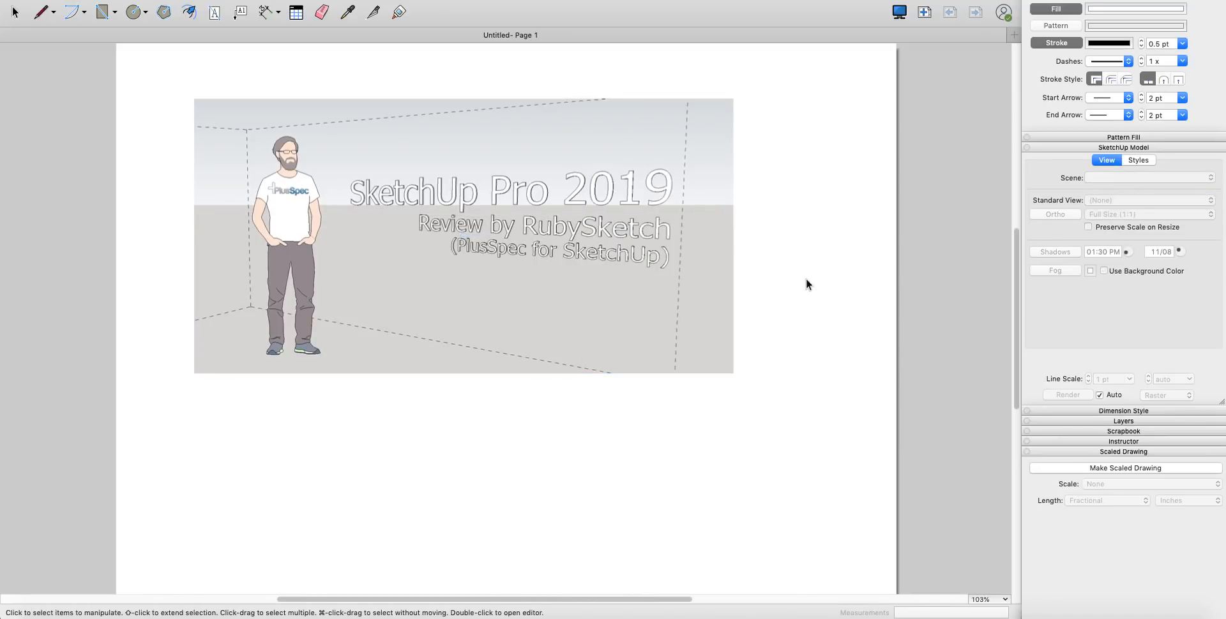
pyautogui.click(461, 235)
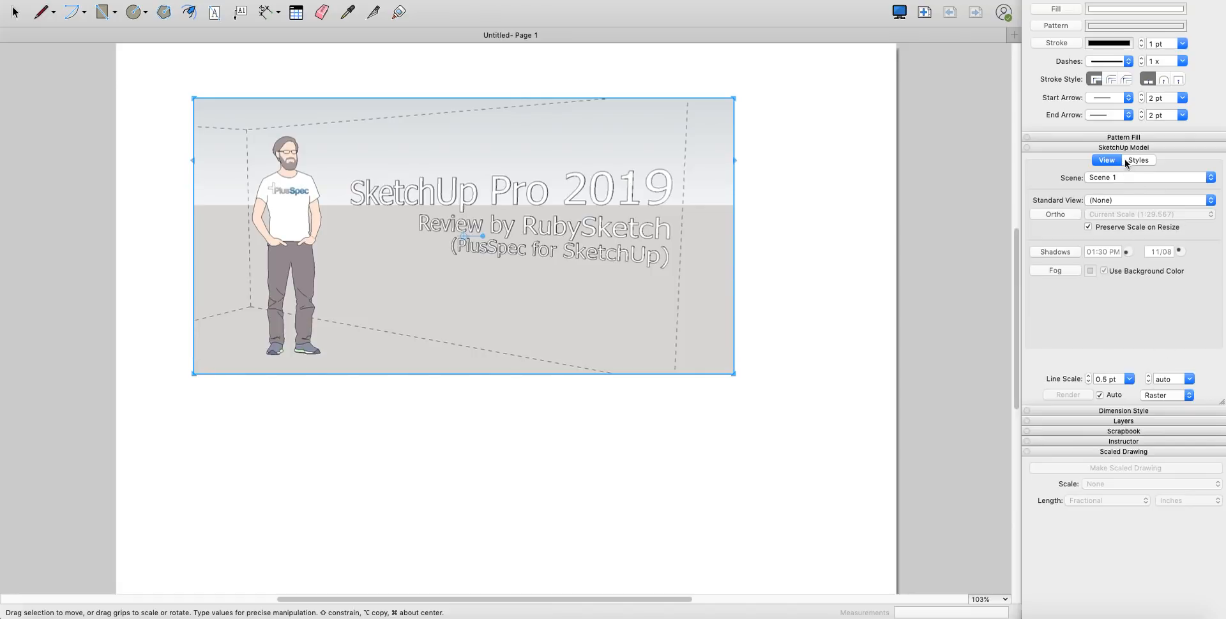
pyautogui.moveTo(1090, 367)
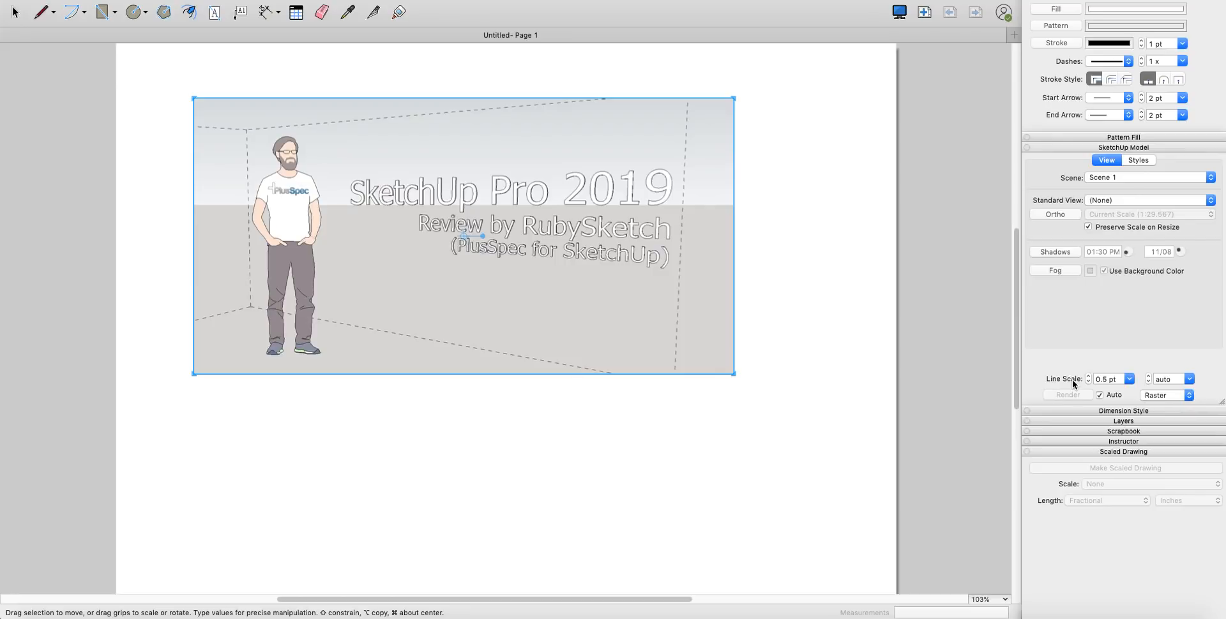
pyautogui.moveTo(1098, 398)
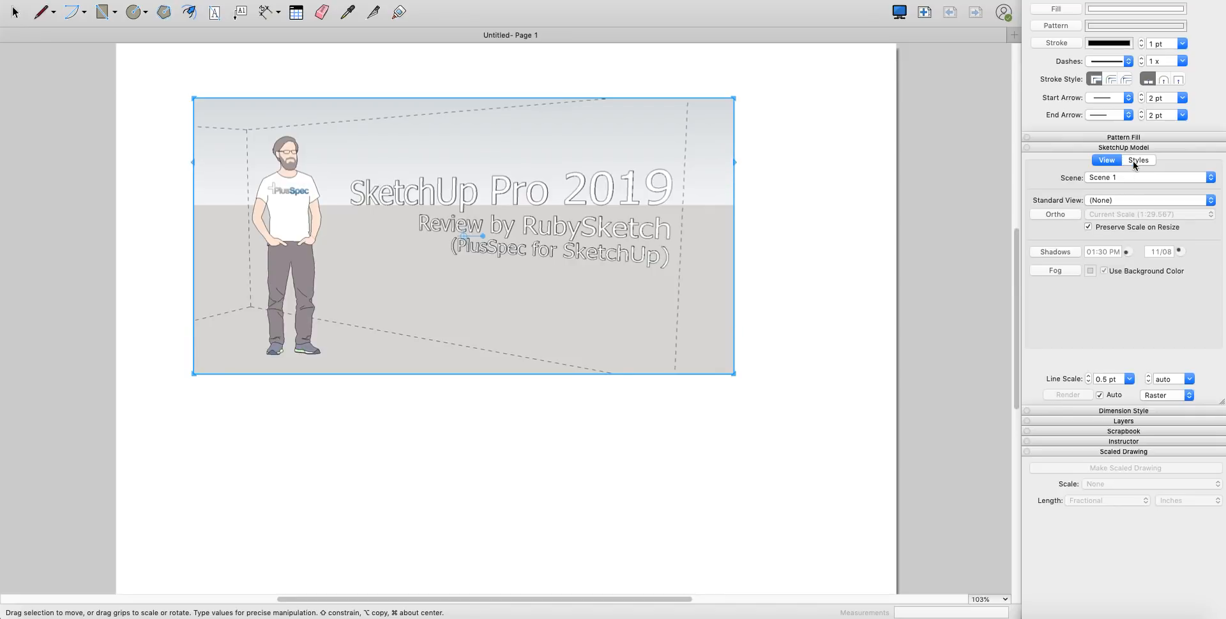
# Step: Set the viewport's line scale to 0.6 pt after trying 1 pt
pyautogui.click(1138, 161)
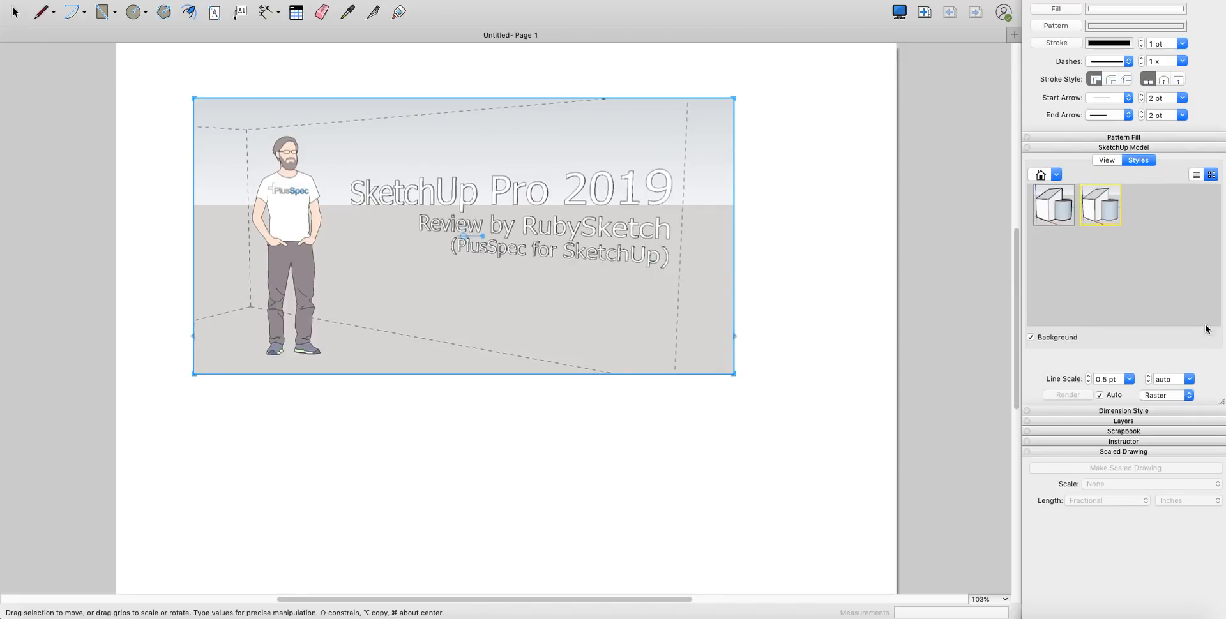
pyautogui.click(1106, 161)
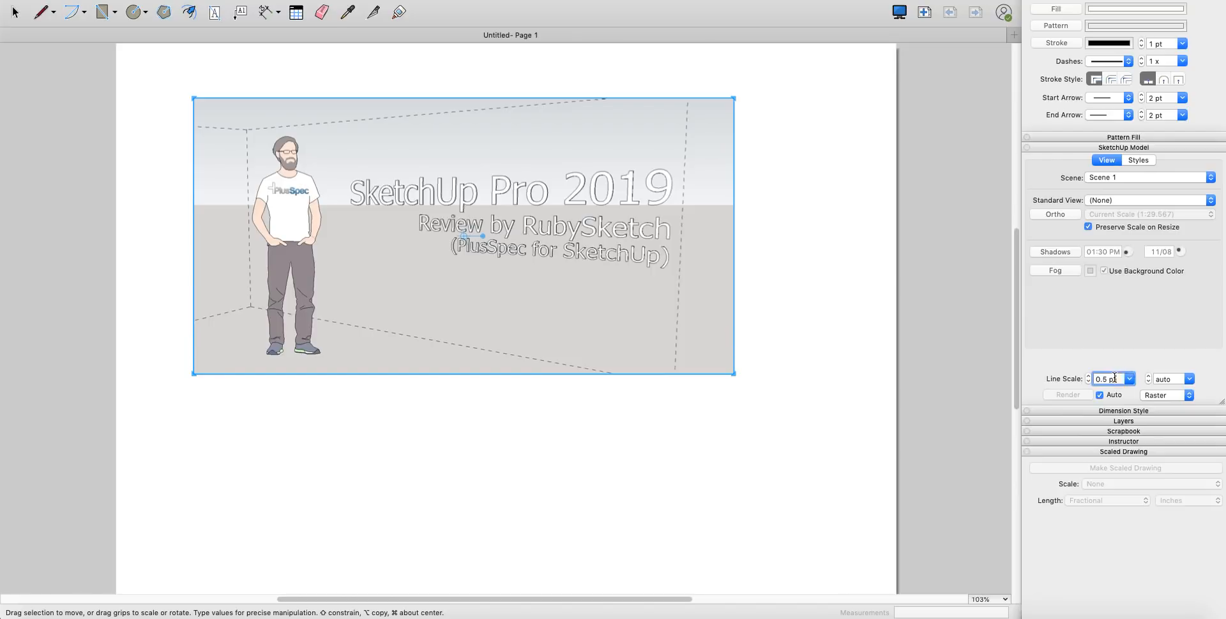
pyautogui.click(1128, 378)
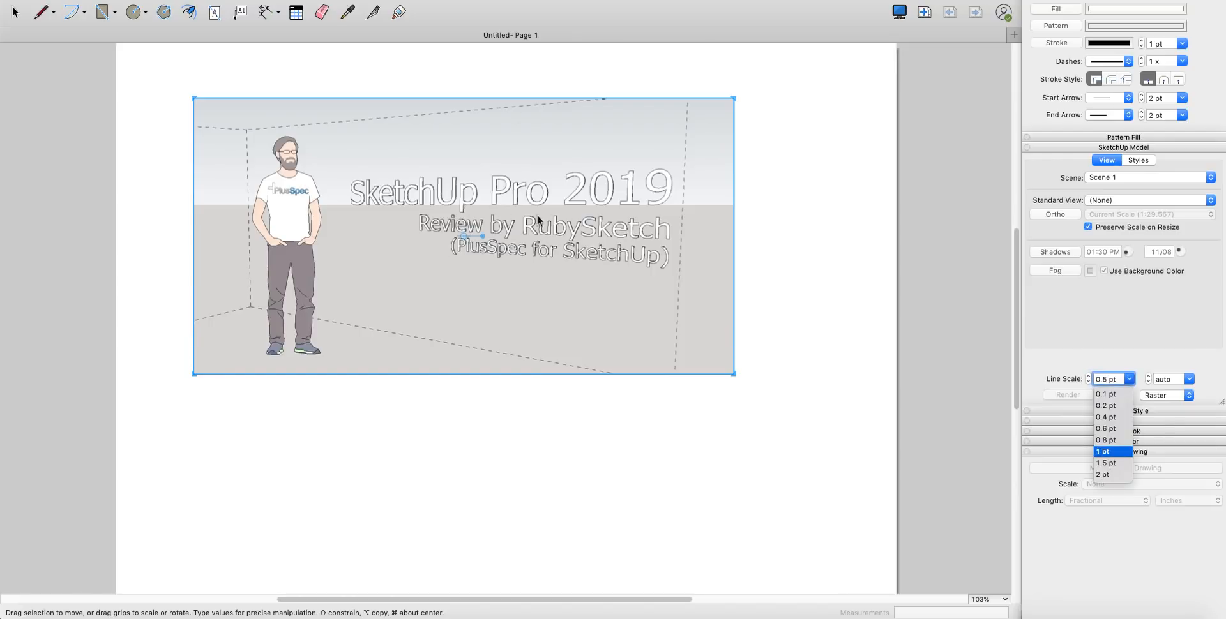
pyautogui.click(1102, 451)
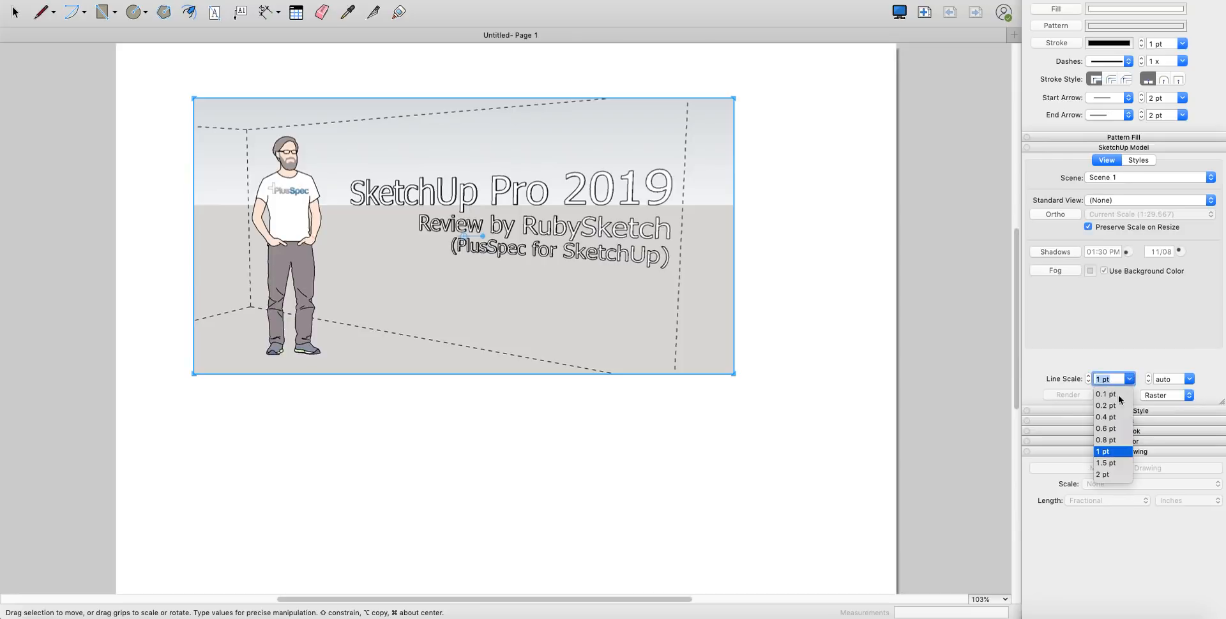
pyautogui.click(1104, 429)
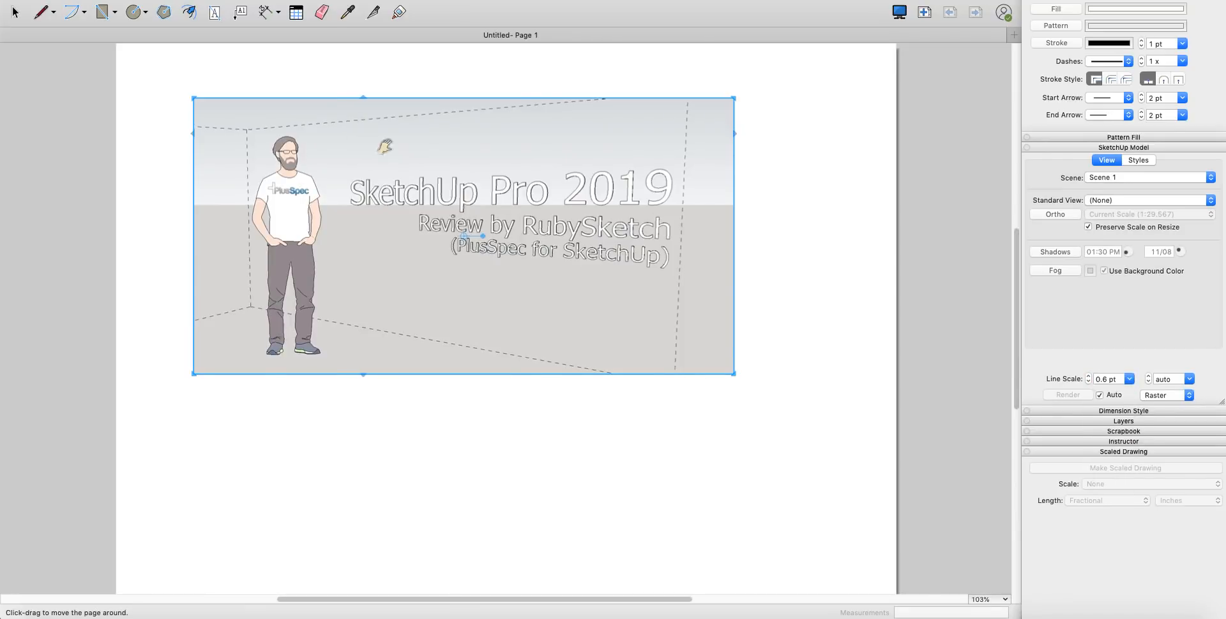
# Step: Switch the viewport to hybrid rendering and reselect the title image viewport
pyautogui.click(1189, 395)
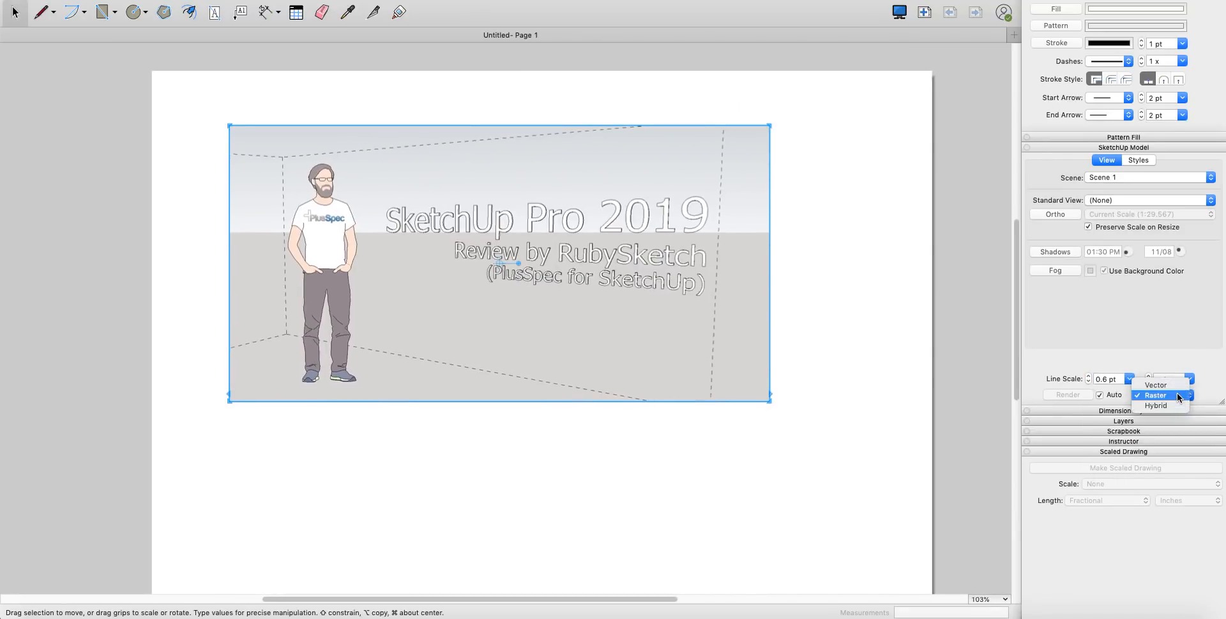
pyautogui.click(1156, 406)
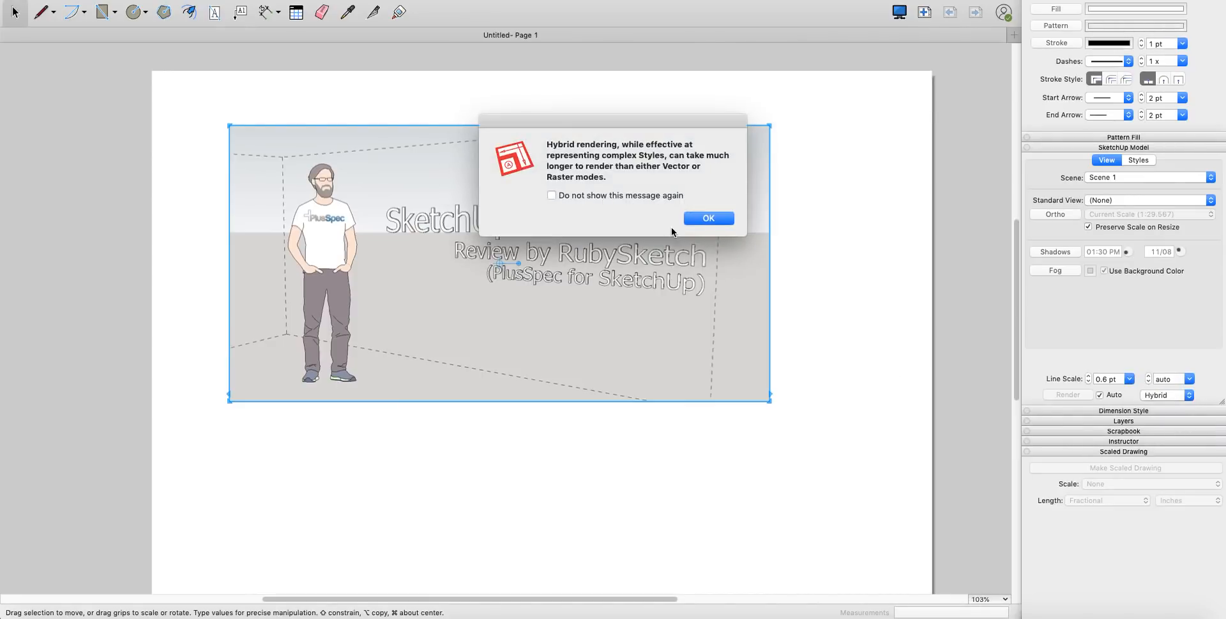
pyautogui.click(707, 218)
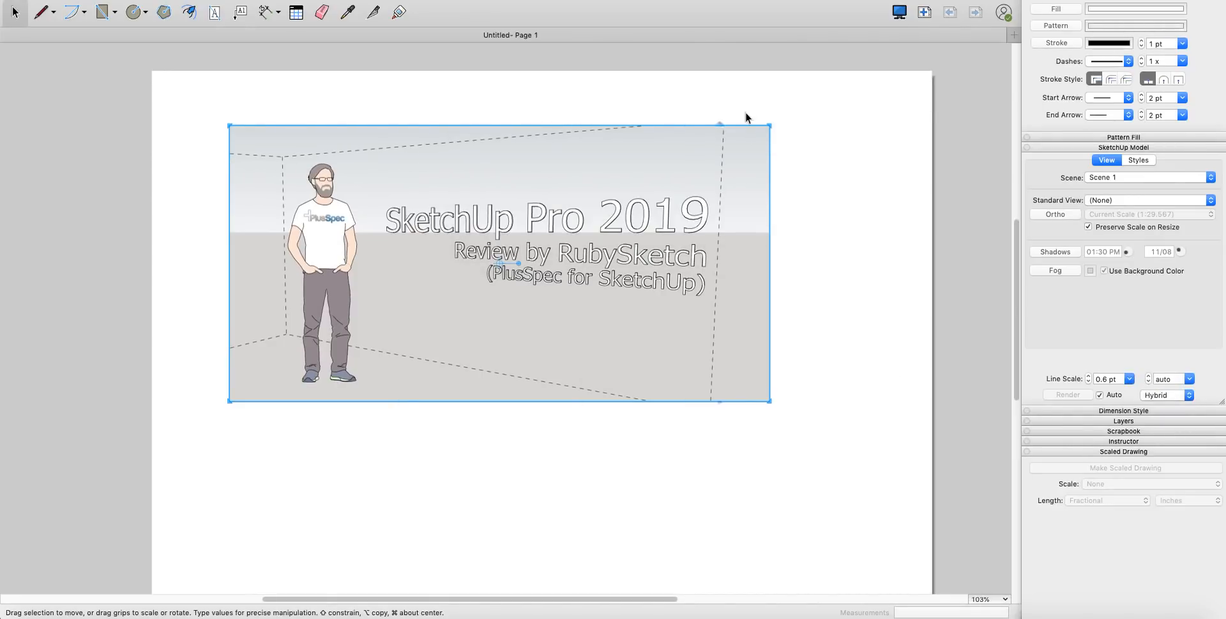
pyautogui.scroll(3)
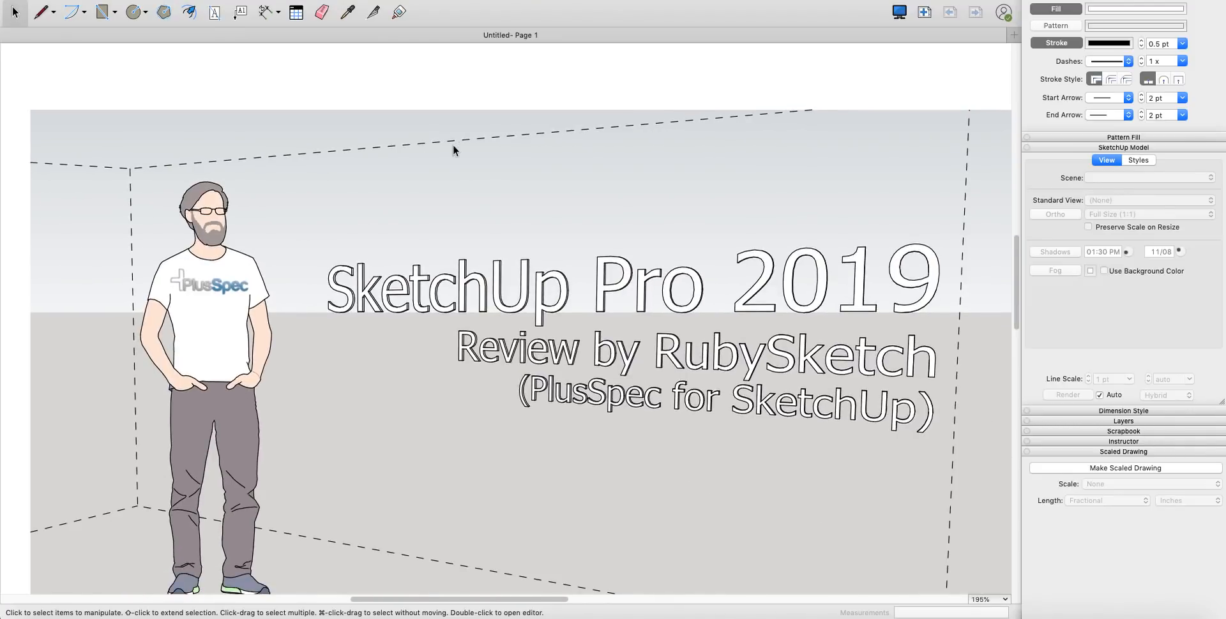
pyautogui.scroll(-3)
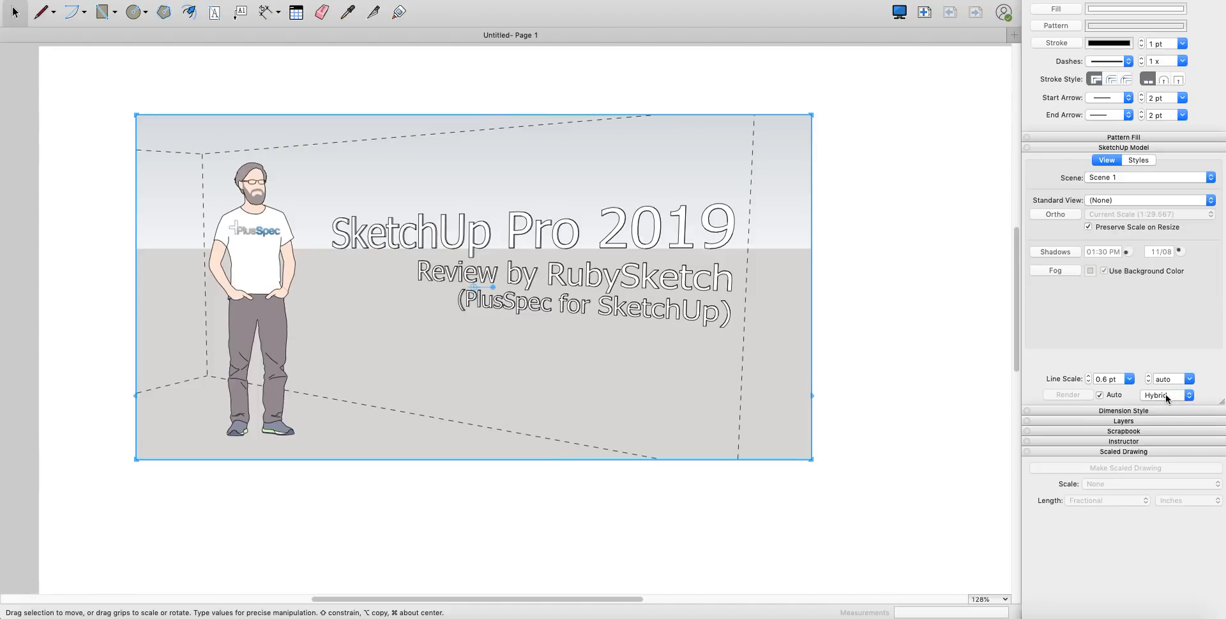
# Step: Try a 5x line scale multiplier, then return it to 1x to keep dashed edges thin
pyautogui.click(1189, 395)
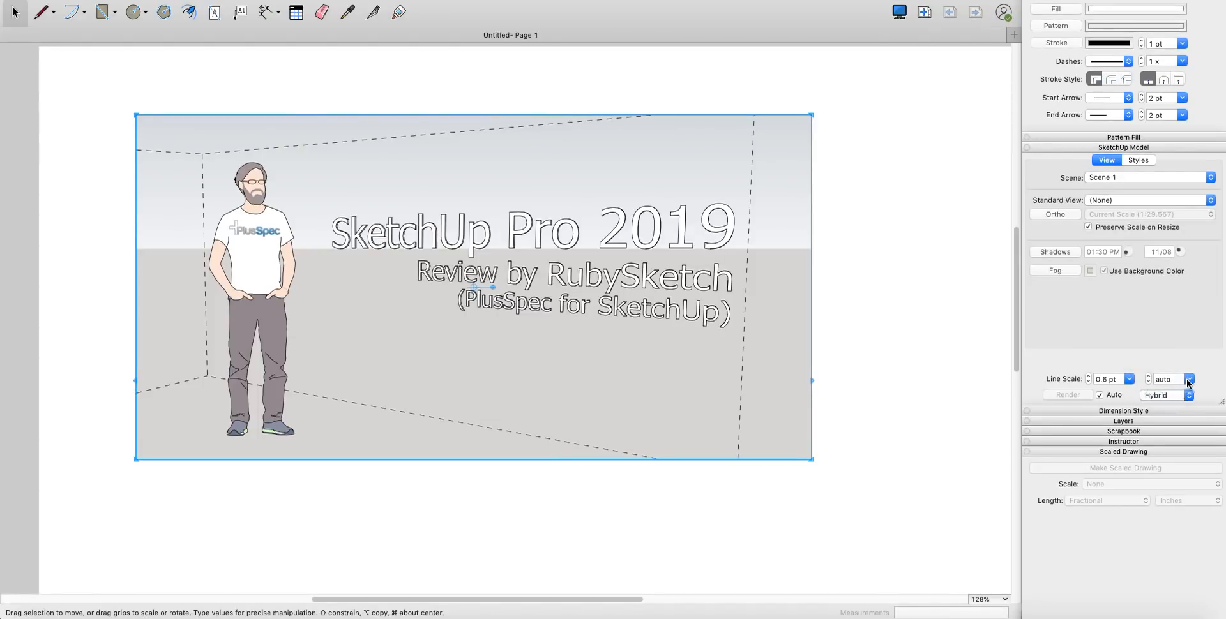
pyautogui.click(1188, 378)
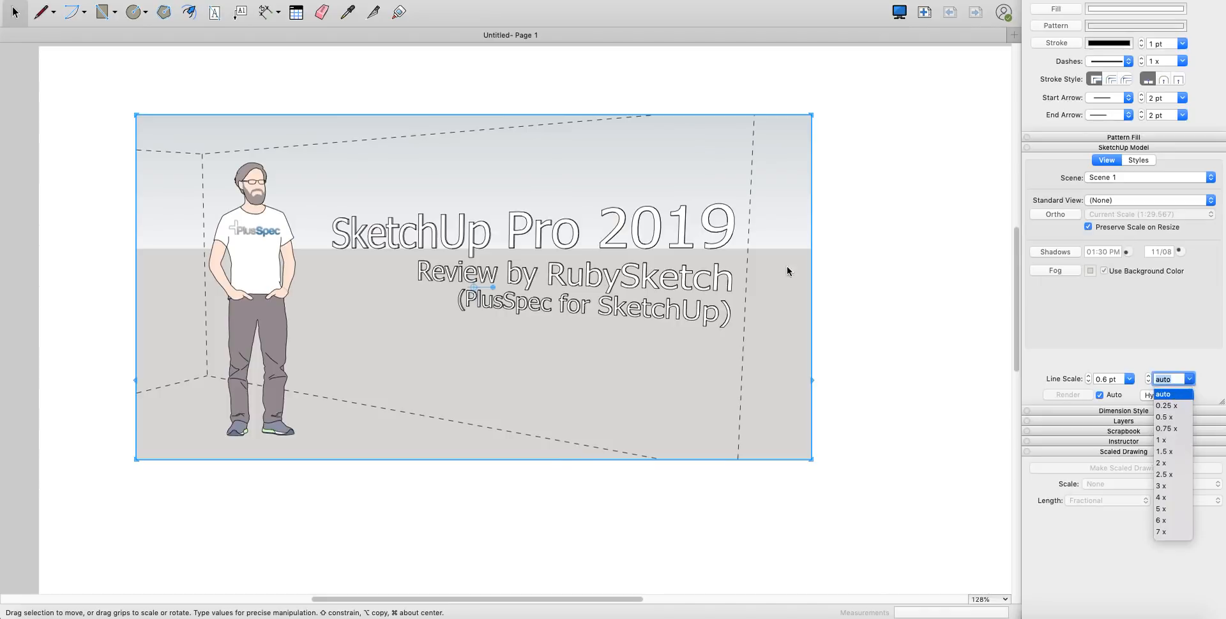
pyautogui.moveTo(729, 261)
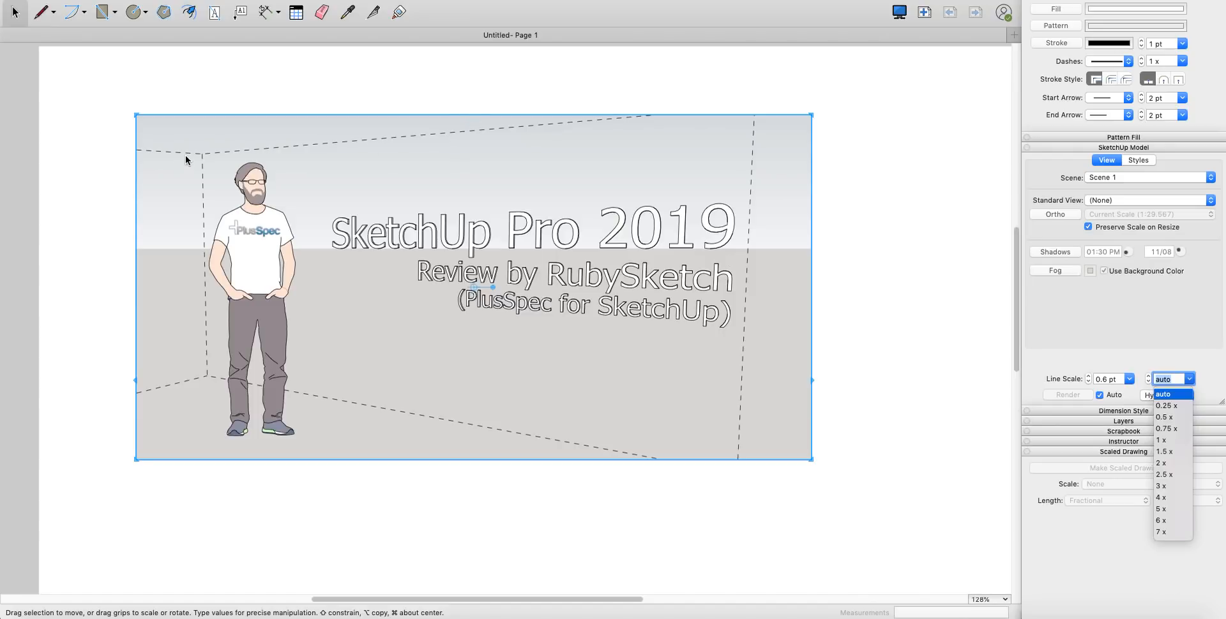
pyautogui.moveTo(549, 117)
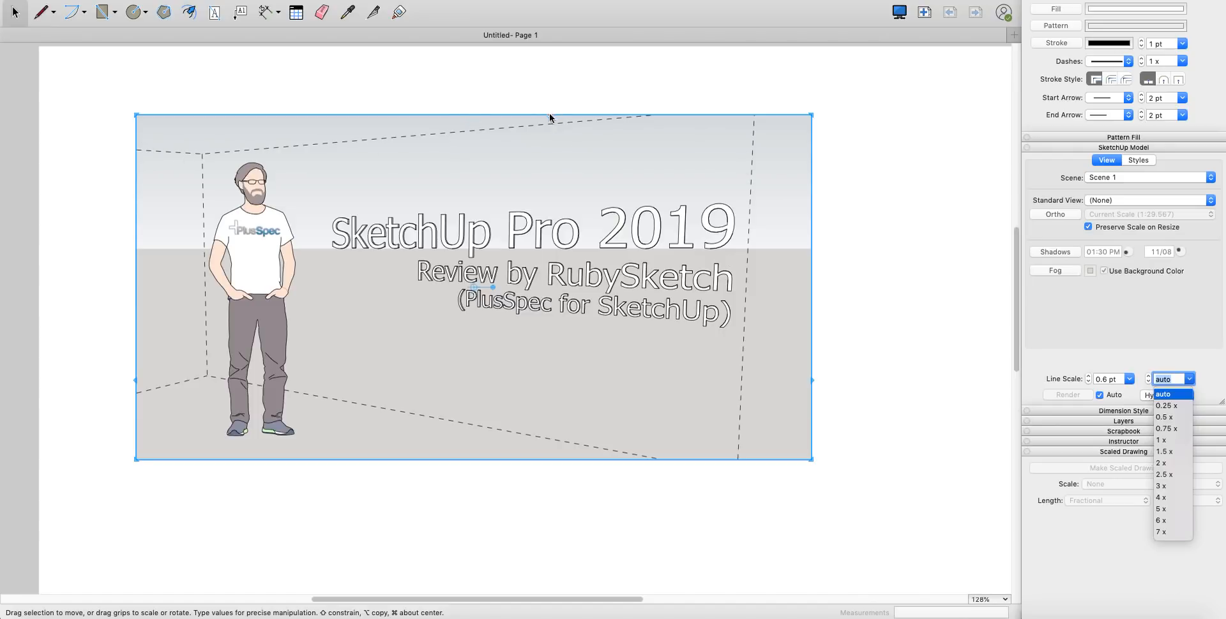
pyautogui.moveTo(374, 153)
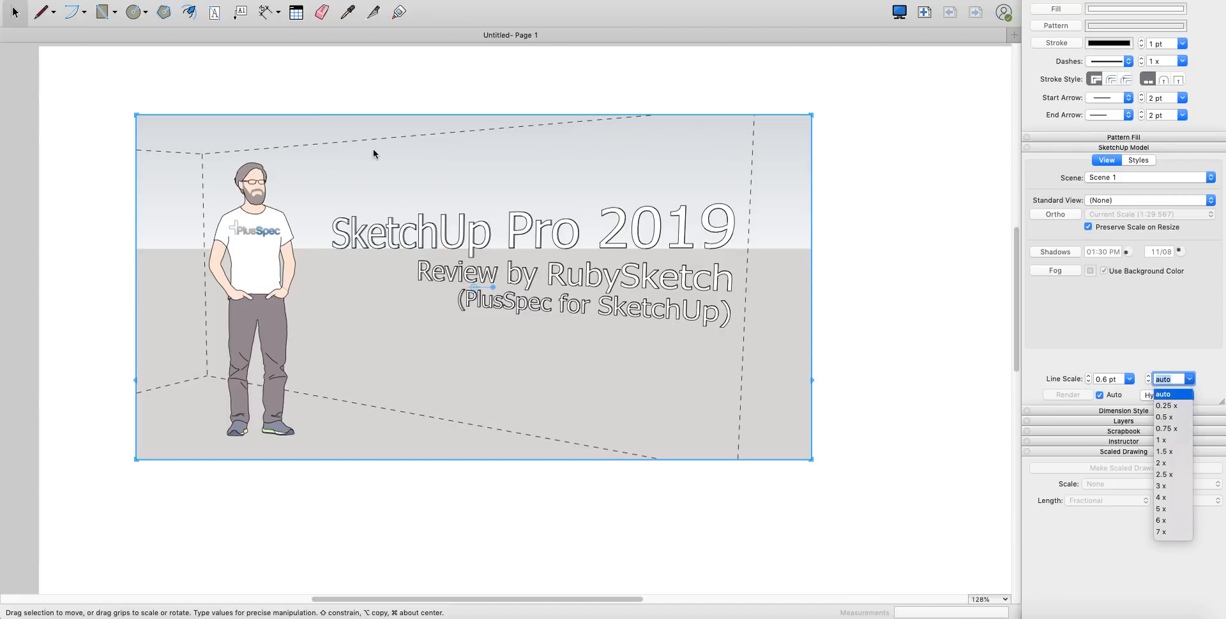
pyautogui.moveTo(530, 158)
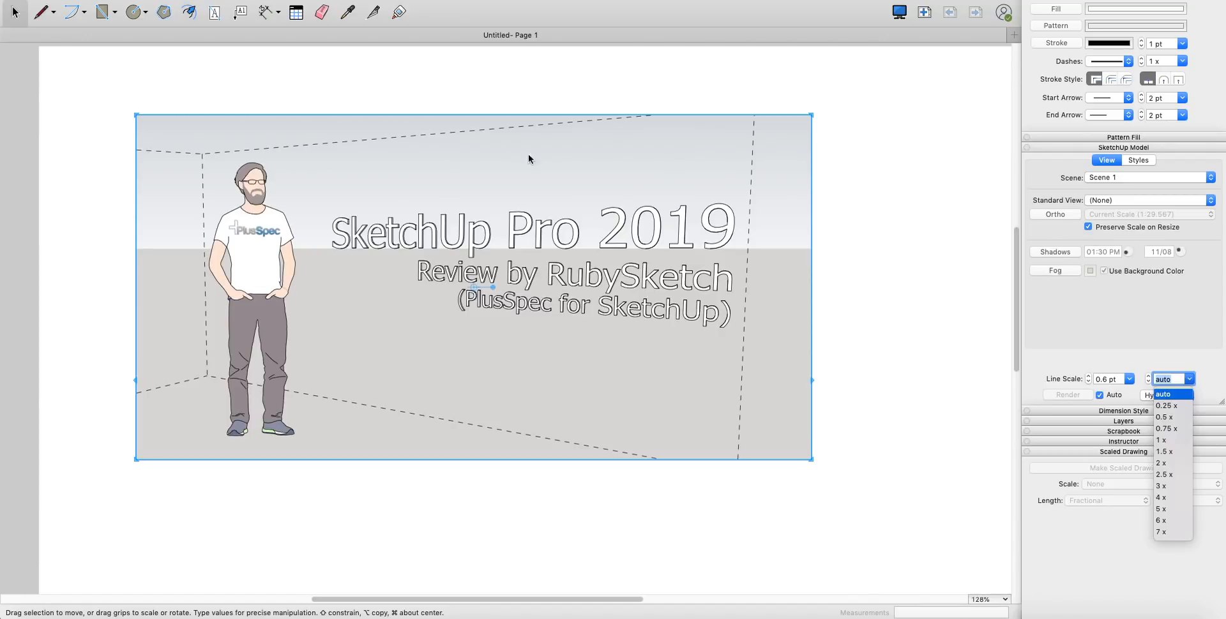
pyautogui.moveTo(1170, 427)
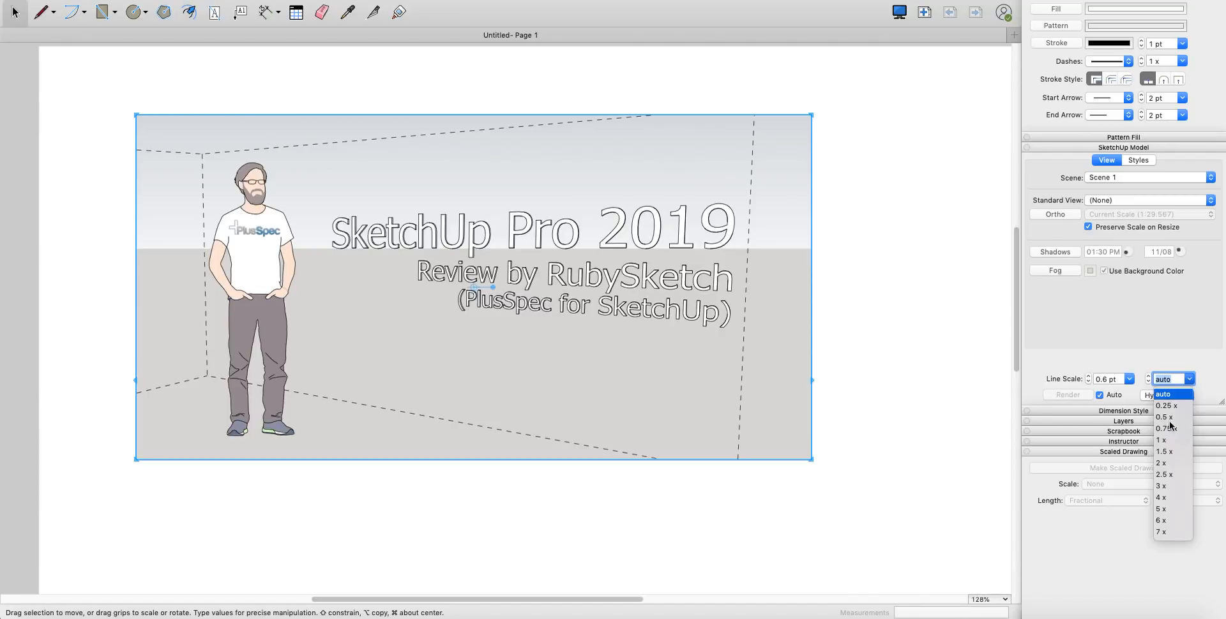
pyautogui.moveTo(1162, 509)
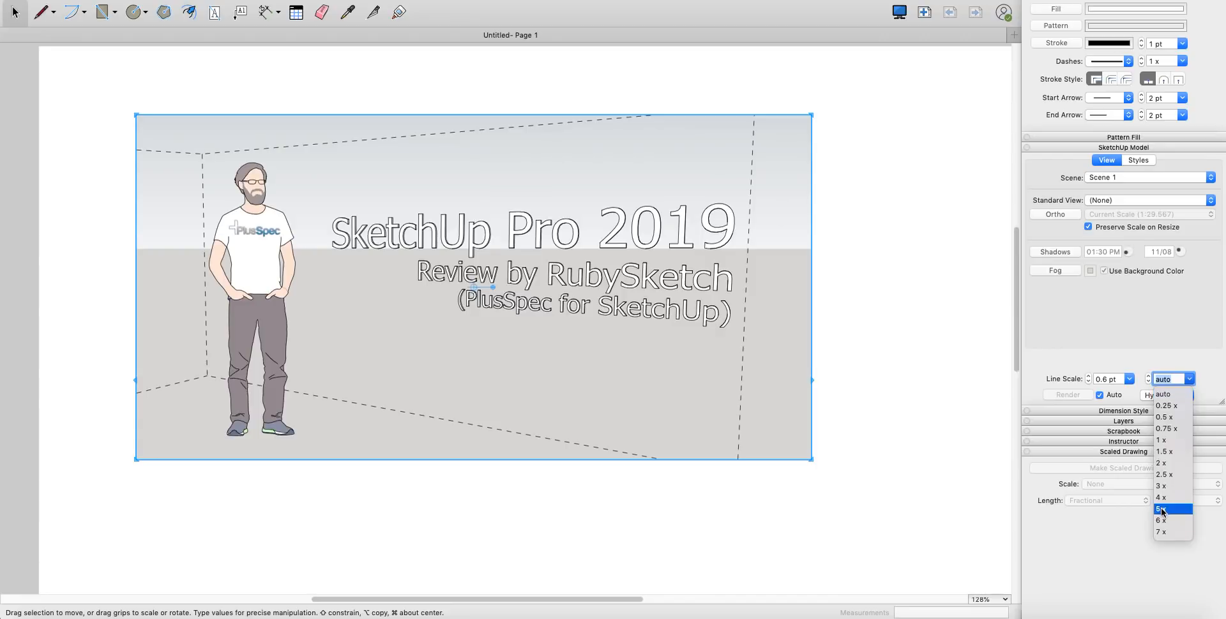
pyautogui.click(1162, 510)
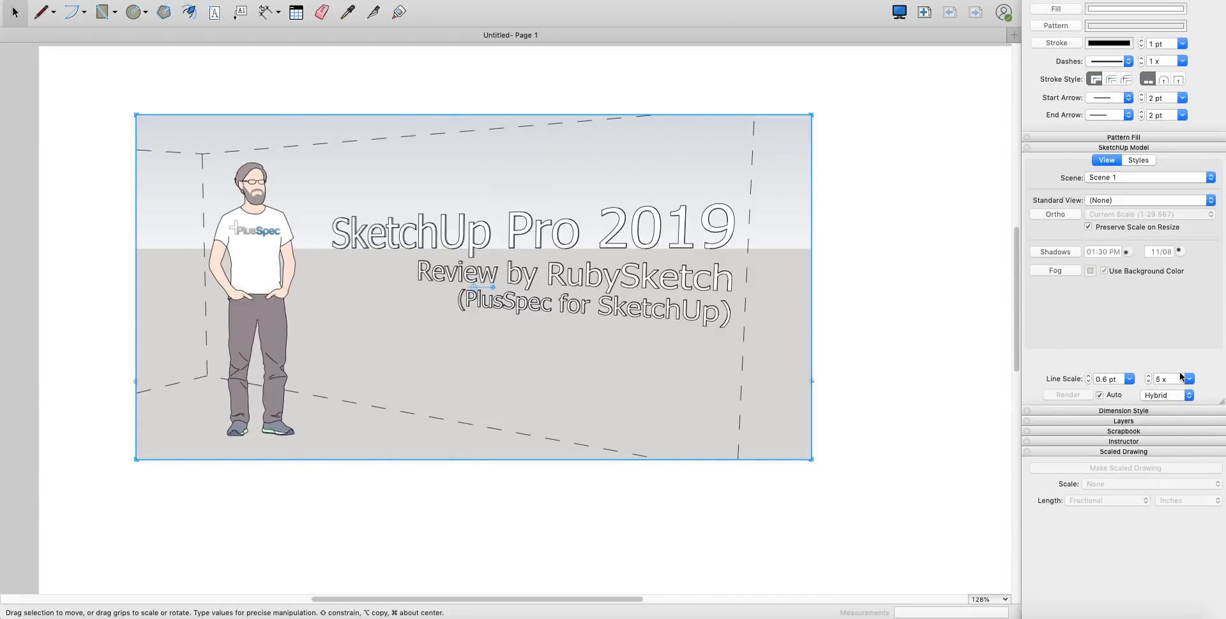
pyautogui.click(1171, 379)
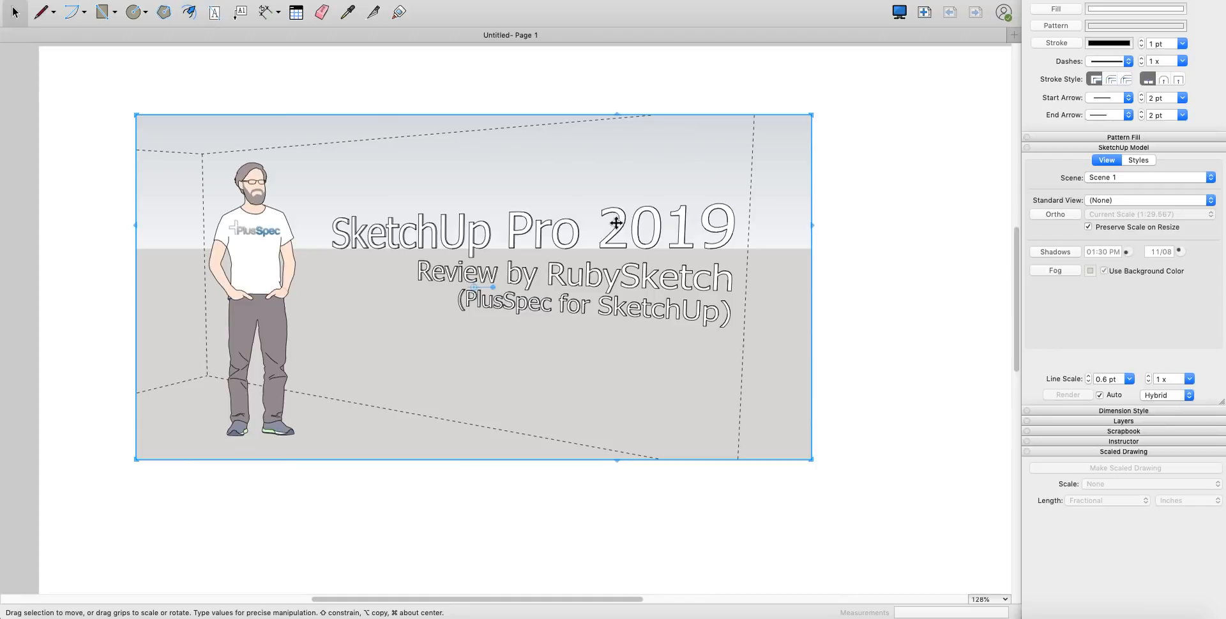
pyautogui.click(1189, 378)
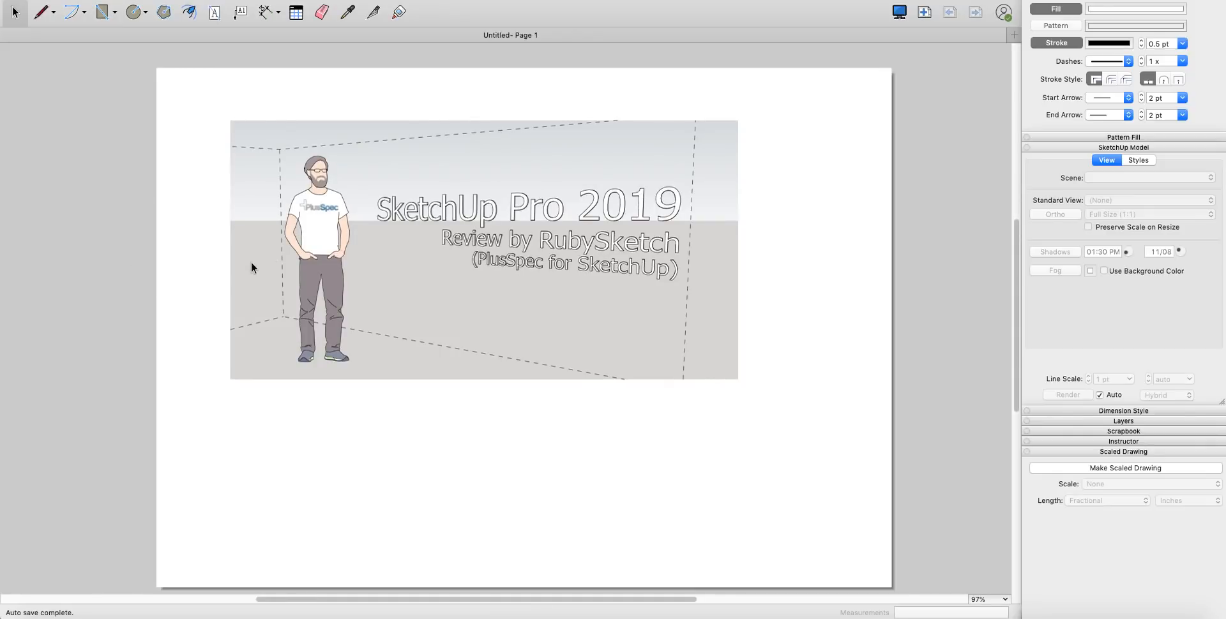
pyautogui.moveTo(224, 247)
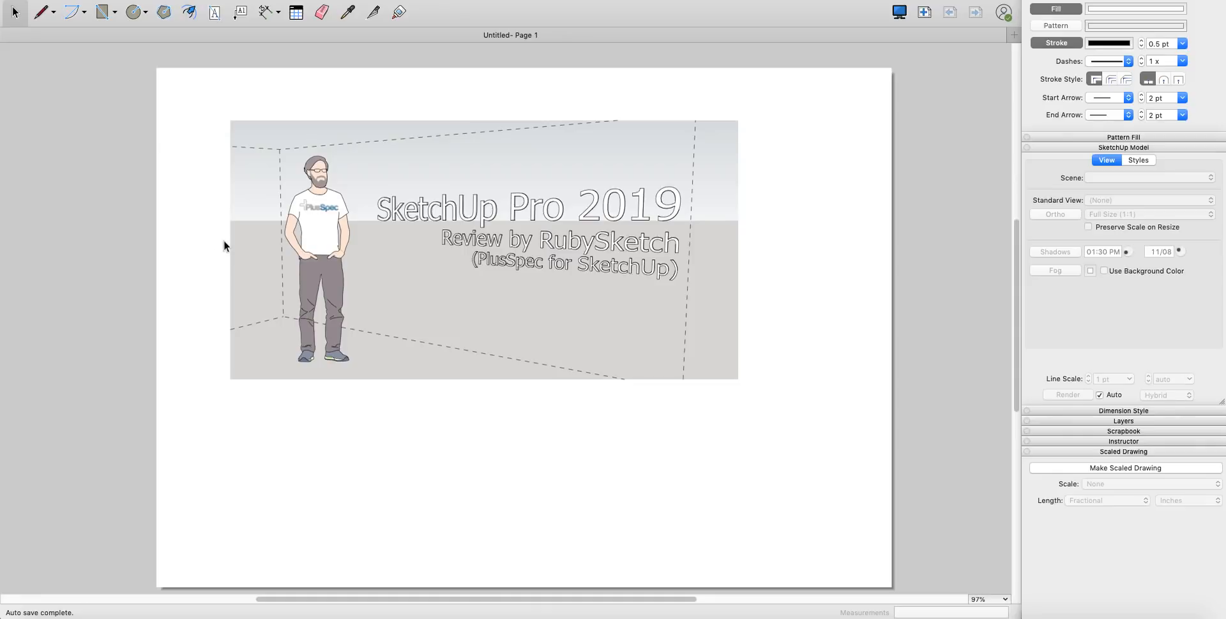
pyautogui.moveTo(360, 205)
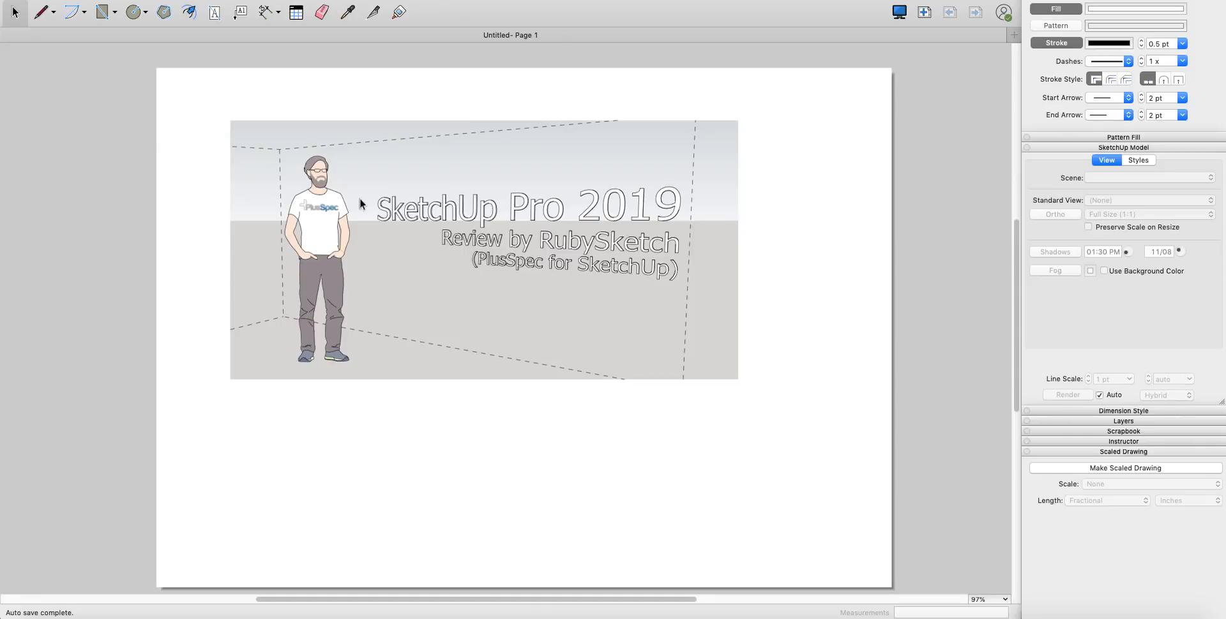
pyautogui.moveTo(333, 221)
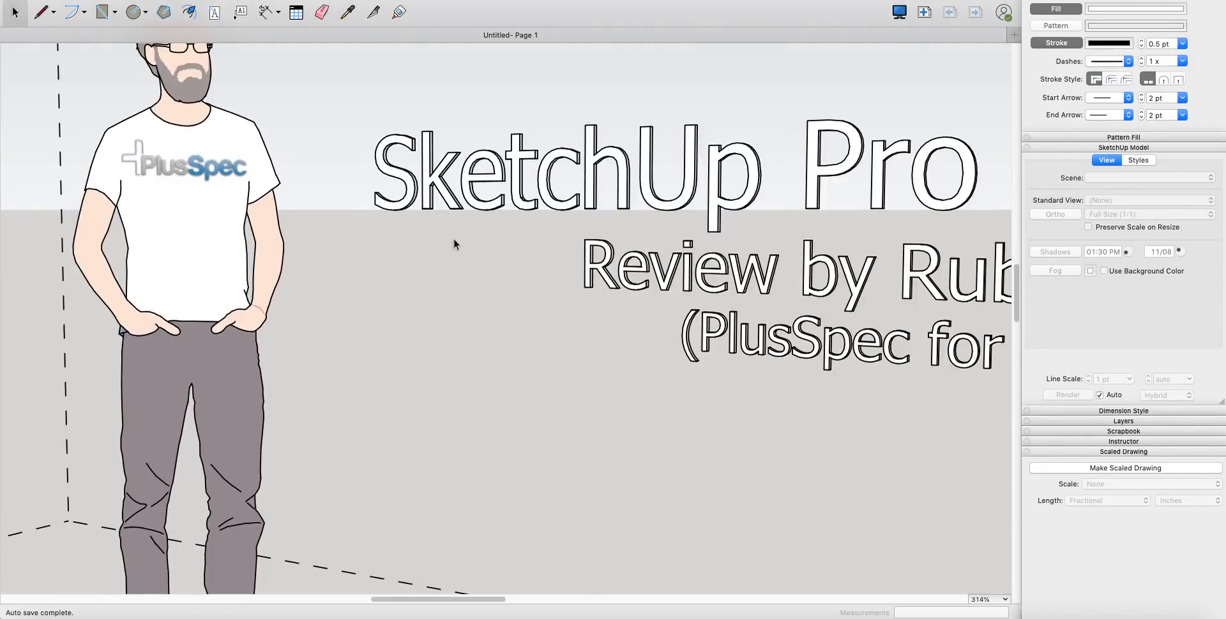
pyautogui.scroll(-3)
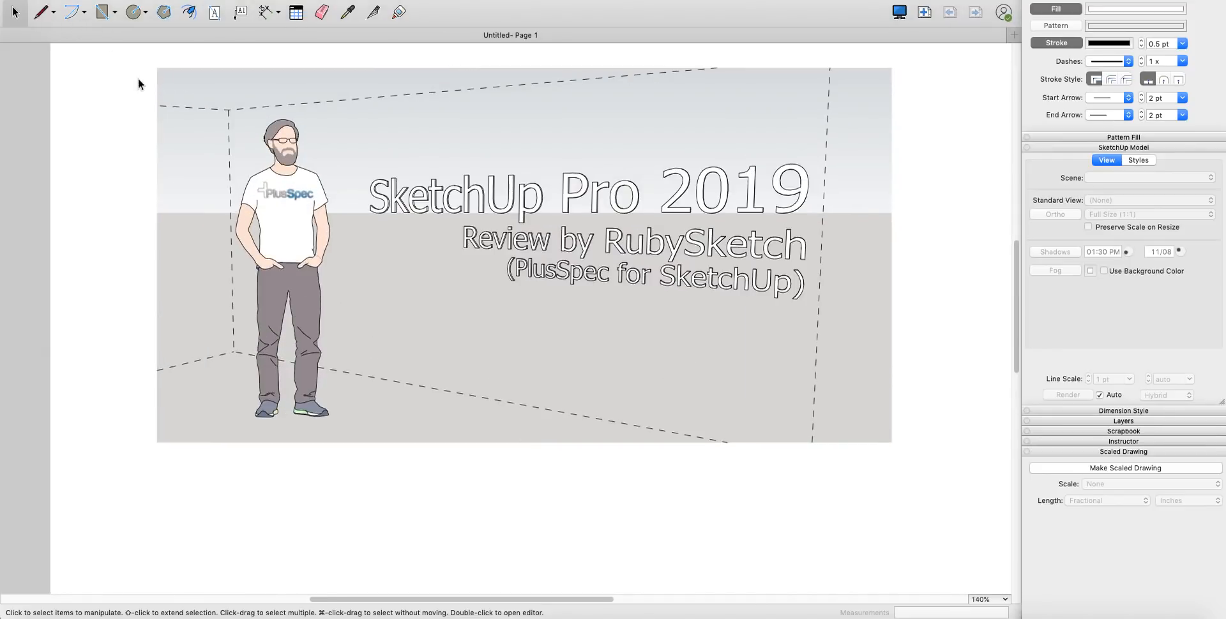
pyautogui.click(7, 5)
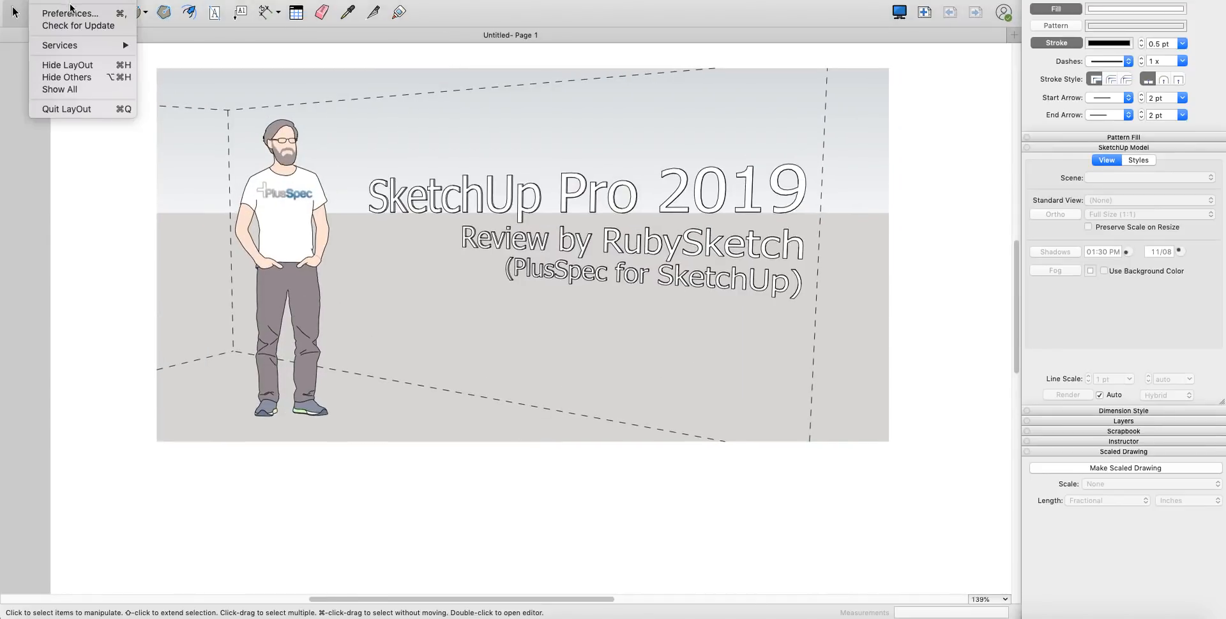
pyautogui.click(69, 12)
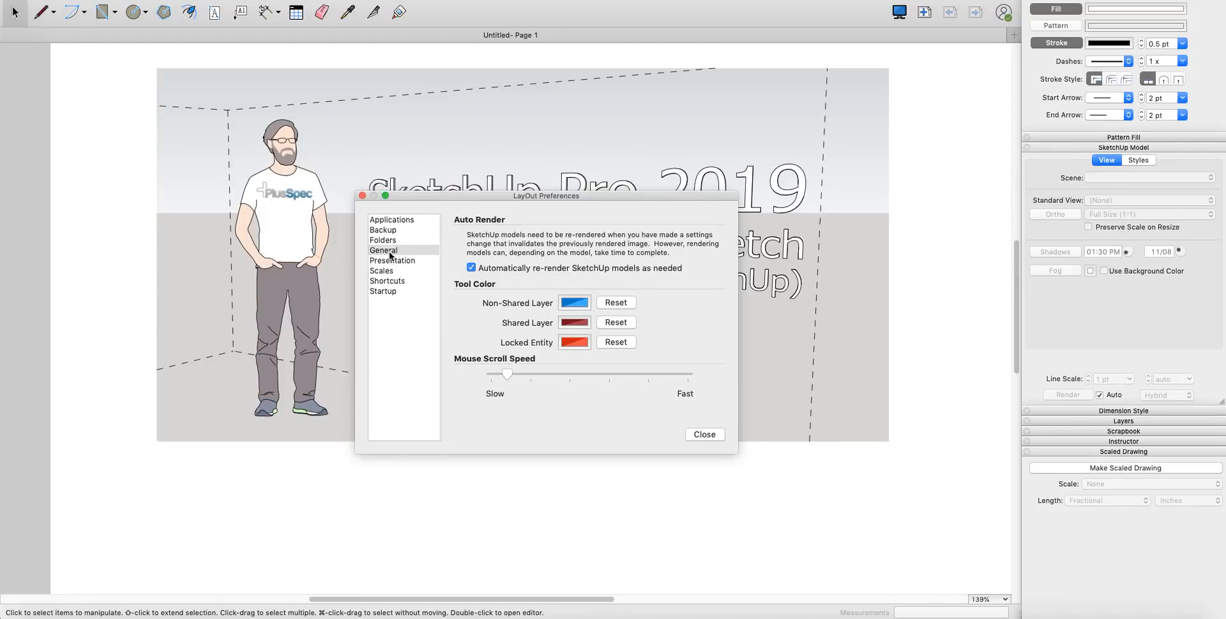
pyautogui.moveTo(507, 374); pyautogui.dragTo(688, 377)
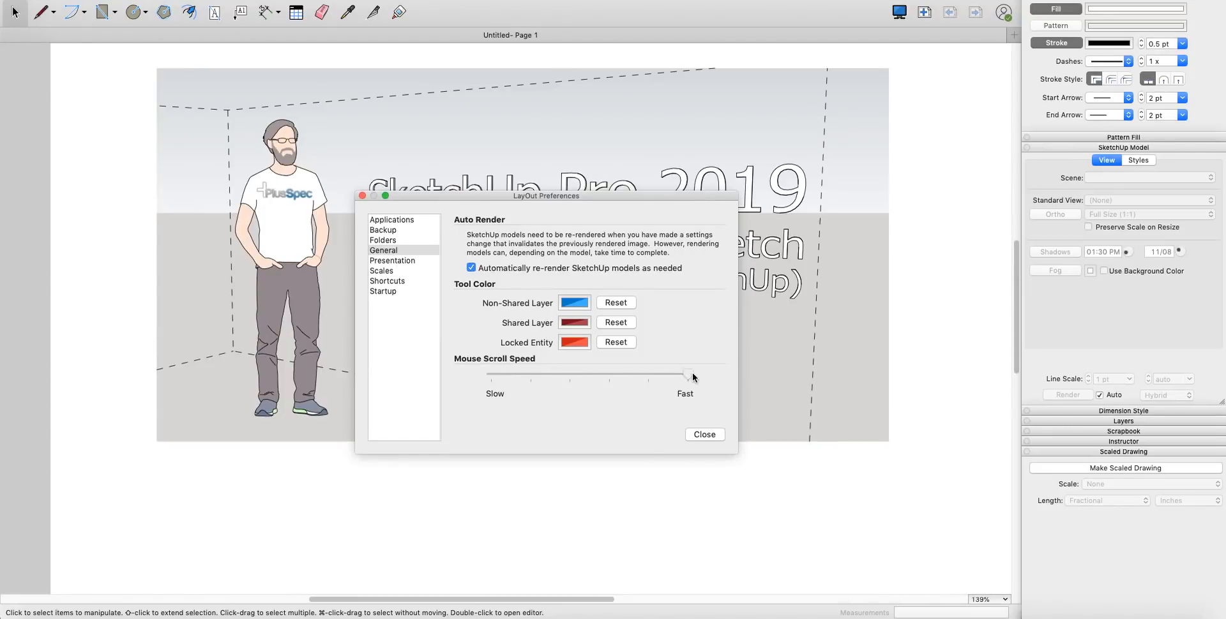
pyautogui.moveTo(689, 378); pyautogui.dragTo(524, 379)
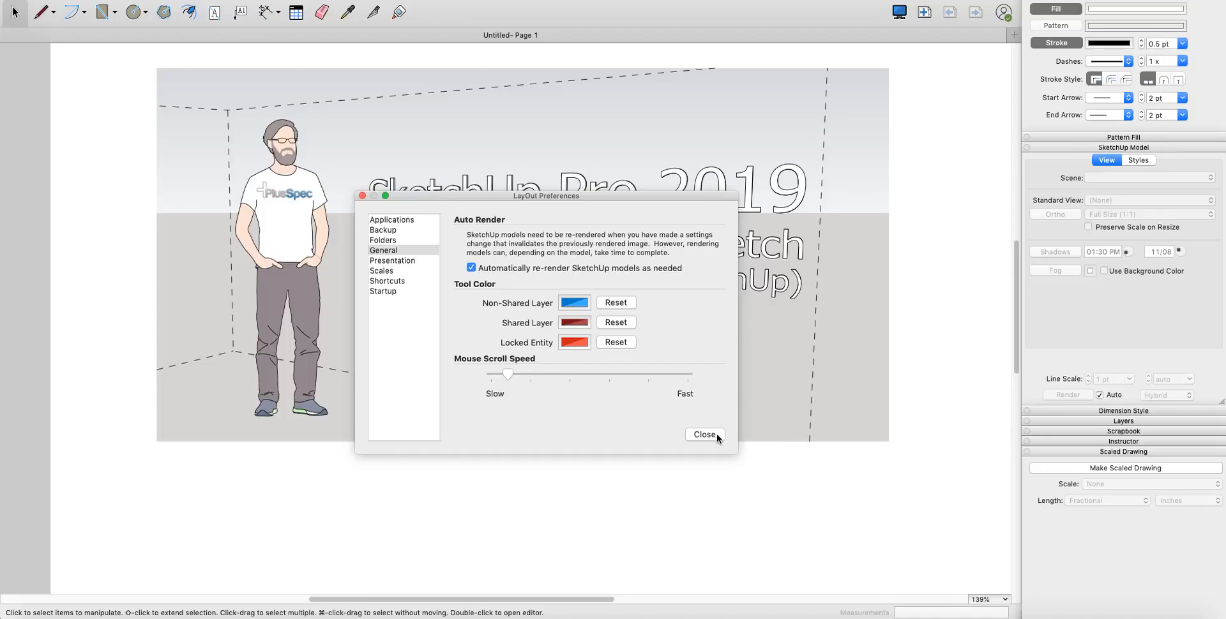
pyautogui.click(702, 434)
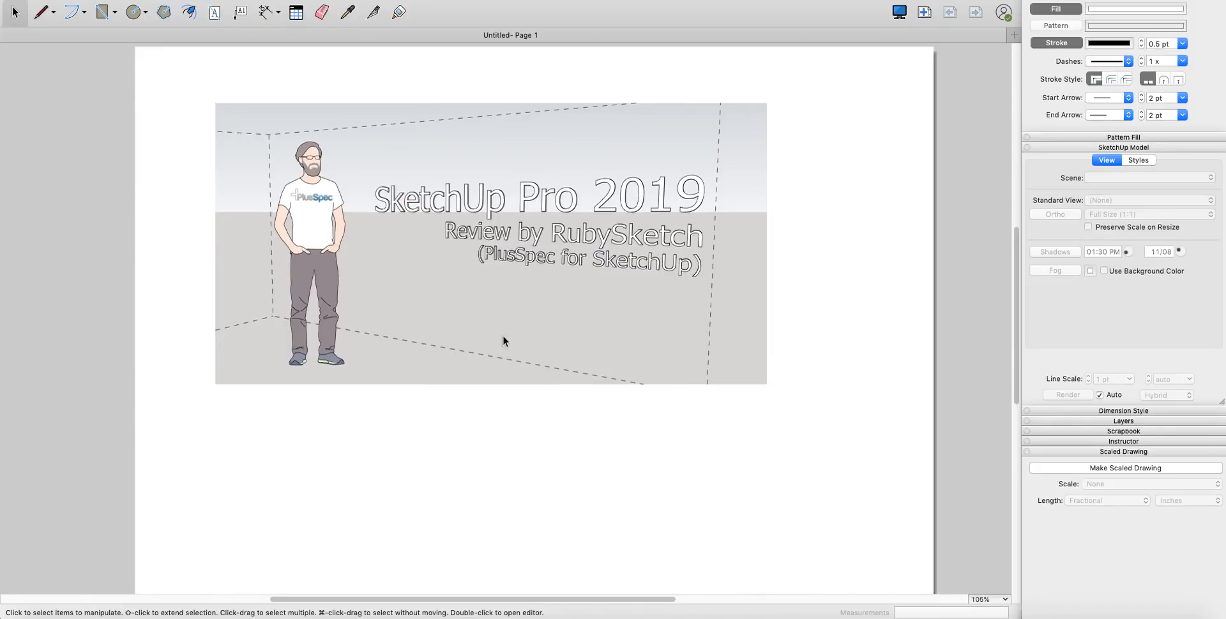
pyautogui.scroll(3)
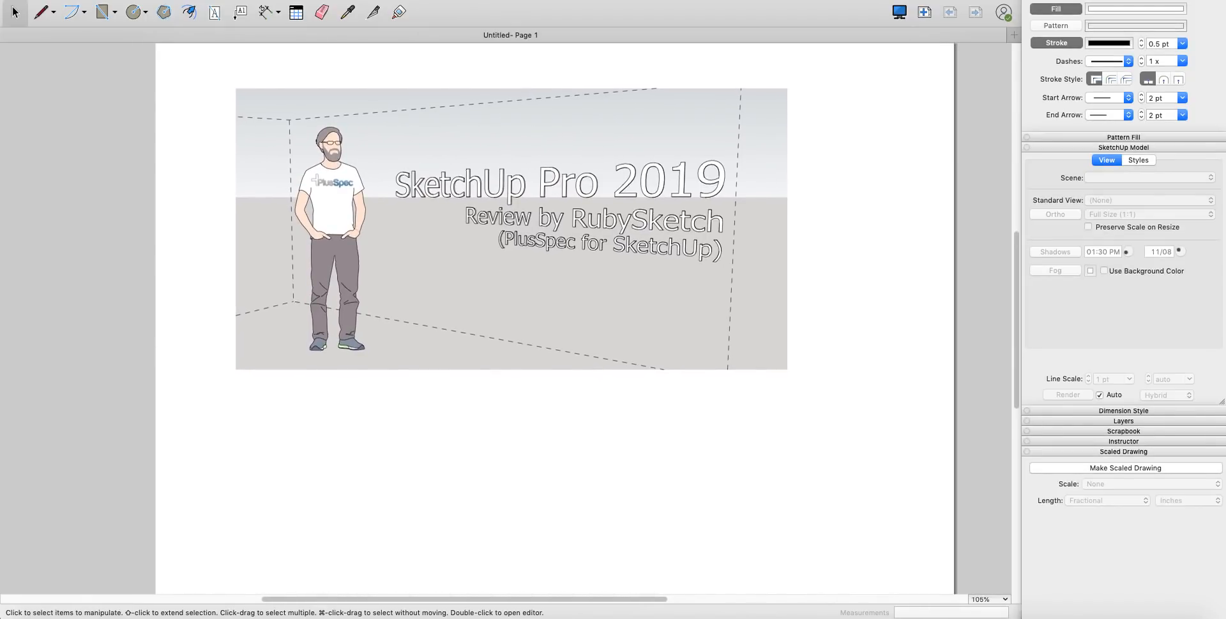
pyautogui.click(383, 327)
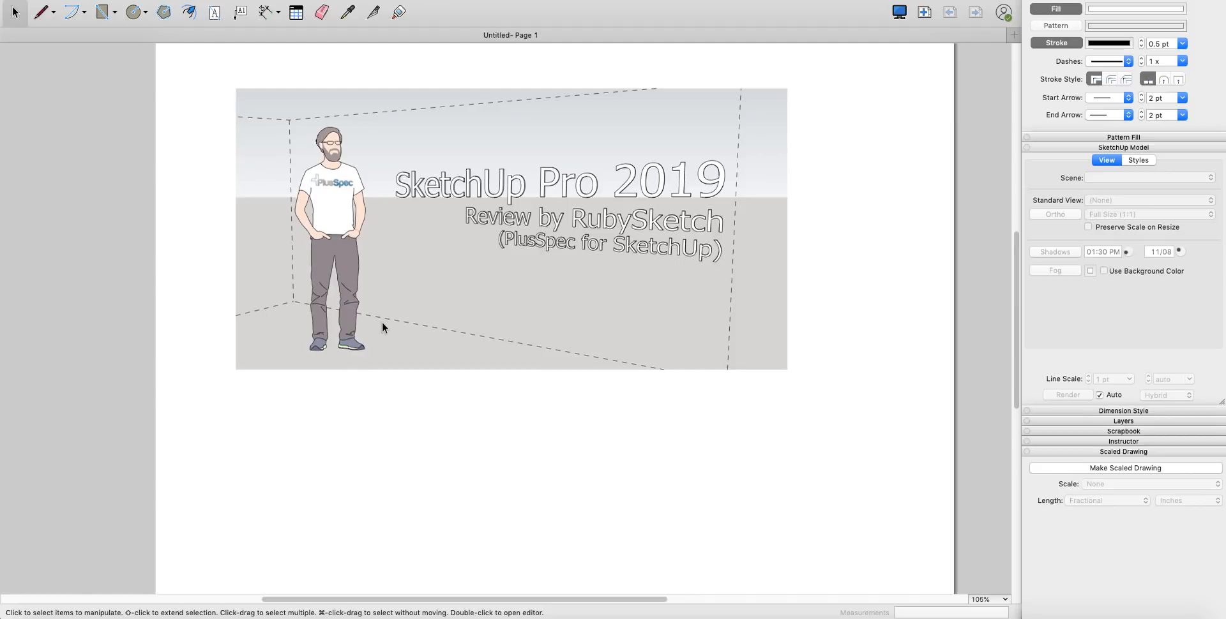
pyautogui.moveTo(379, 339)
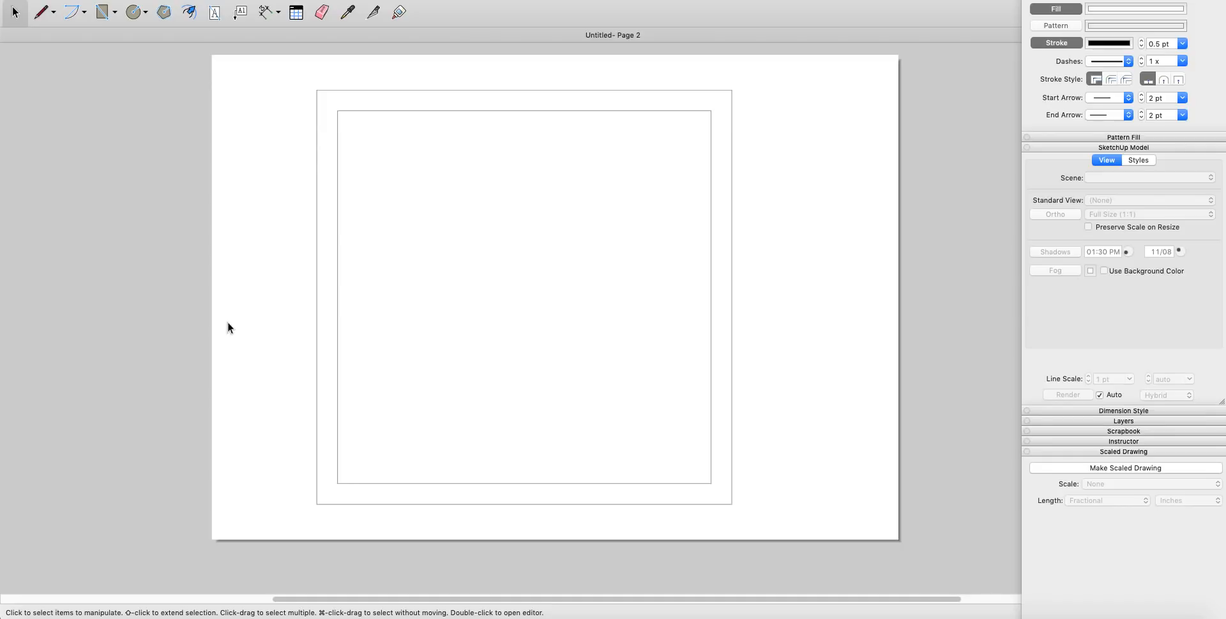
pyautogui.moveTo(587, 164)
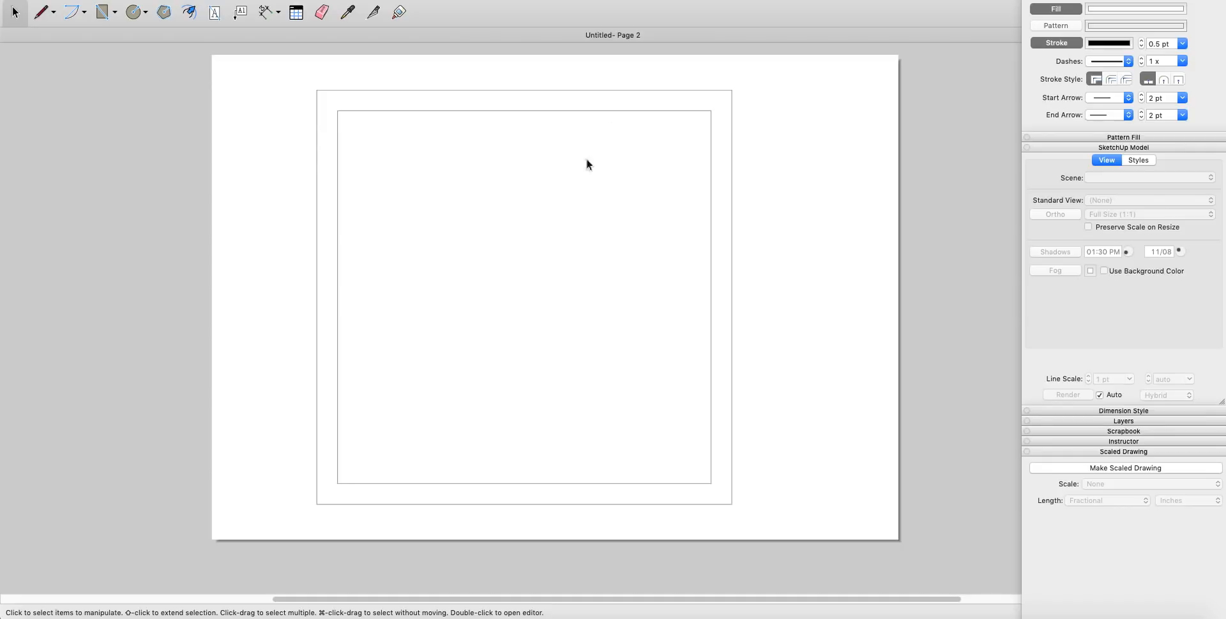
pyautogui.moveTo(567, 196)
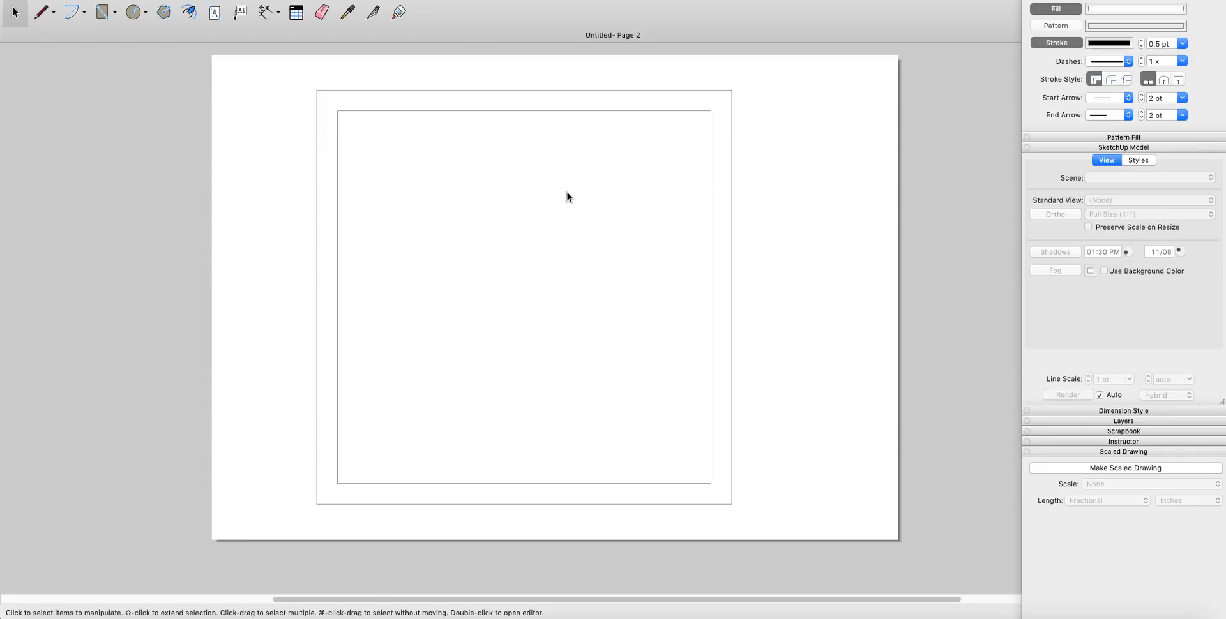
pyautogui.moveTo(564, 200)
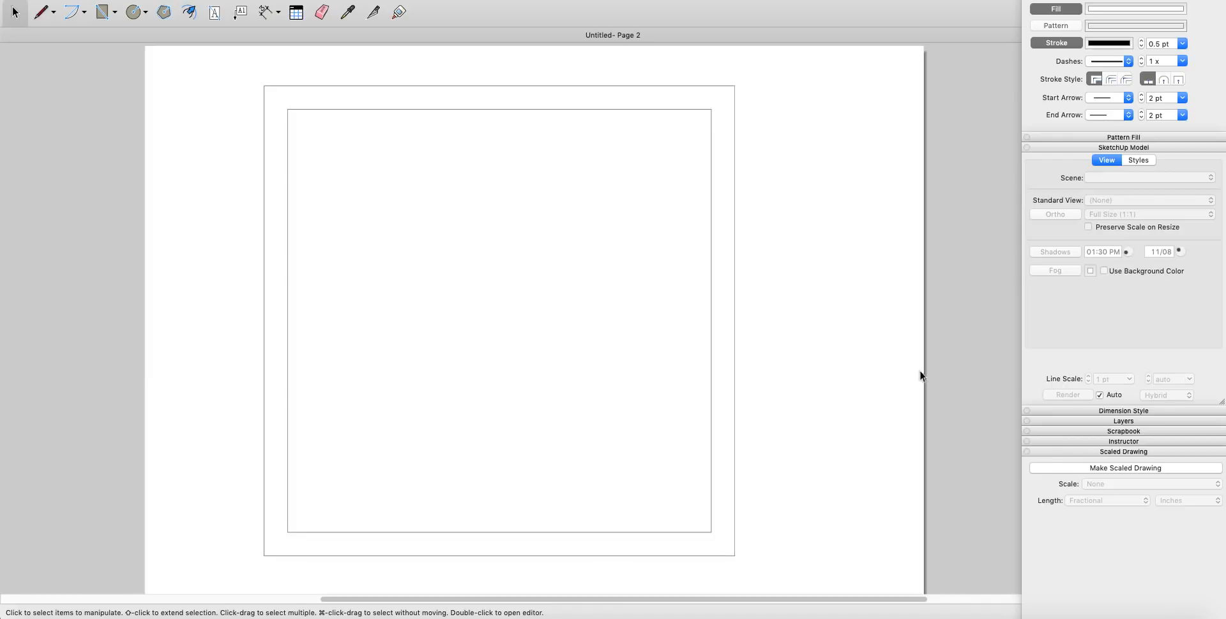
pyautogui.moveTo(1120, 436)
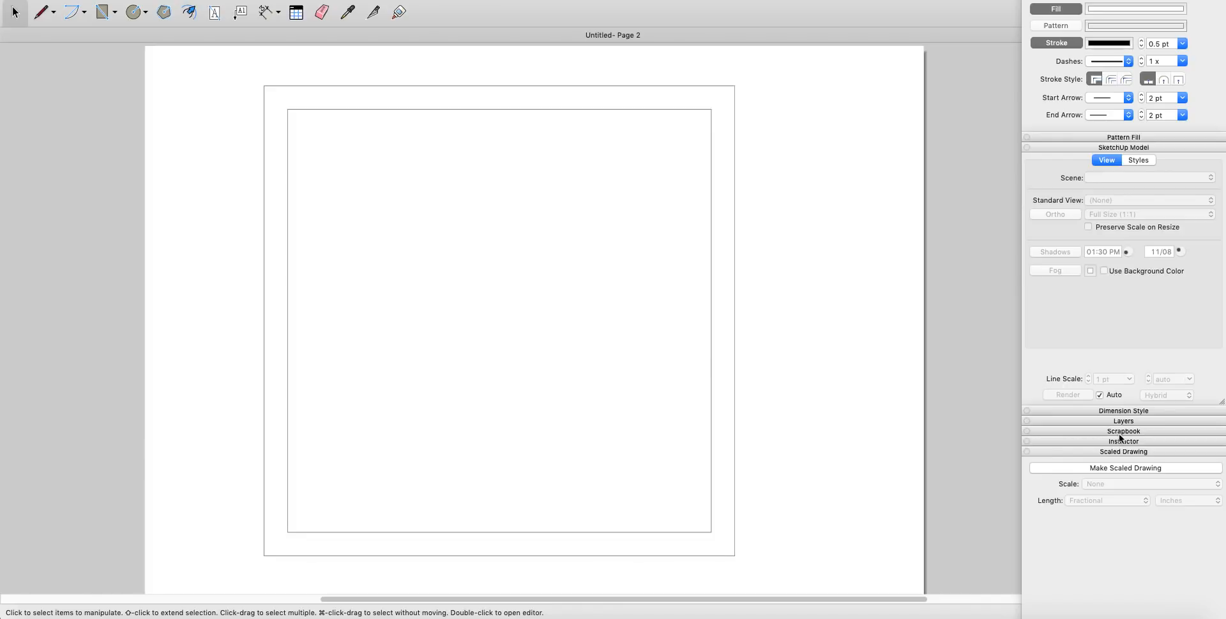
pyautogui.moveTo(944, 335)
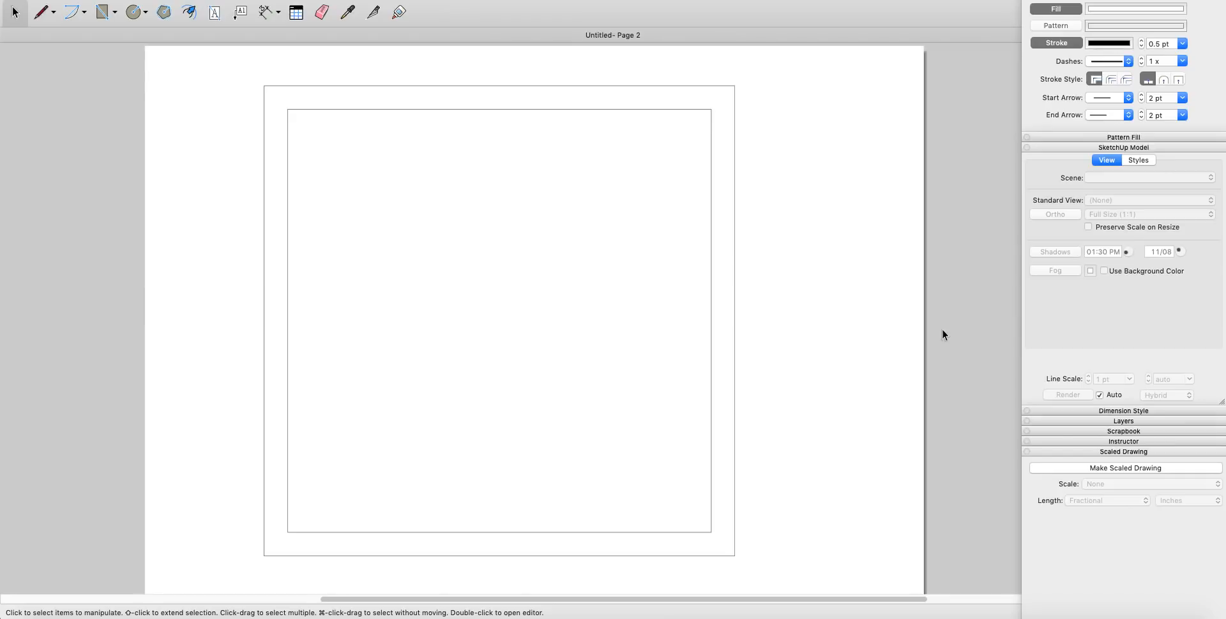
pyautogui.moveTo(203, 292)
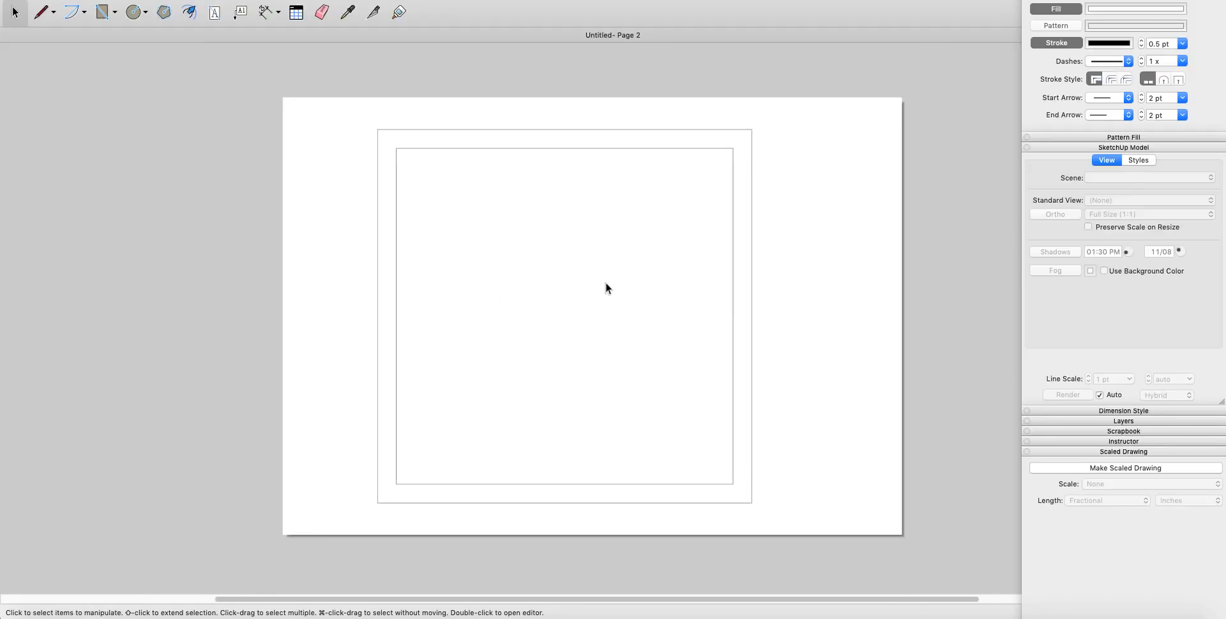
pyautogui.moveTo(343, 138)
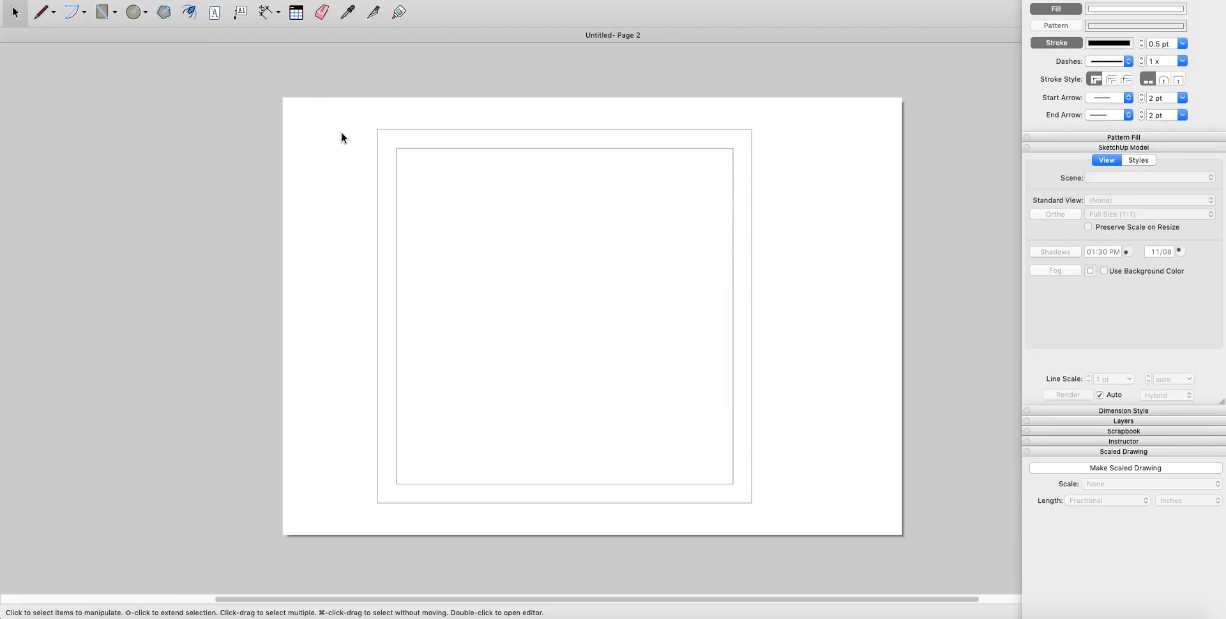
# Step: Export the page as DWG/DXF with Export for SketchUp enabled in the AutoCAD 2010 options
pyautogui.click(94, 4)
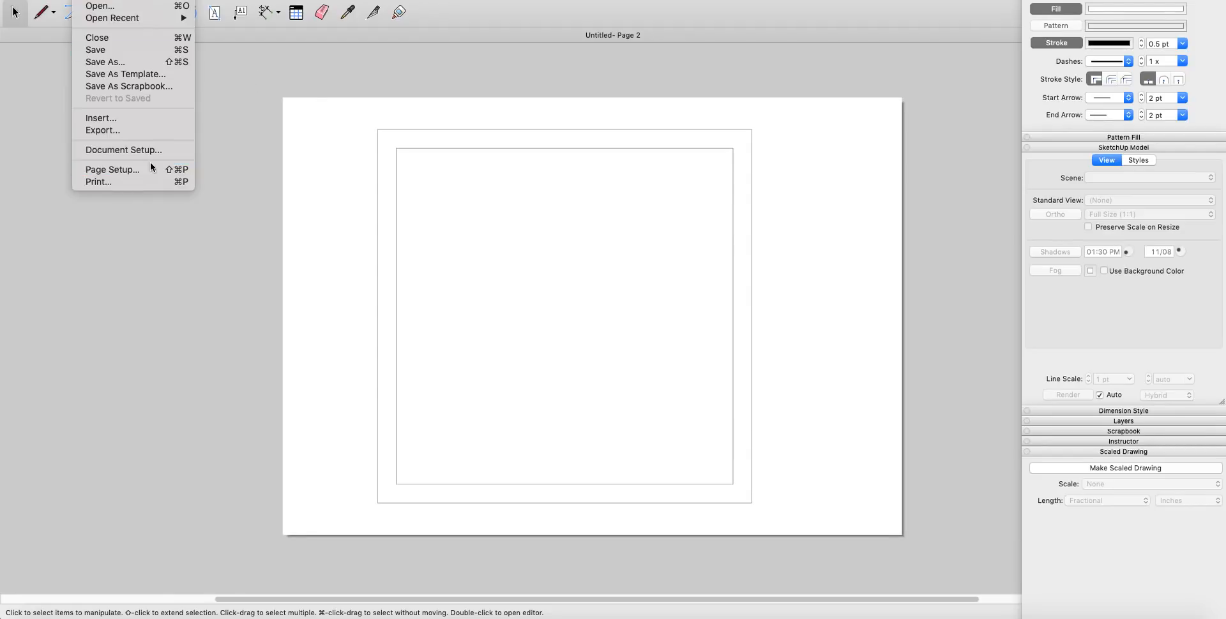
pyautogui.click(15, 12)
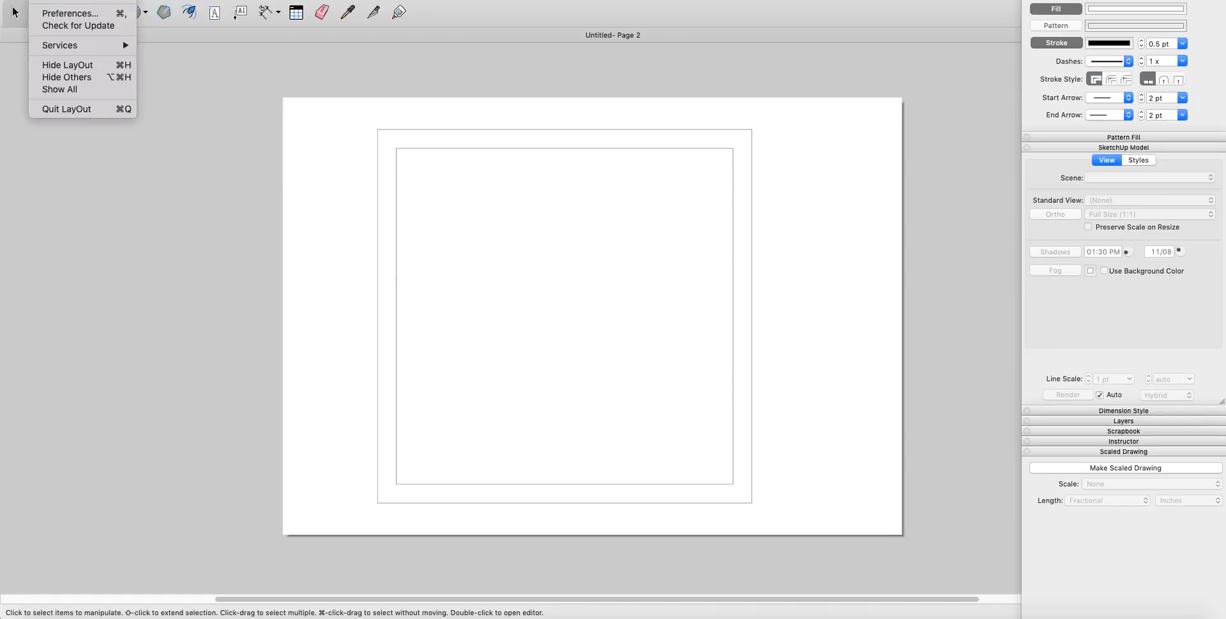
pyautogui.click(512, 235)
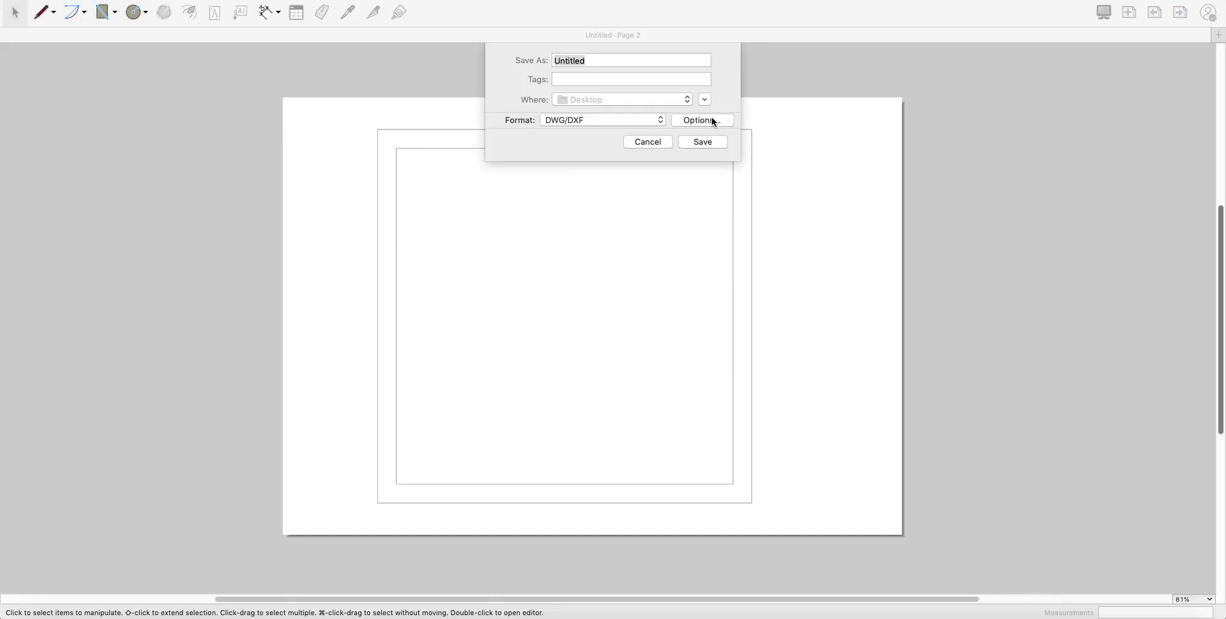
pyautogui.click(700, 120)
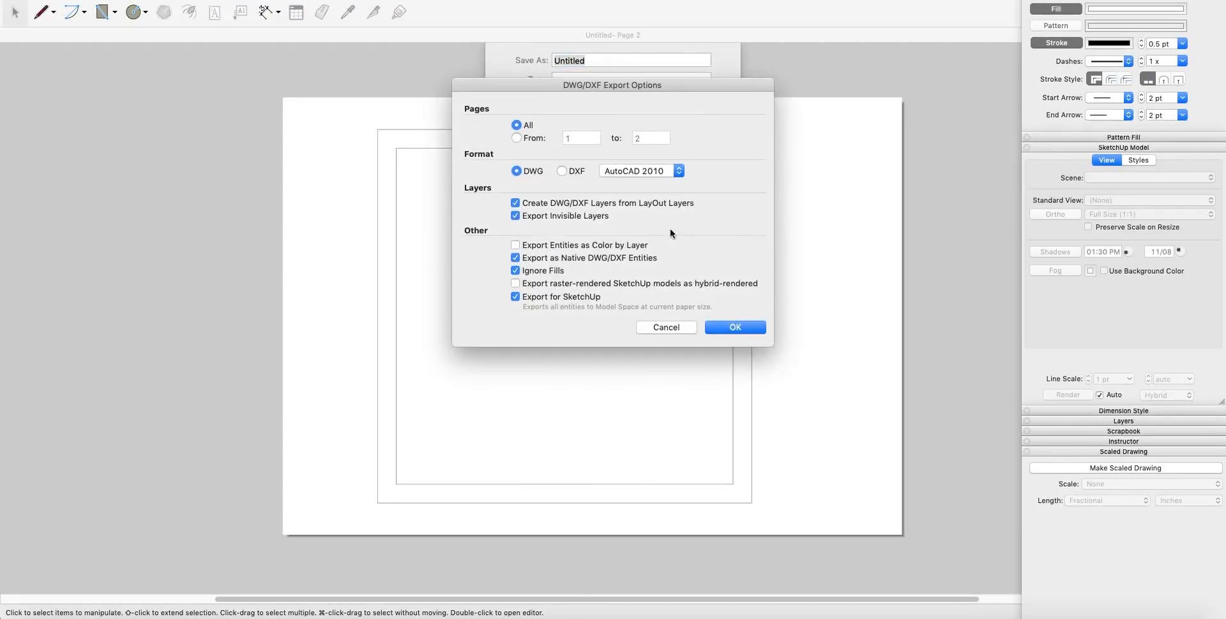
pyautogui.moveTo(547, 301)
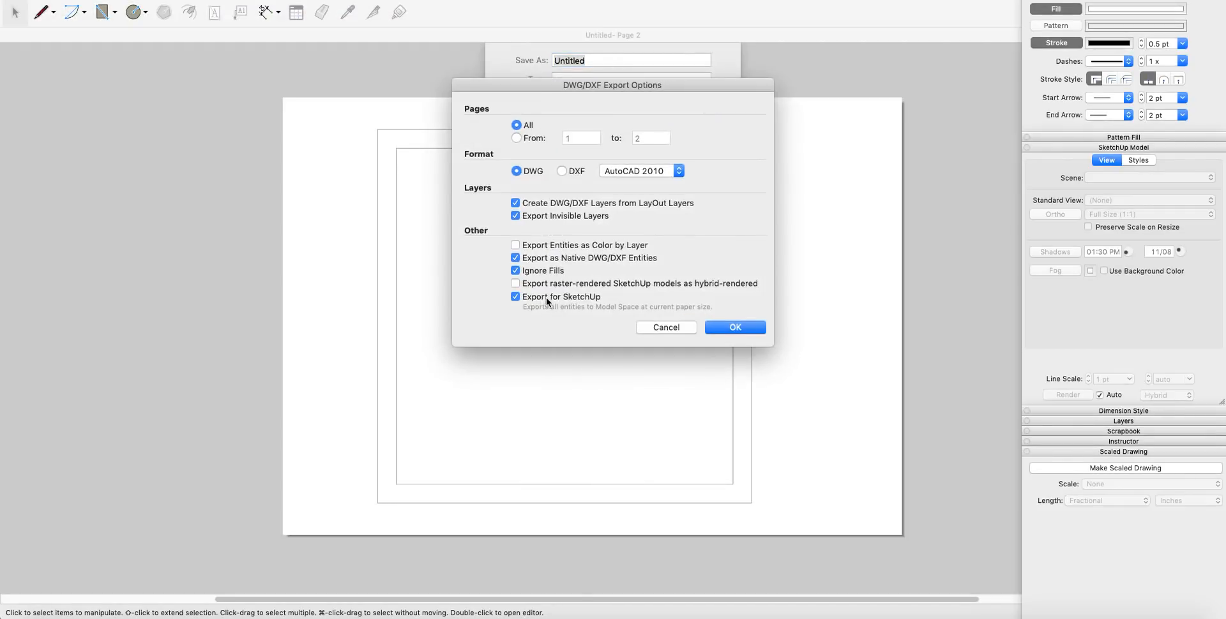
pyautogui.moveTo(733, 327)
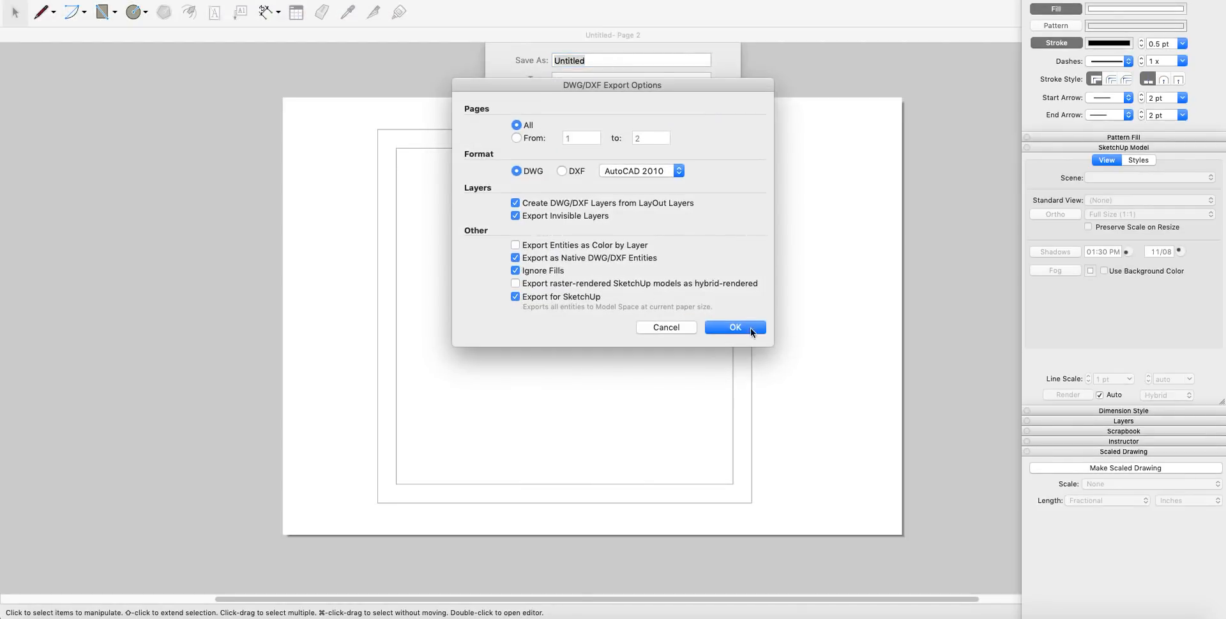
pyautogui.click(733, 328)
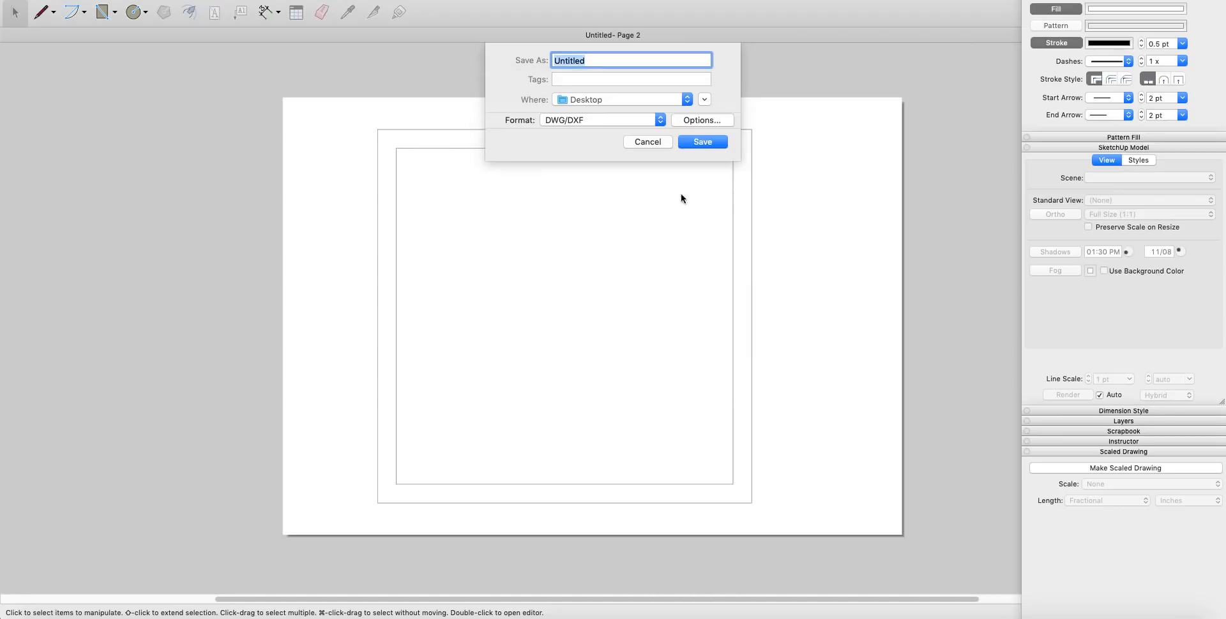
pyautogui.moveTo(625, 239)
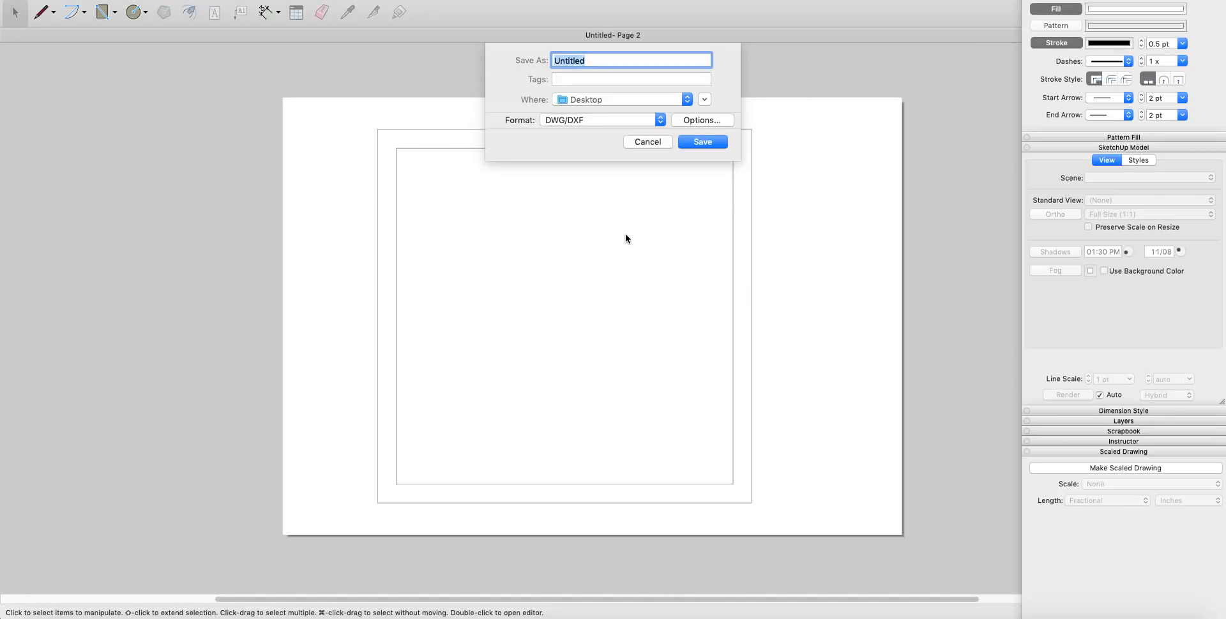
pyautogui.moveTo(617, 244)
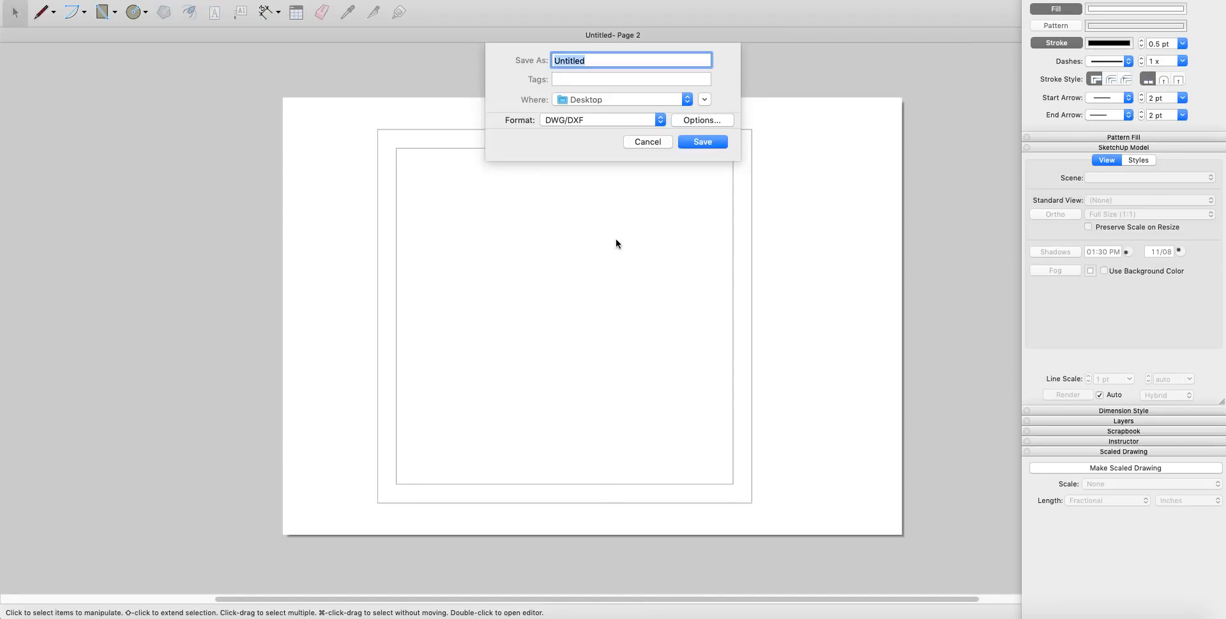
pyautogui.moveTo(470, 304)
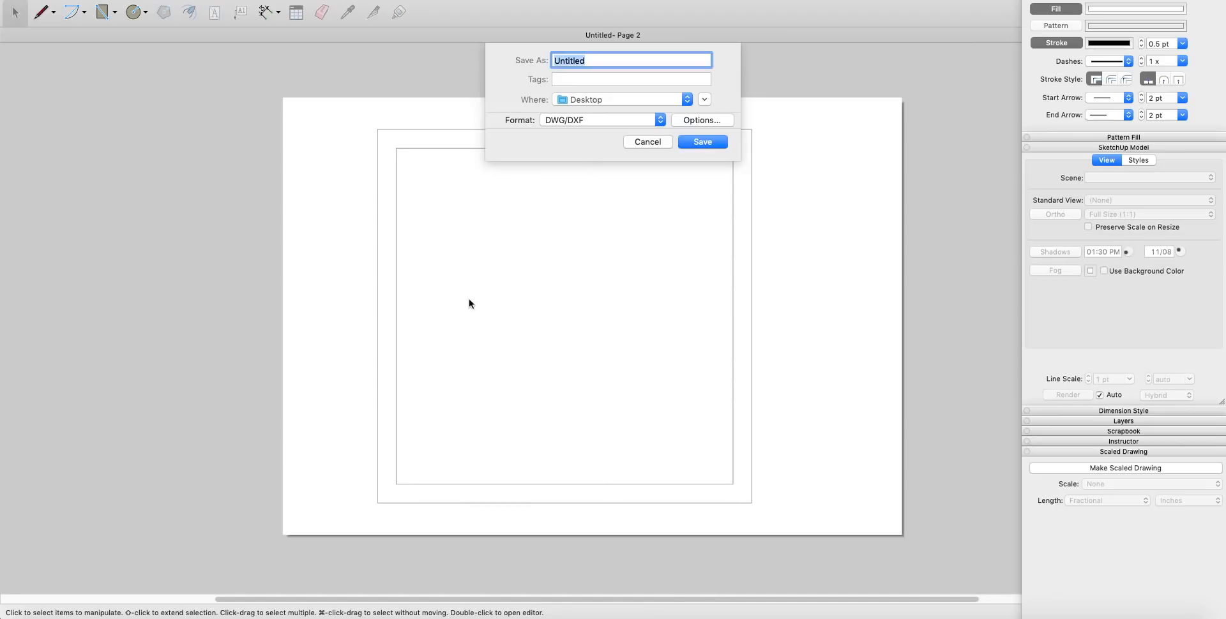
pyautogui.moveTo(479, 228)
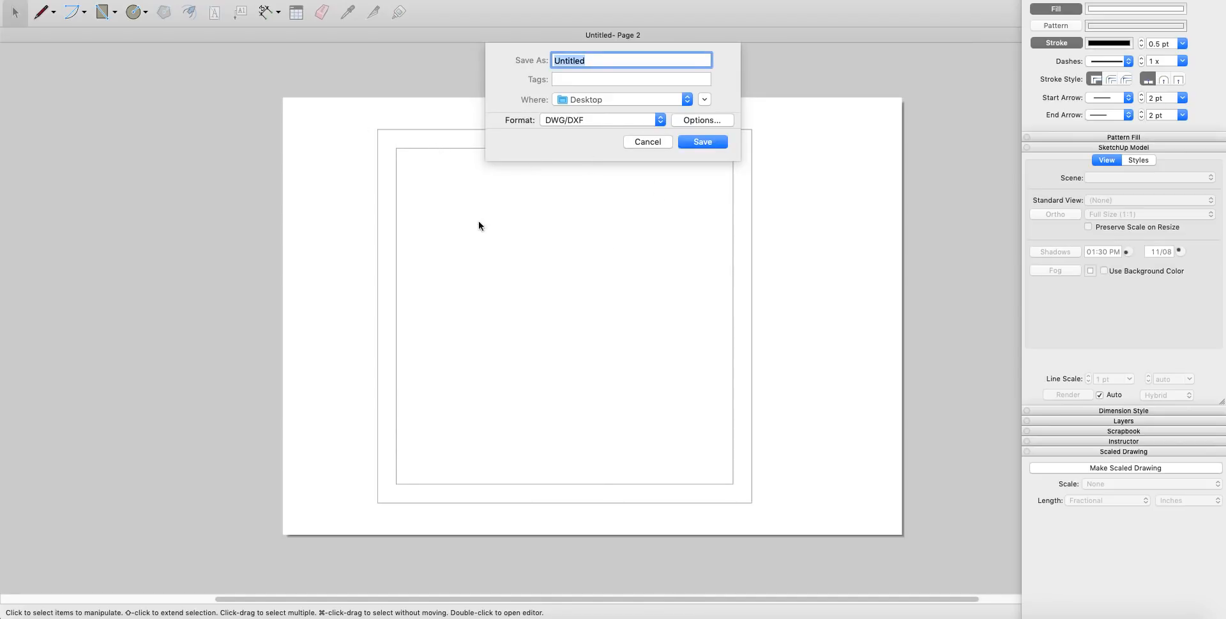
pyautogui.moveTo(466, 166)
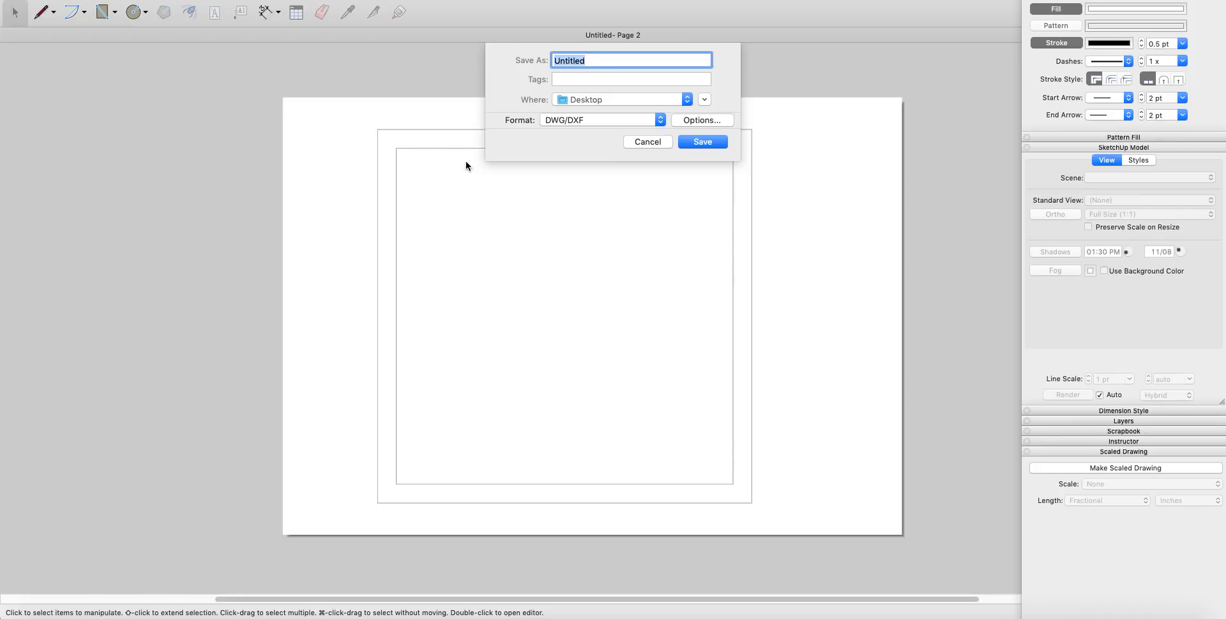
pyautogui.moveTo(380, 134)
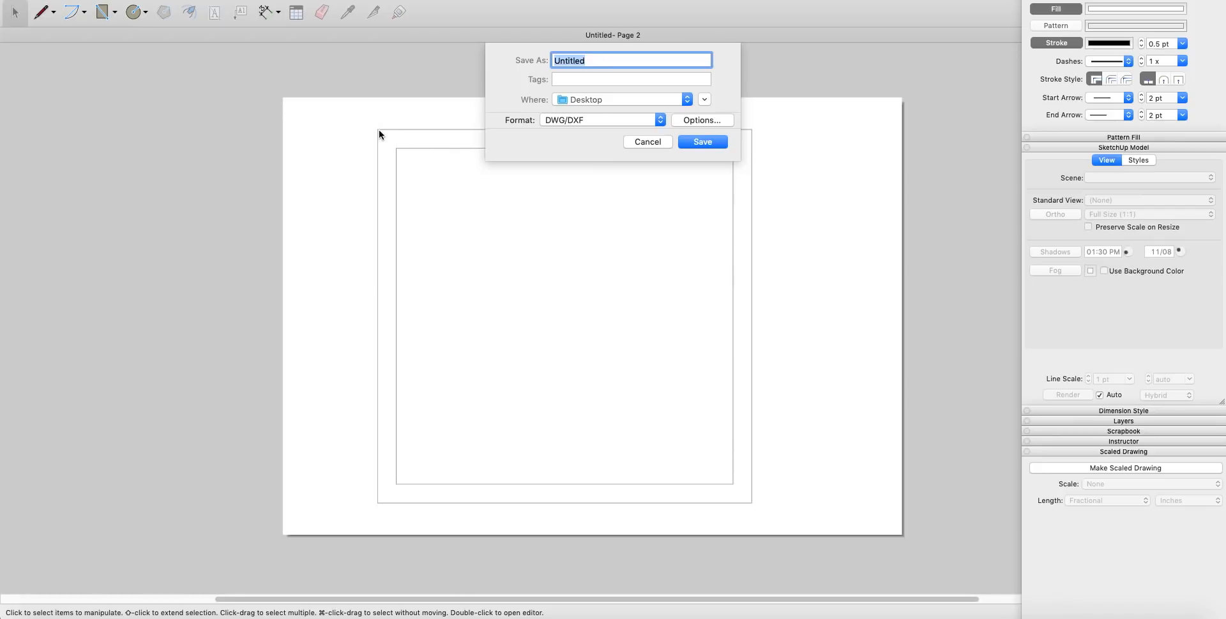
pyautogui.moveTo(388, 362)
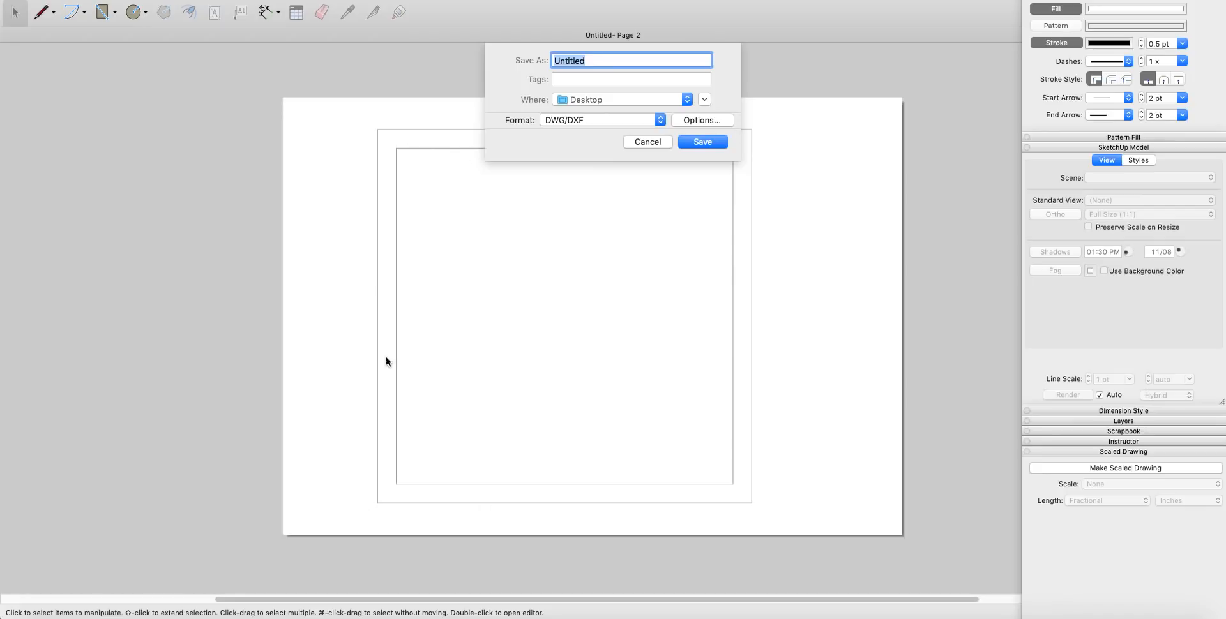
pyautogui.moveTo(485, 342)
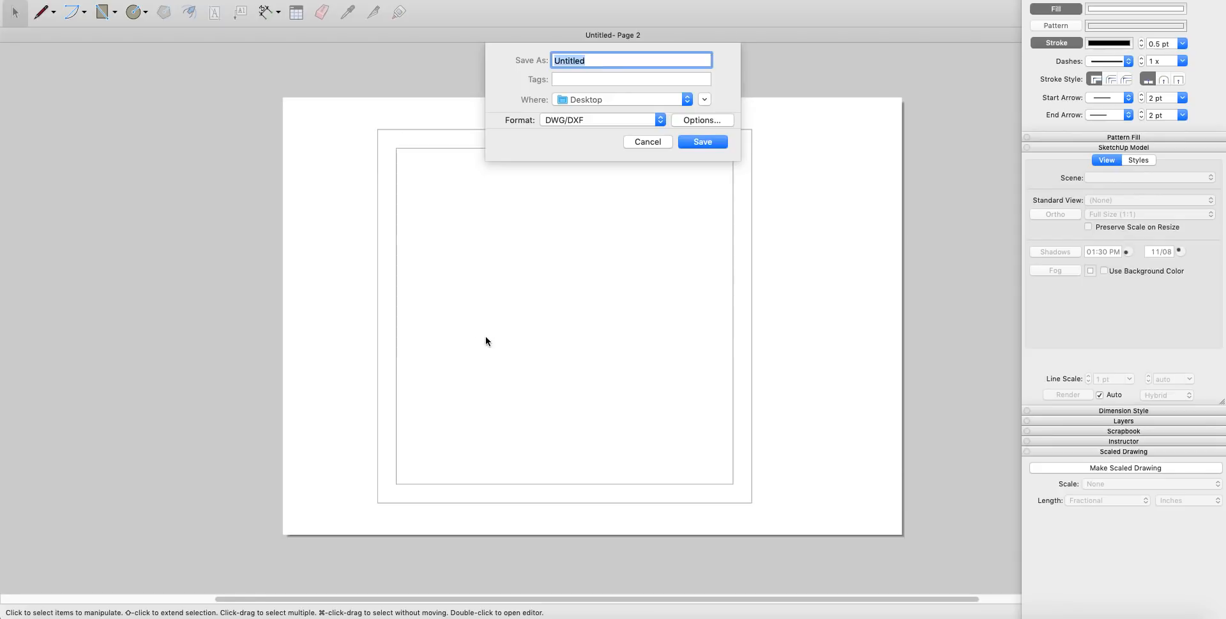
pyautogui.moveTo(479, 328)
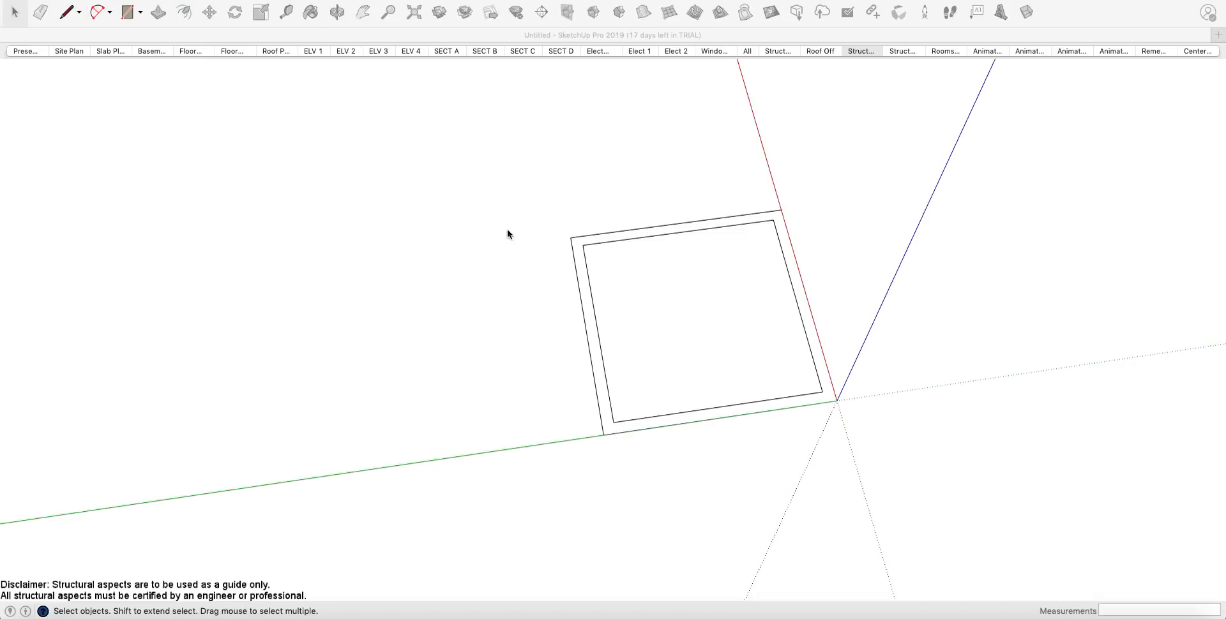
# Step: Show the Layers tray and PlusSpec tools beside the imported double outline
pyautogui.click(860, 51)
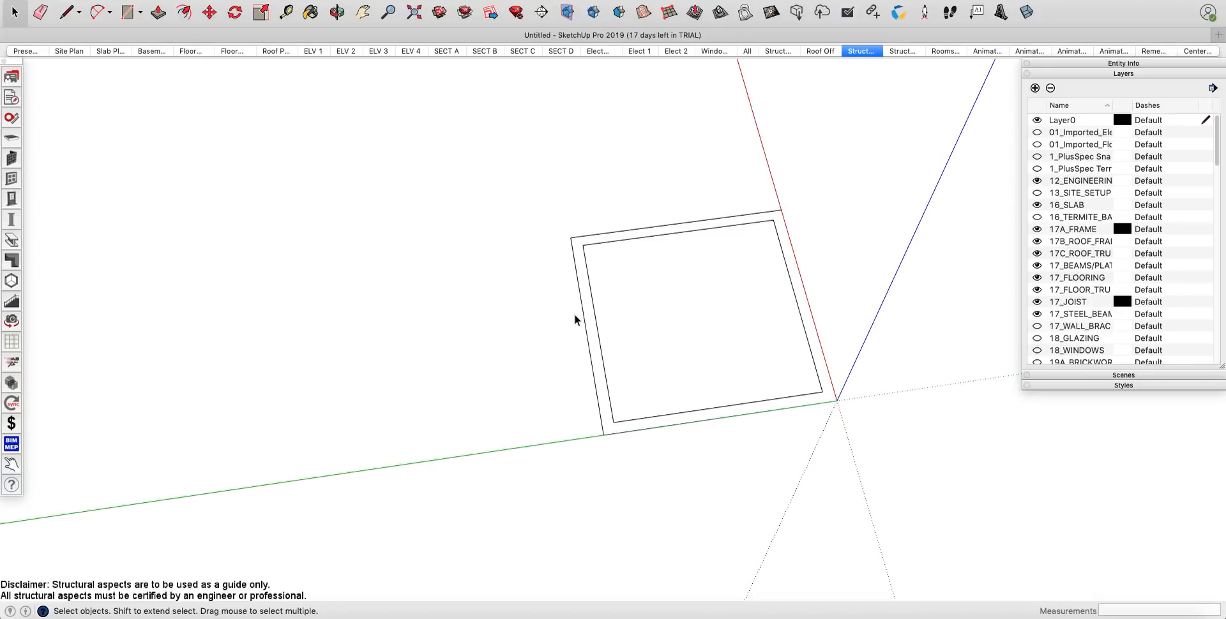
pyautogui.moveTo(781, 332)
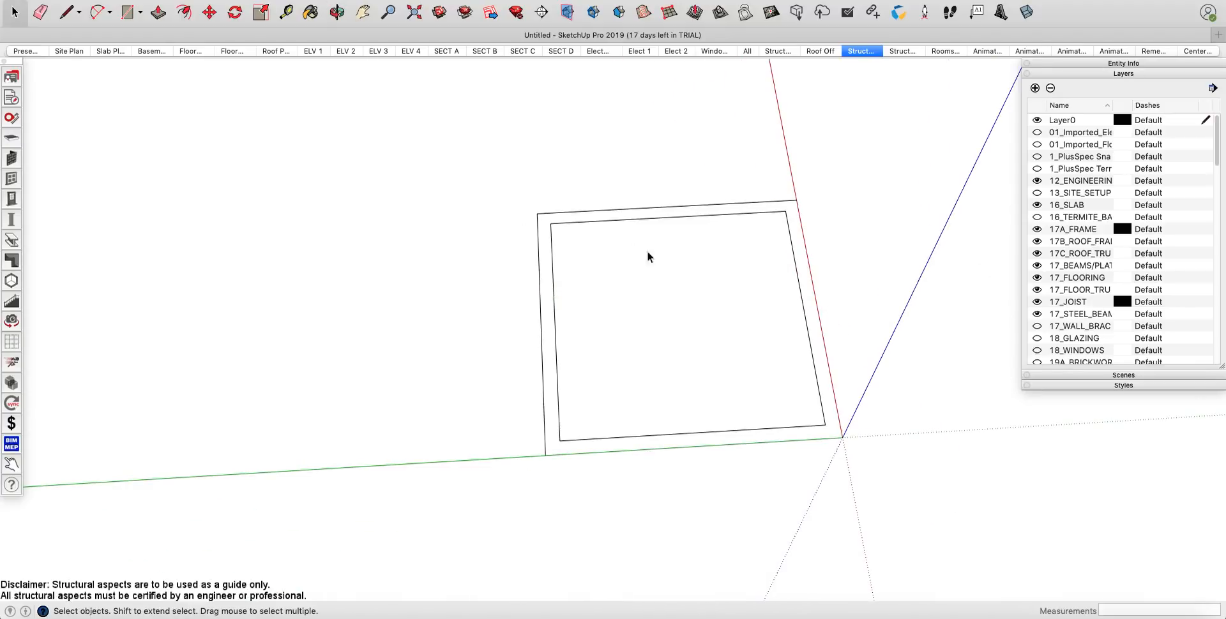
pyautogui.moveTo(648, 330)
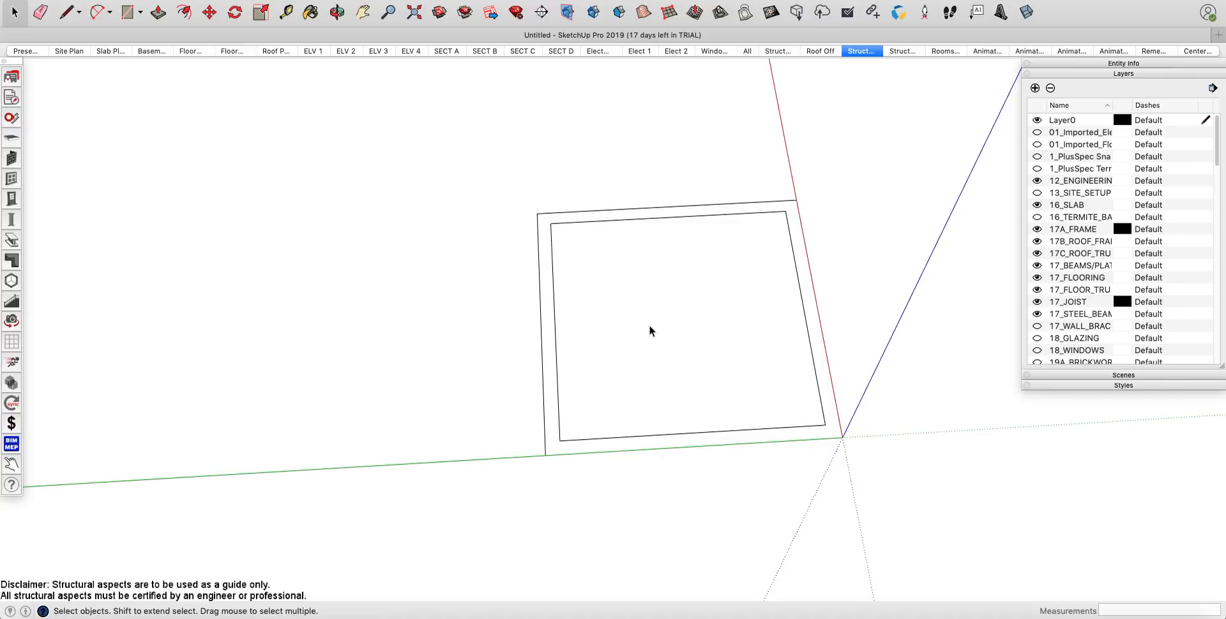
pyautogui.moveTo(33, 146)
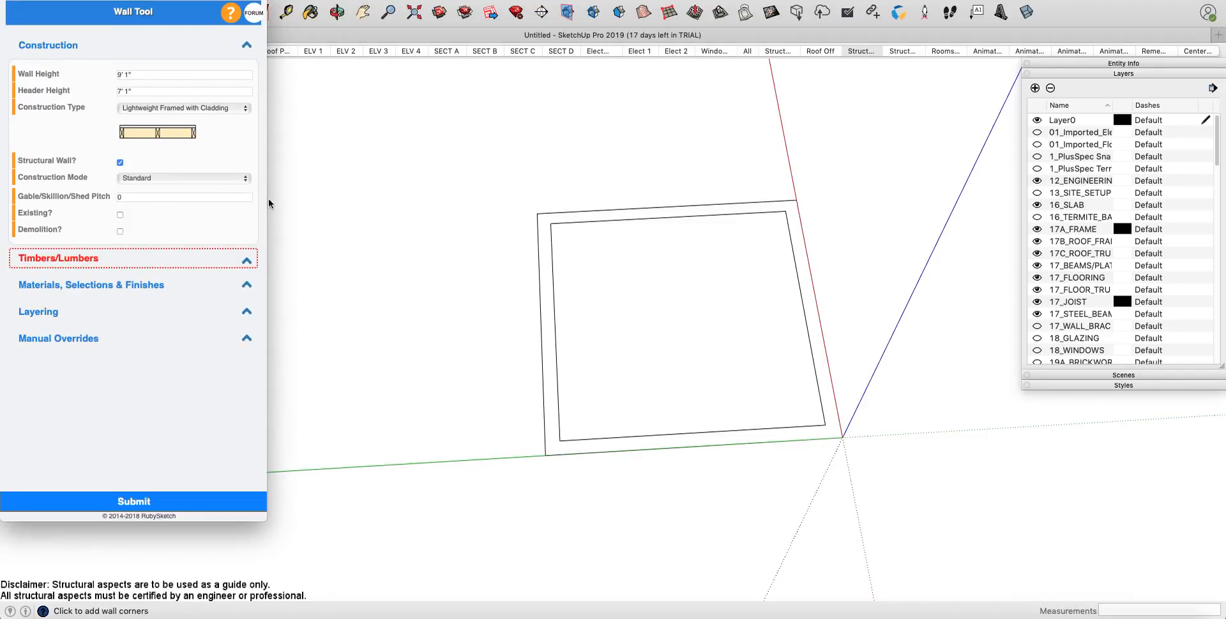
# Step: Build the traced outline as 30' solid walls with Concrete material and submit
pyautogui.click(183, 108)
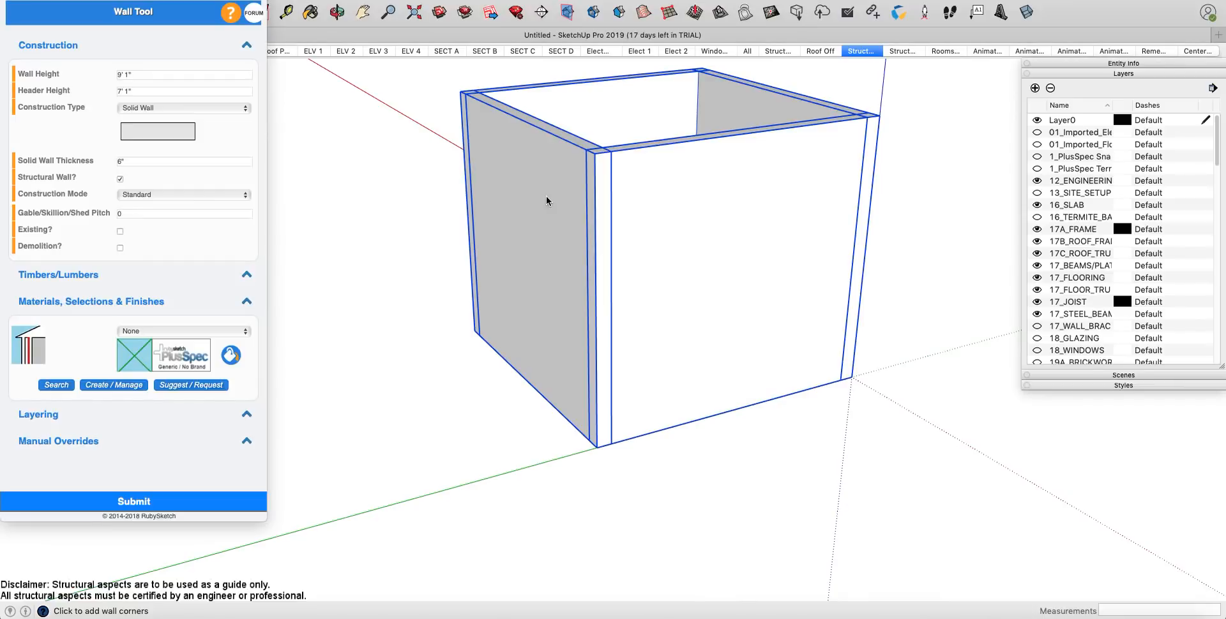
pyautogui.moveTo(686, 262)
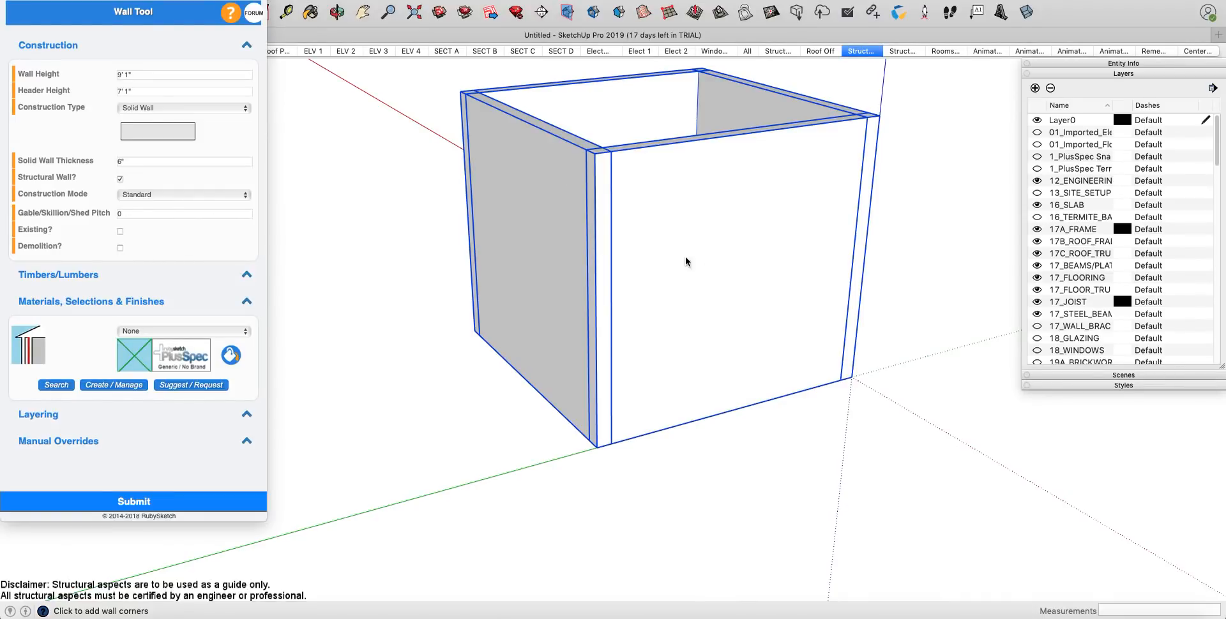
pyautogui.moveTo(136, 74)
pyautogui.write('30')
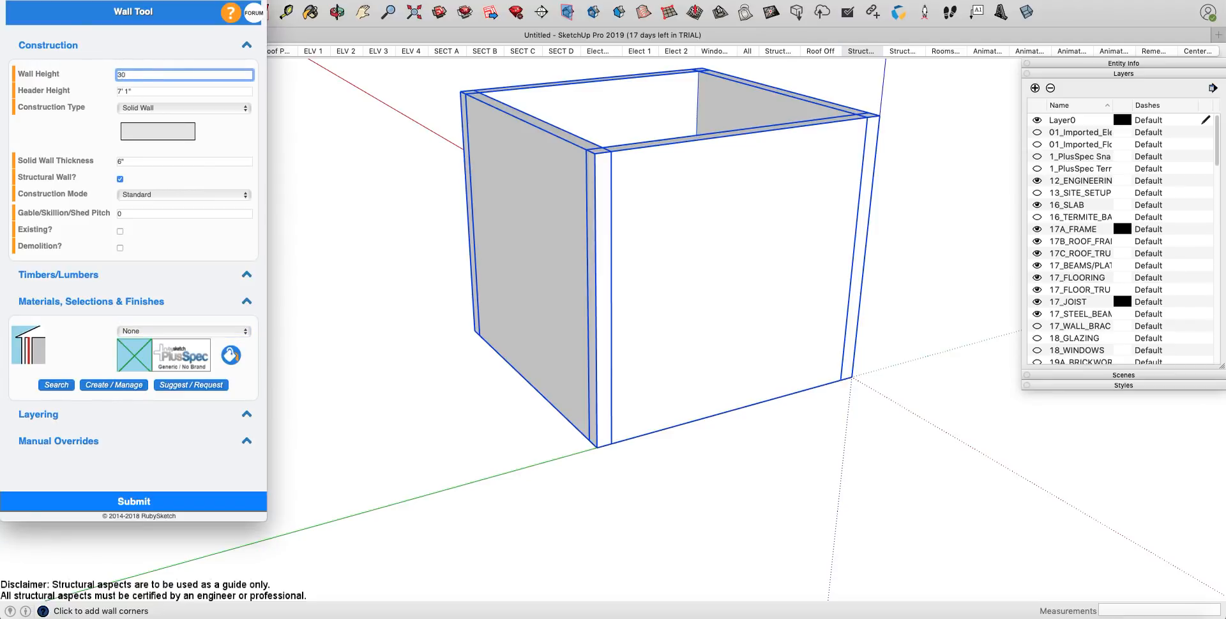
pyautogui.click(183, 331)
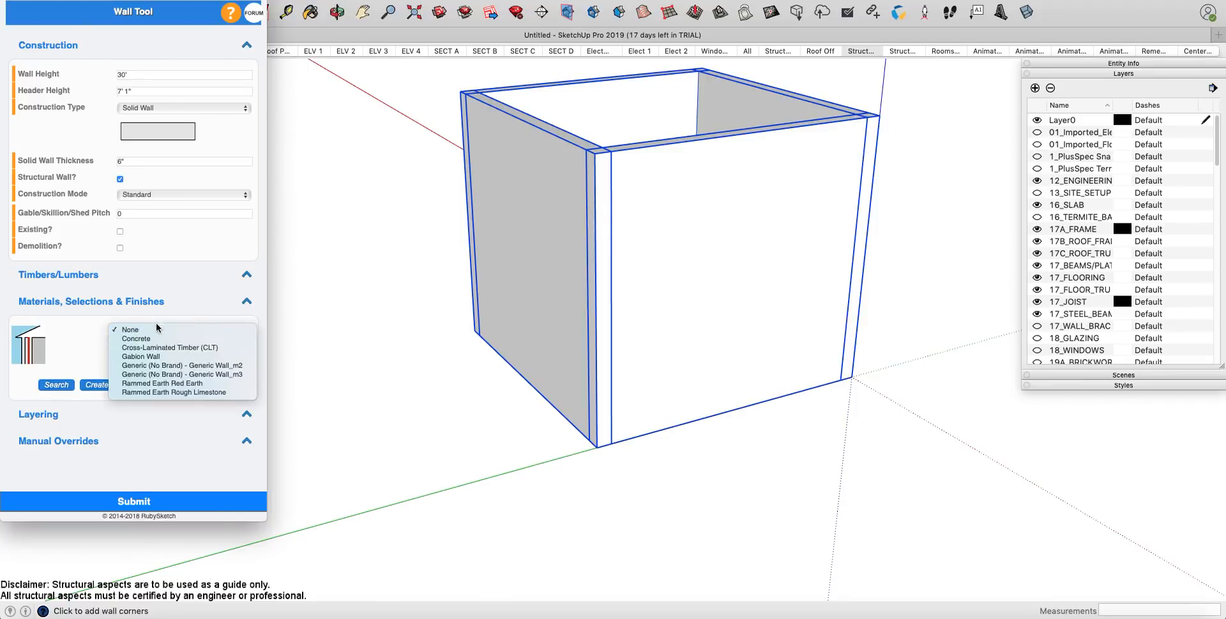
pyautogui.click(136, 338)
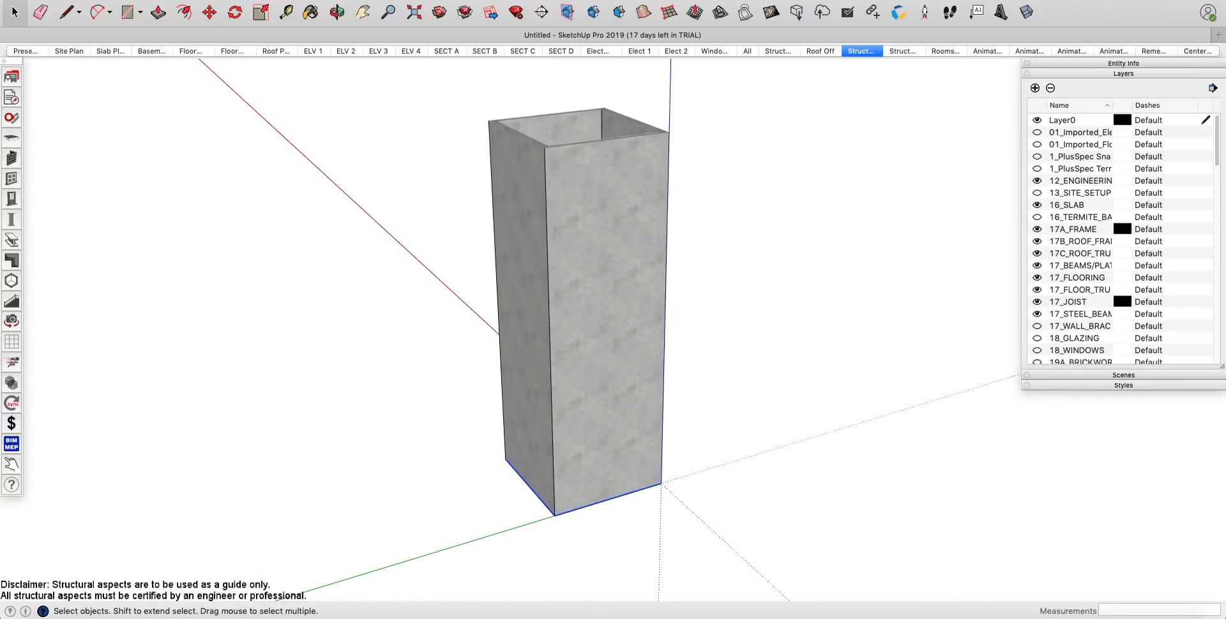
pyautogui.click(611, 35)
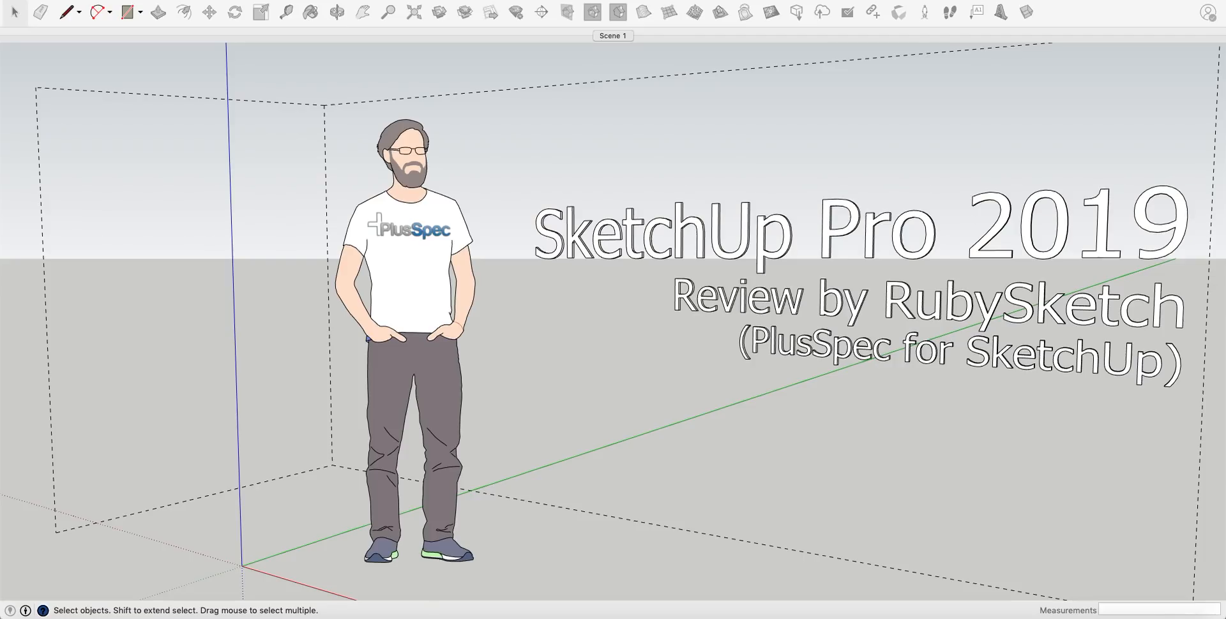